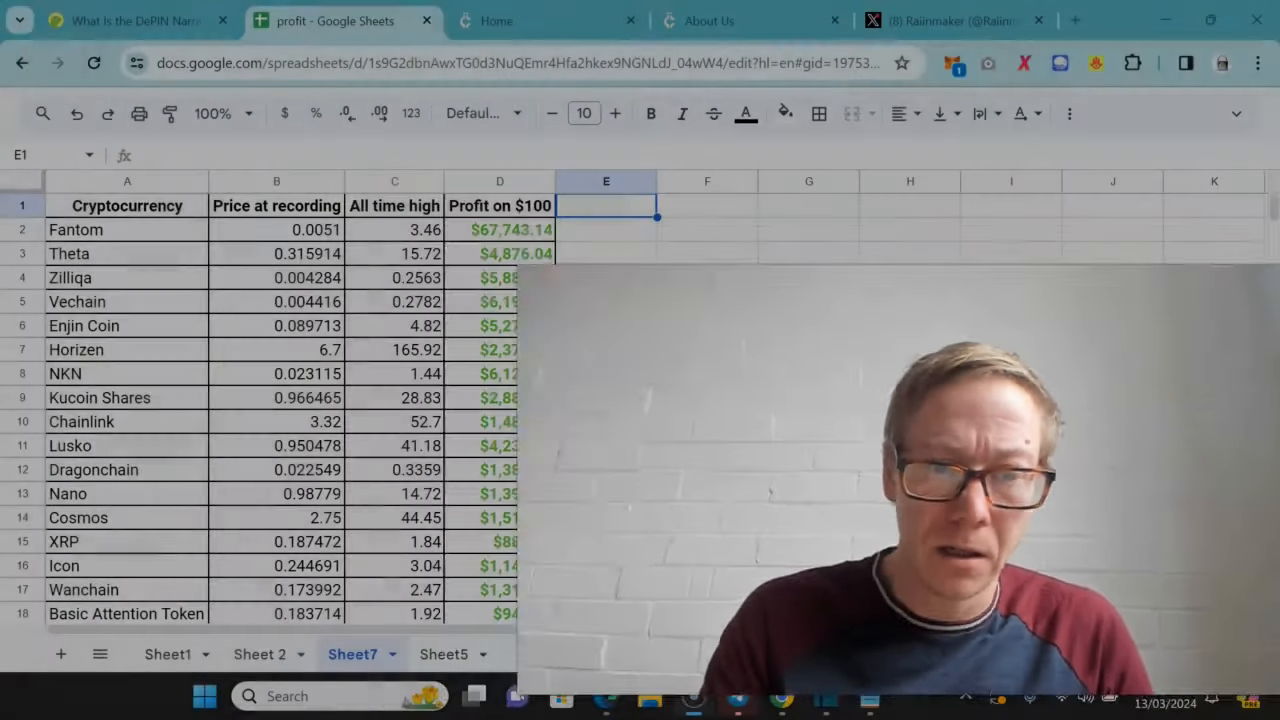
- Review Sheet7 price cells including Zilliqa's 0.004284, down to Total profit $123,765.17
click(606, 422)
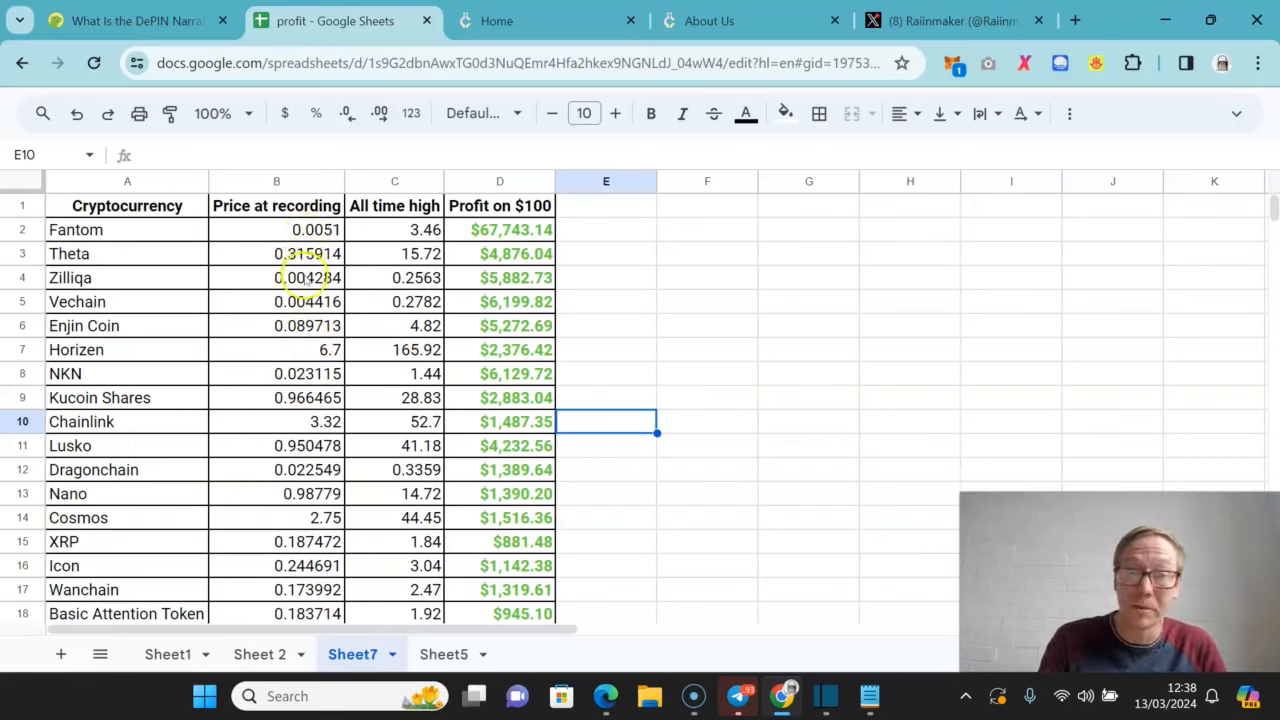
click(300, 276)
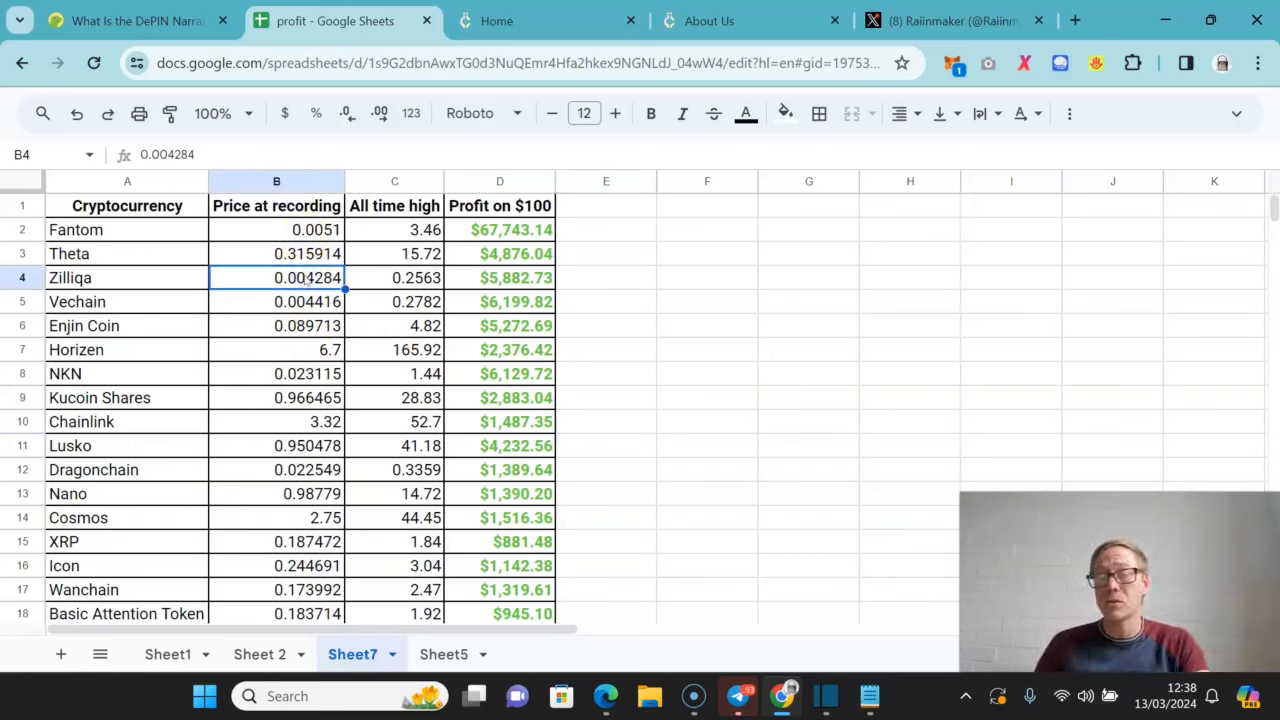
click(394, 276)
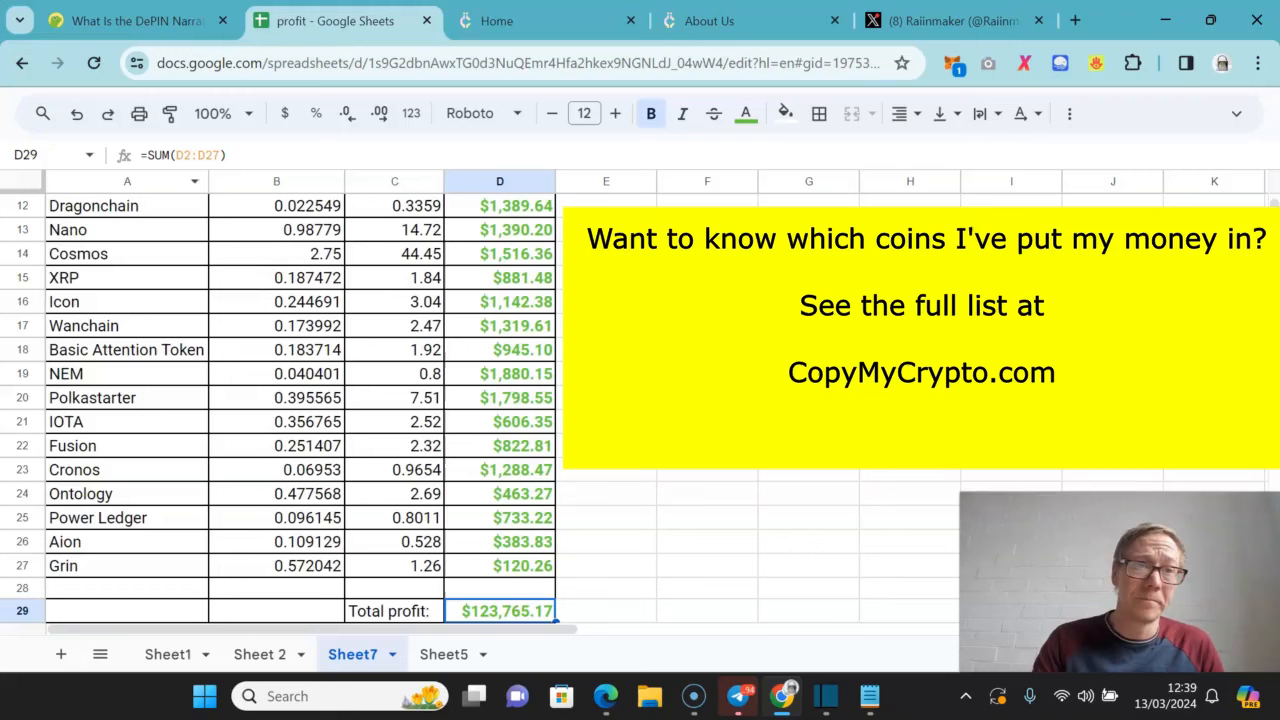
- Switch to the CoinGecko DePIN article and read its Key Takeaways
click(130, 20)
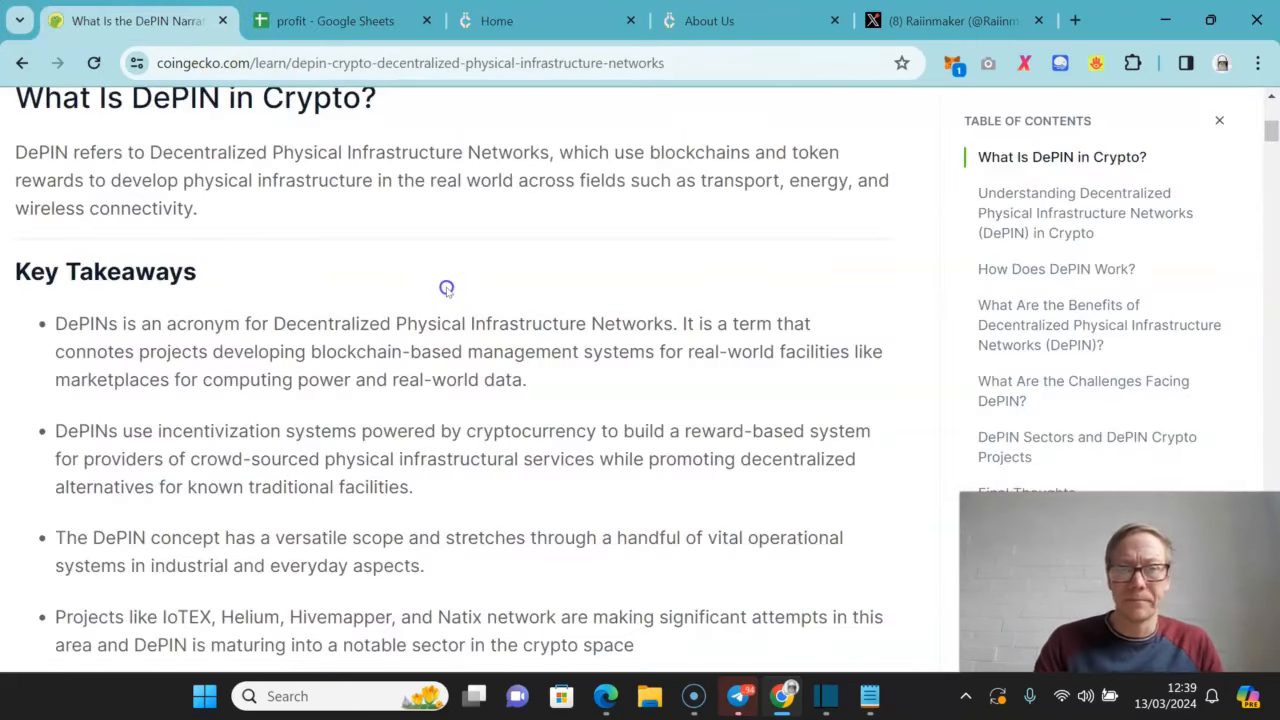
scroll(up, 3)
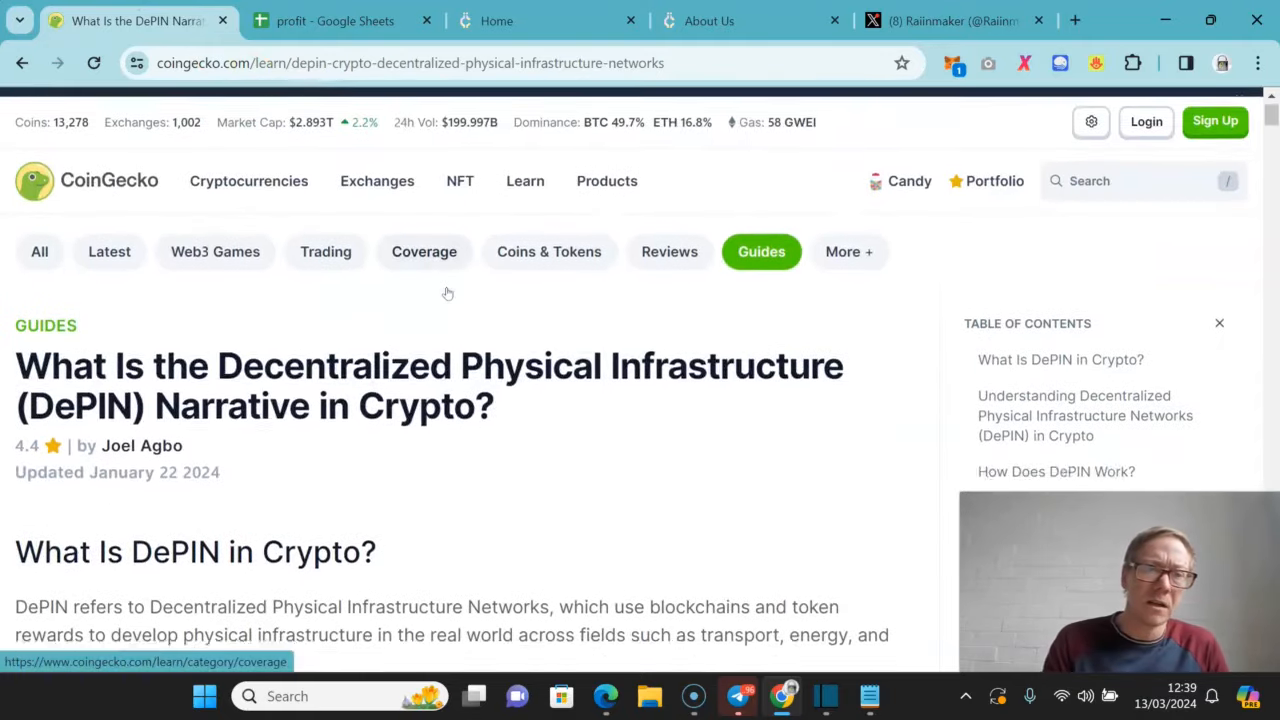
scroll(down, 3)
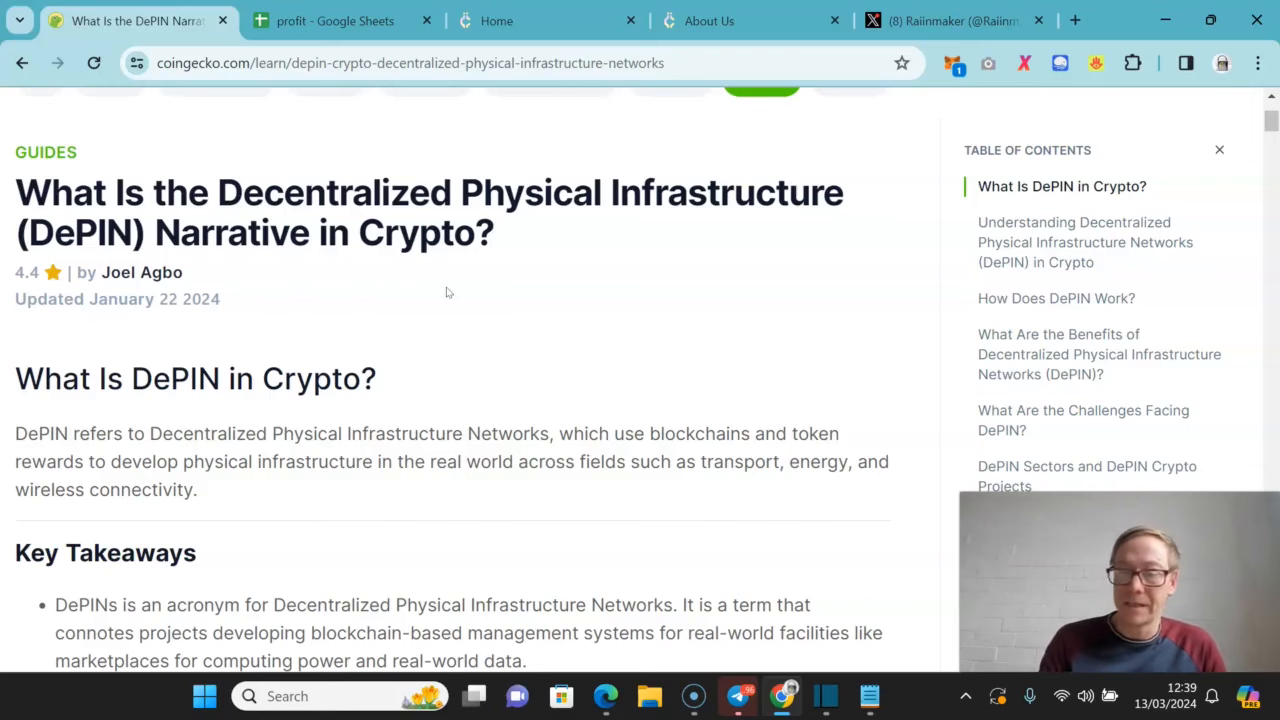
scroll(down, 3)
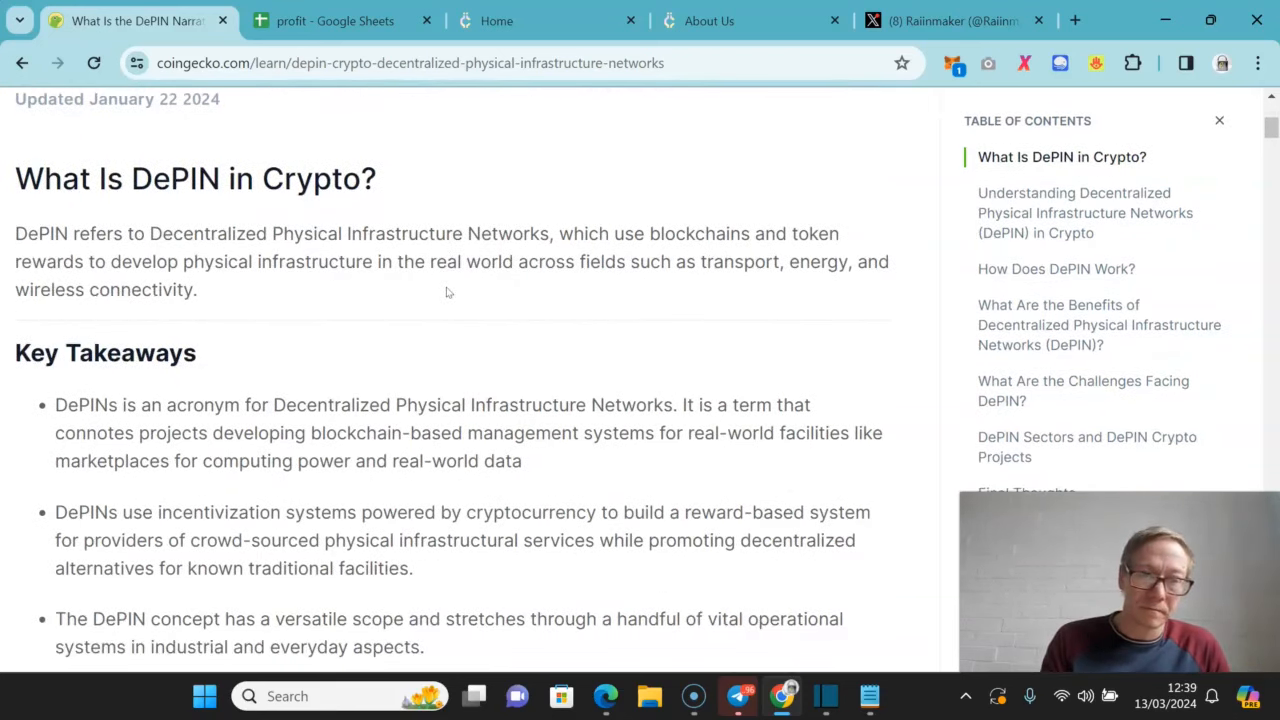
scroll(down, 3)
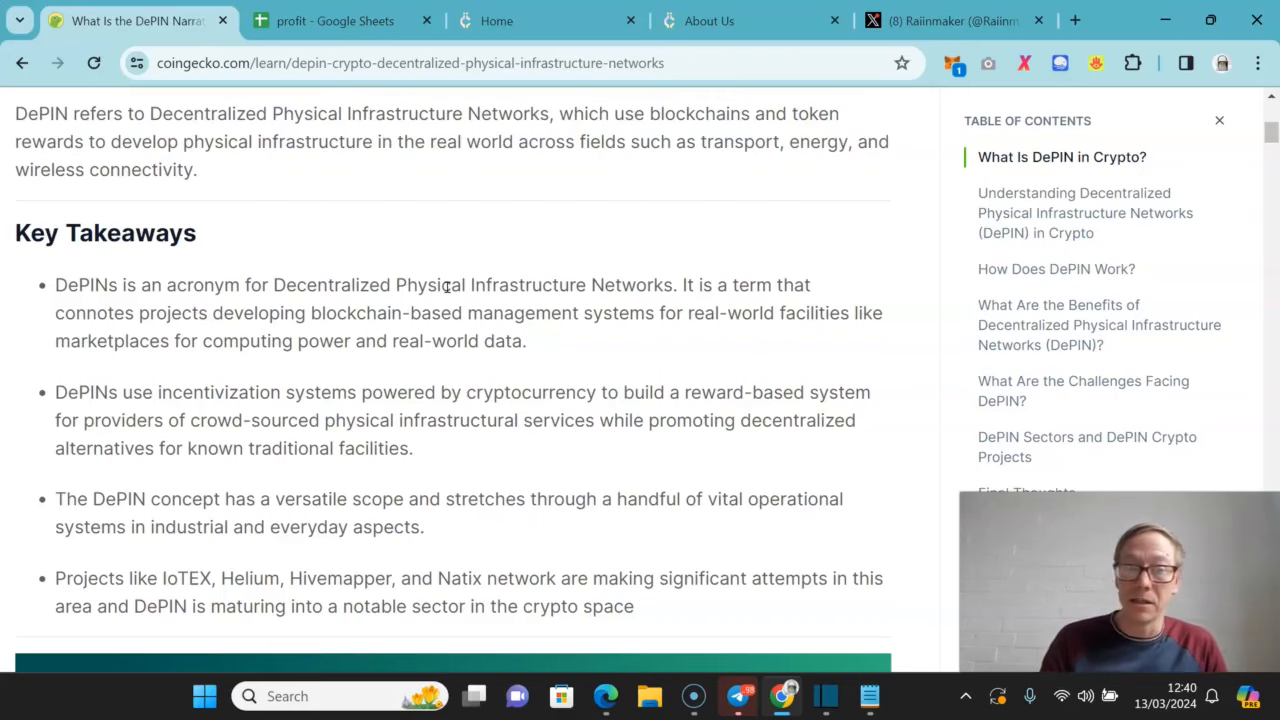
scroll(down, 3)
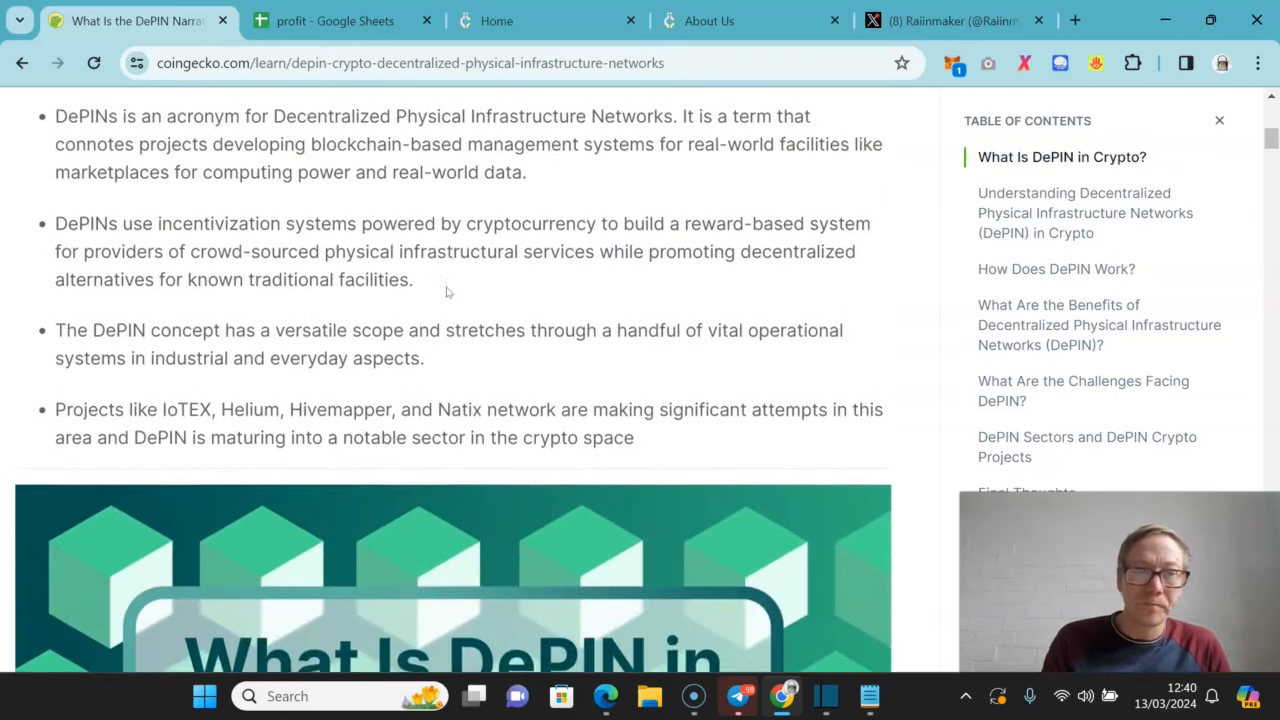
scroll(down, 3)
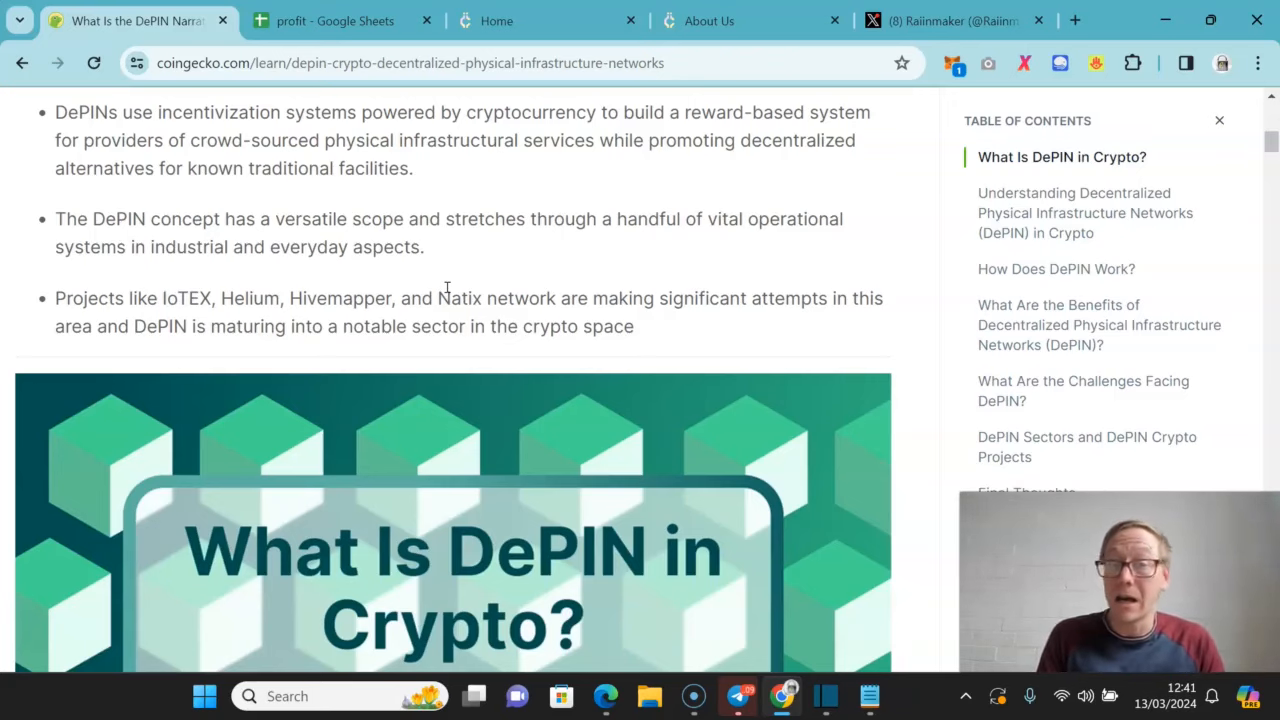
- Read on past the header image to the introduction on centralized versus blockchain platforms
scroll(down, 3)
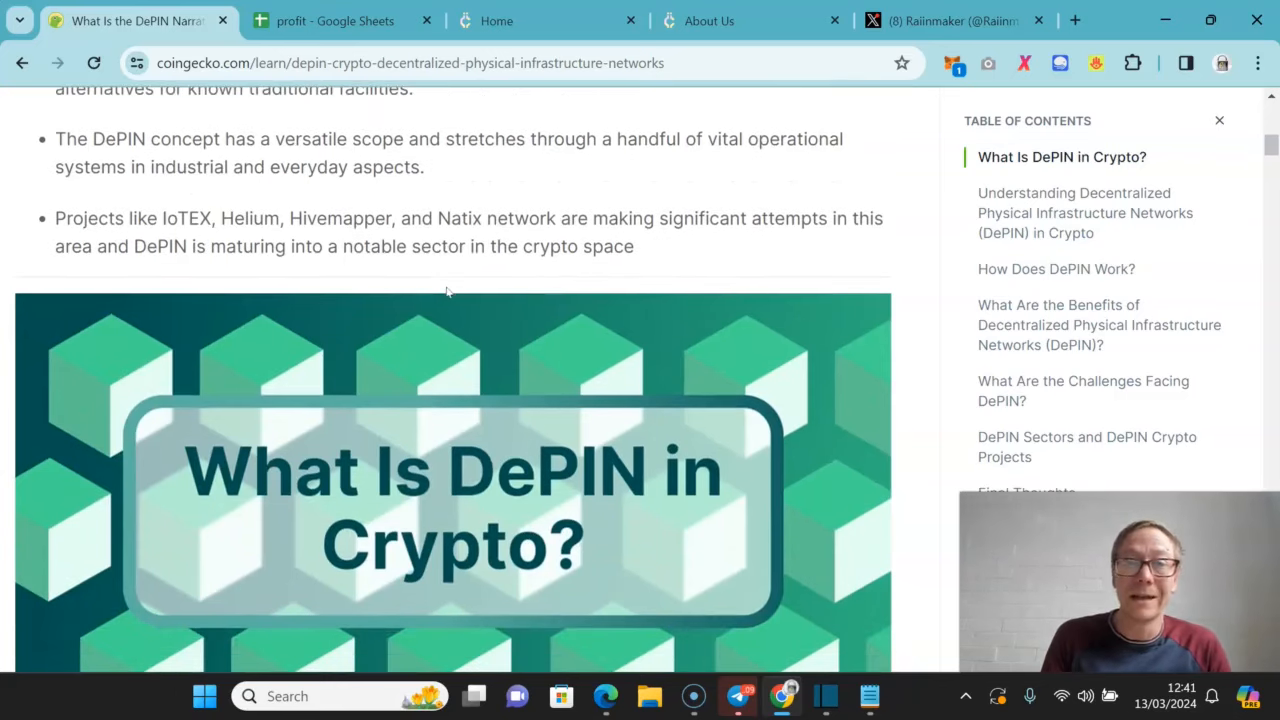
scroll(down, 3)
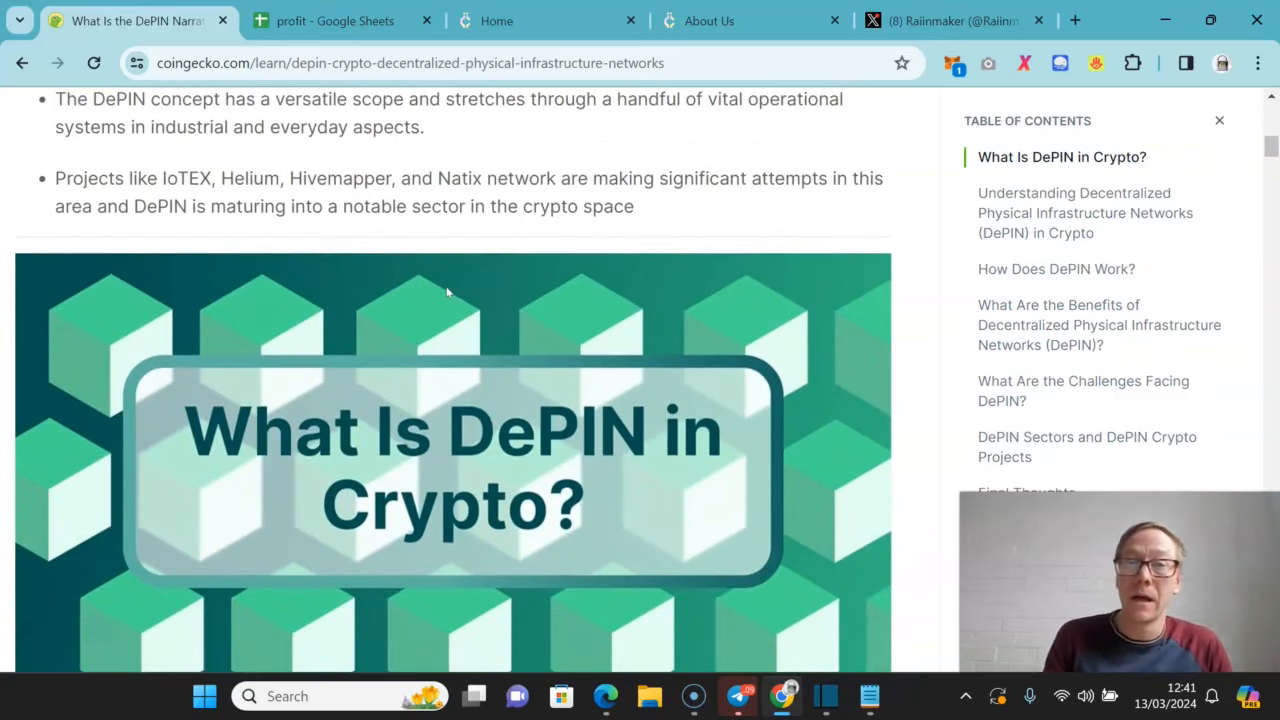
scroll(down, 3)
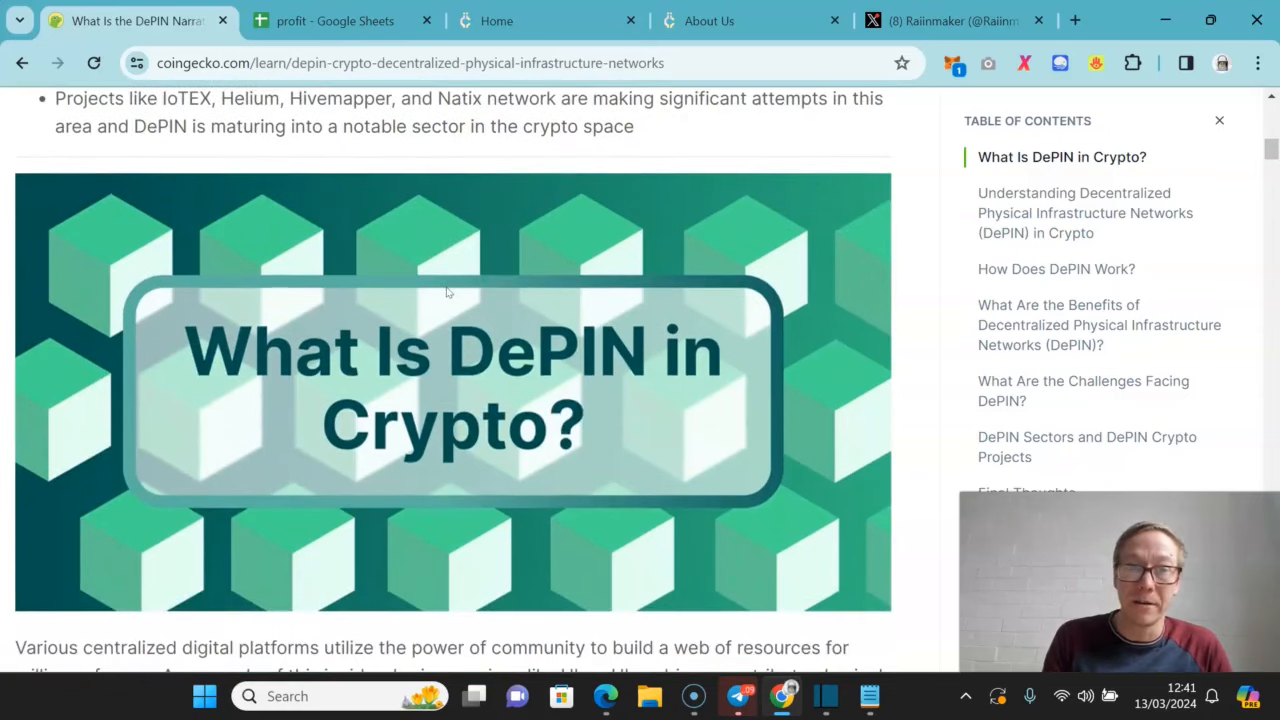
scroll(down, 3)
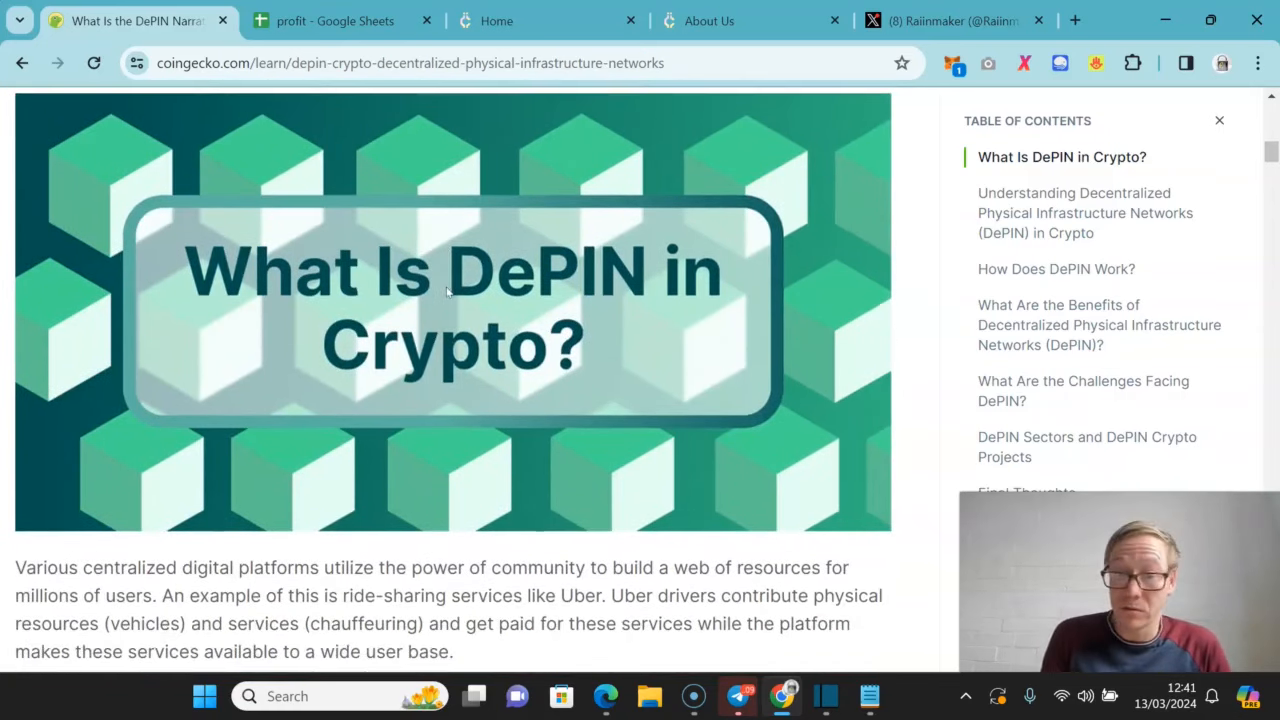
scroll(down, 3)
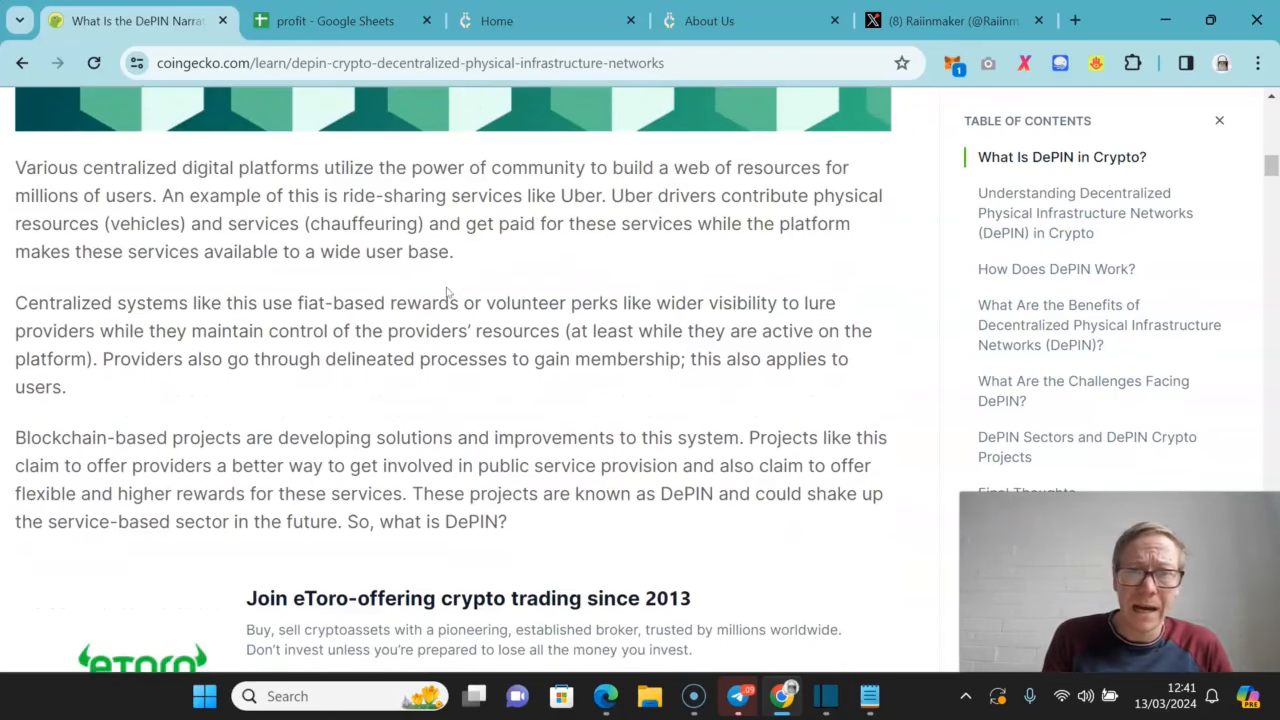
- Read past the eToro ad to the section defining DePIN and its blockchain record-keeping
scroll(down, 3)
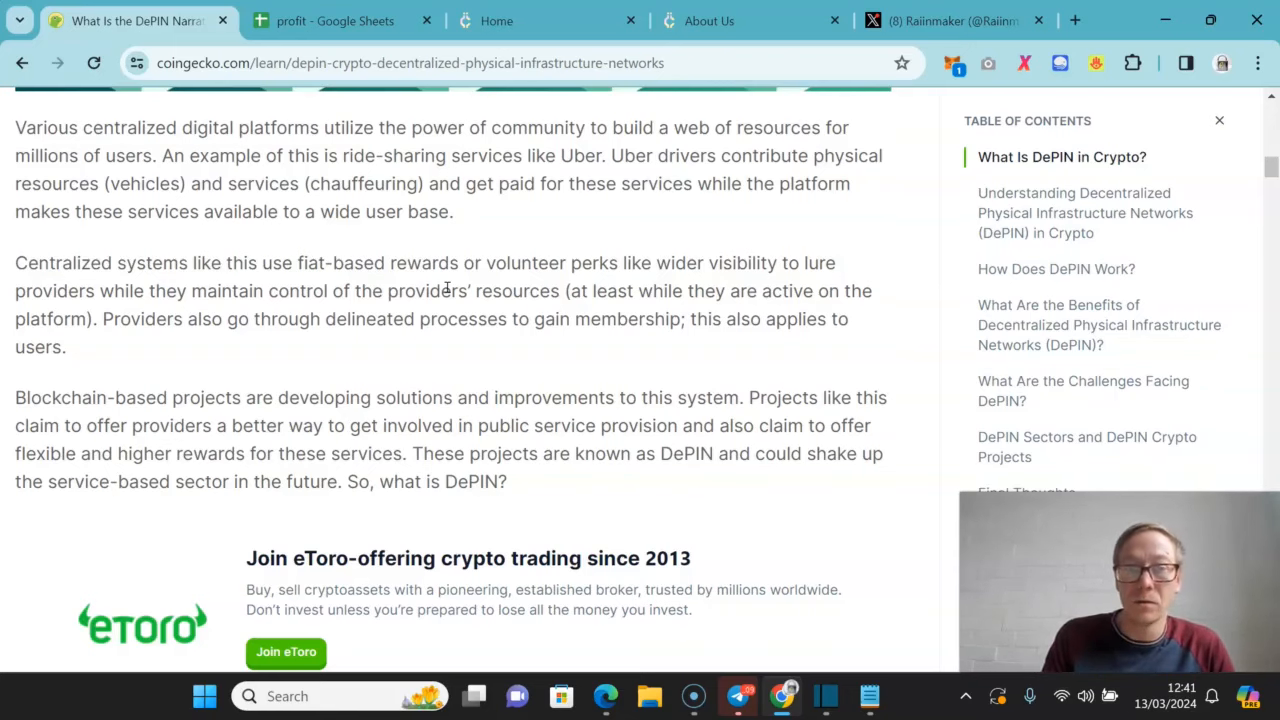
scroll(down, 3)
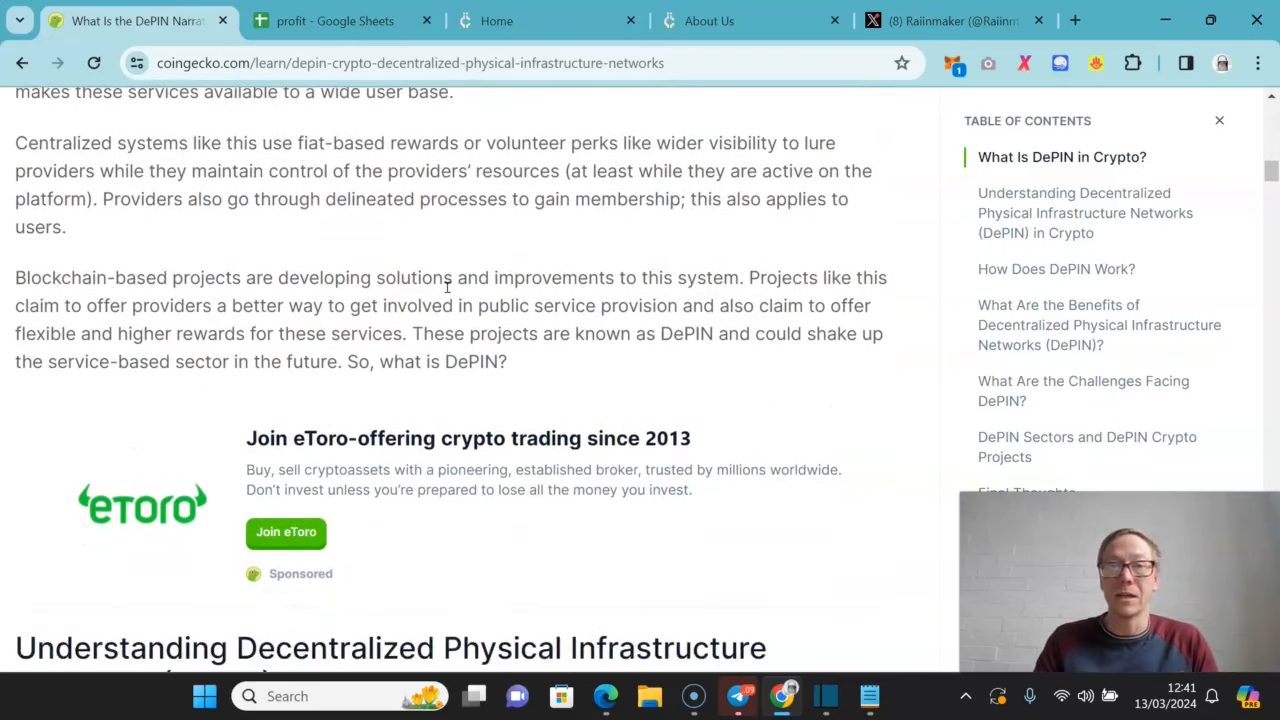
scroll(down, 3)
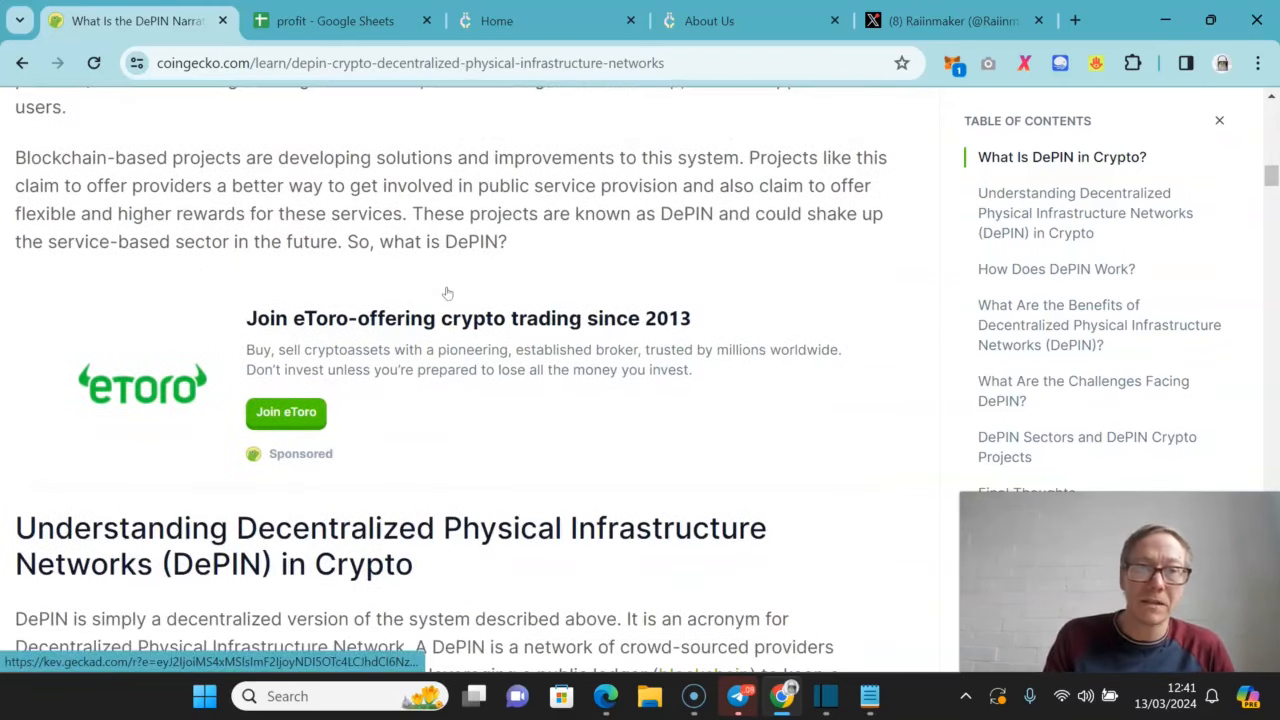
scroll(down, 3)
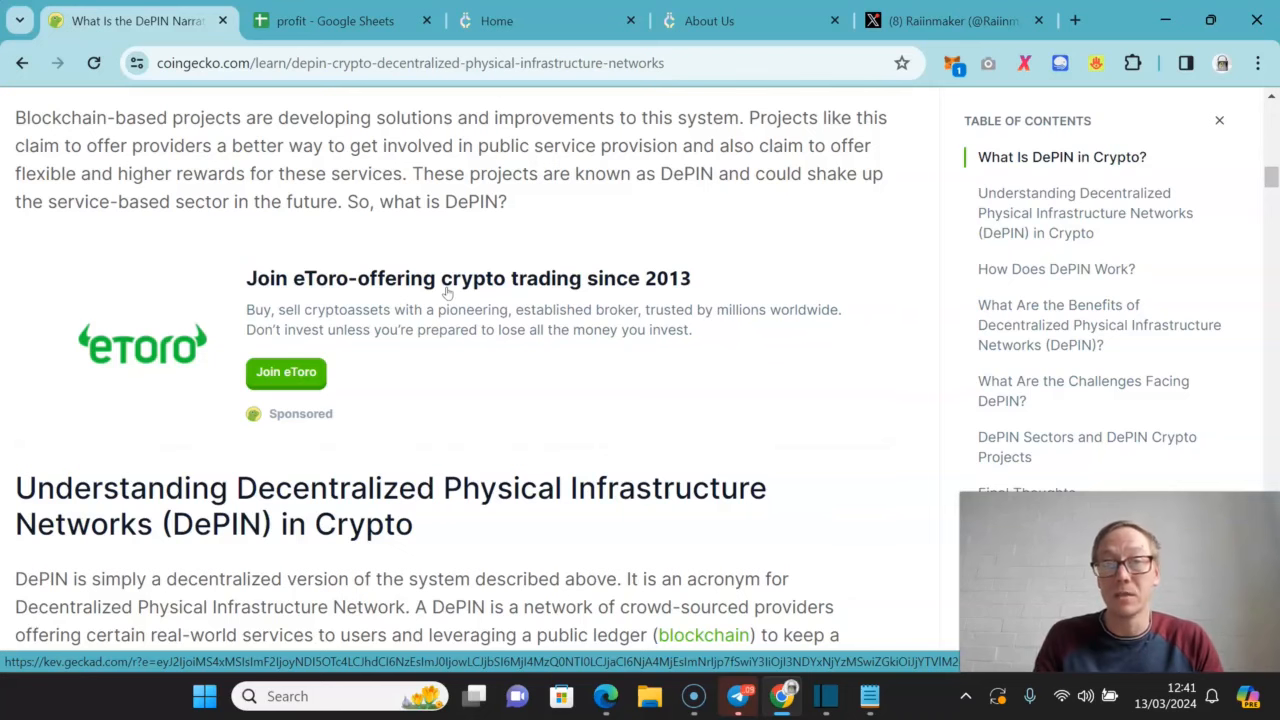
scroll(down, 3)
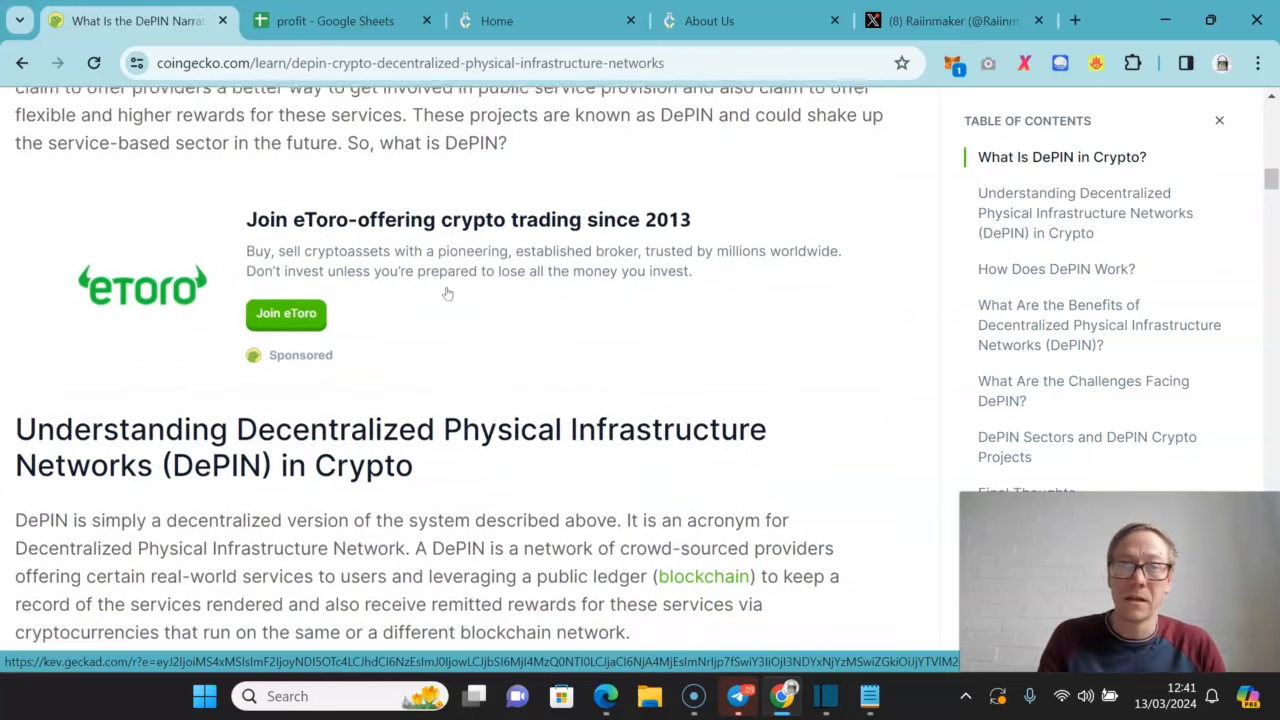
scroll(down, 3)
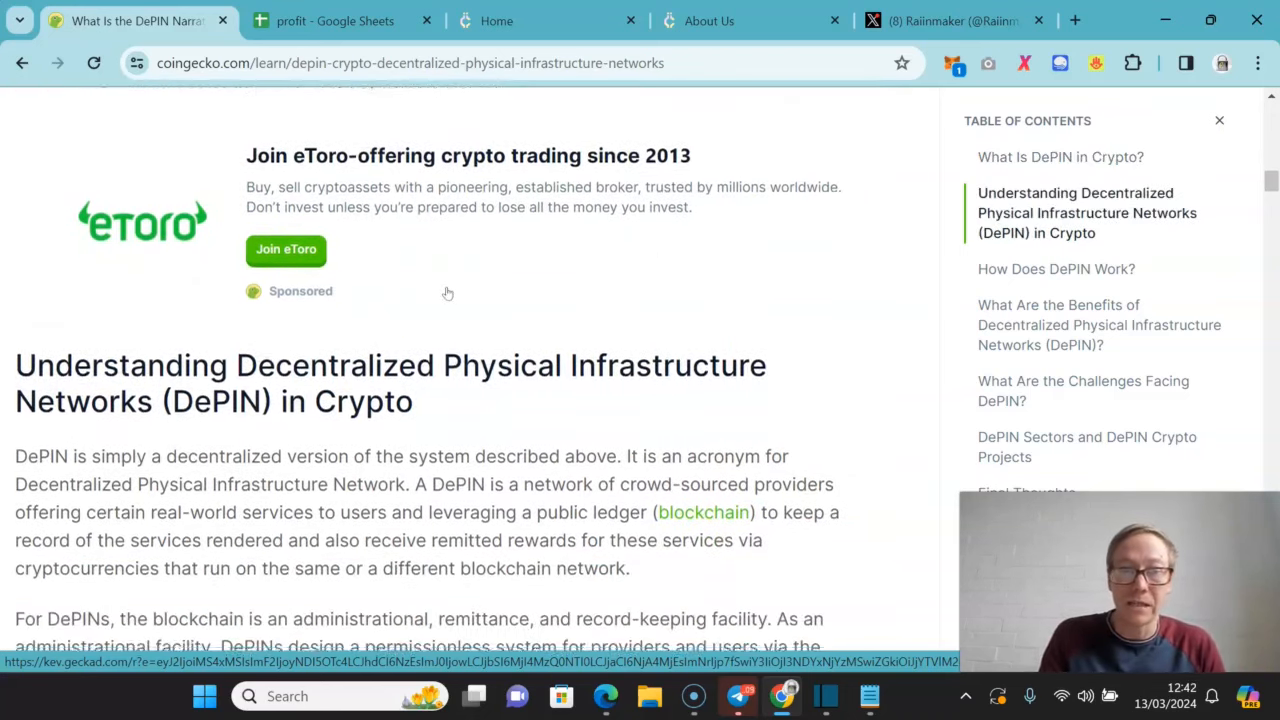
- Read down to DePIN Categories on Physical versus Digital Resource Networks
scroll(down, 3)
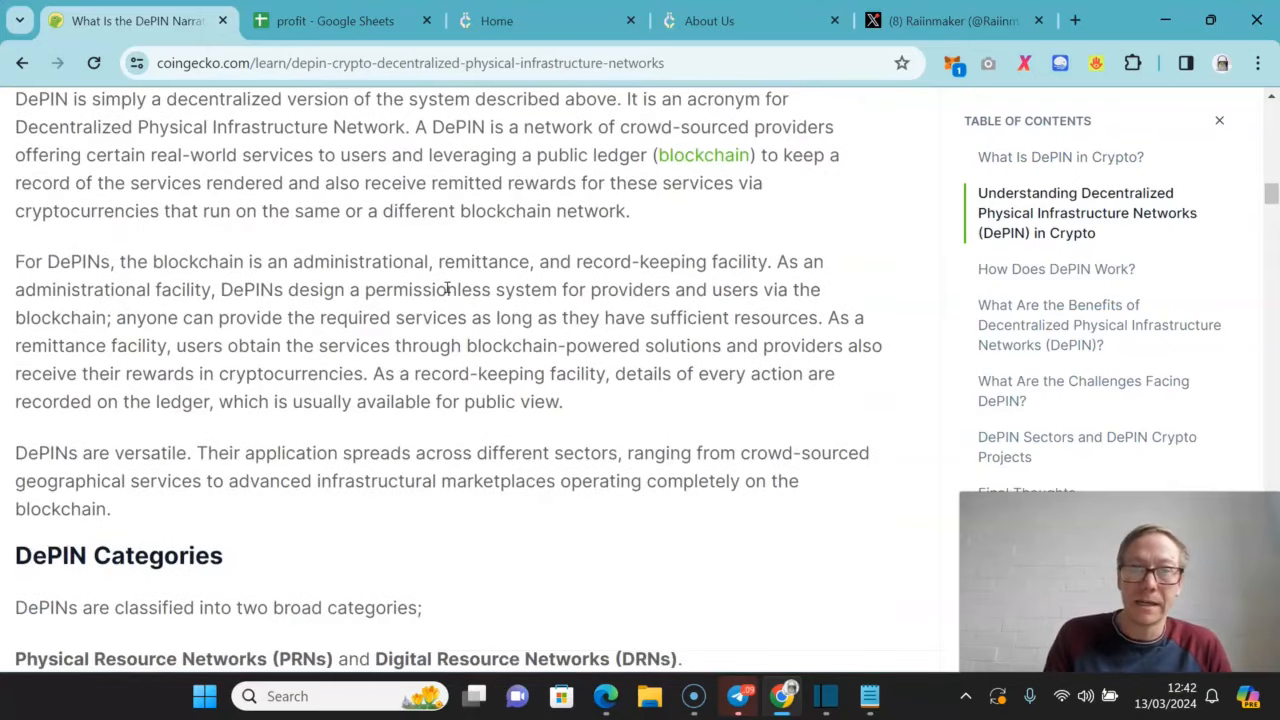
scroll(down, 3)
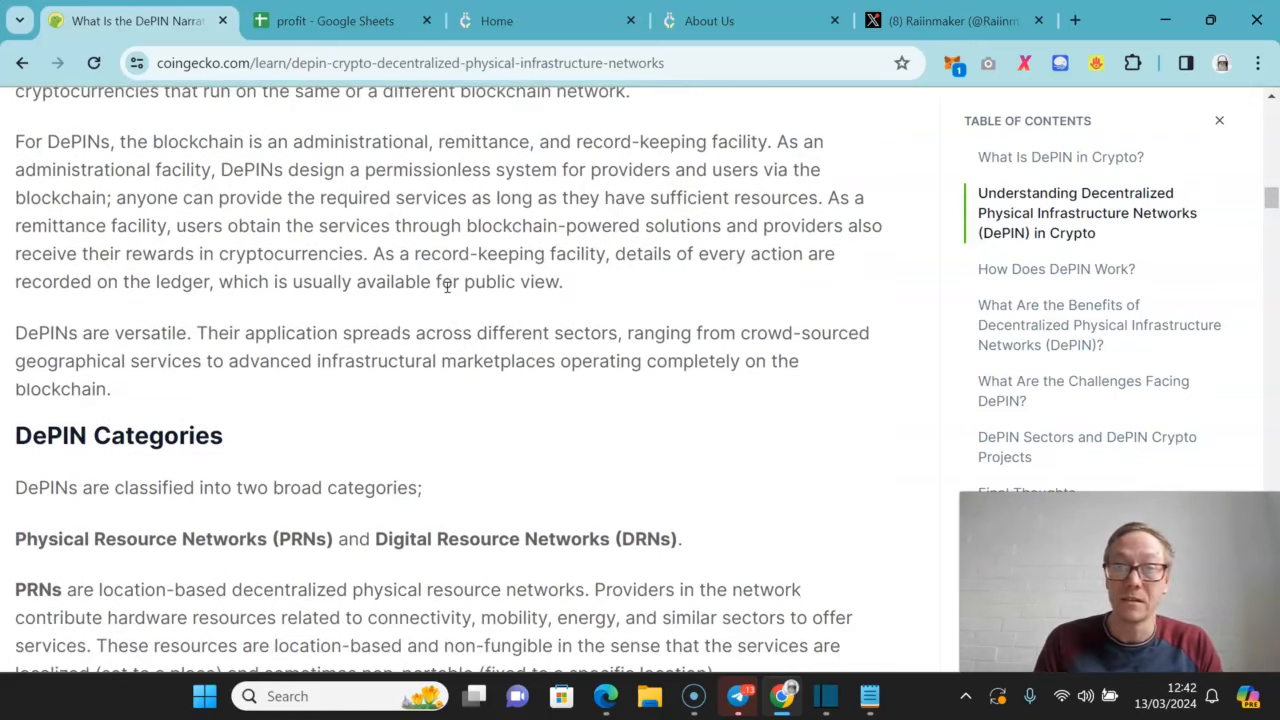
scroll(down, 3)
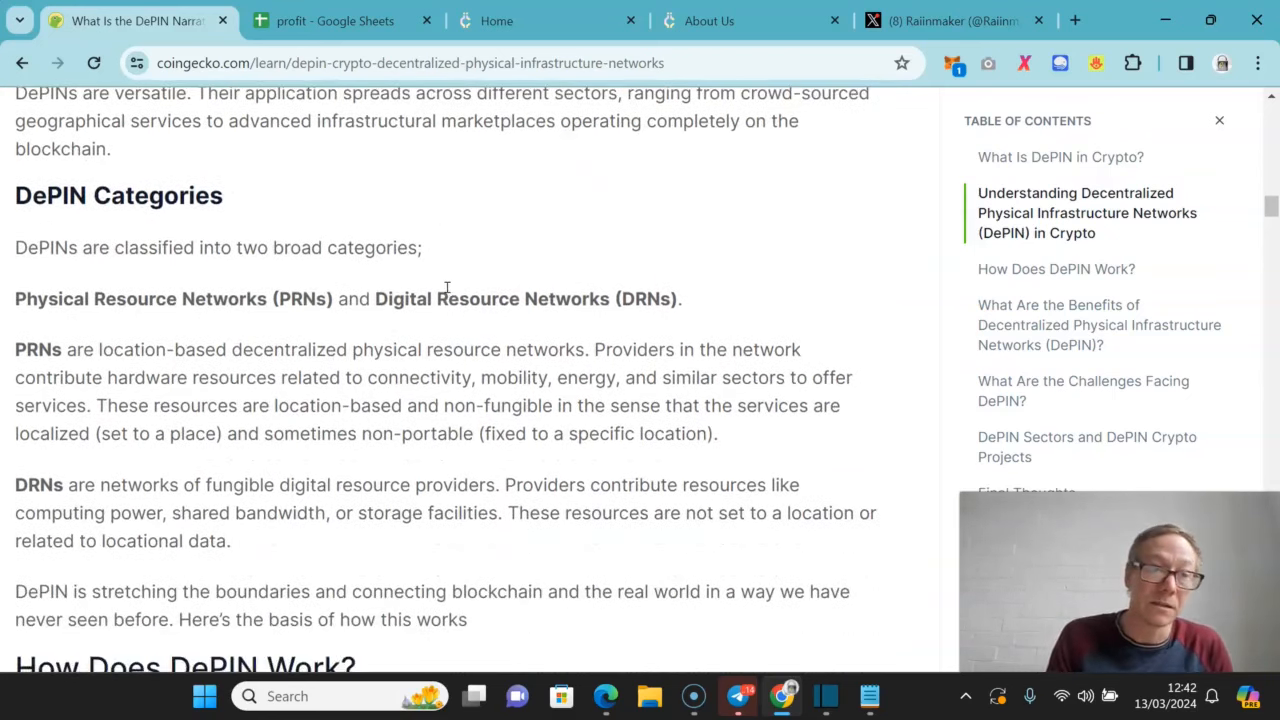
- Read down to How Does DePIN Work?, starting with physical infrastructure
scroll(down, 3)
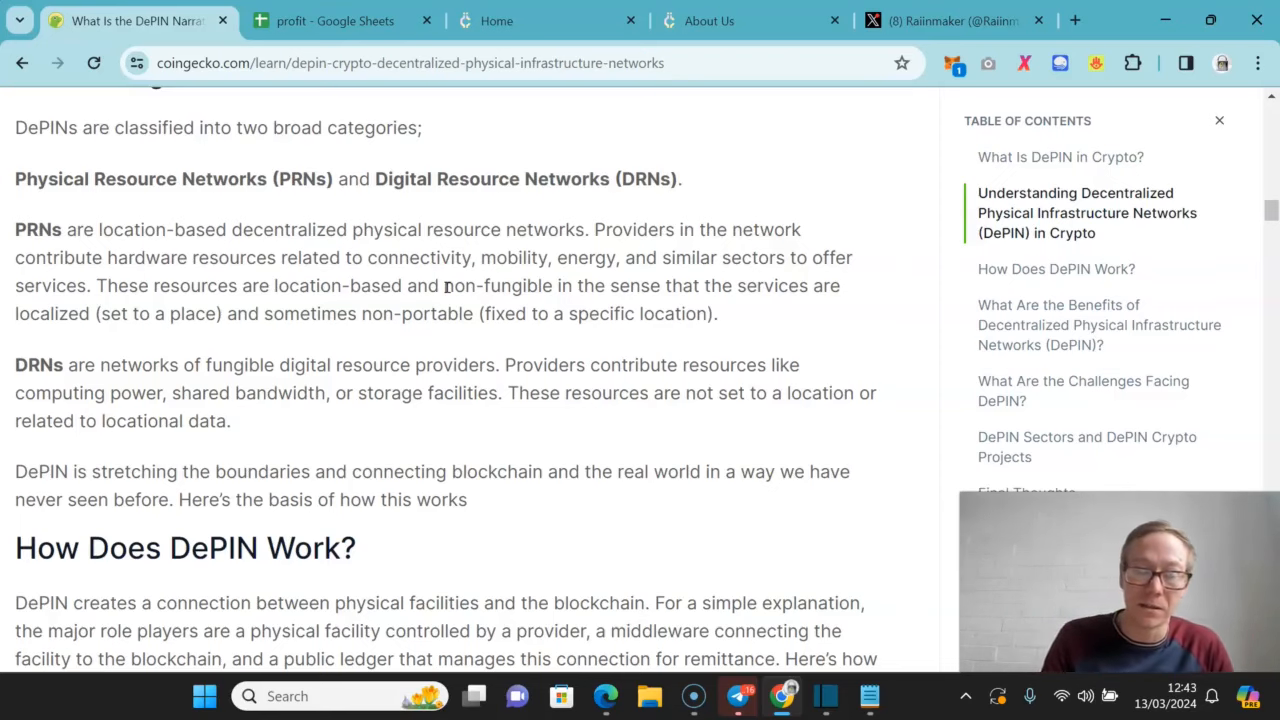
scroll(down, 3)
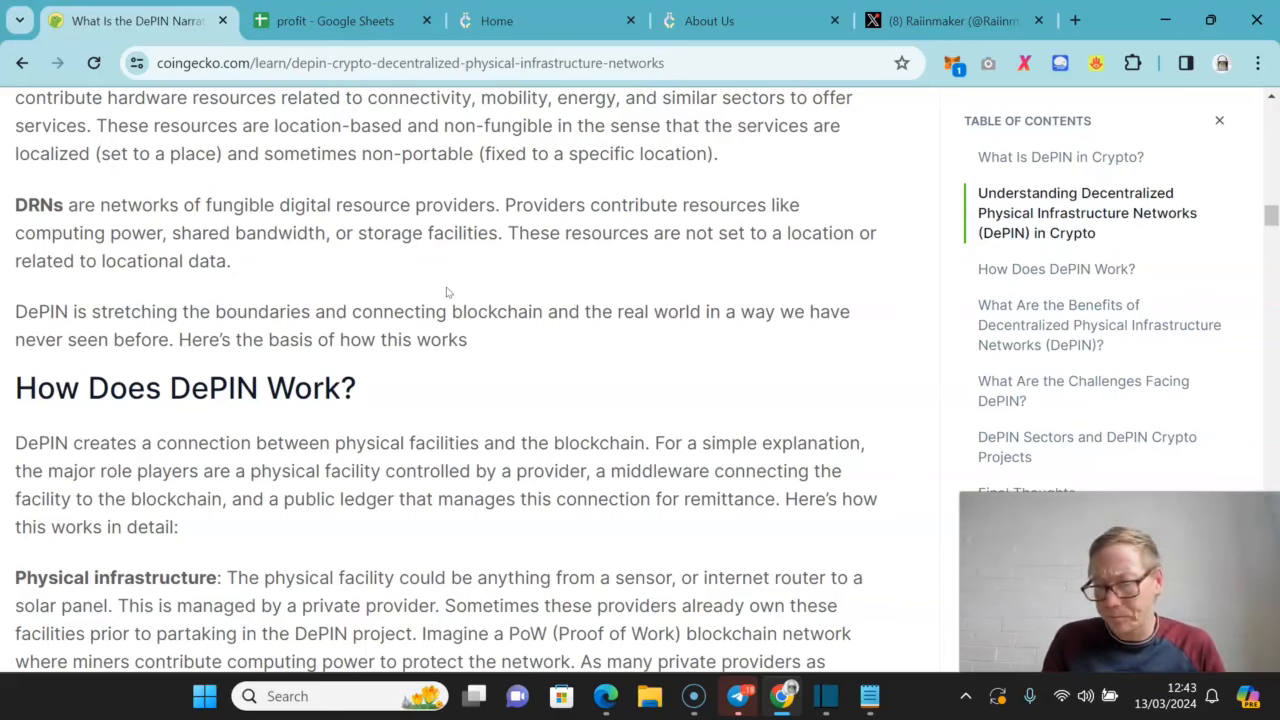
scroll(down, 3)
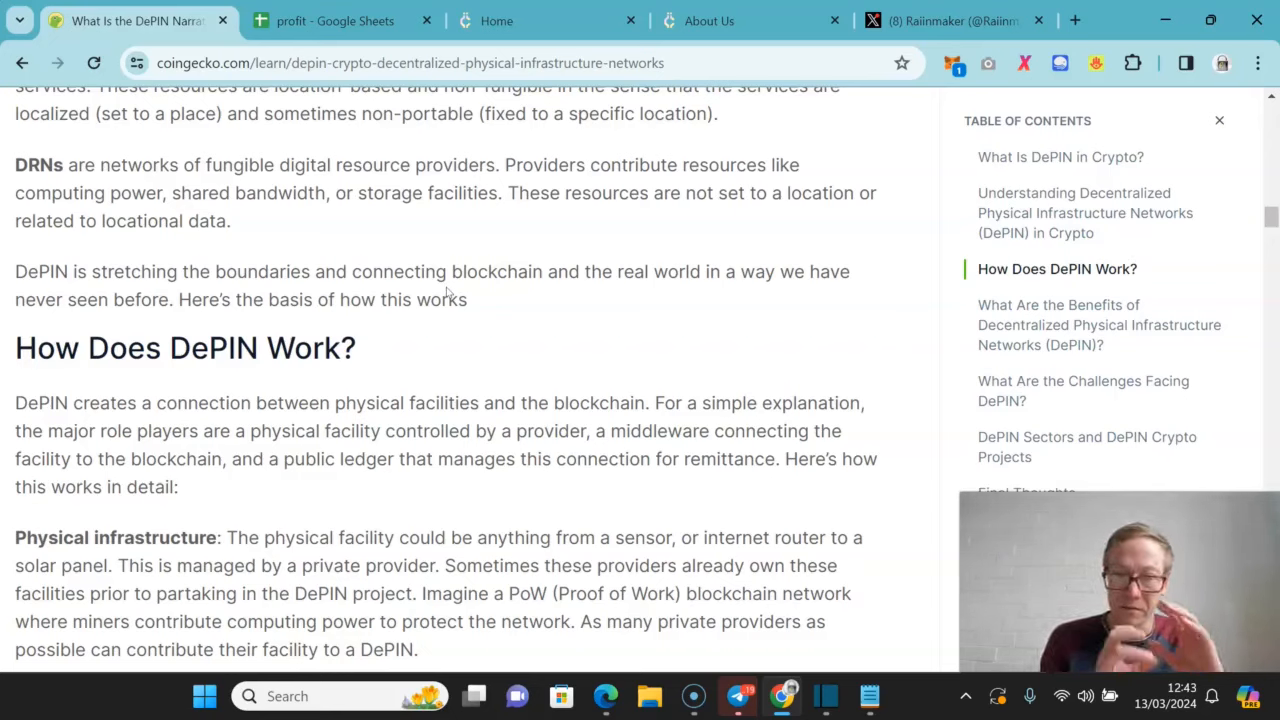
- Read through the DePIN flywheel section of the article
scroll(down, 3)
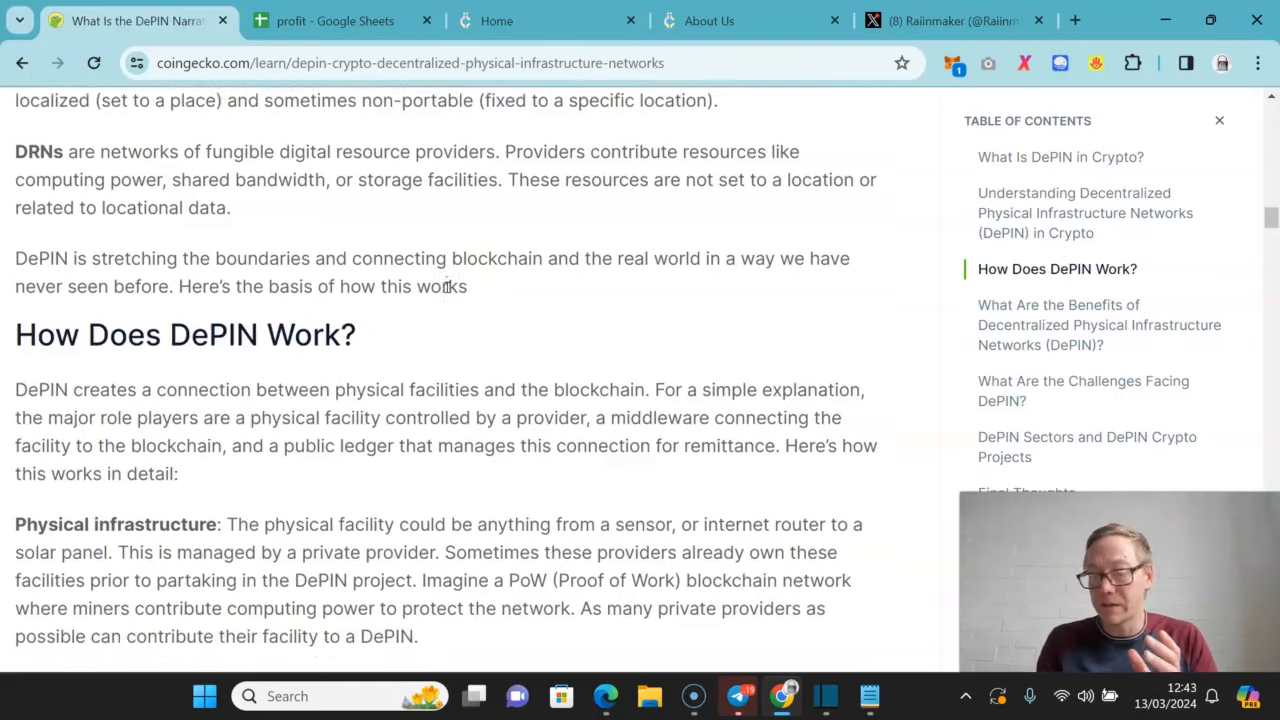
scroll(down, 3)
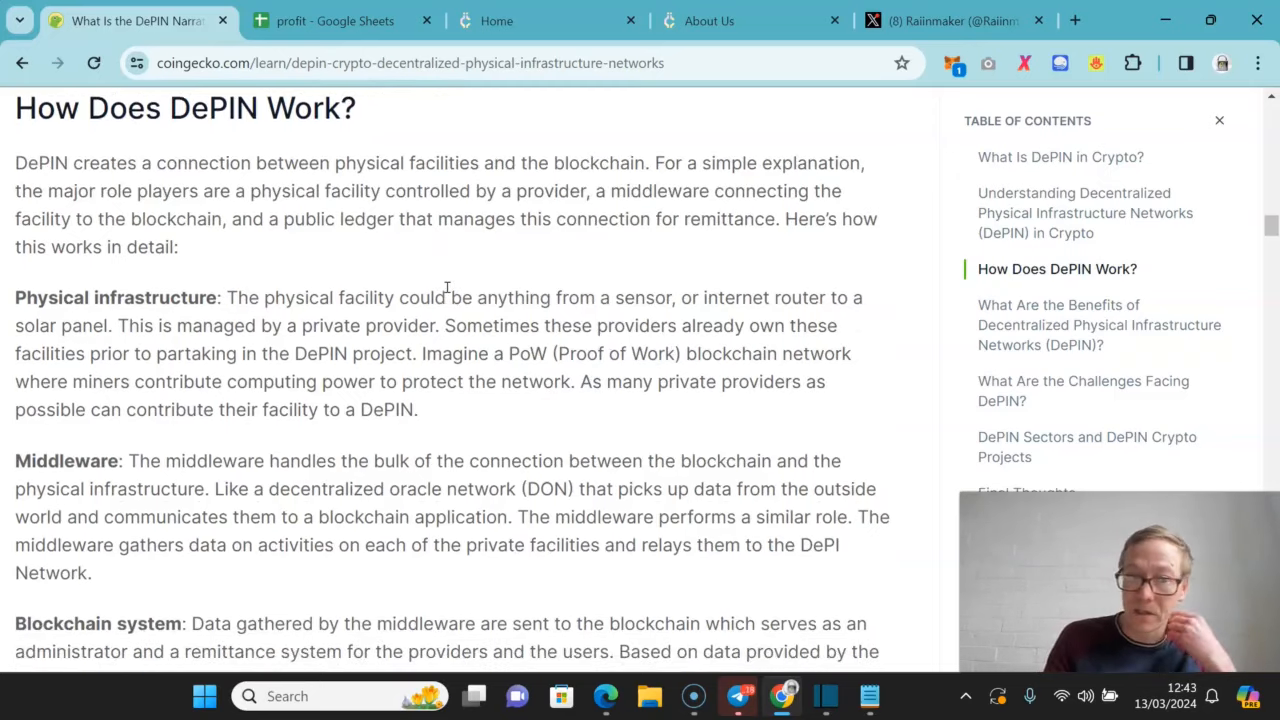
scroll(down, 3)
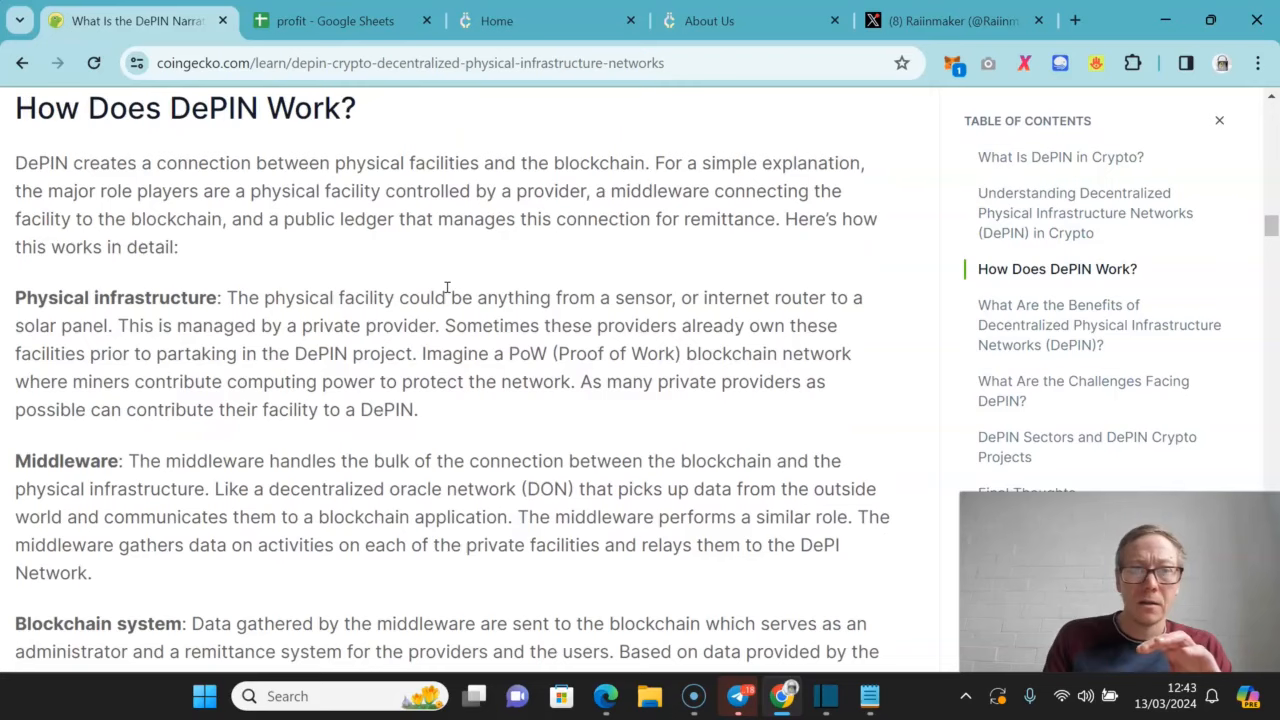
scroll(down, 3)
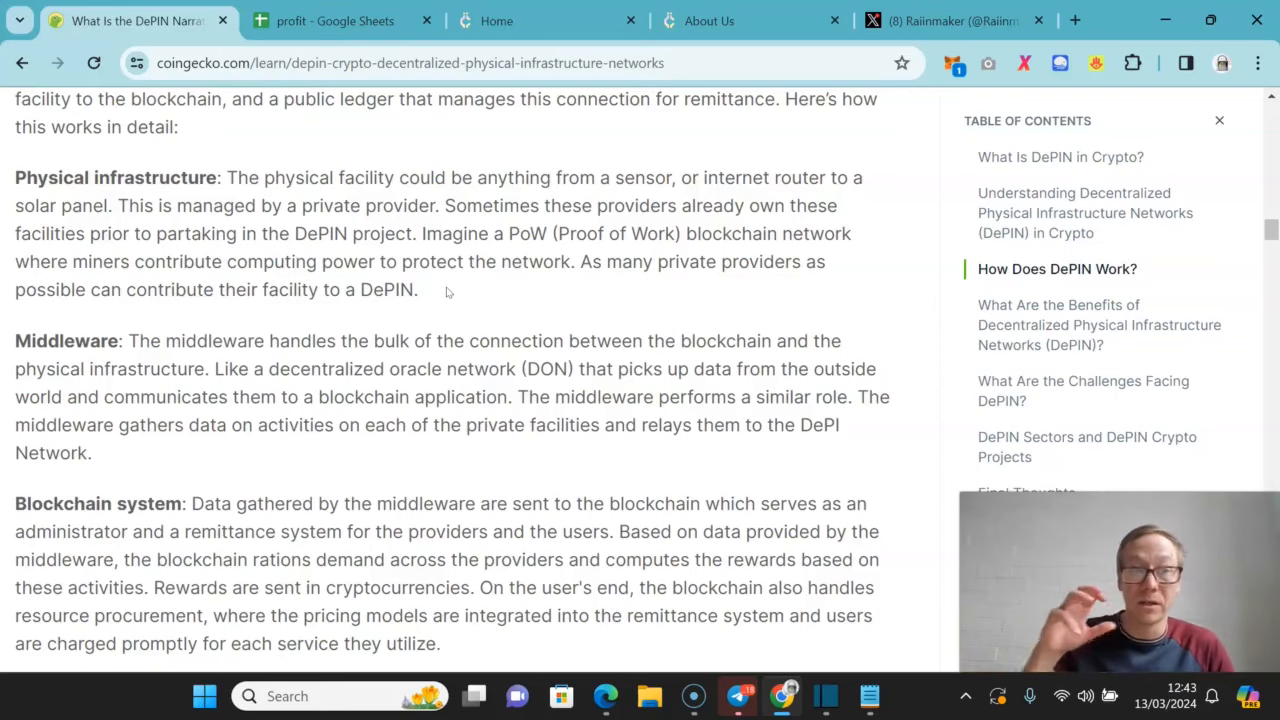
scroll(down, 3)
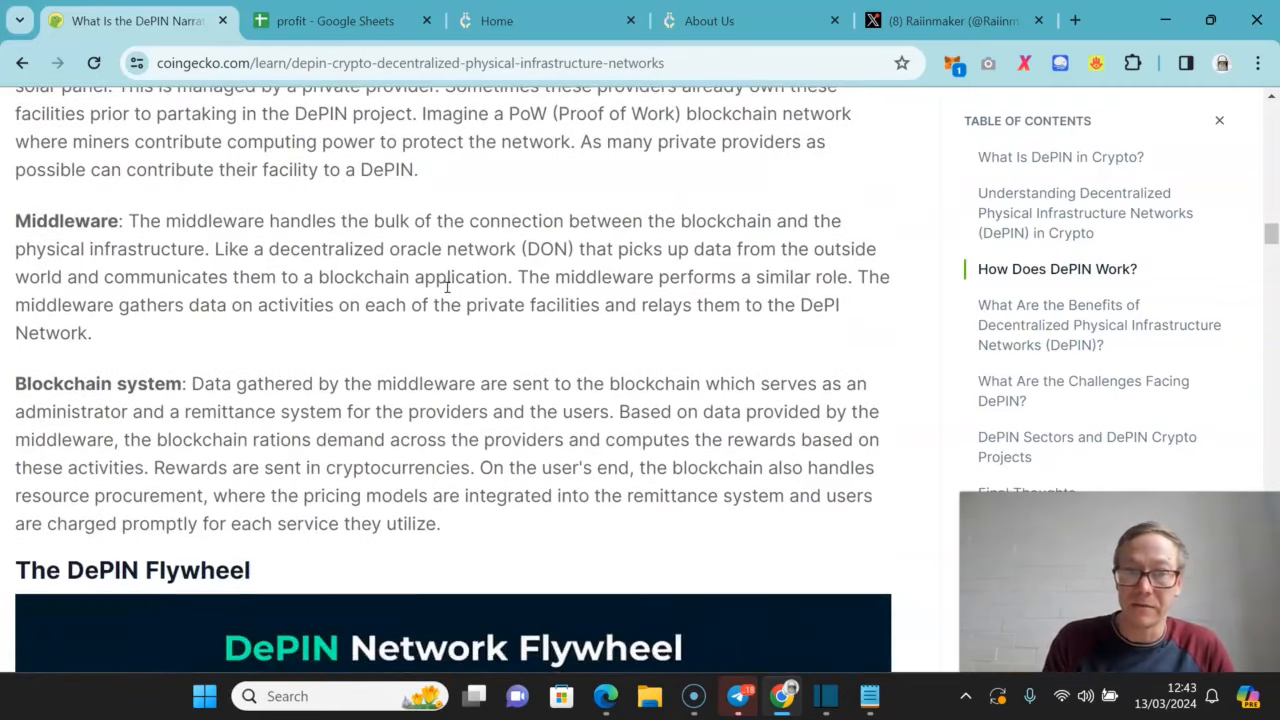
scroll(down, 3)
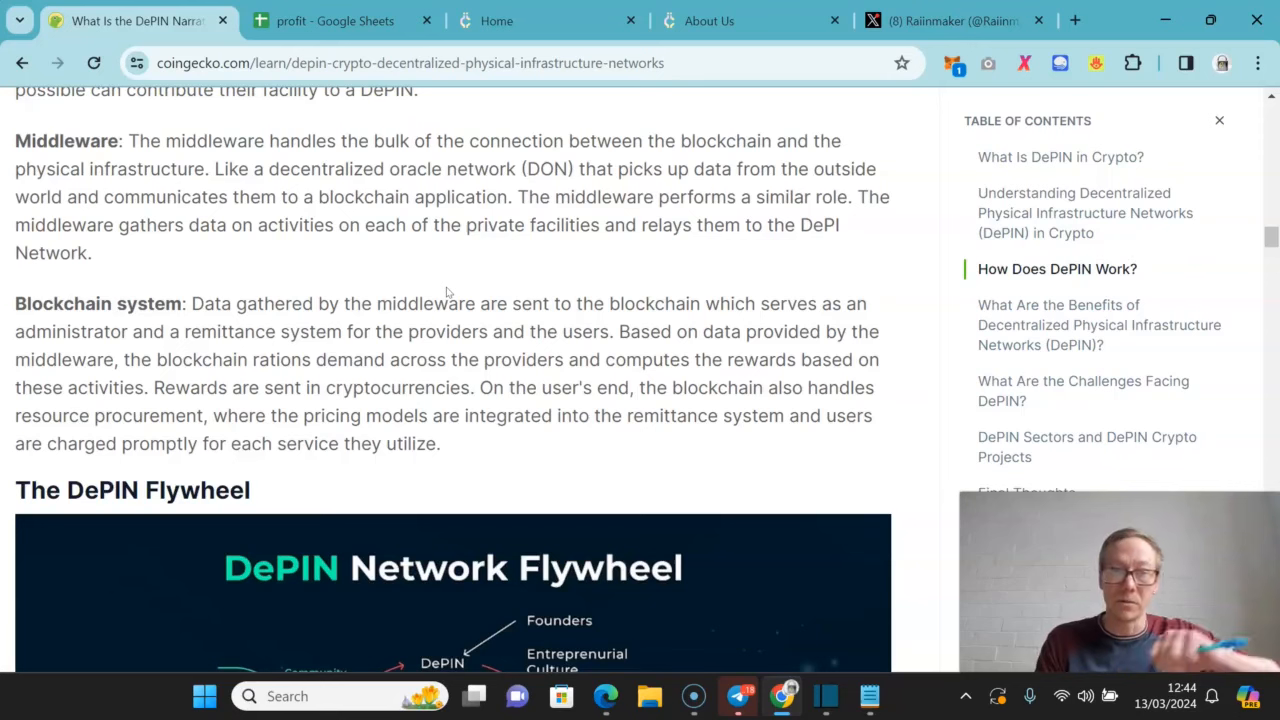
scroll(down, 3)
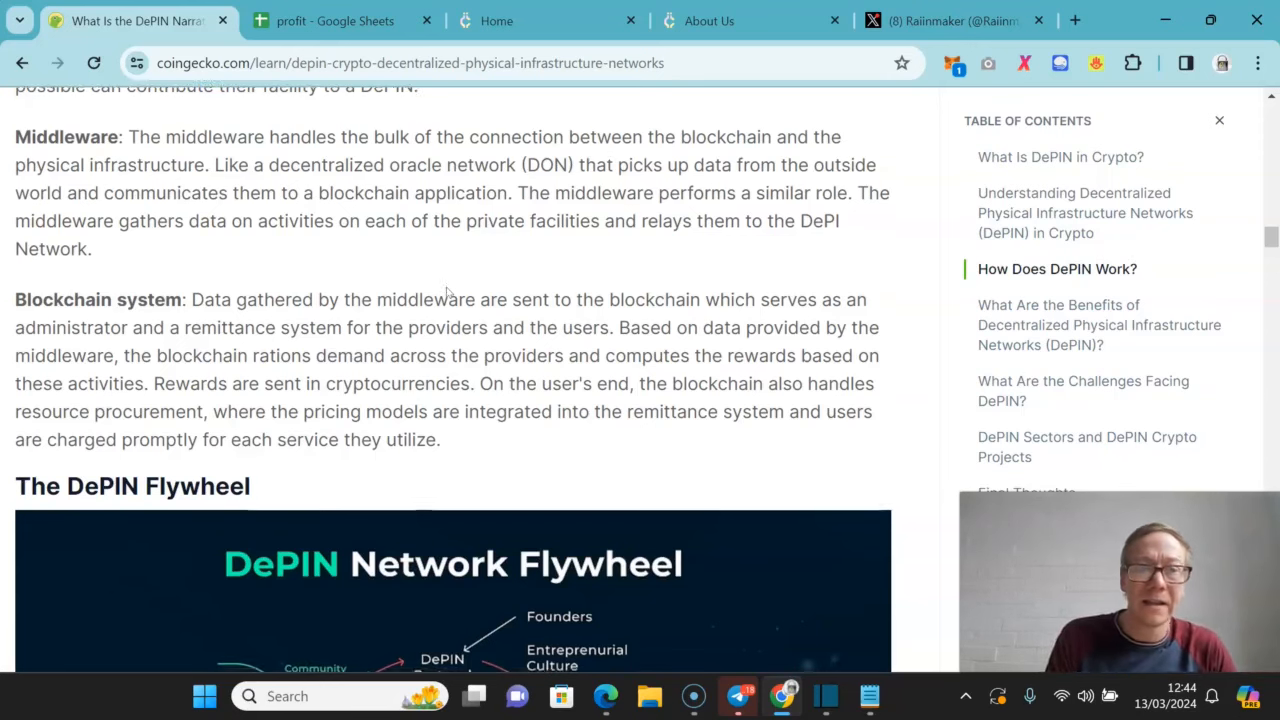
scroll(down, 3)
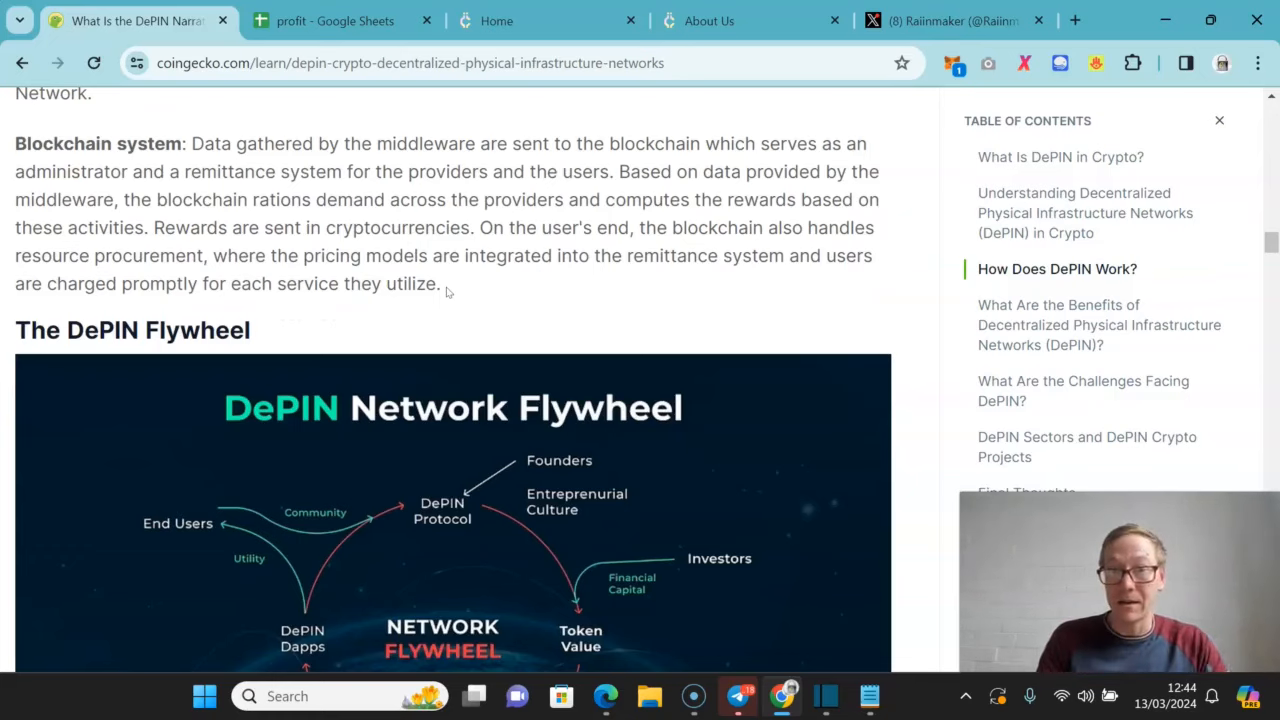
scroll(down, 3)
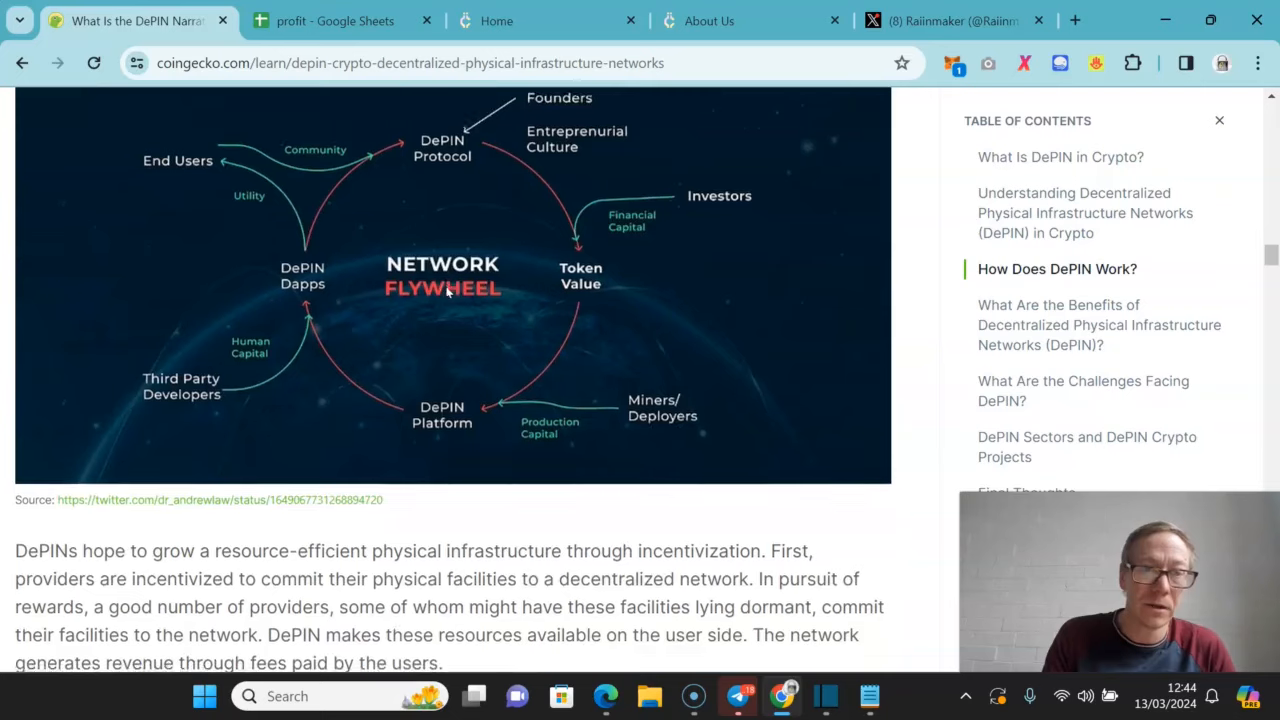
scroll(down, 3)
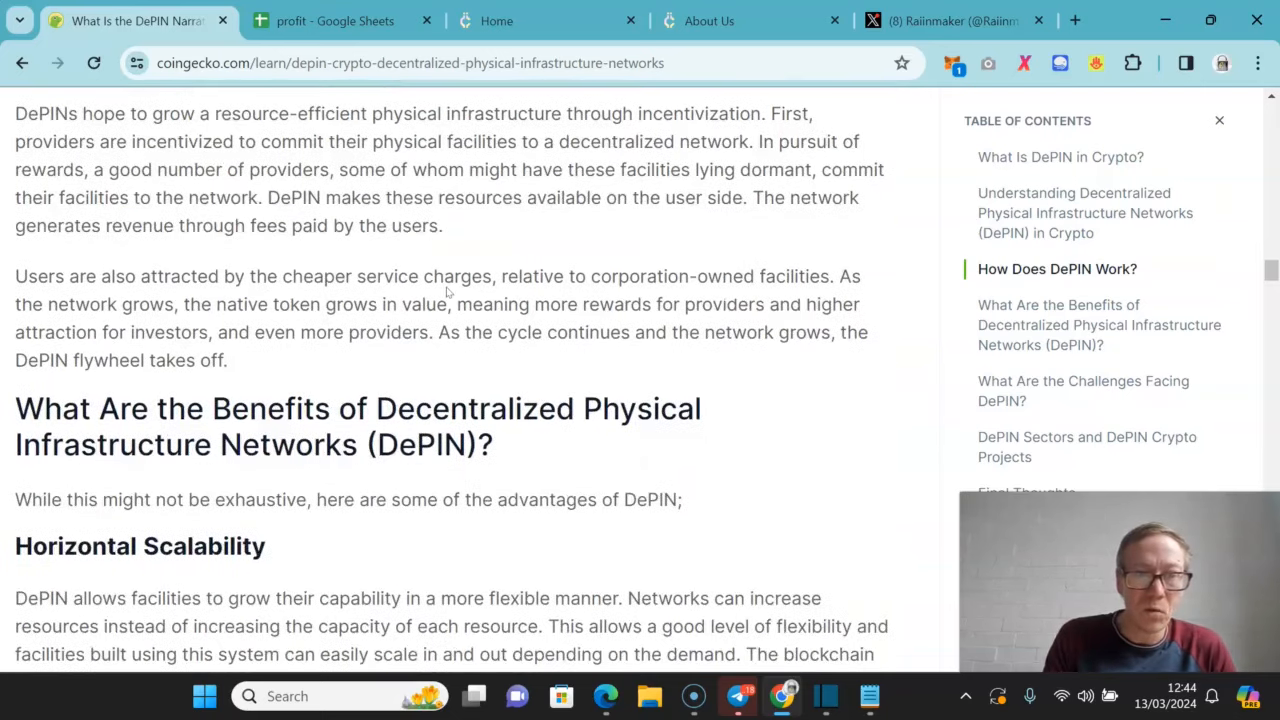
- Read through the benefits sections to What Are the Challenges Facing DePIN?
scroll(down, 3)
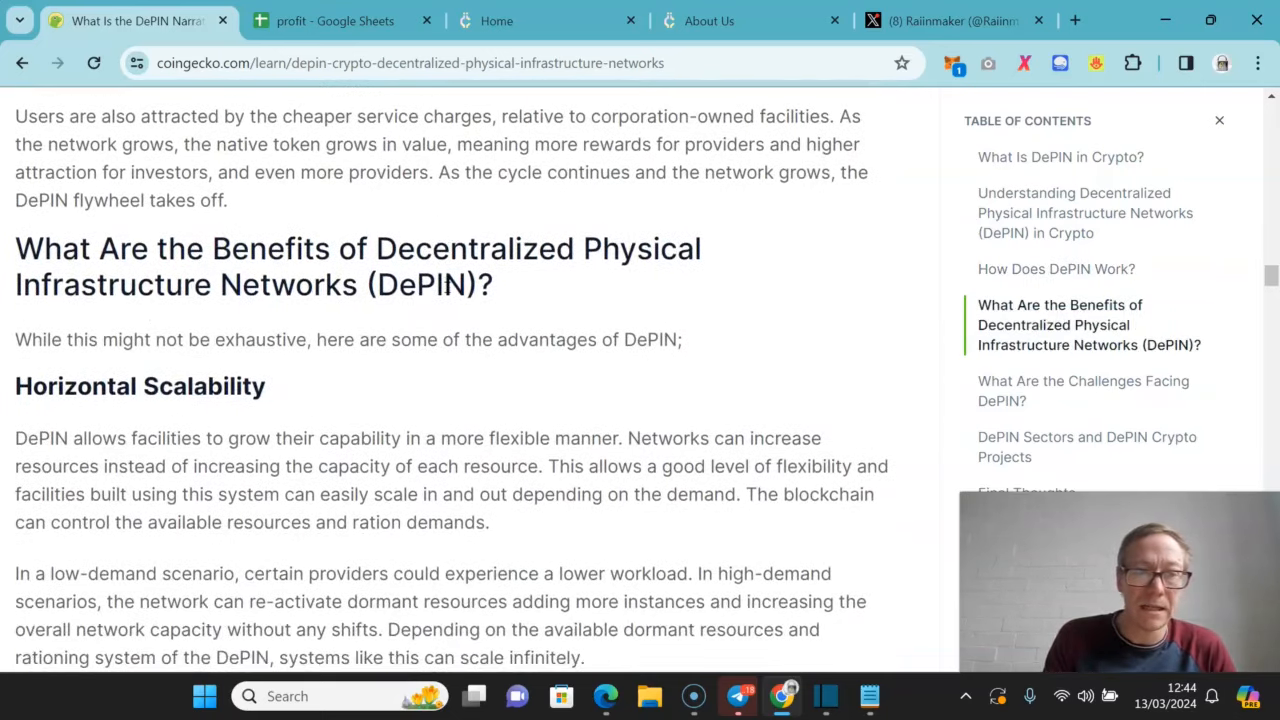
scroll(down, 3)
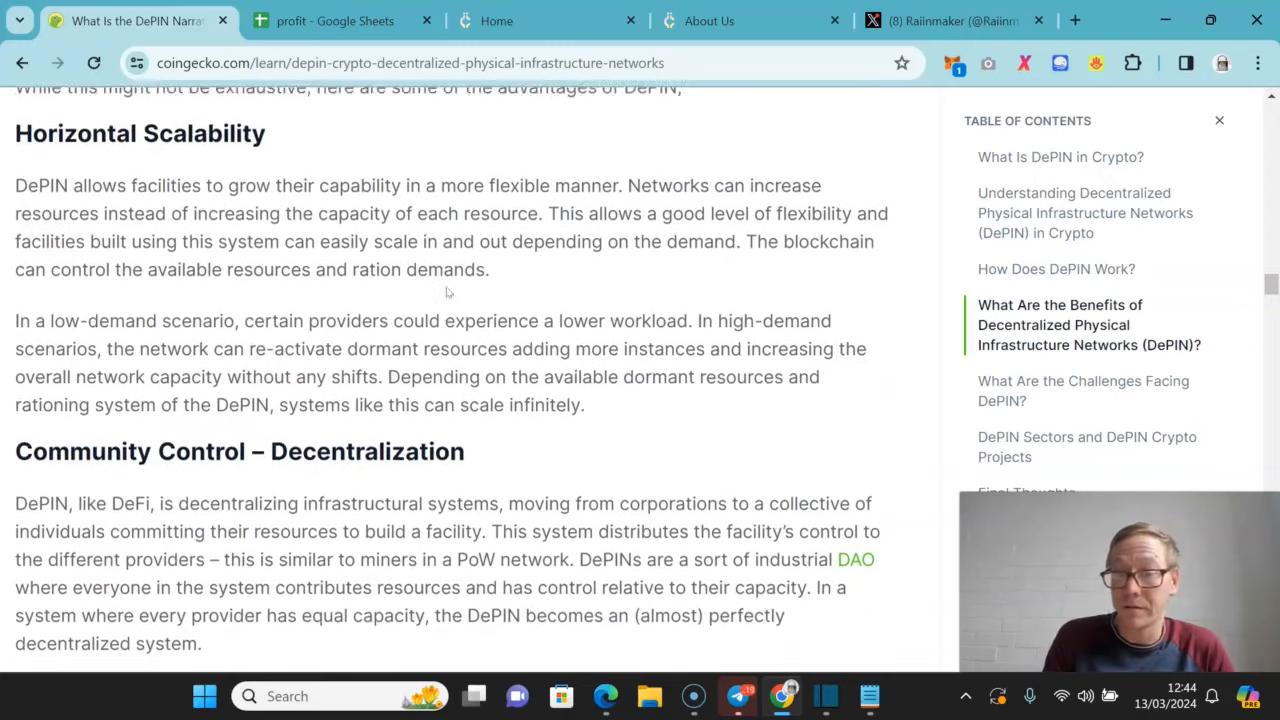
scroll(down, 3)
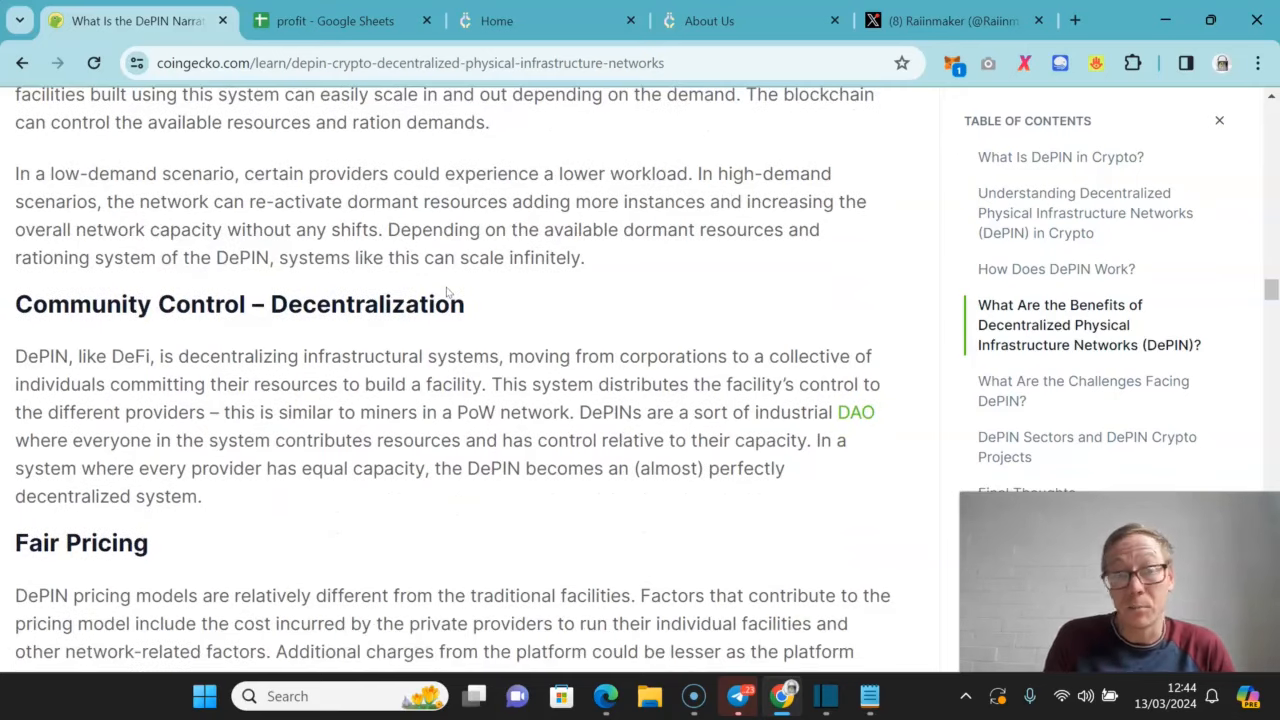
scroll(down, 3)
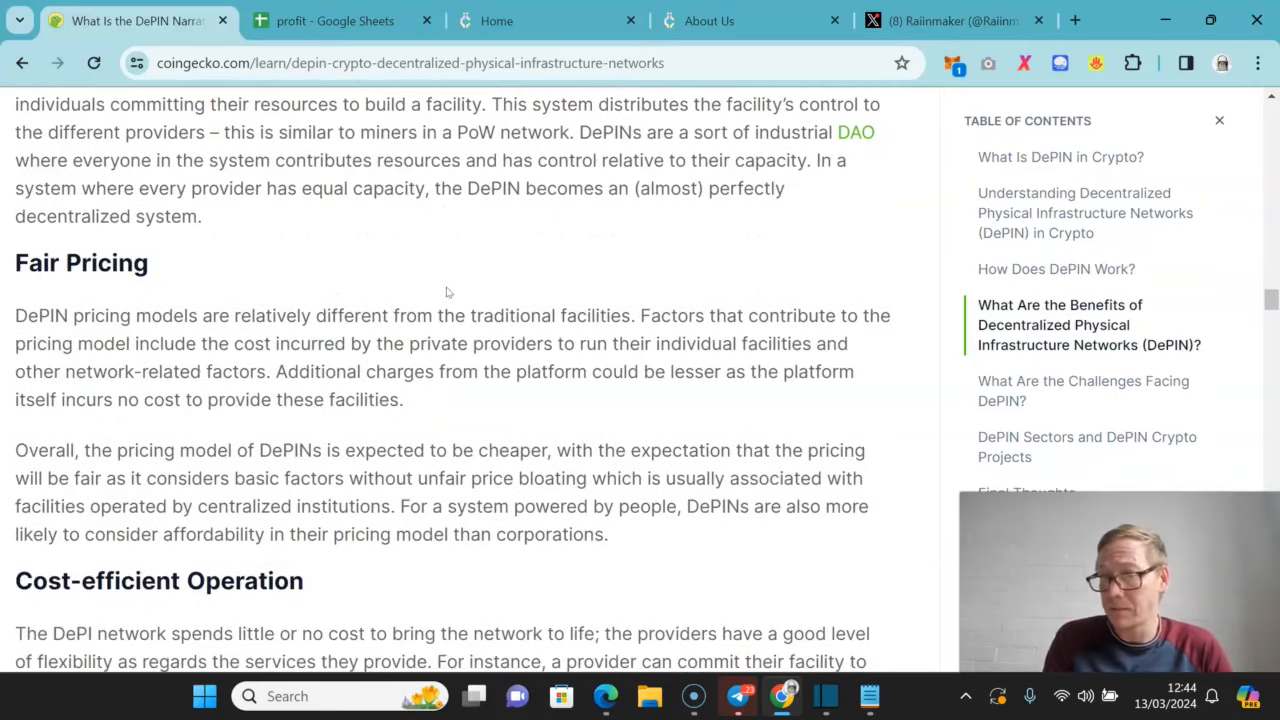
scroll(down, 3)
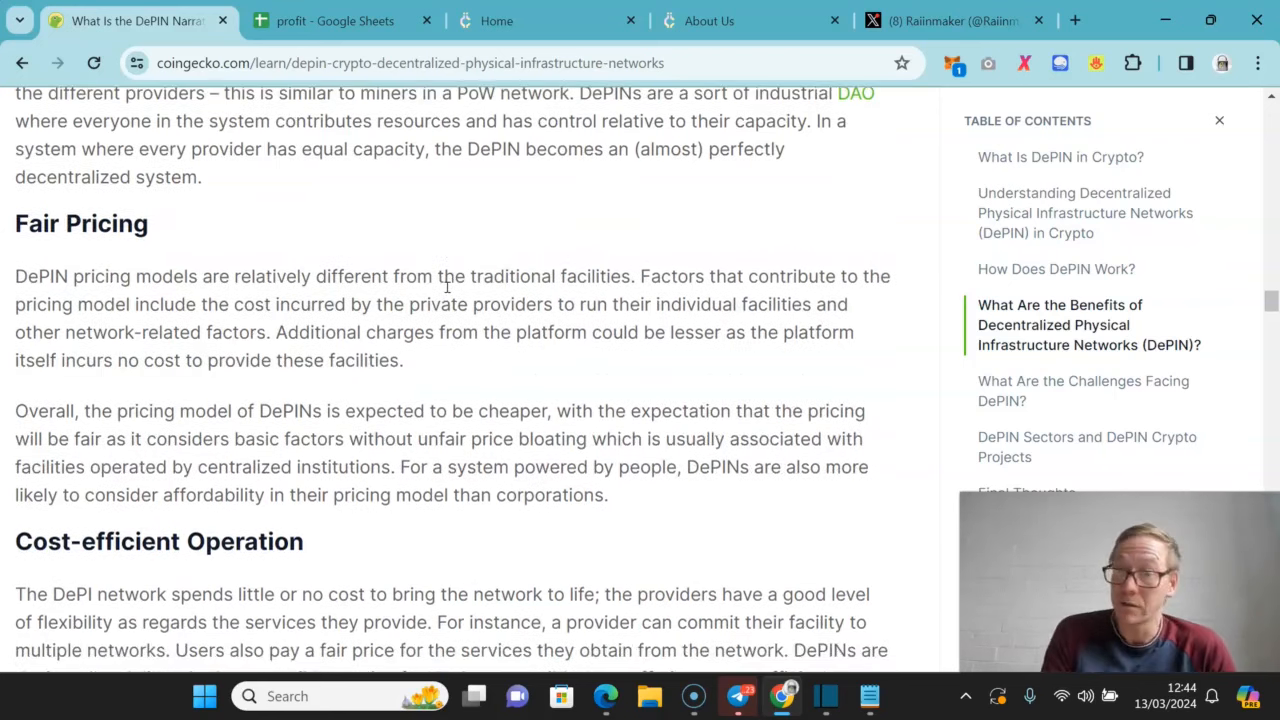
scroll(down, 3)
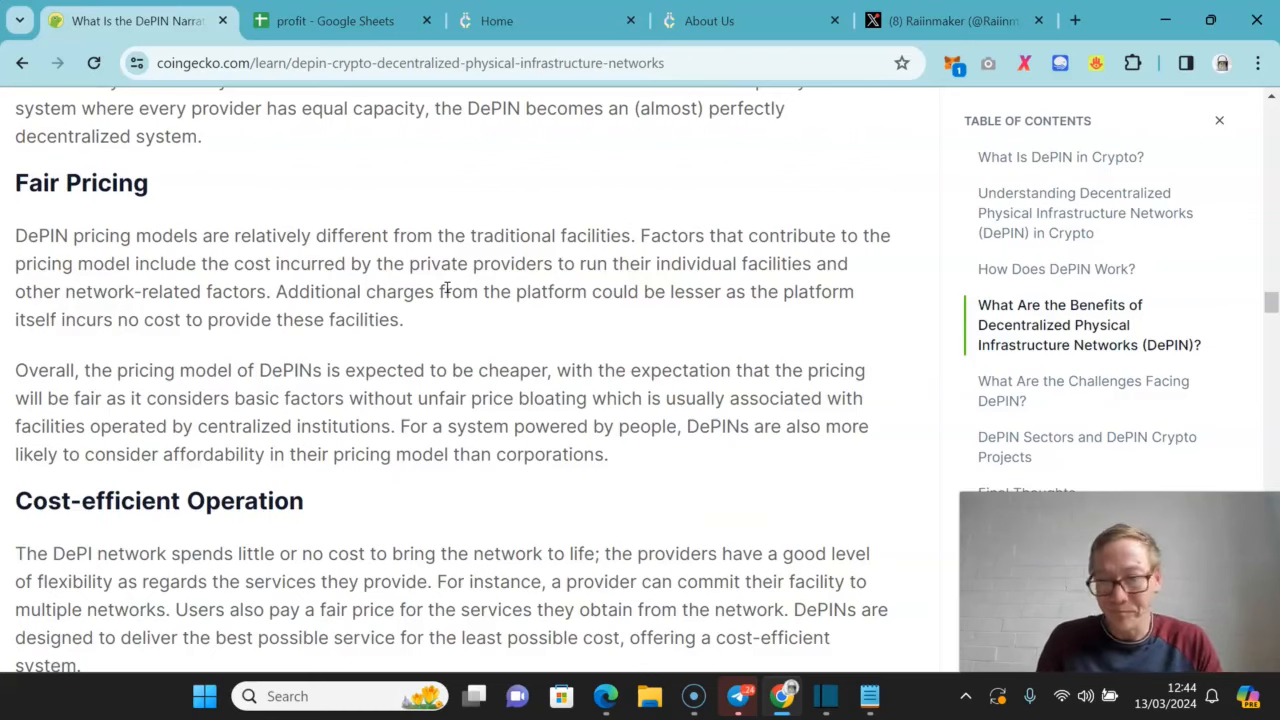
scroll(down, 3)
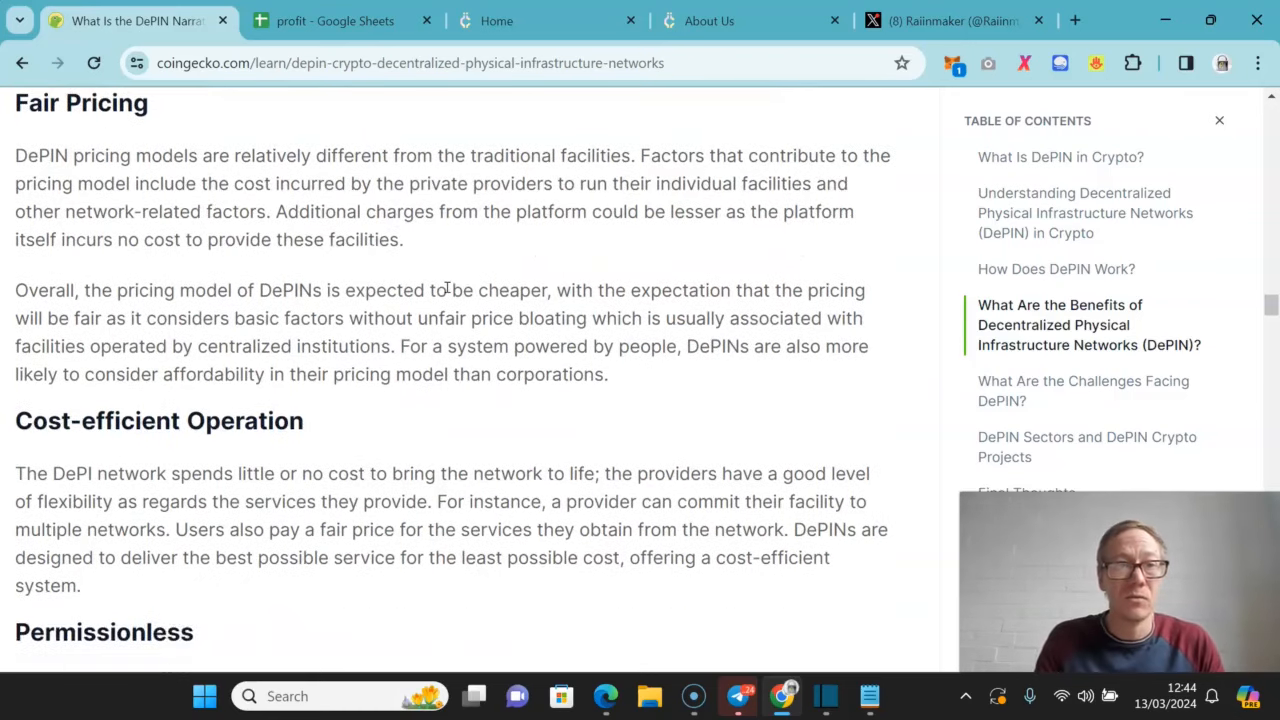
scroll(down, 3)
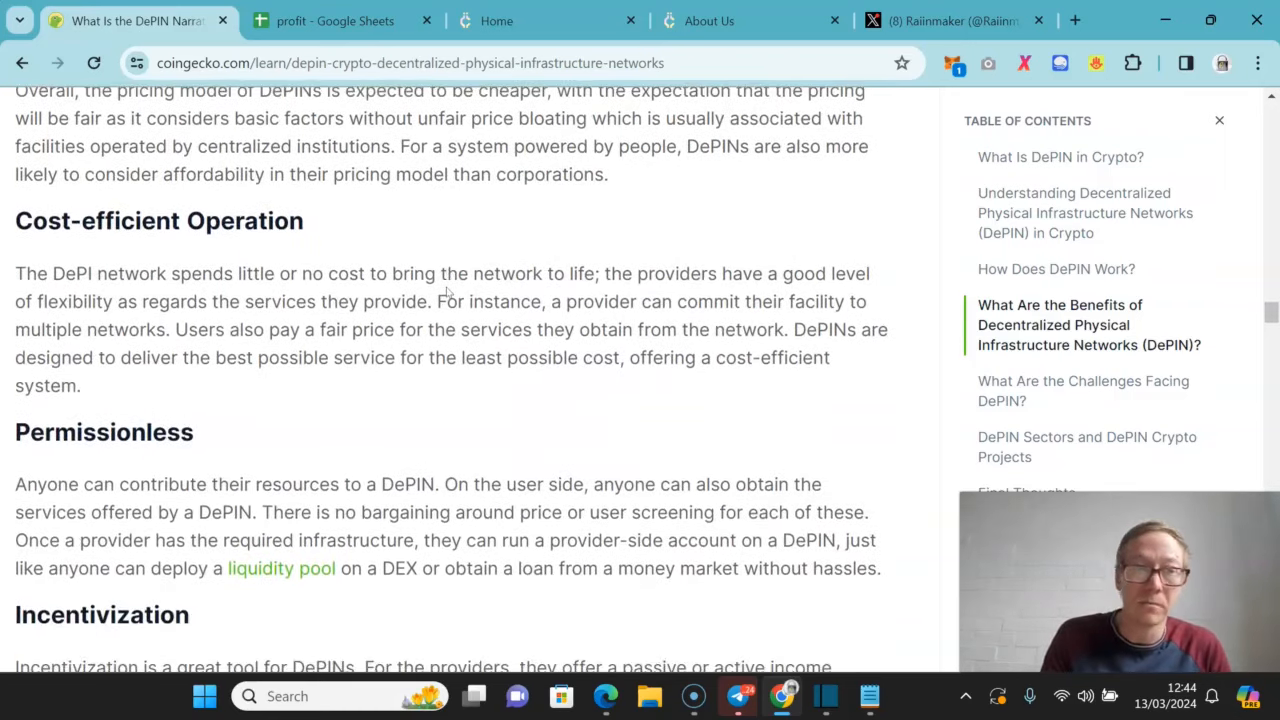
scroll(down, 3)
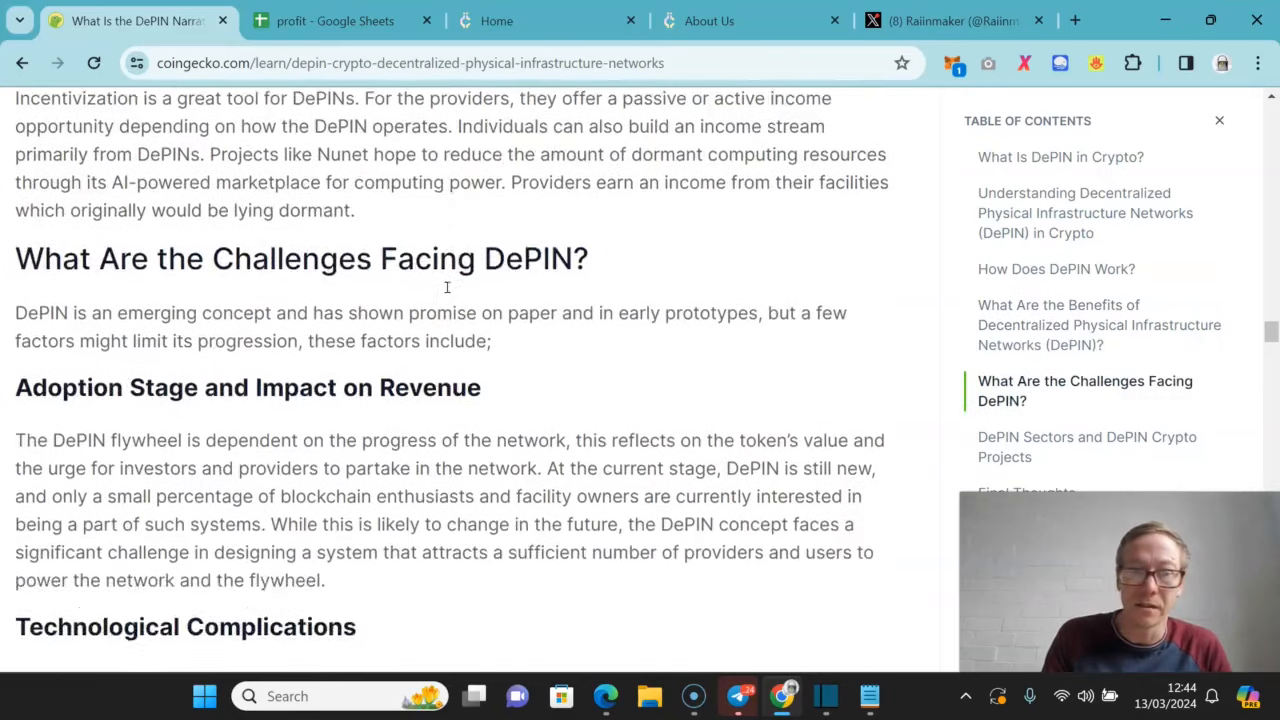
- Read into DePIN Sectors through the Wireless section on Helium
scroll(down, 3)
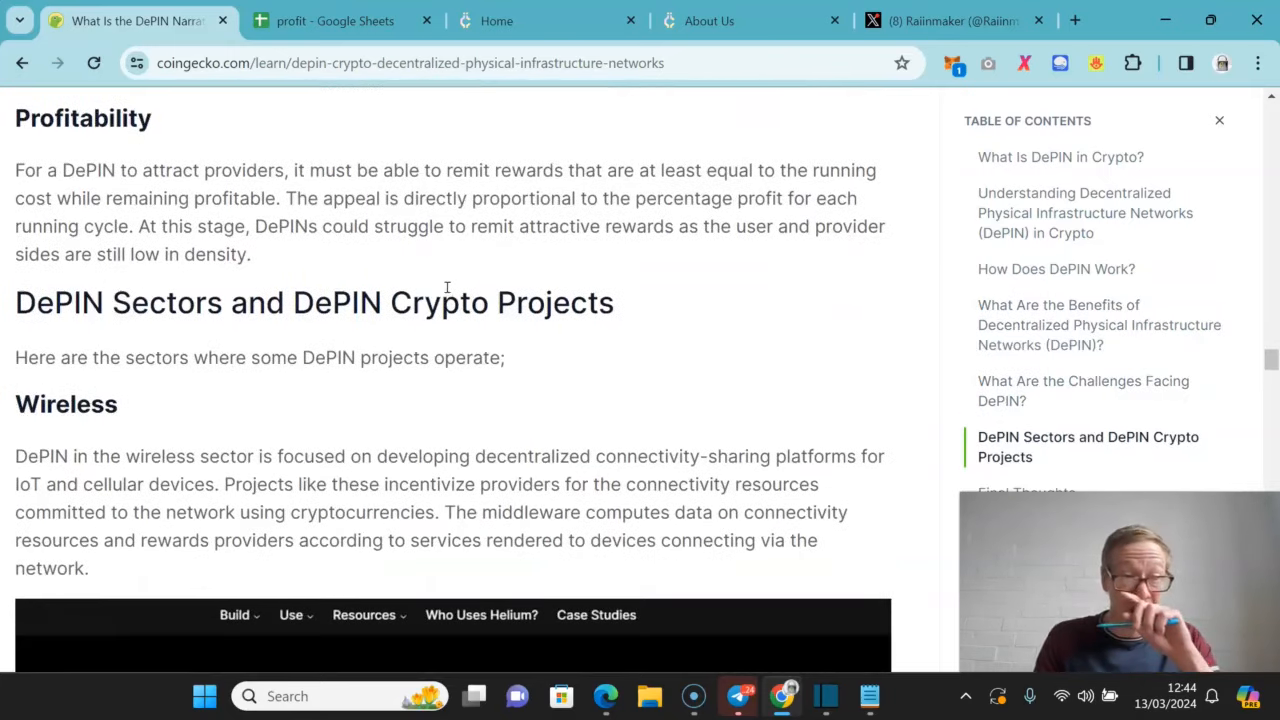
scroll(down, 3)
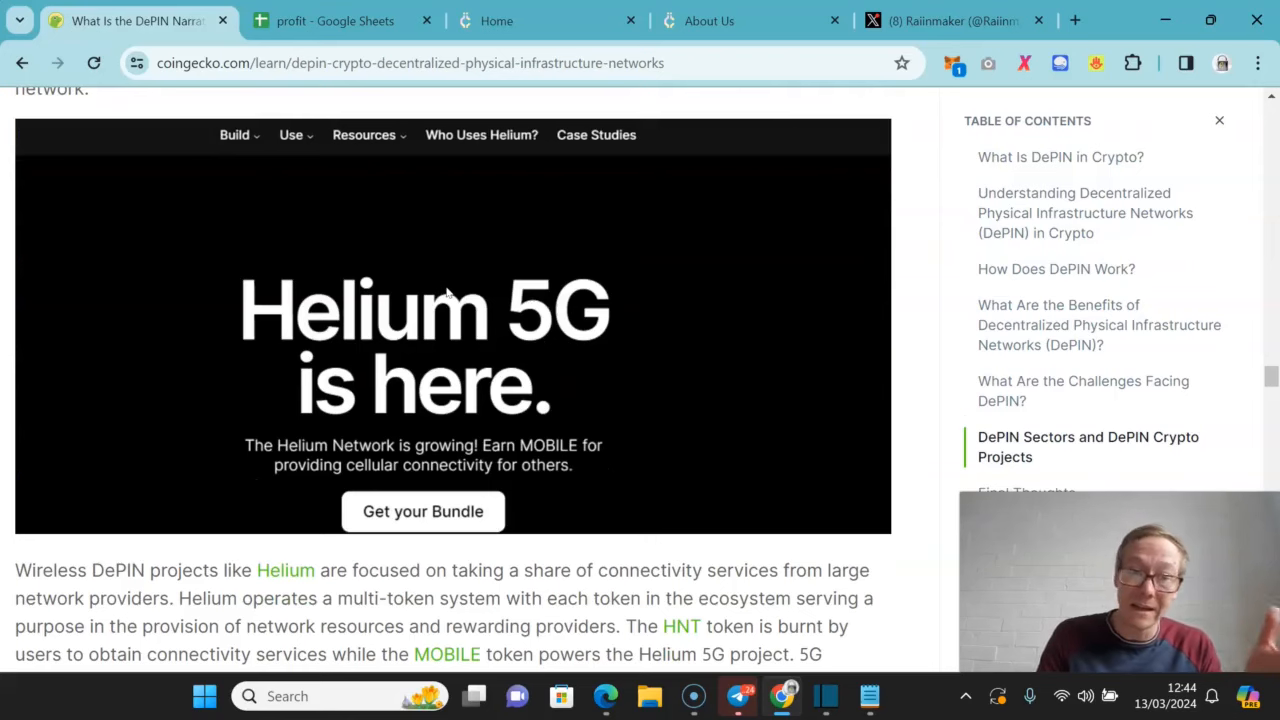
scroll(down, 3)
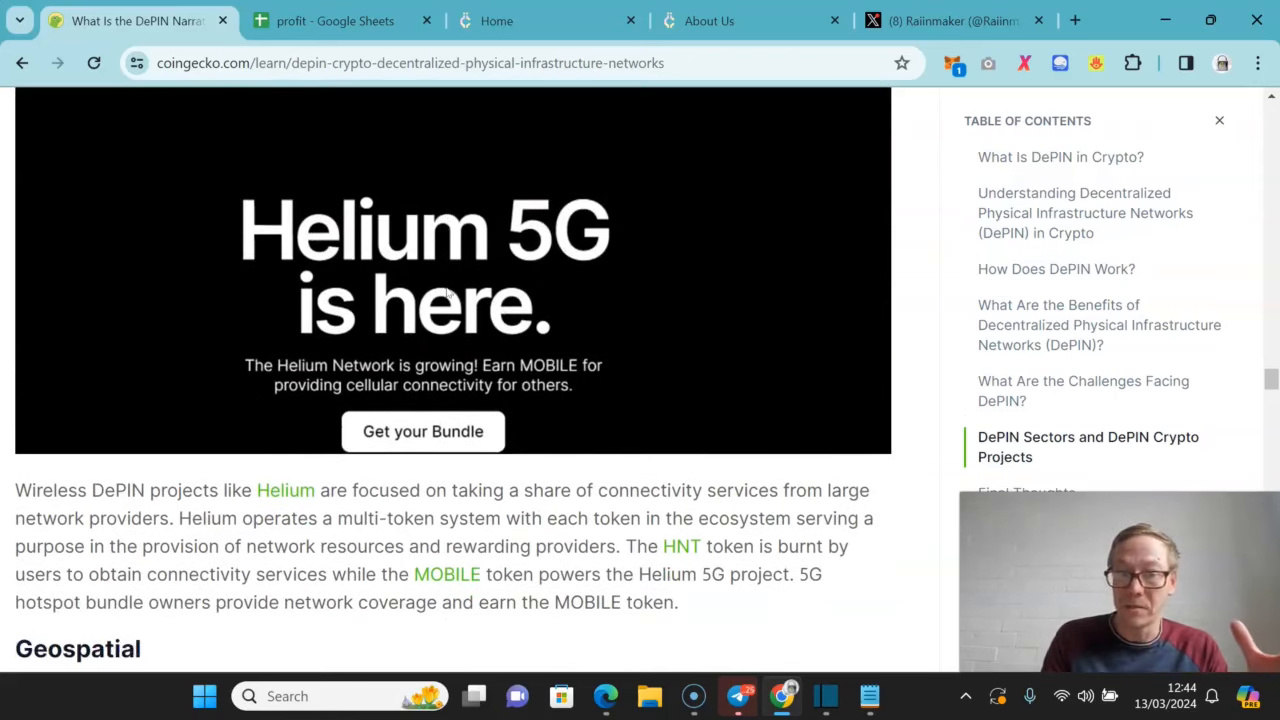
scroll(down, 3)
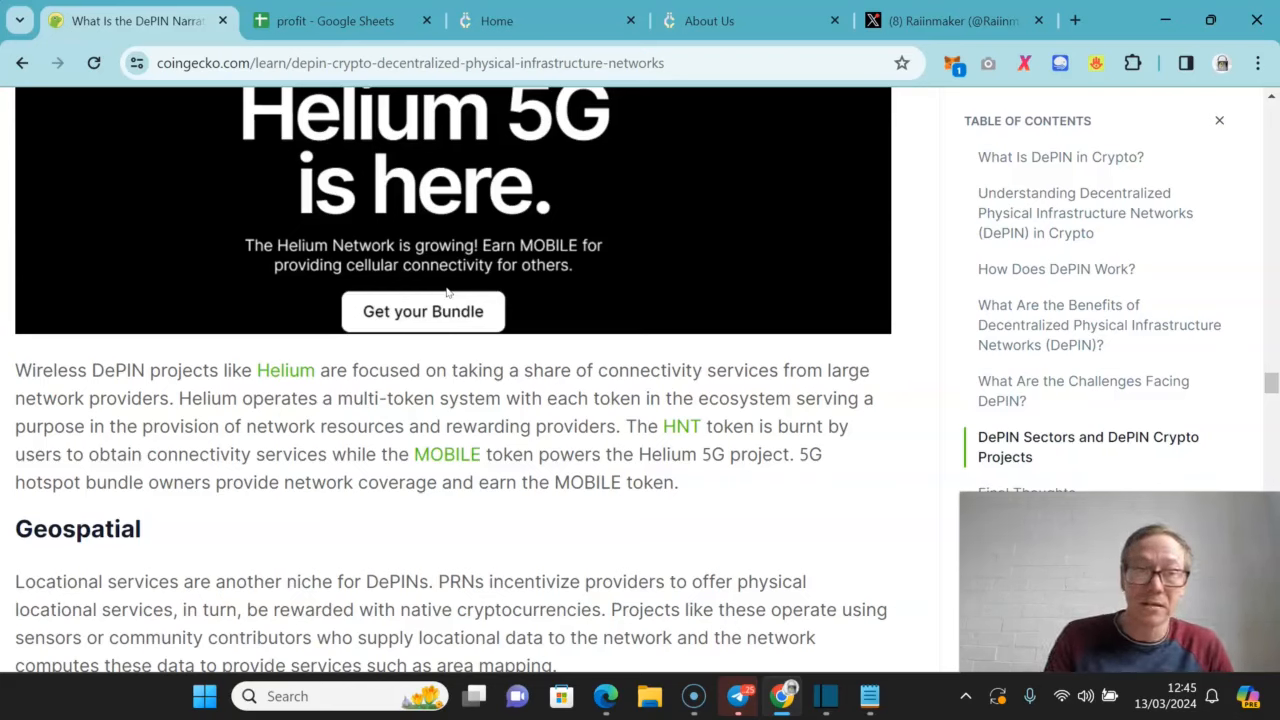
scroll(down, 3)
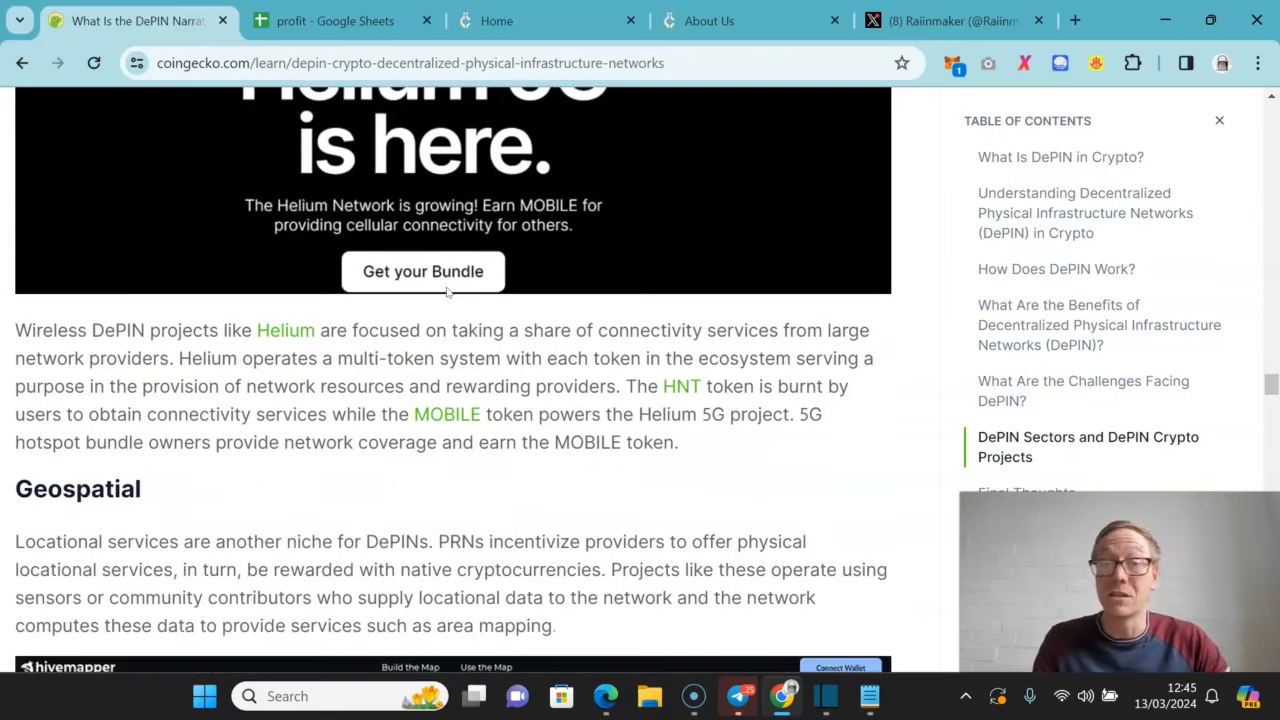
- Read on to the Geospatial section's Hivemapper crowd-sourced world map
scroll(down, 3)
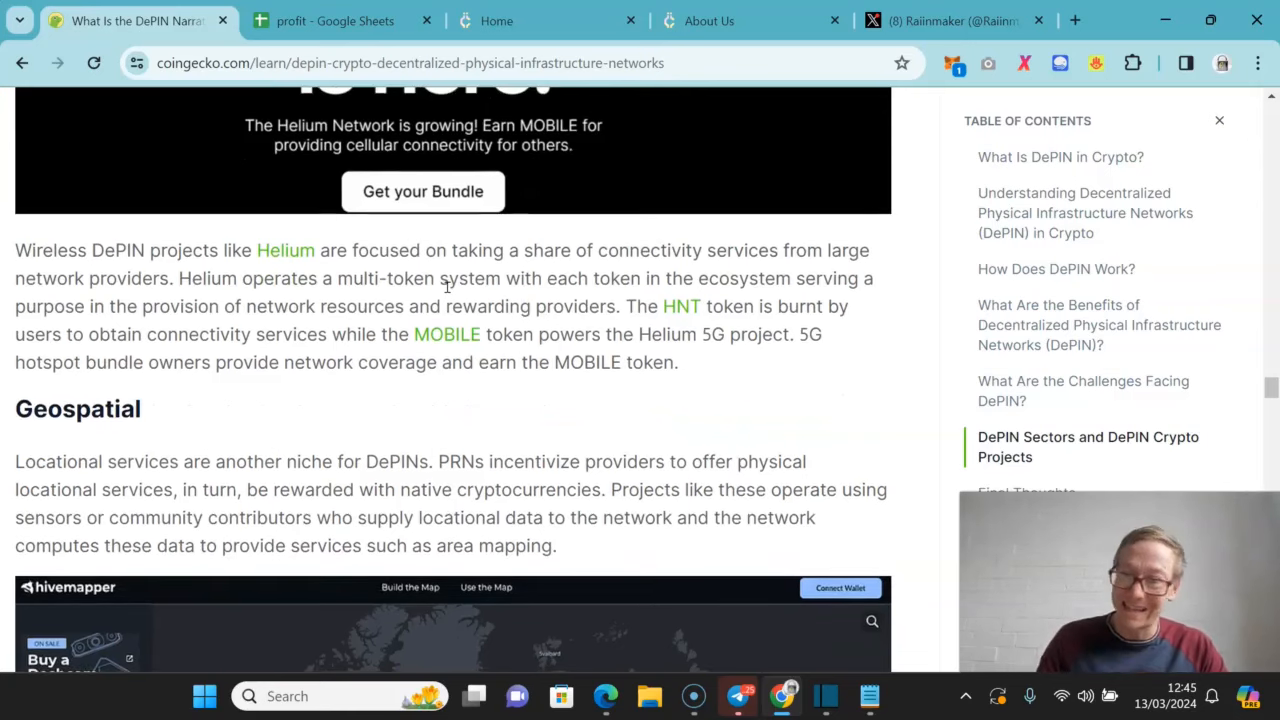
scroll(down, 3)
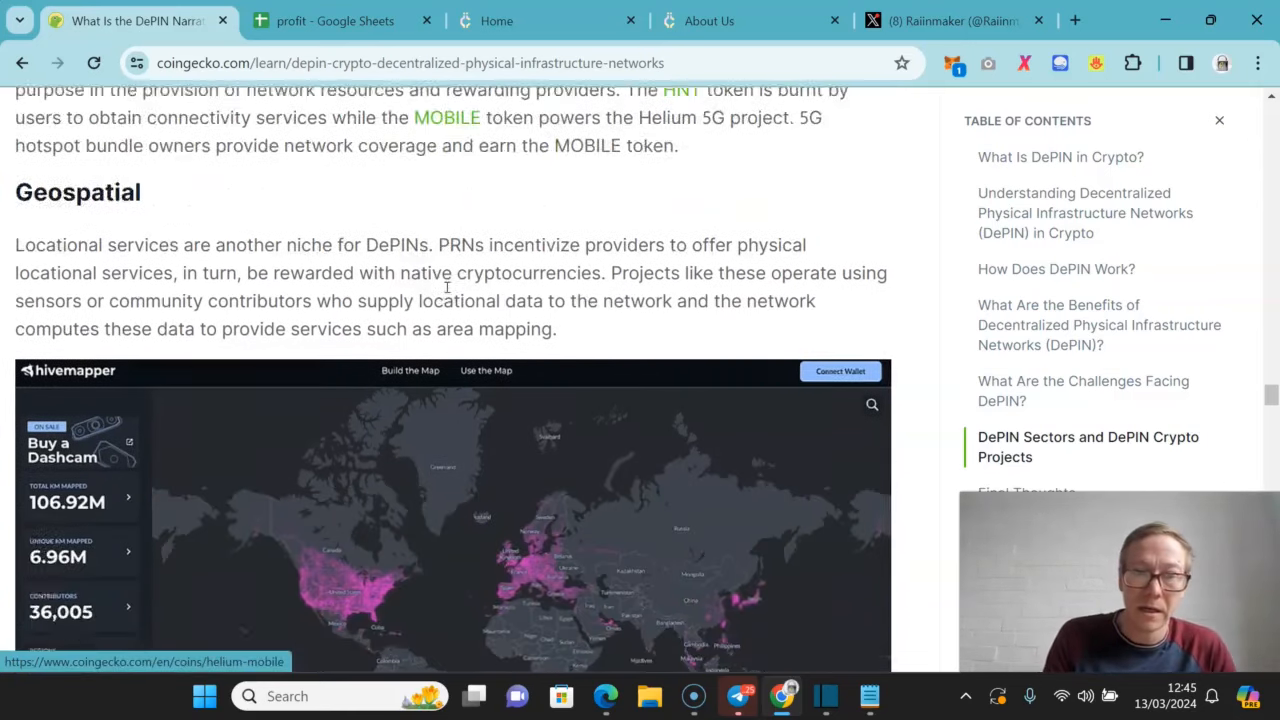
scroll(down, 3)
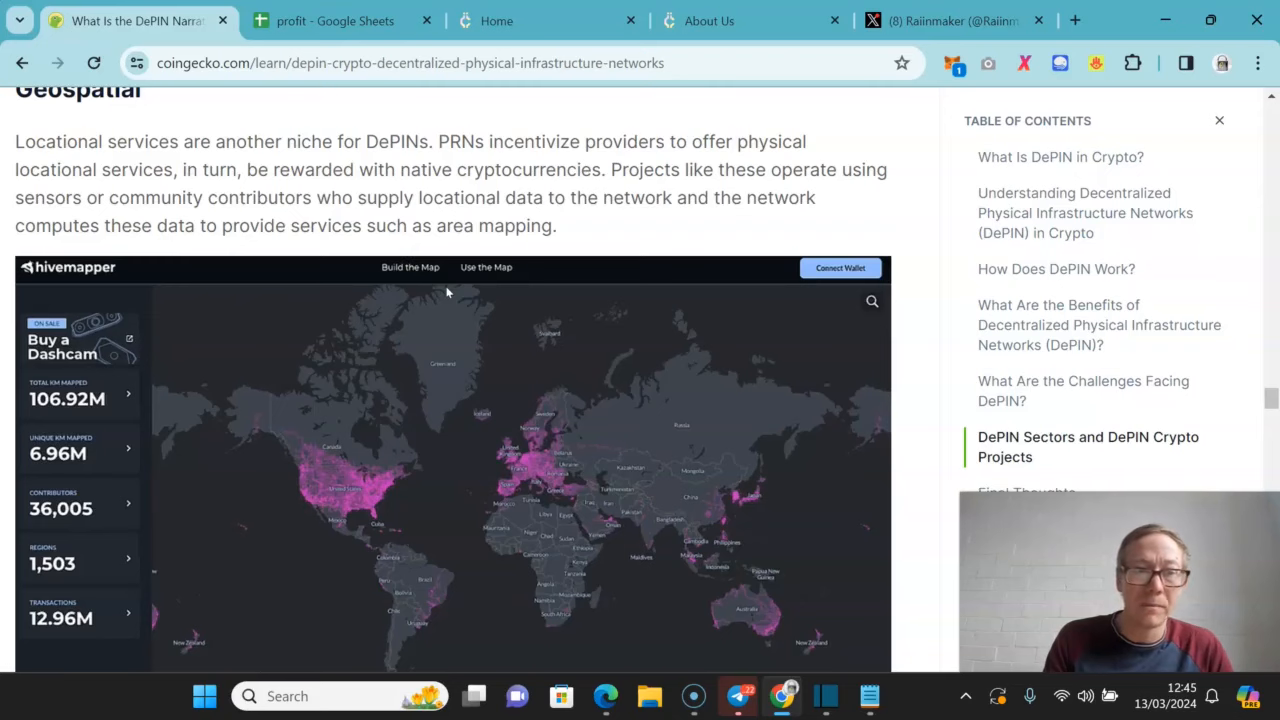
scroll(down, 3)
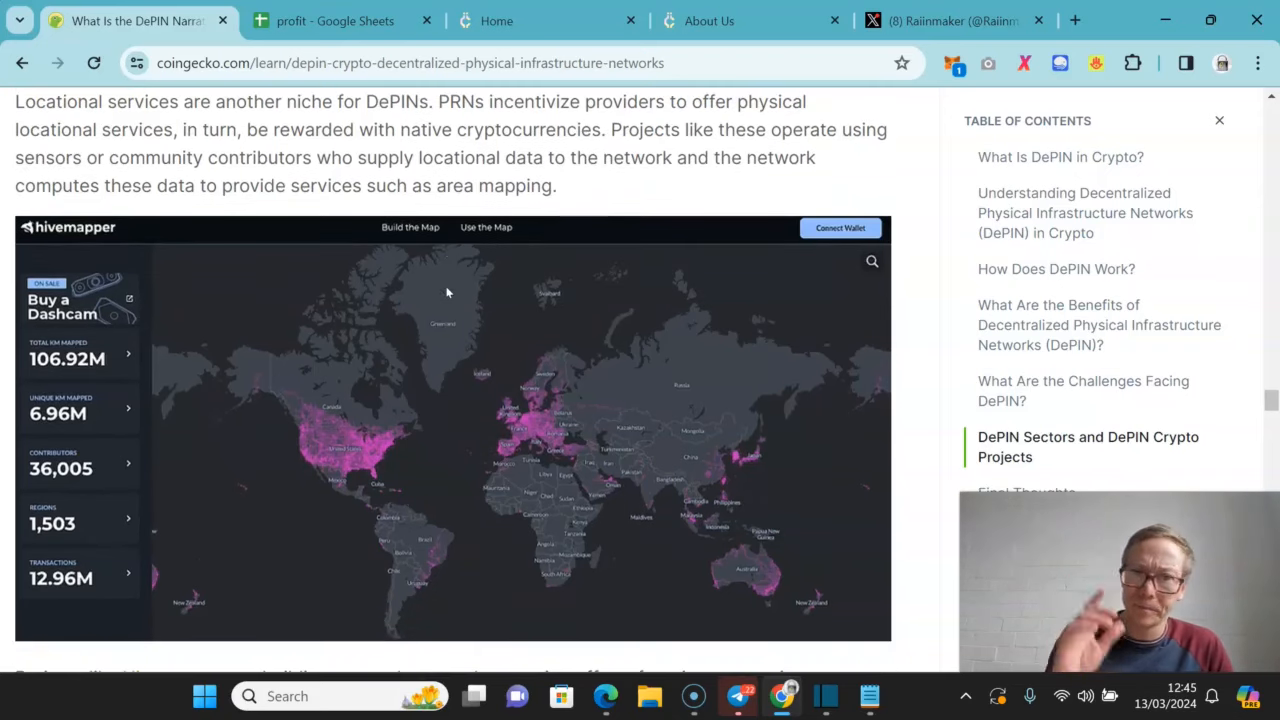
scroll(down, 3)
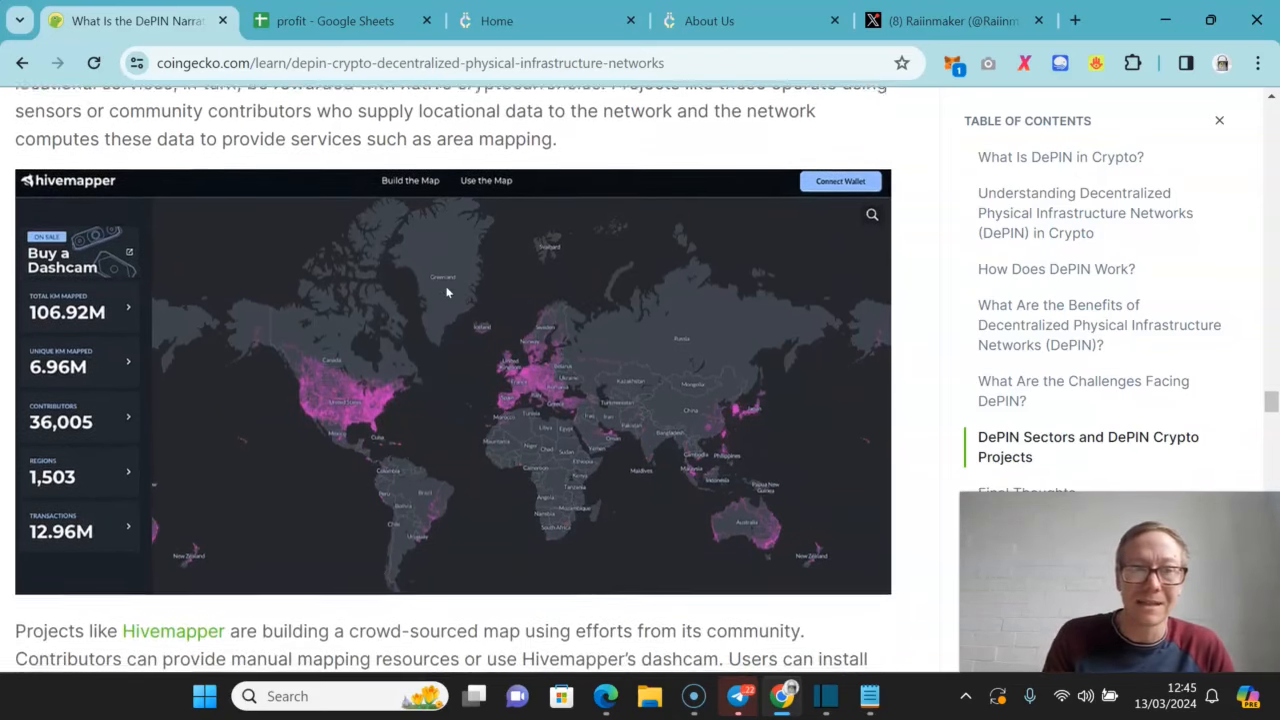
- Read from the Energy section through the storage and compute sector examples
scroll(down, 3)
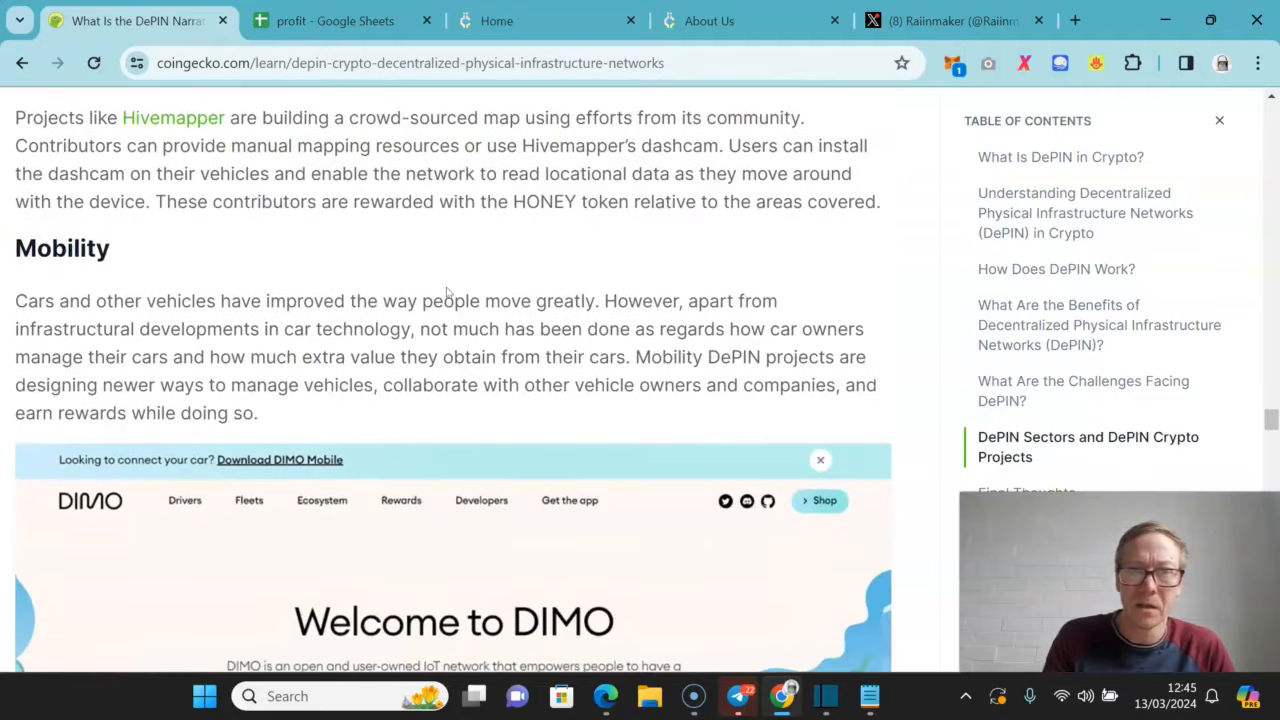
scroll(down, 3)
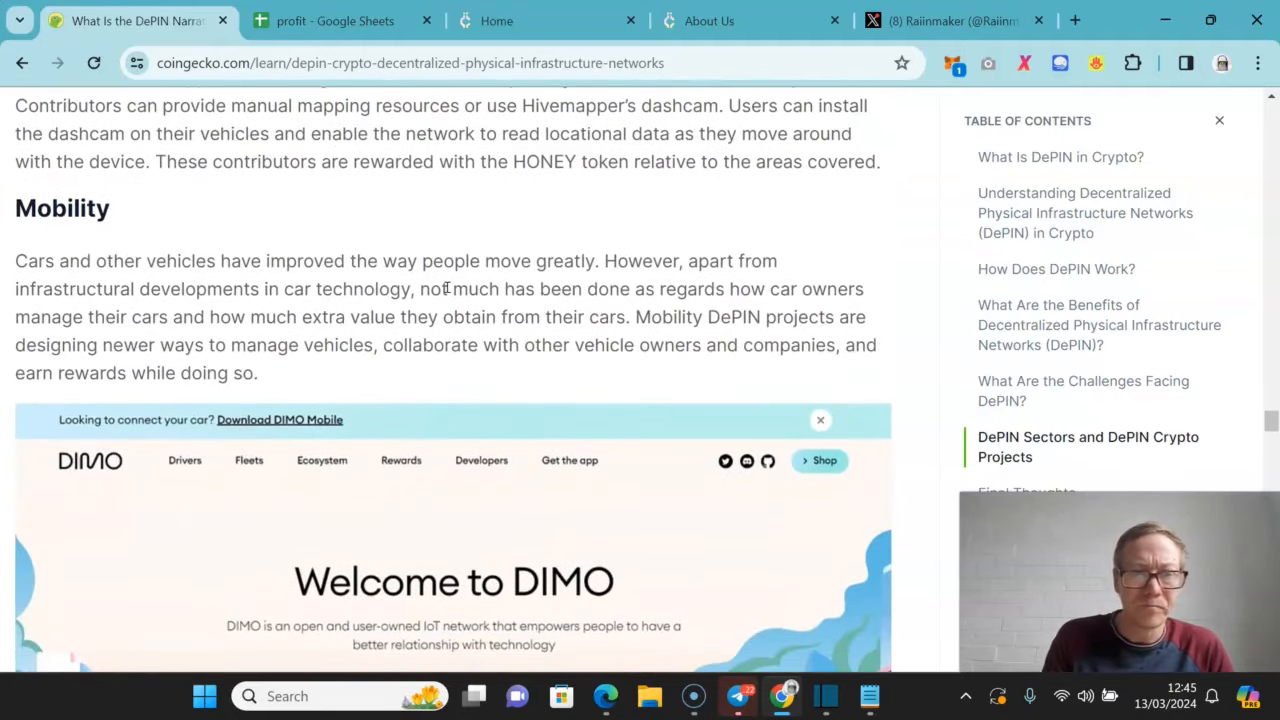
scroll(down, 3)
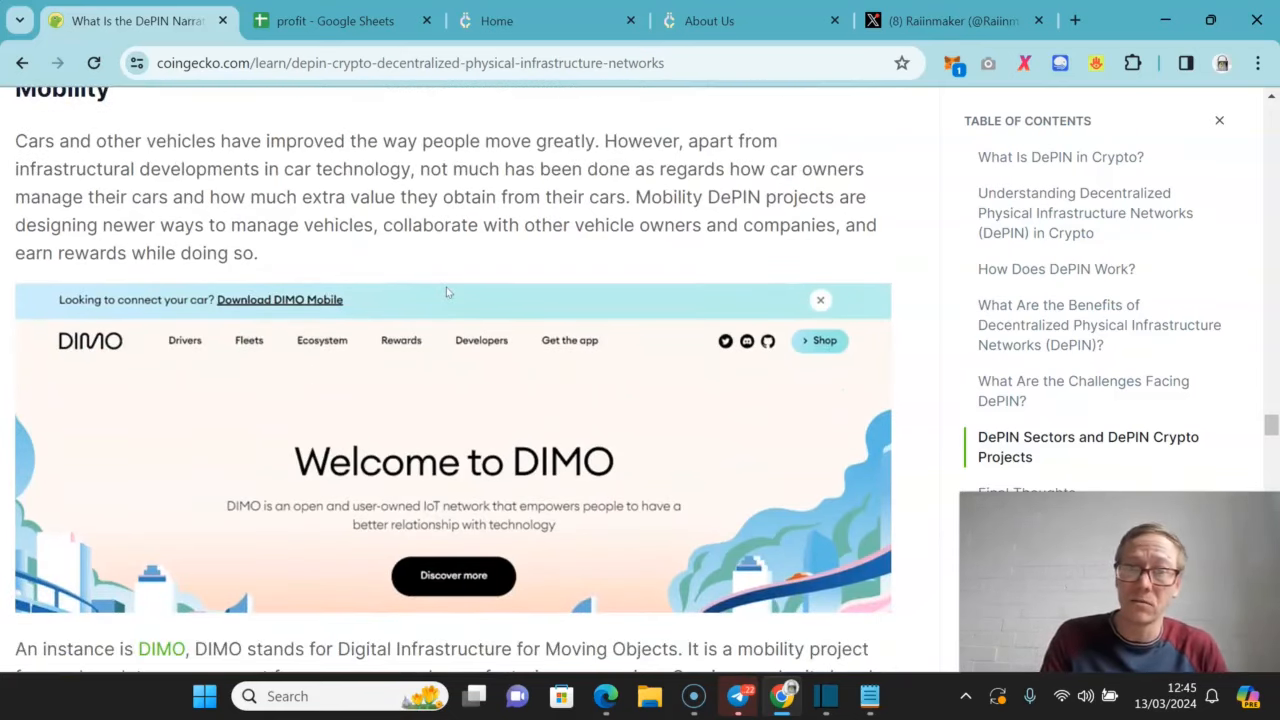
scroll(down, 3)
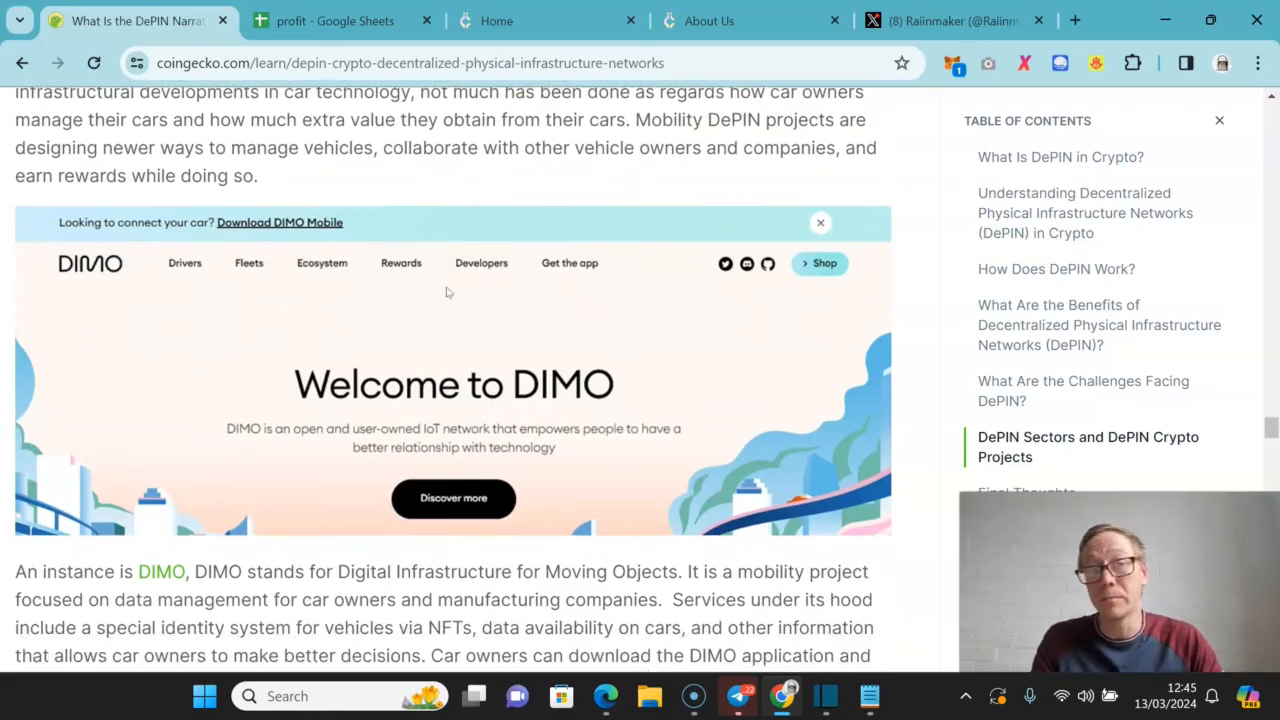
scroll(down, 3)
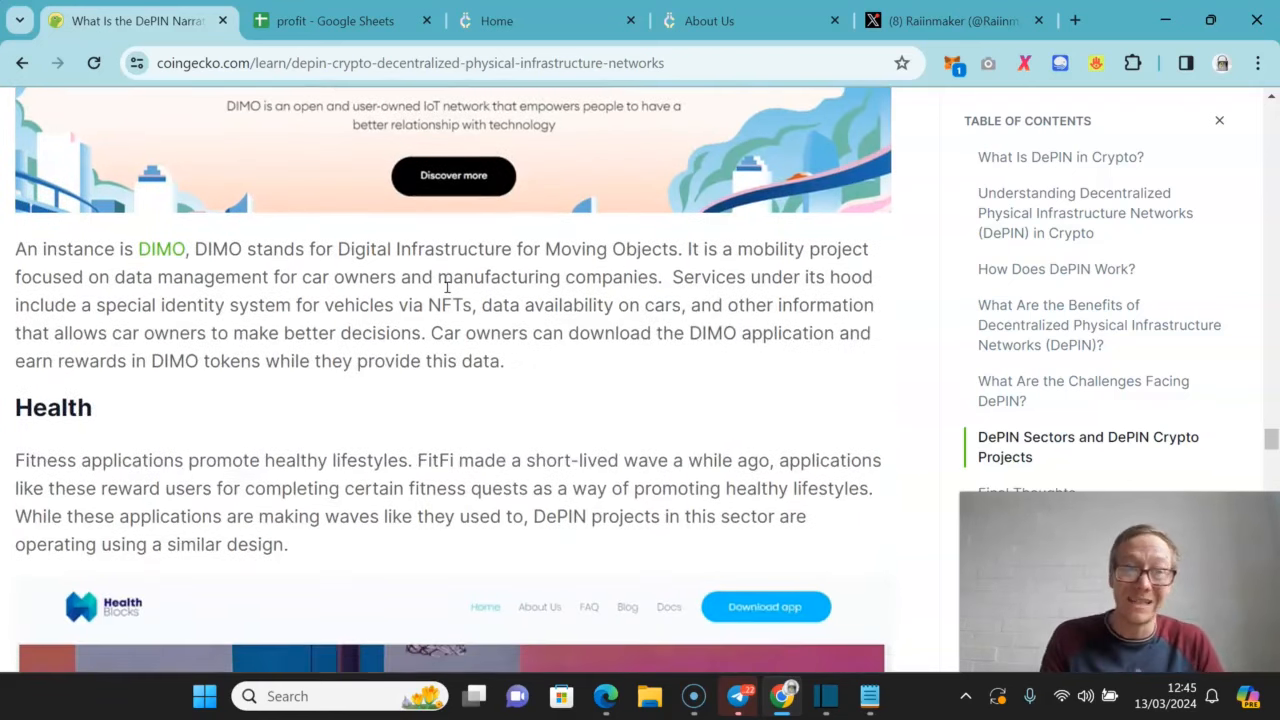
scroll(down, 3)
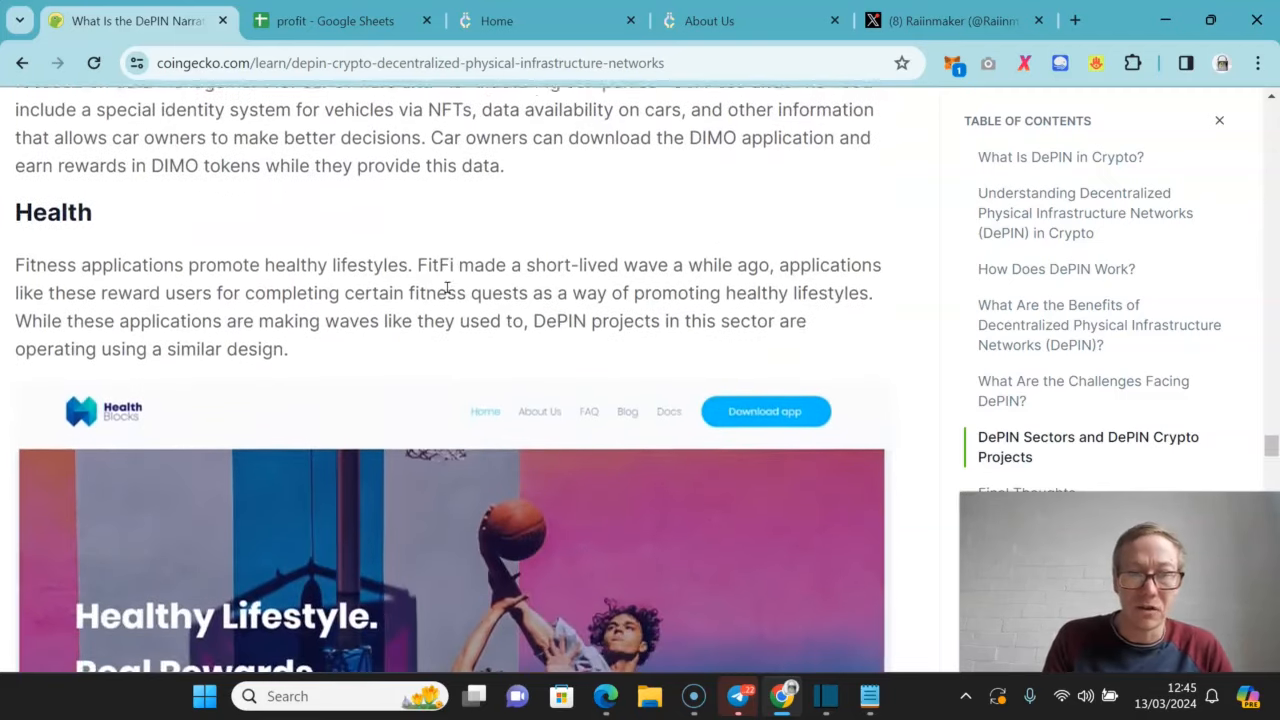
scroll(down, 3)
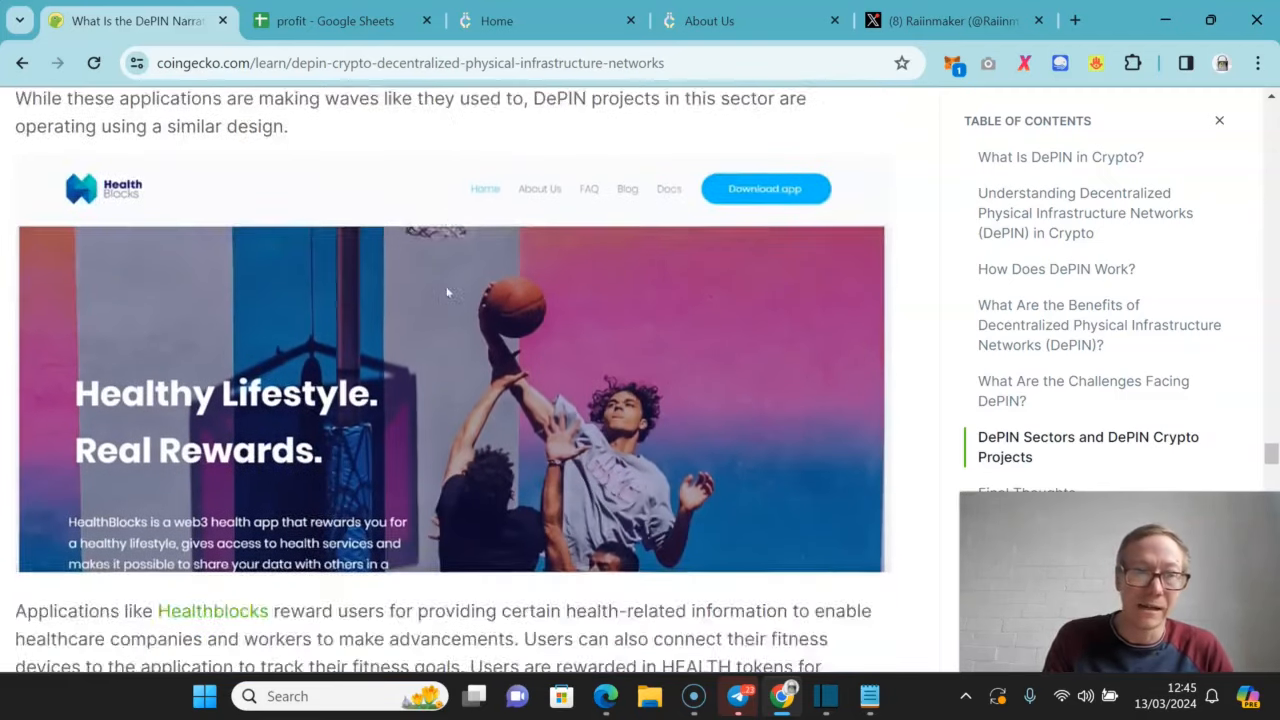
- Read the bandwidth examples and Theta Network paragraph down to Final Thoughts
scroll(down, 3)
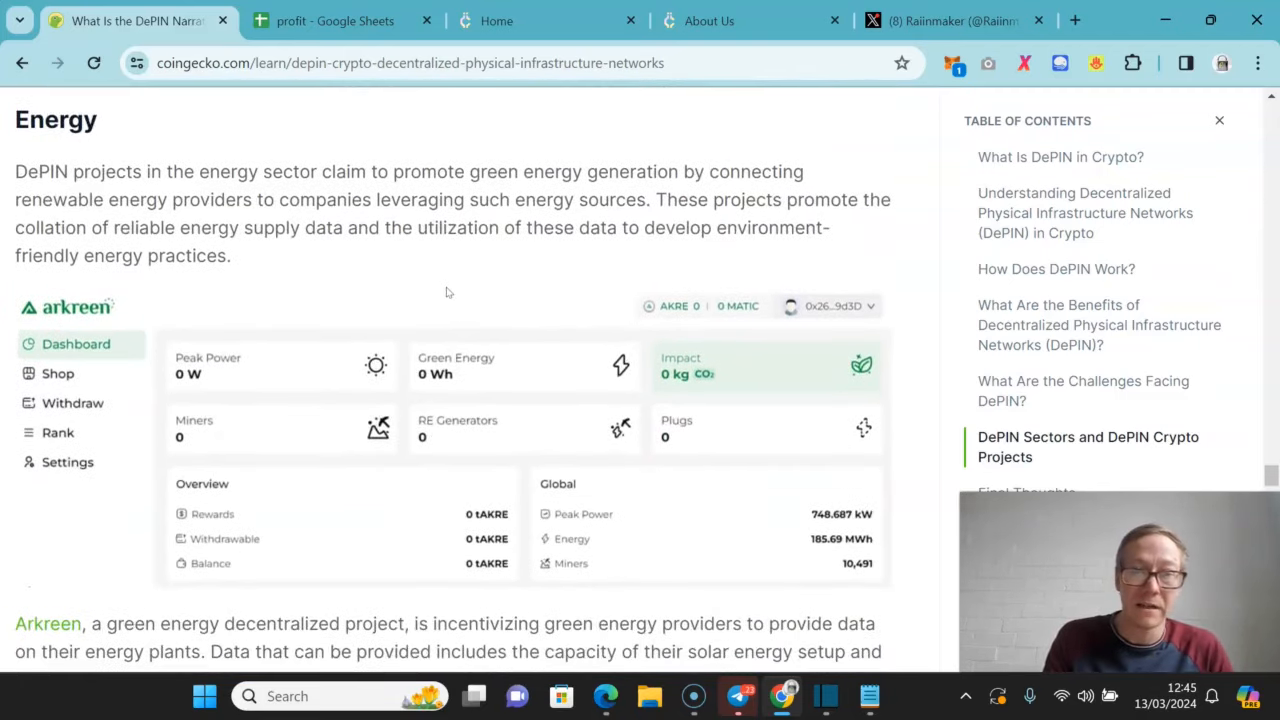
scroll(down, 3)
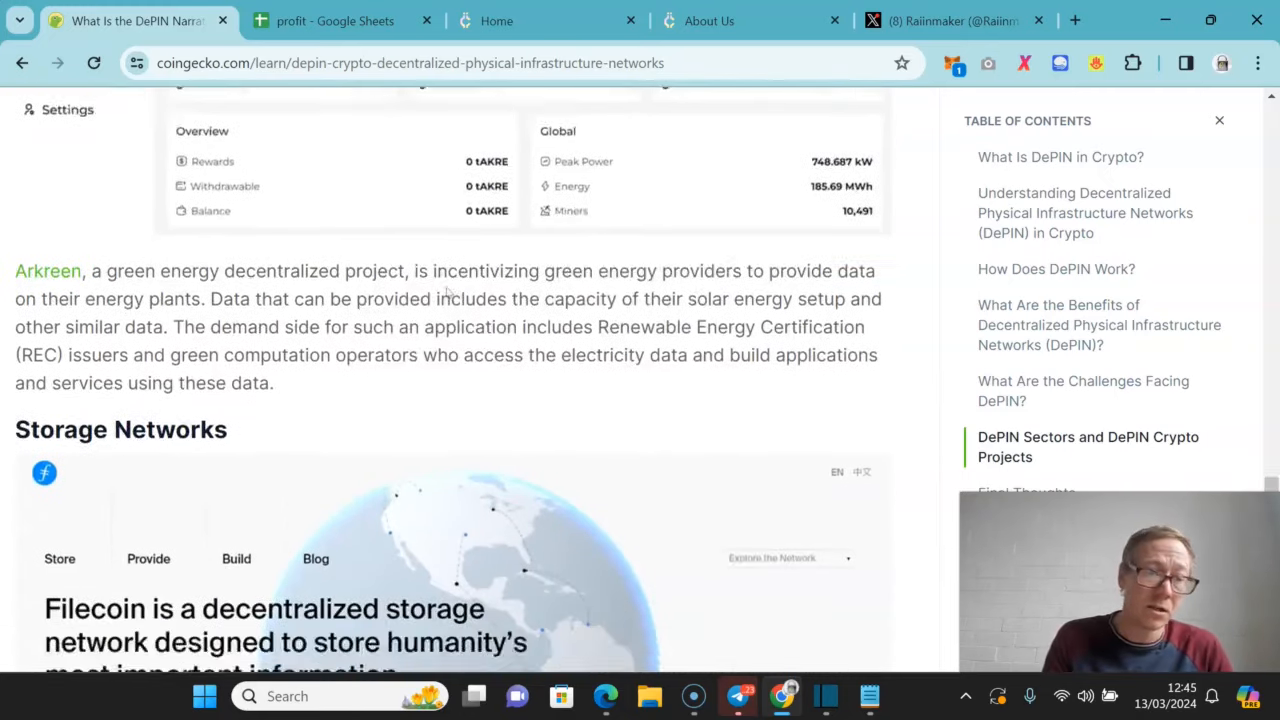
scroll(down, 3)
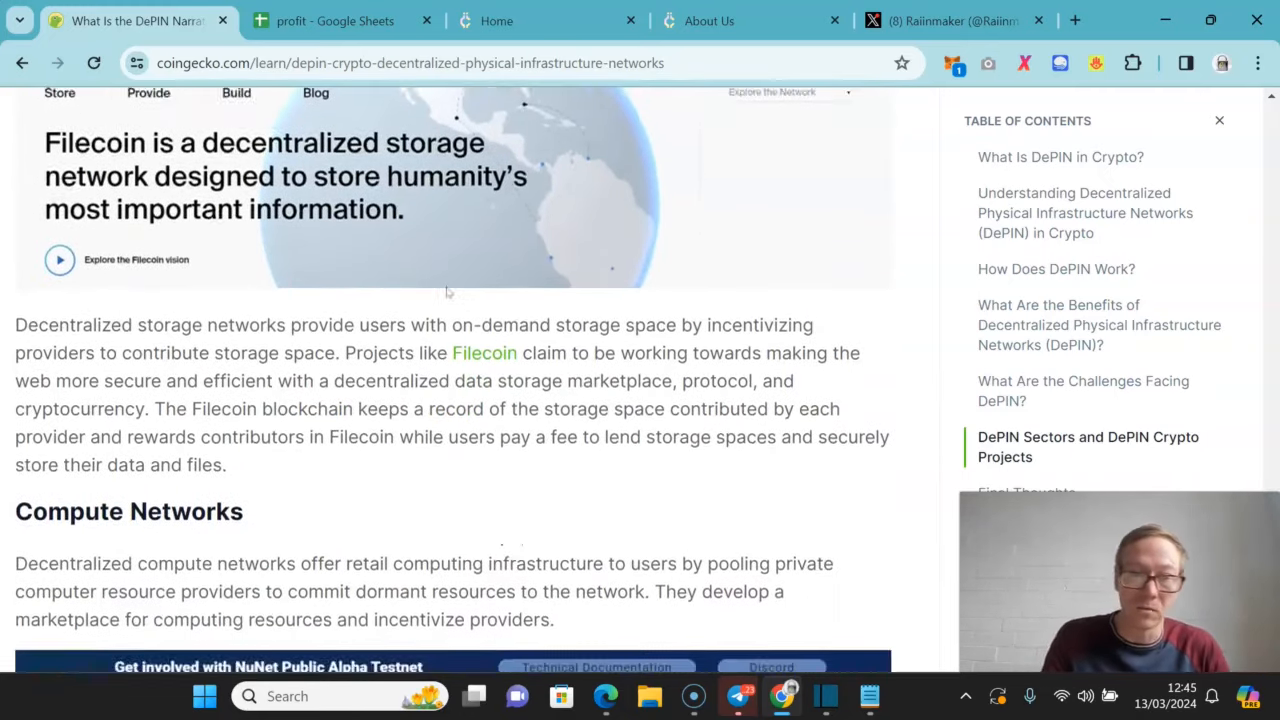
scroll(down, 3)
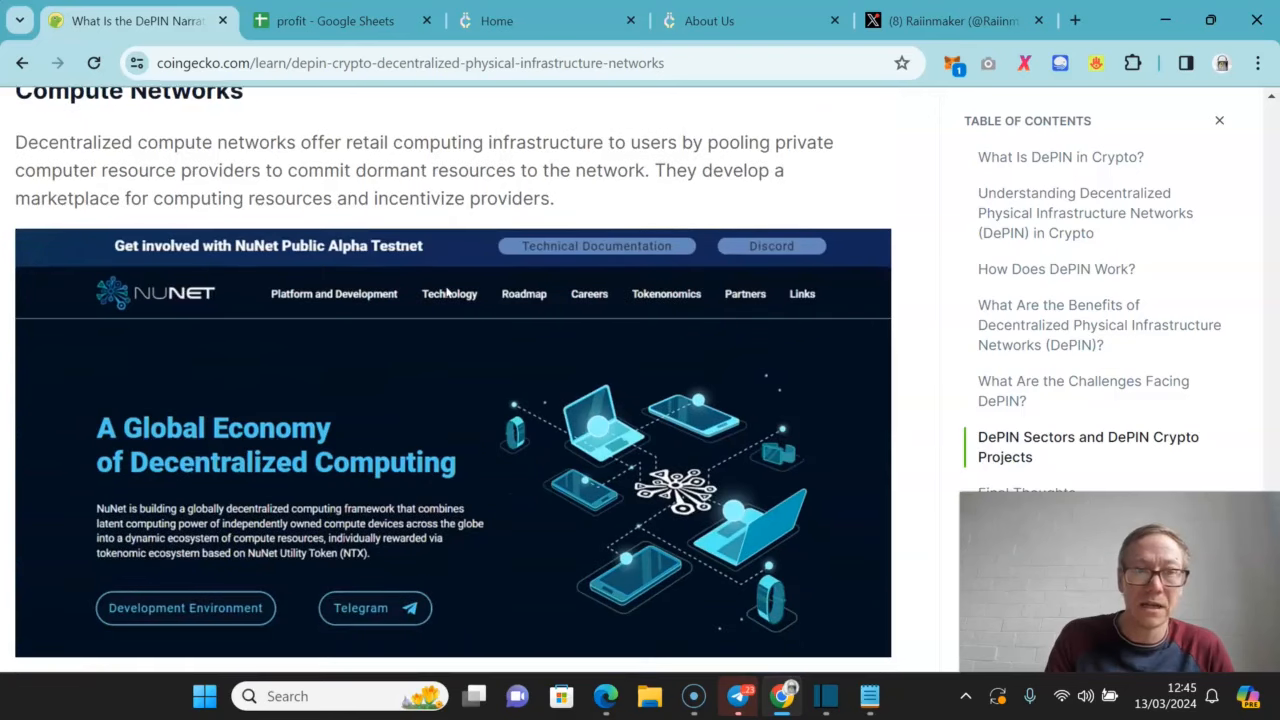
scroll(down, 3)
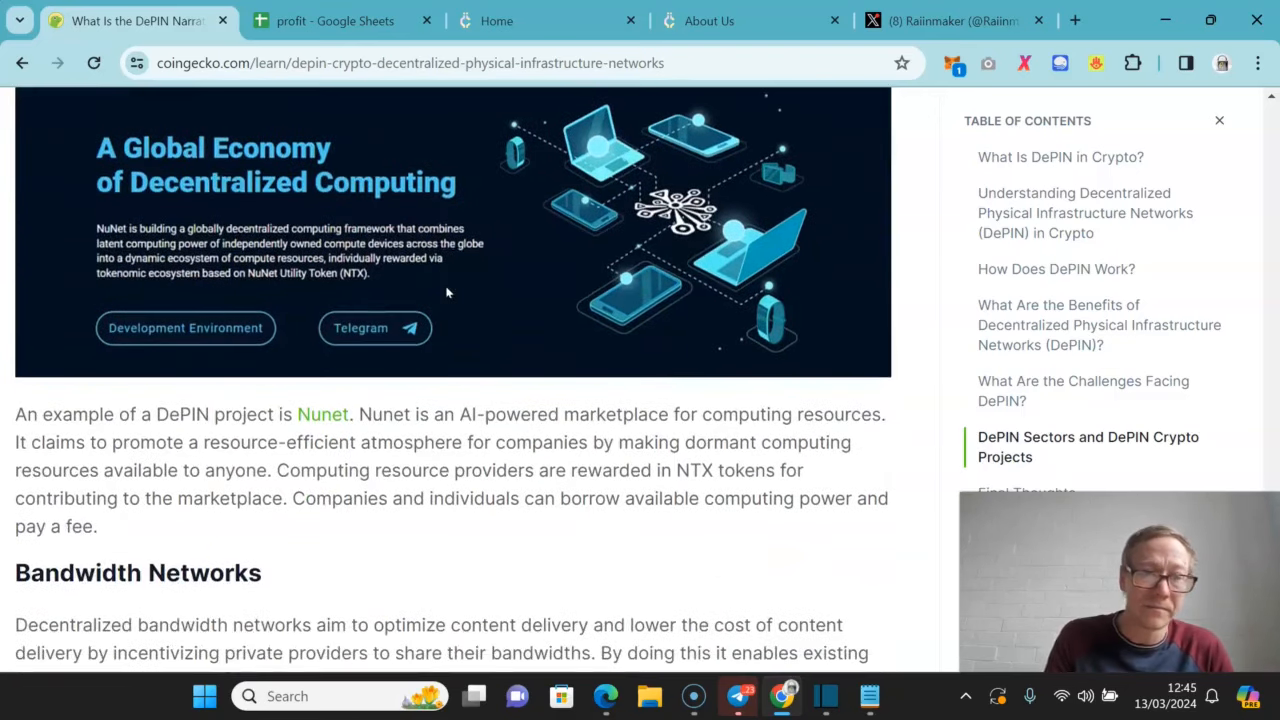
scroll(down, 3)
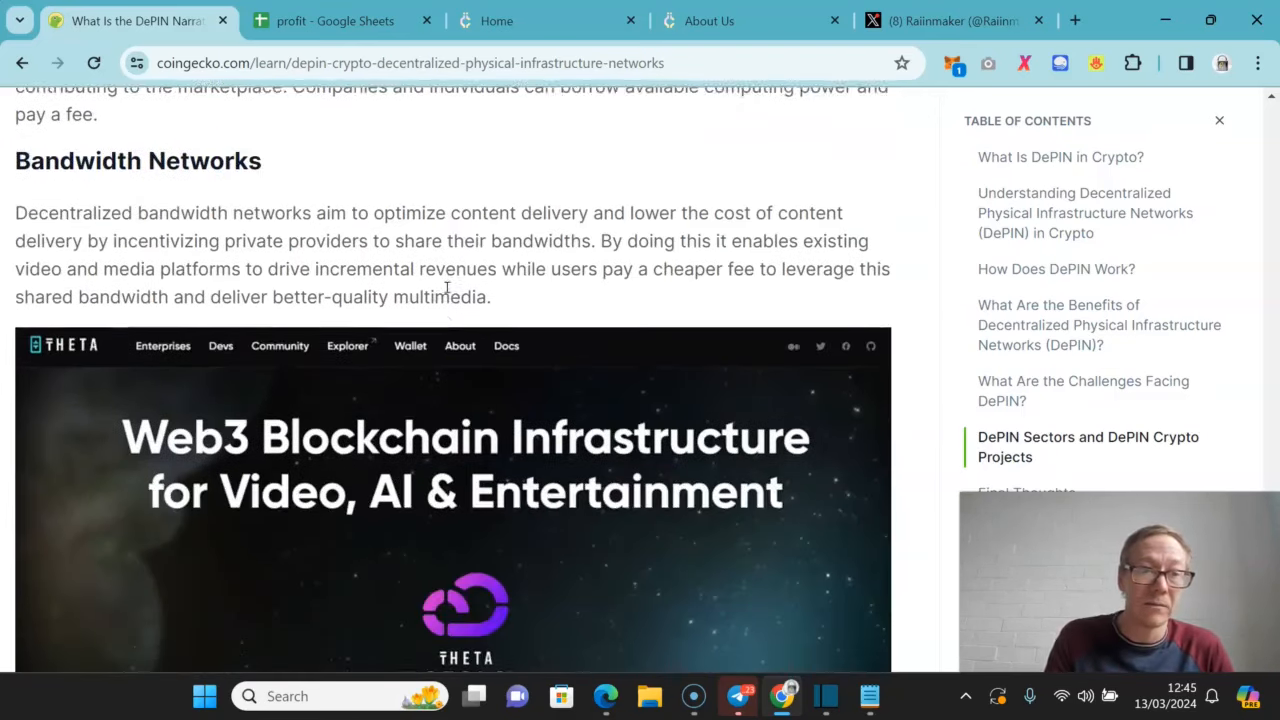
scroll(down, 3)
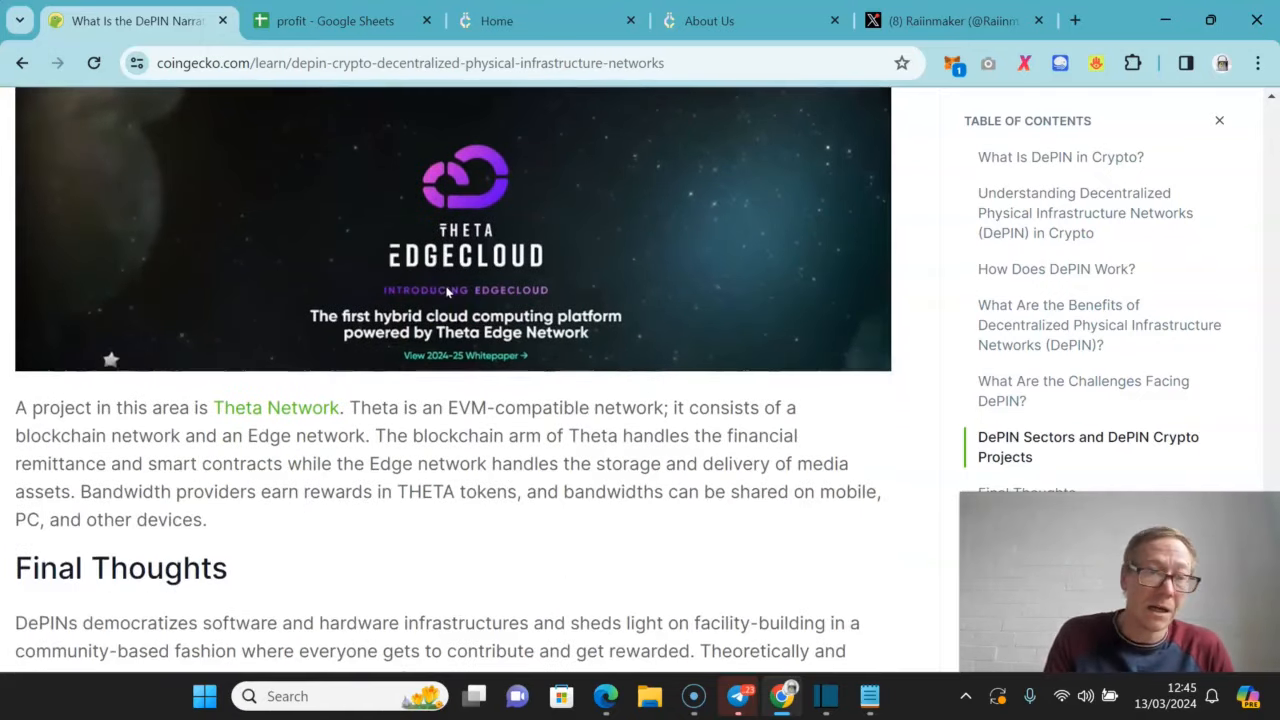
scroll(down, 3)
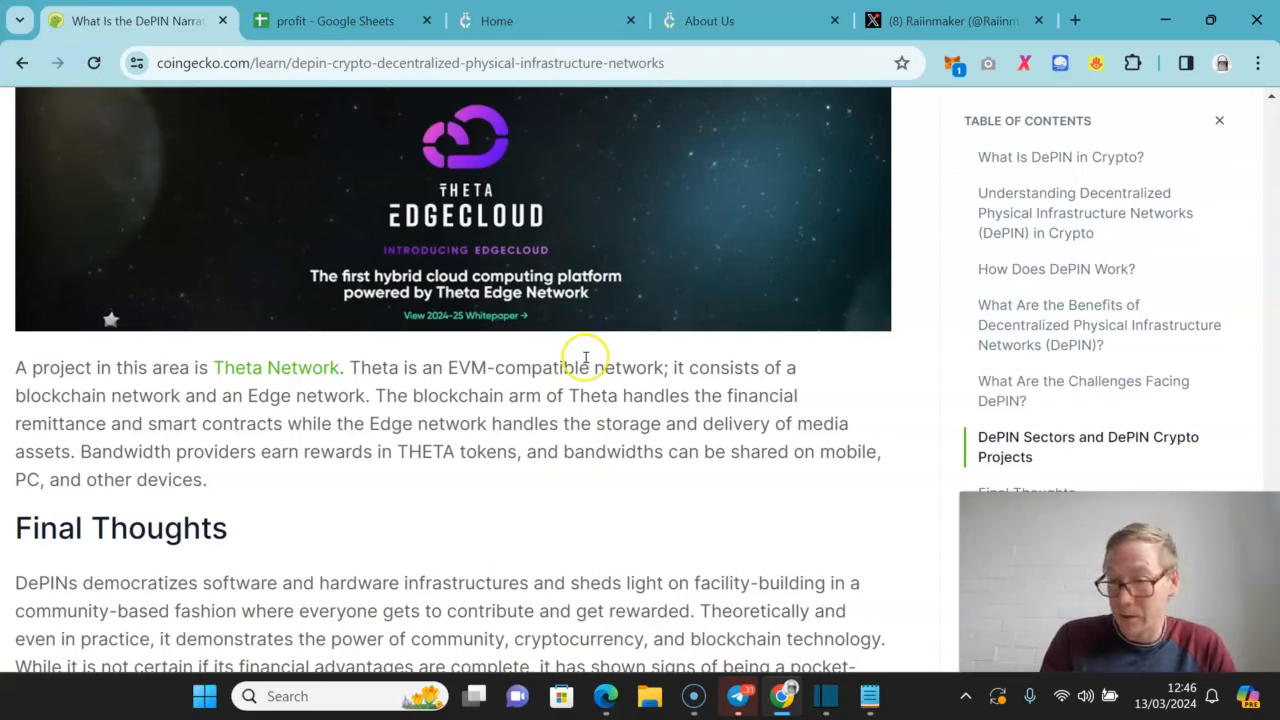
mouse_move(710, 486)
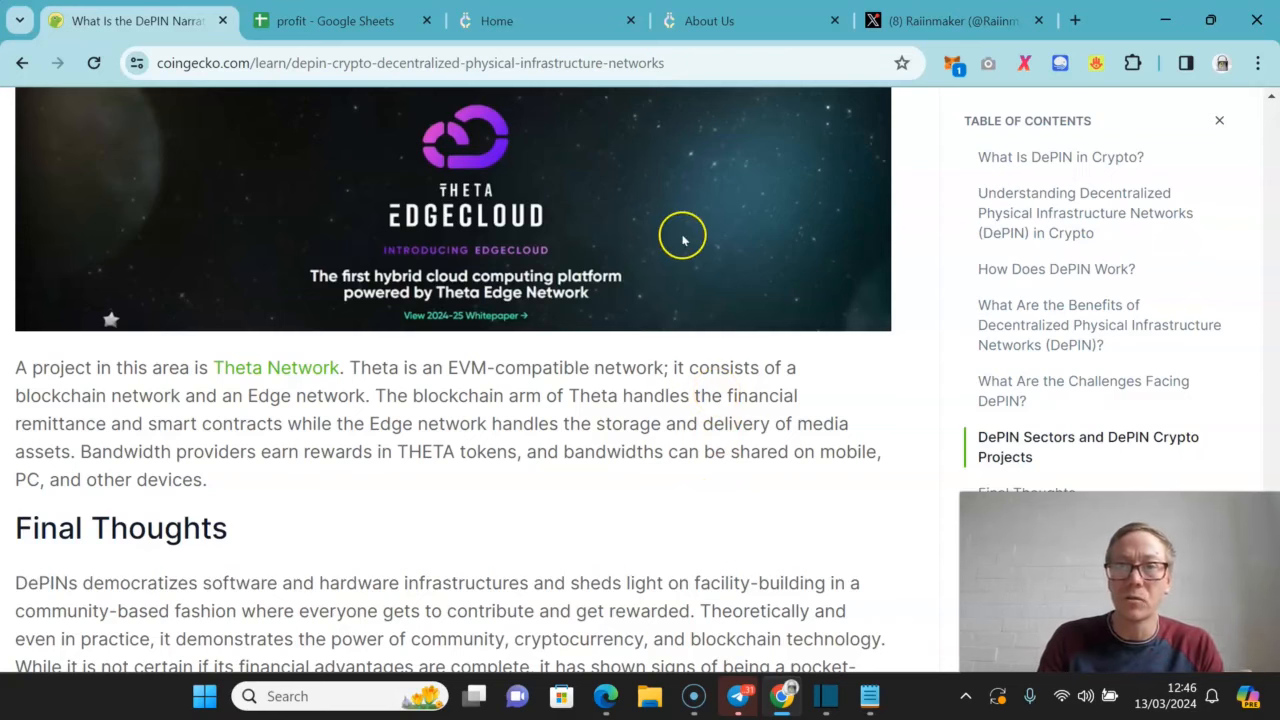
click(496, 20)
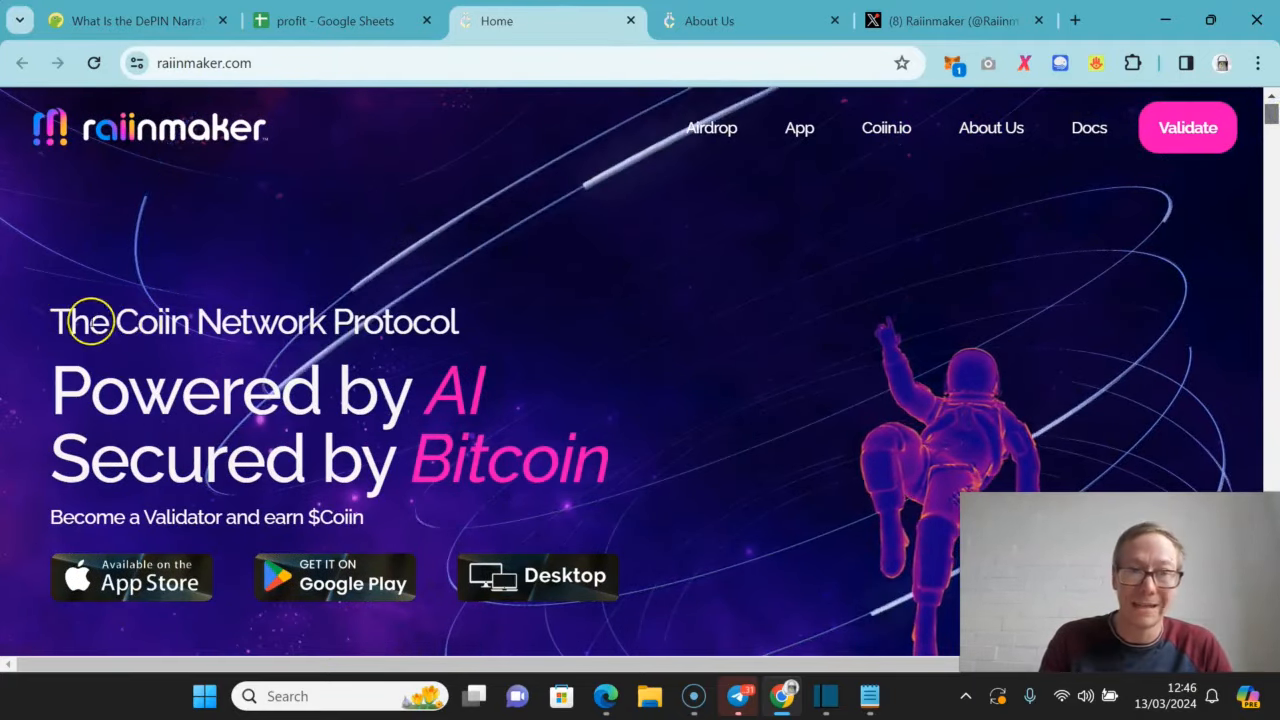
mouse_move(784, 400)
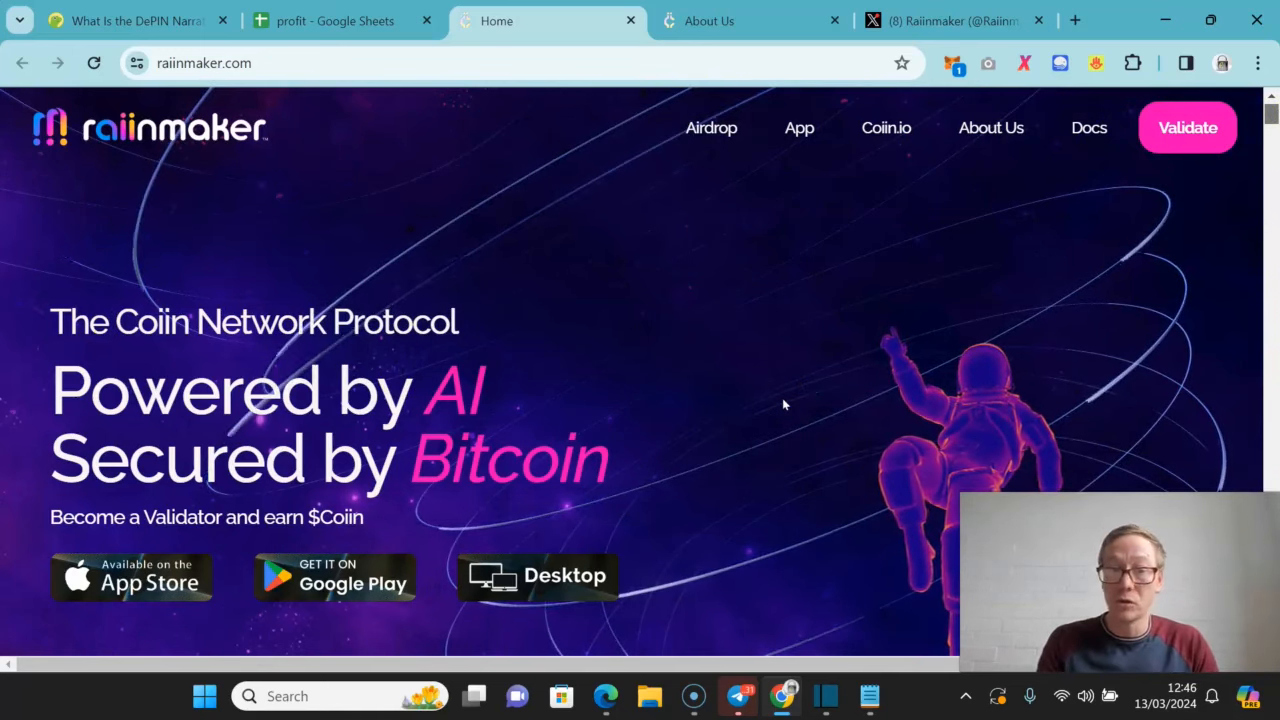
- Read down the Raiinmaker homepage through the Coiin Network Ecosystem section
scroll(down, 3)
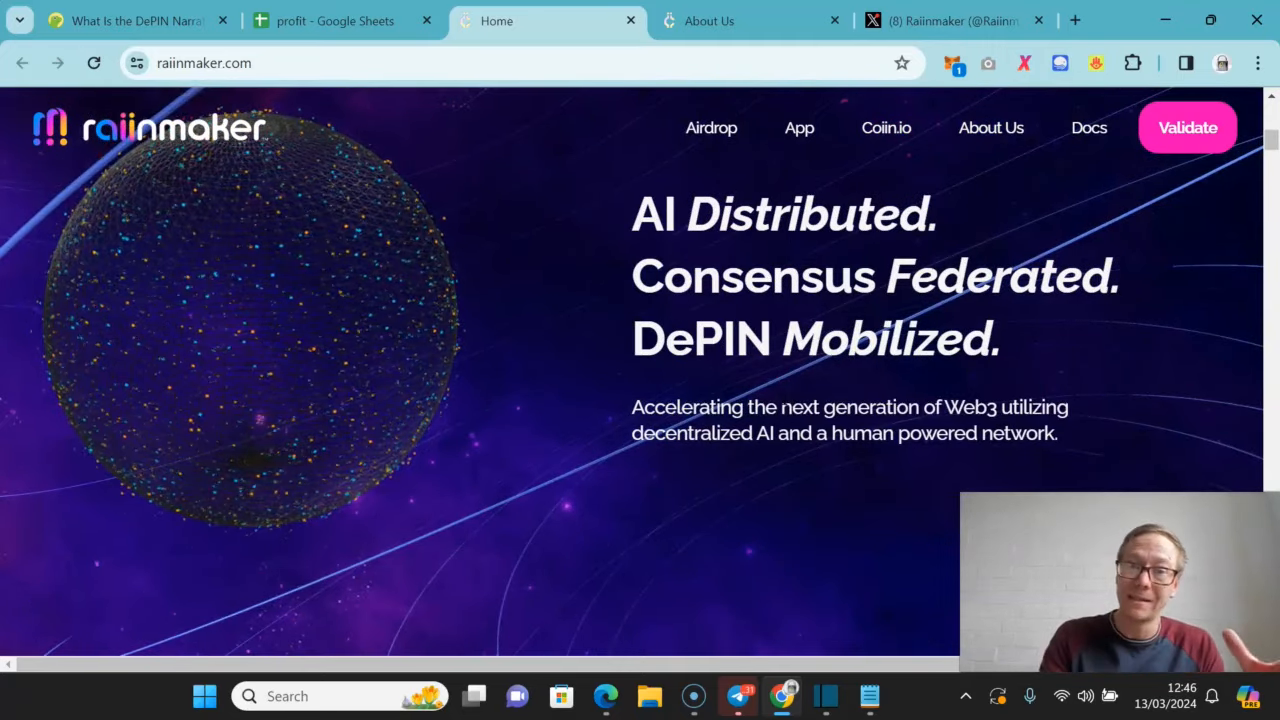
scroll(down, 3)
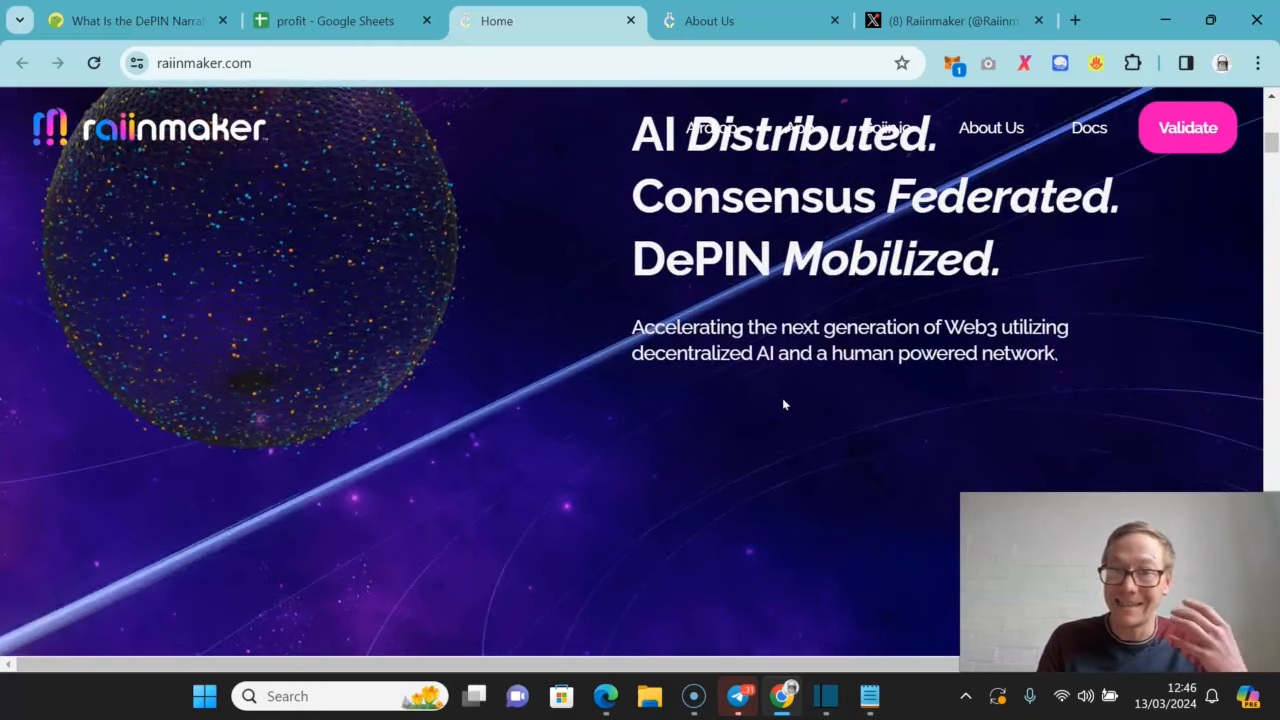
scroll(down, 3)
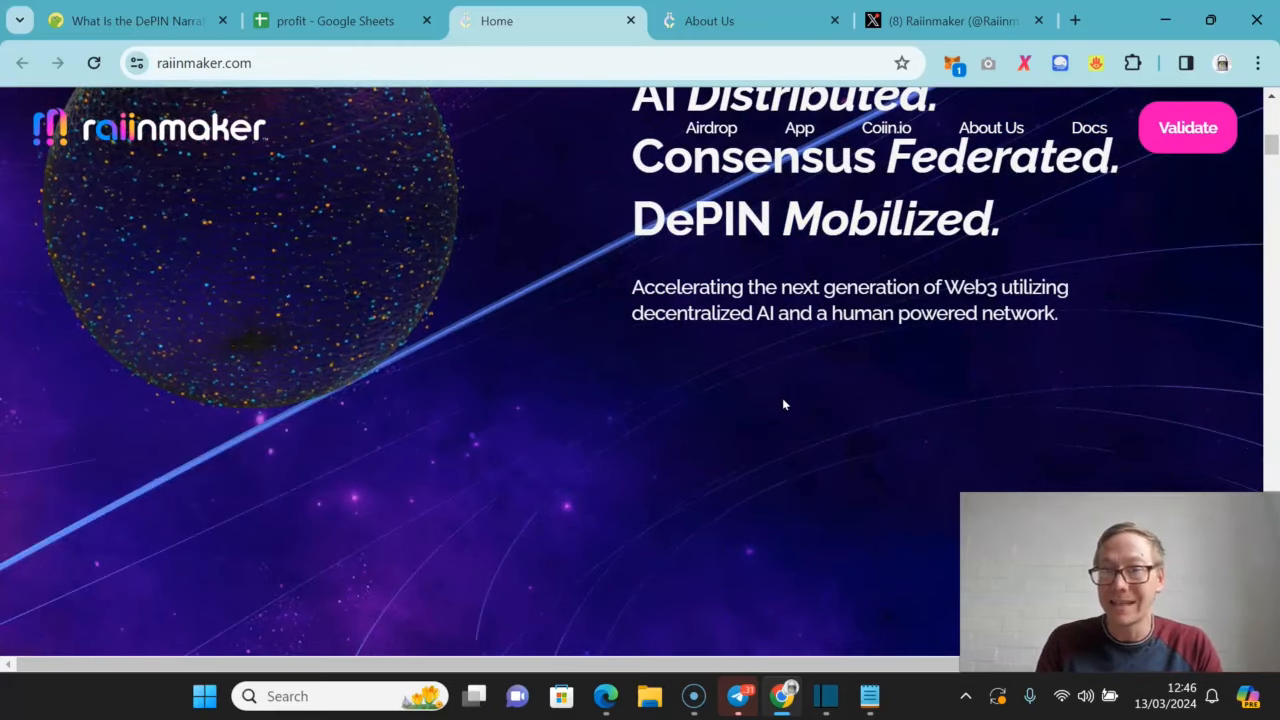
scroll(down, 3)
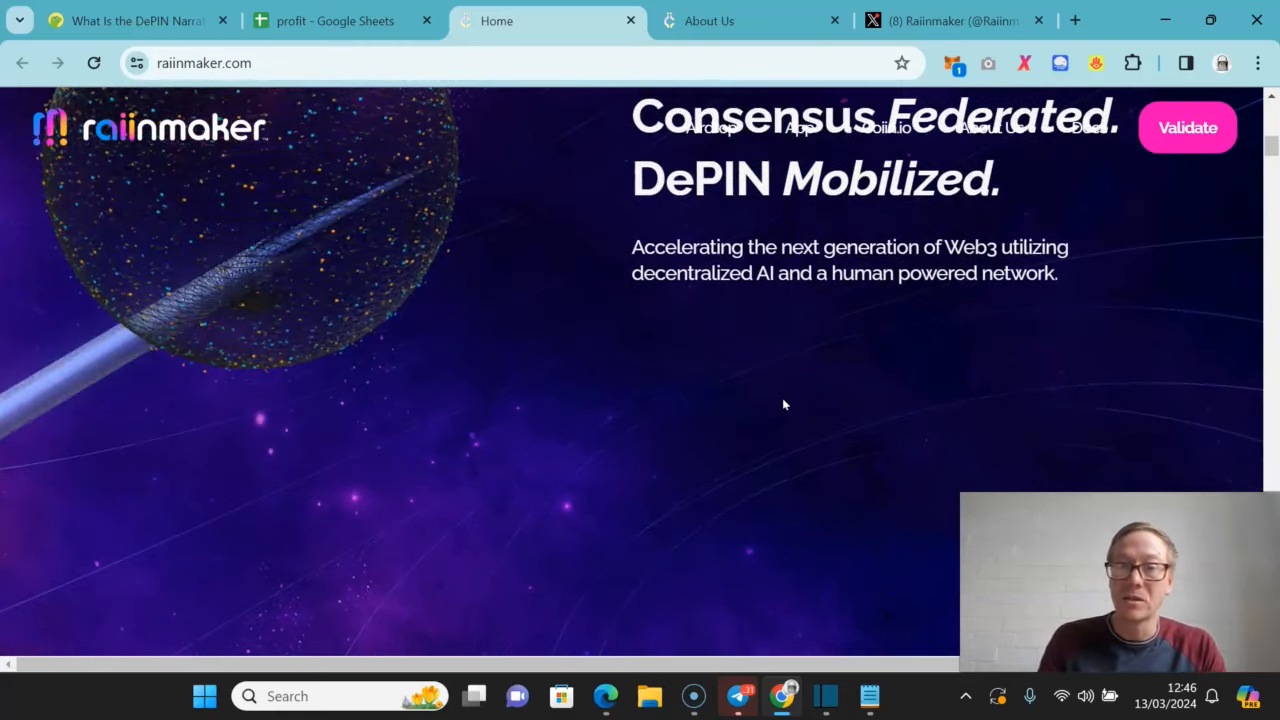
scroll(down, 3)
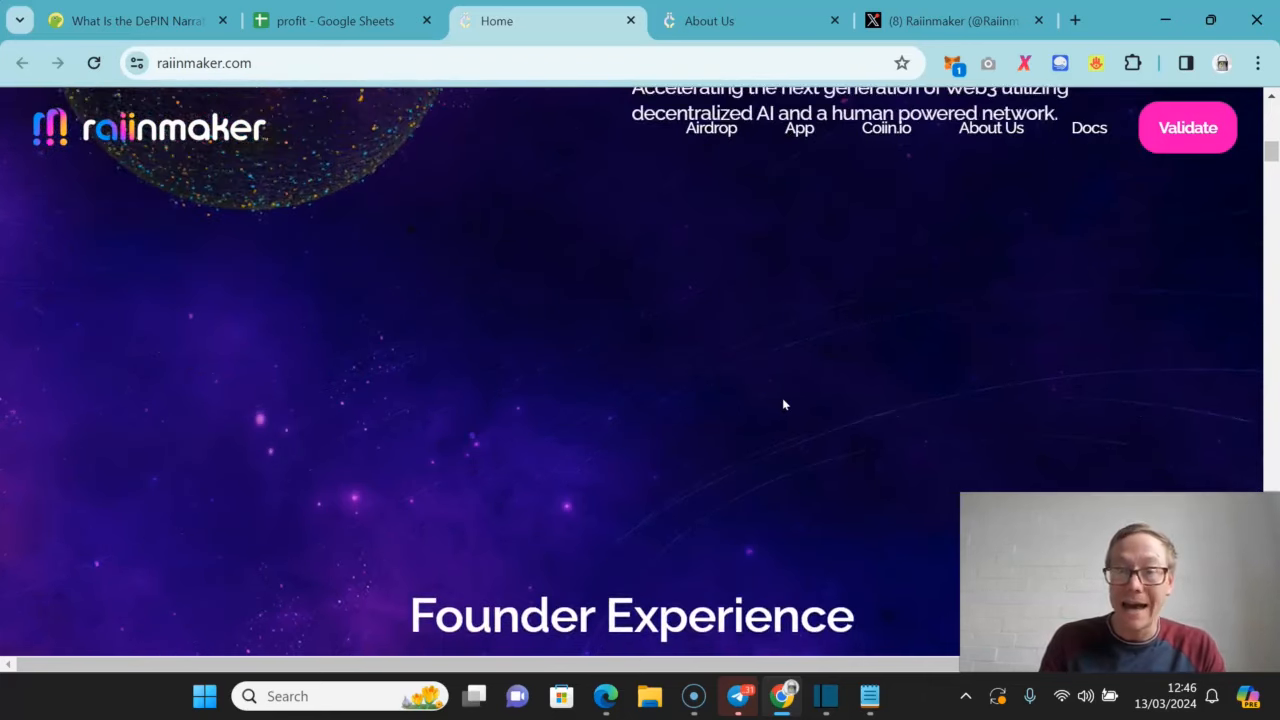
scroll(down, 3)
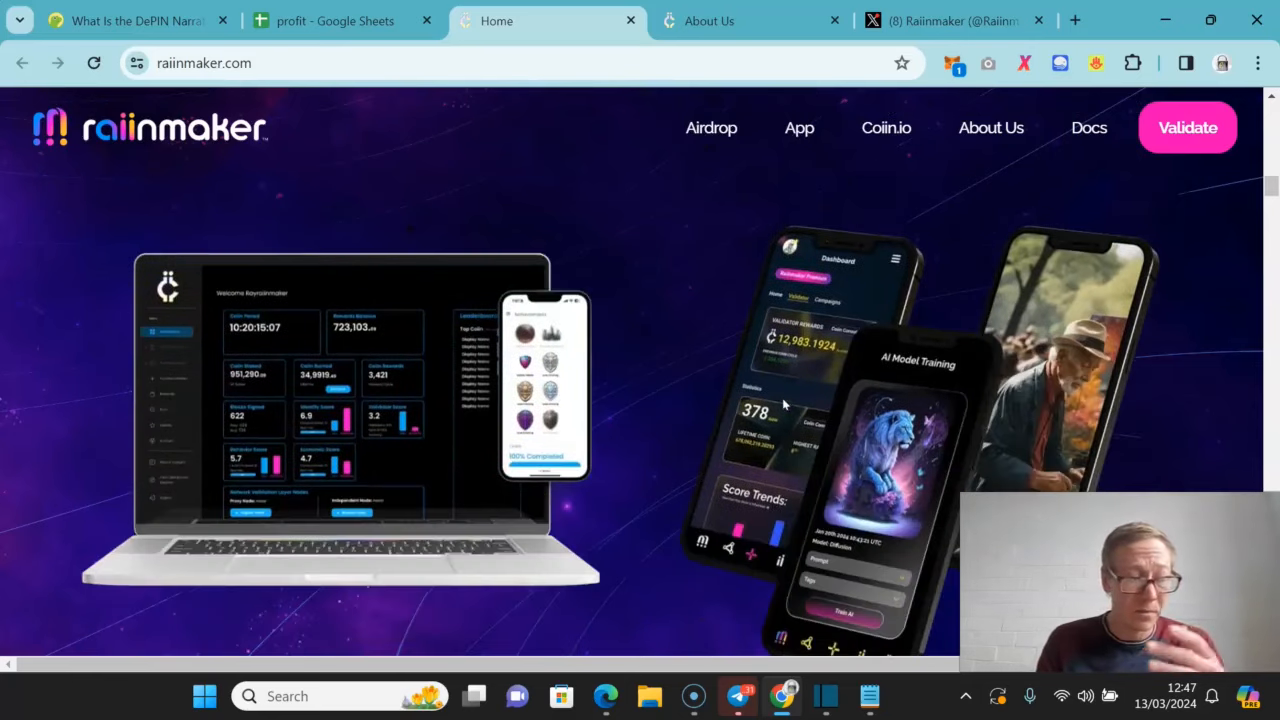
scroll(down, 3)
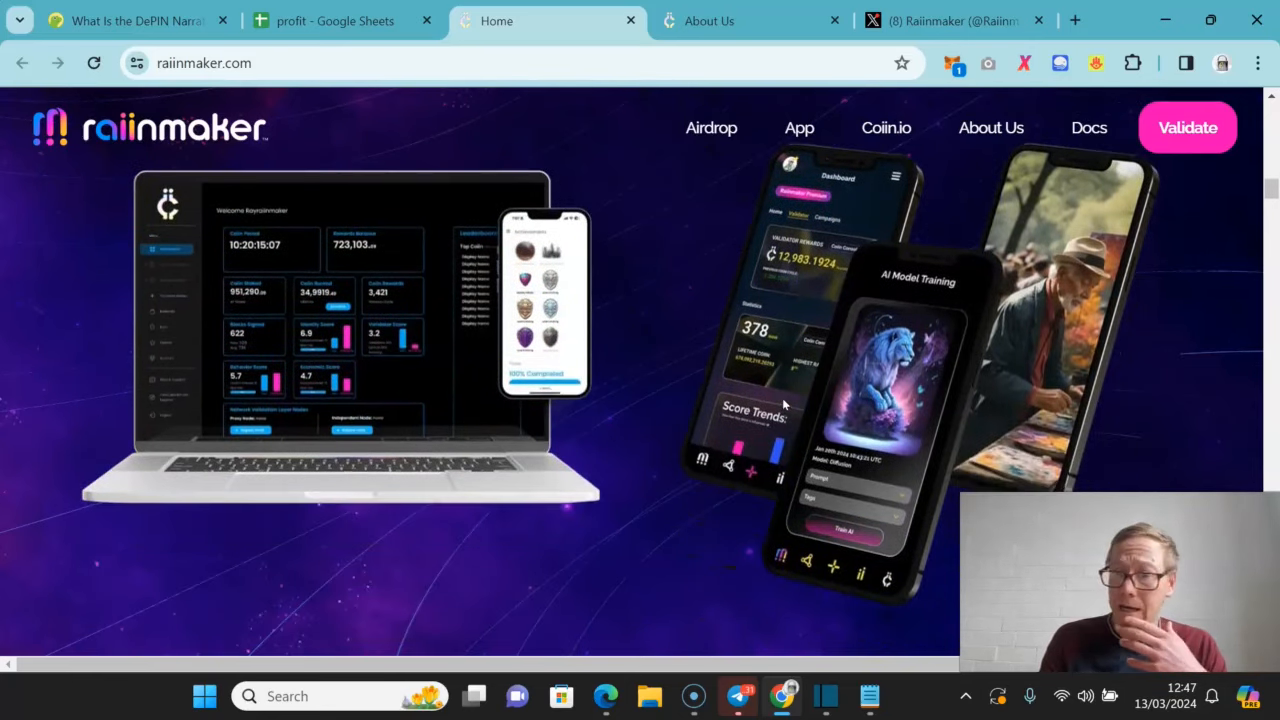
scroll(down, 3)
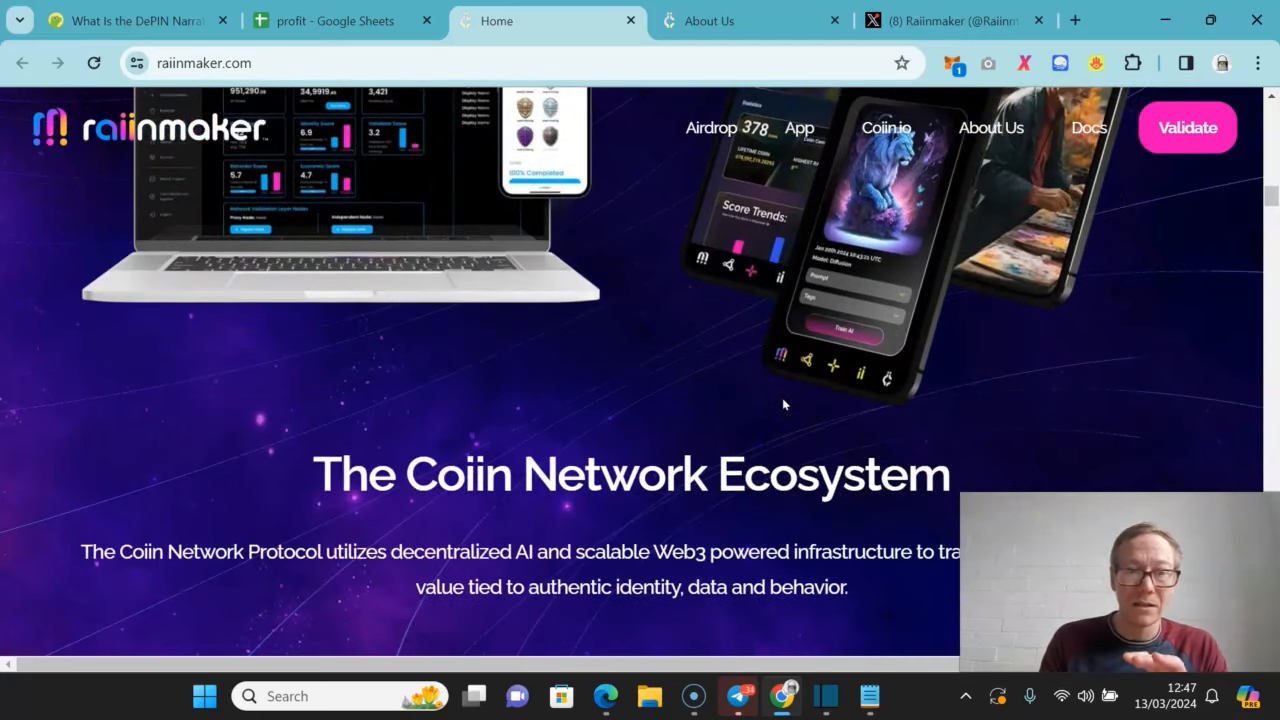
scroll(down, 3)
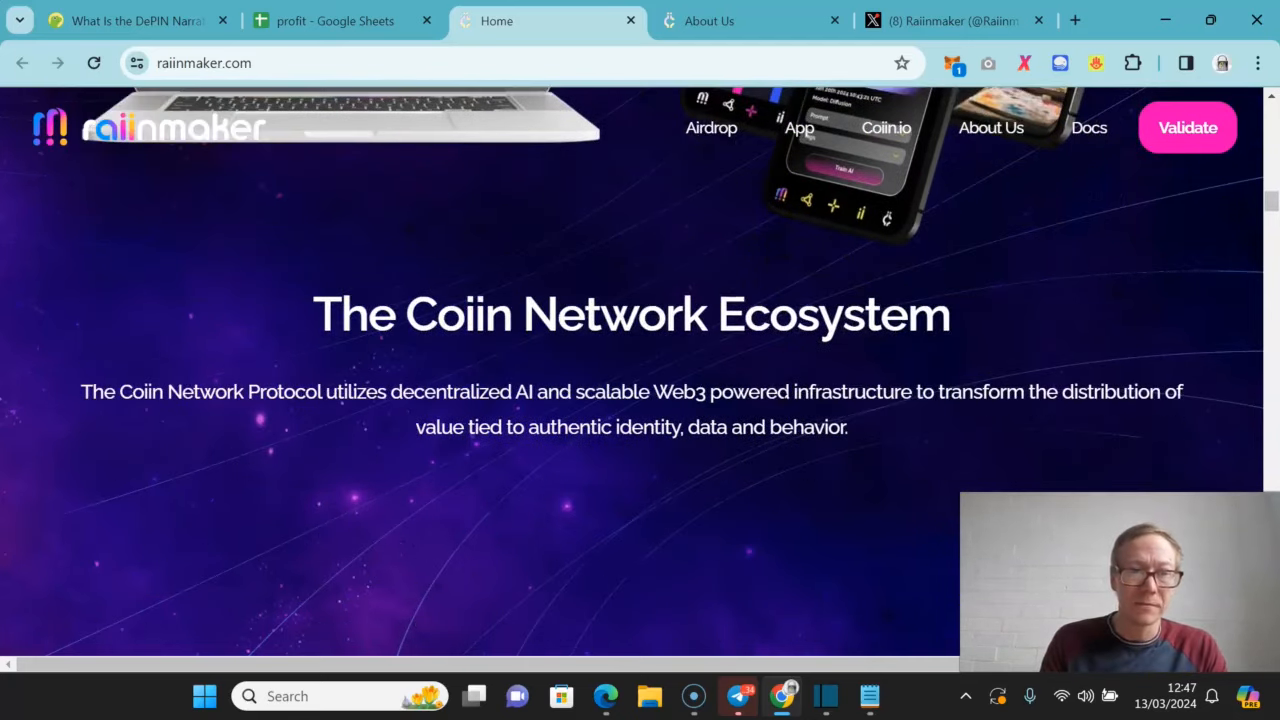
- Read on to The Raiinmaker App section with its store download options
scroll(down, 3)
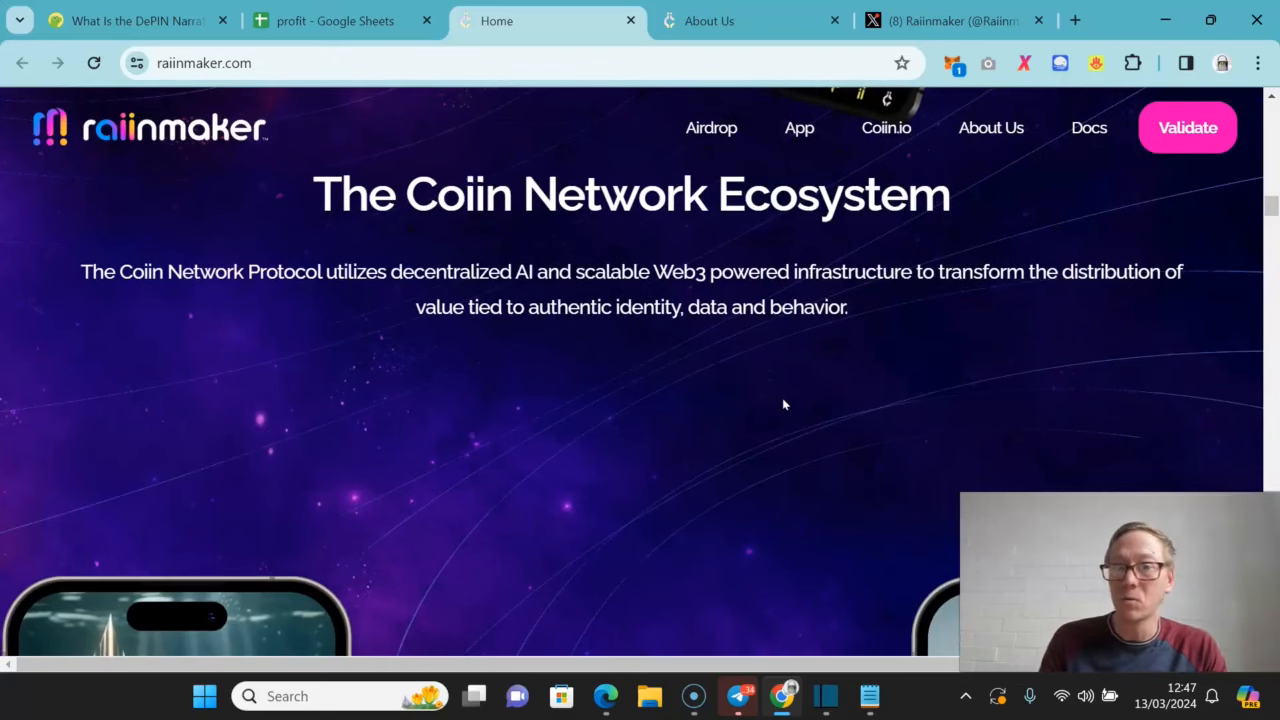
scroll(down, 3)
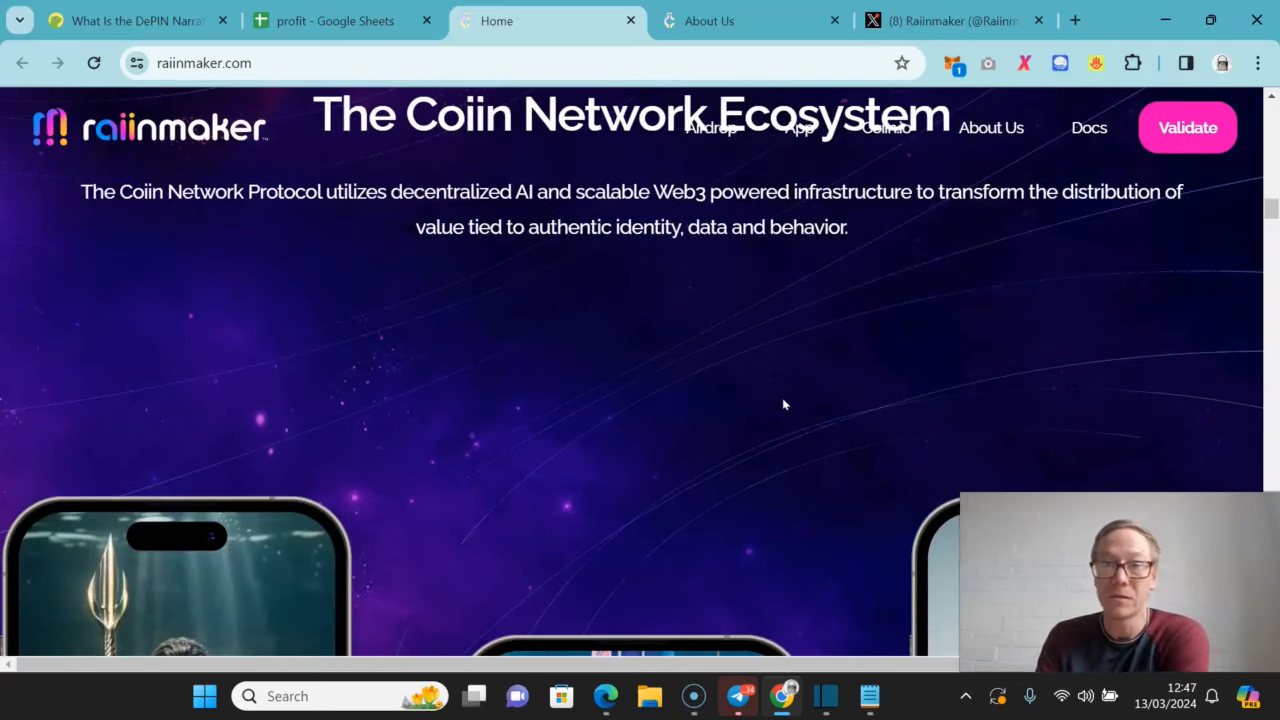
scroll(down, 3)
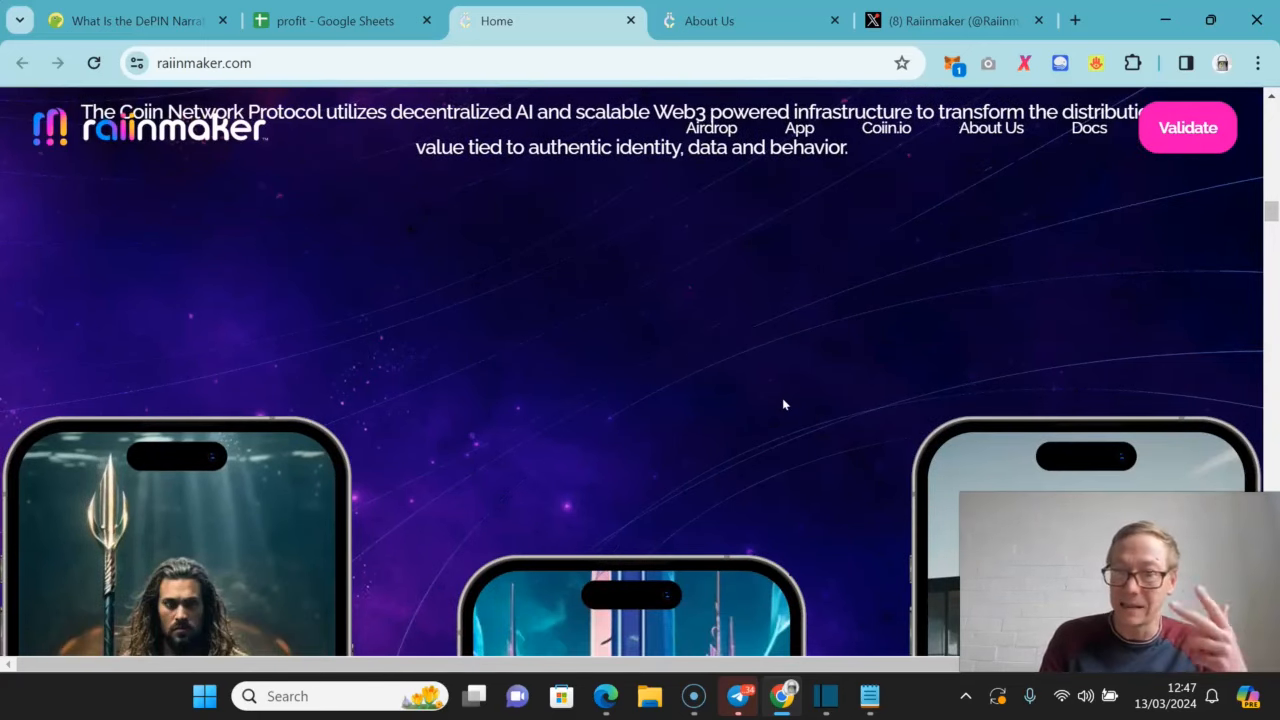
scroll(down, 3)
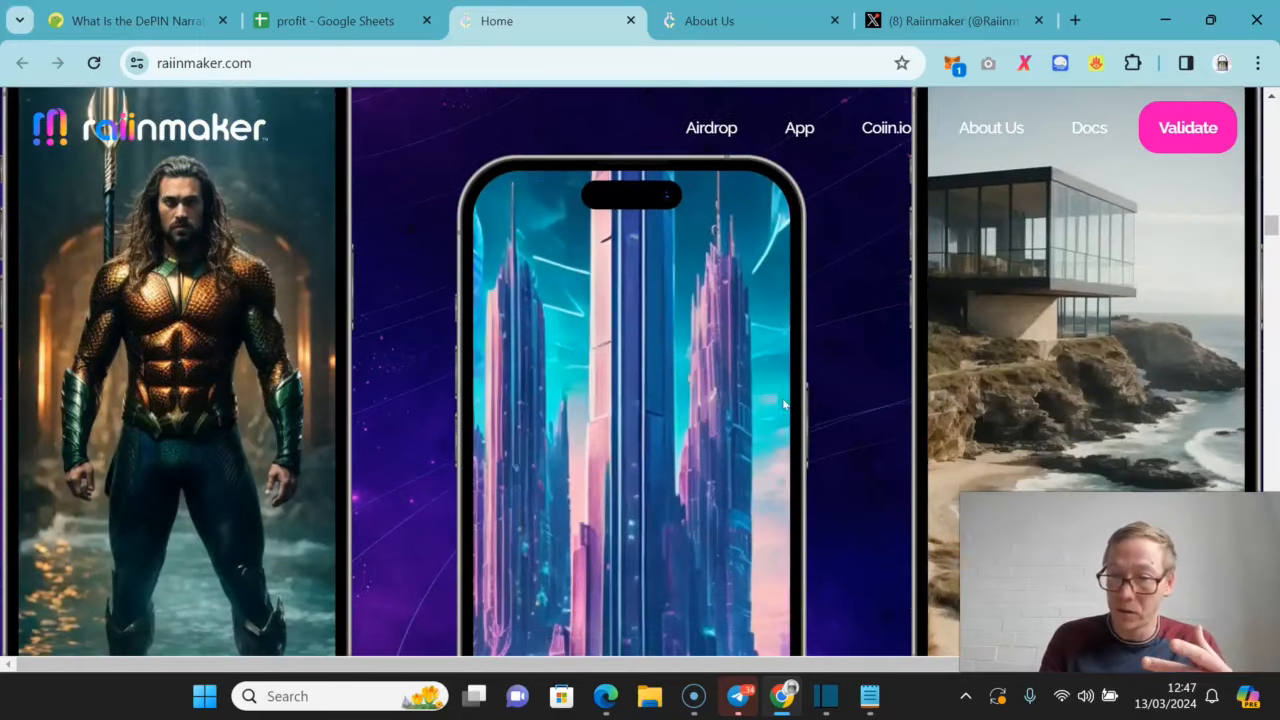
scroll(down, 3)
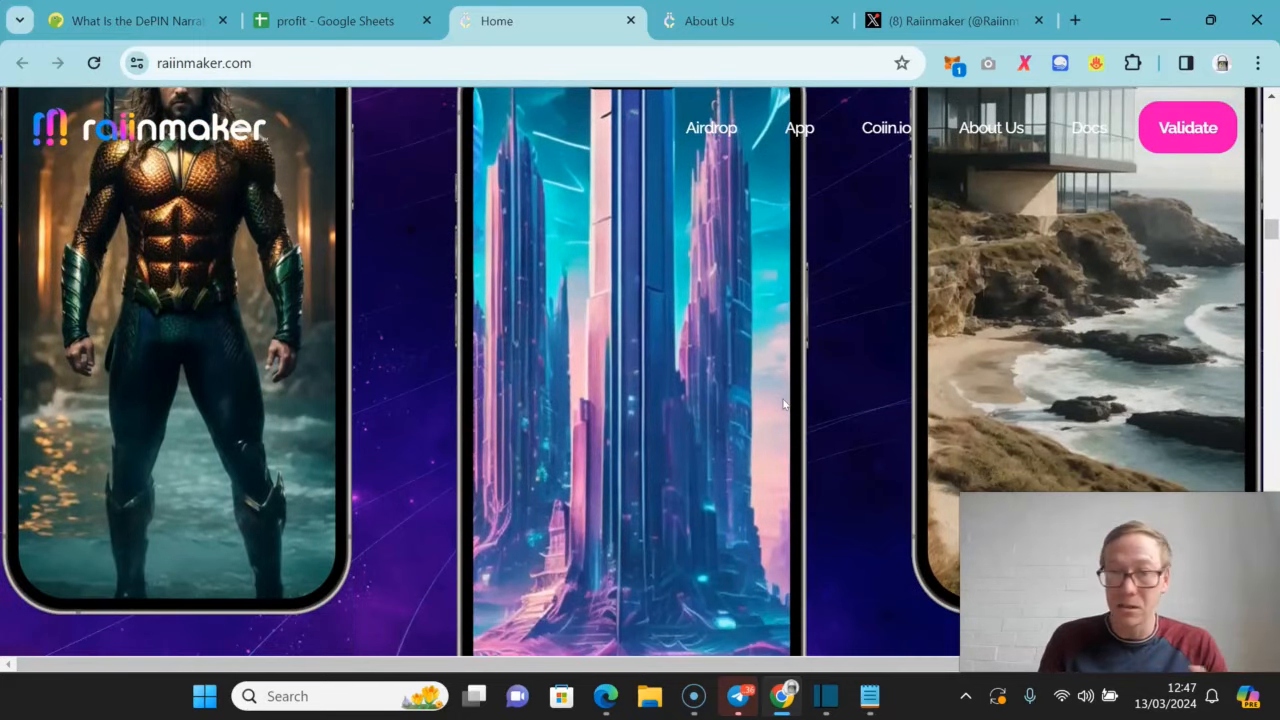
scroll(down, 3)
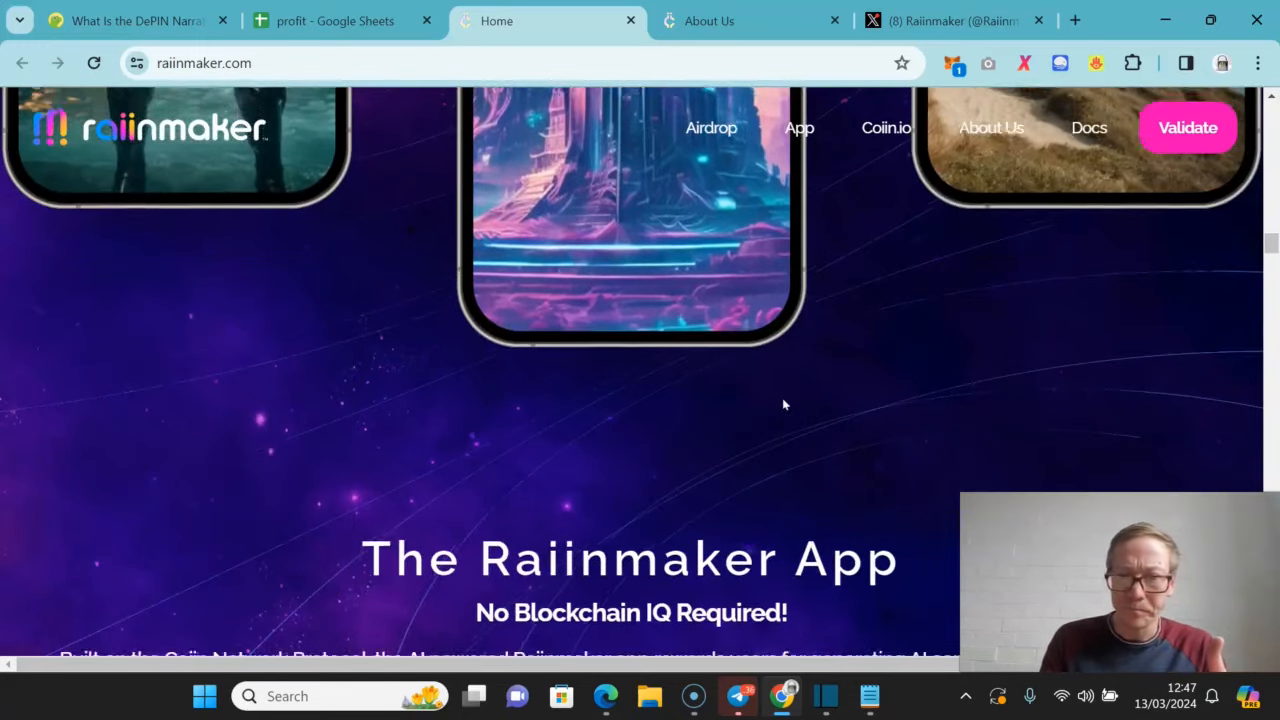
scroll(down, 3)
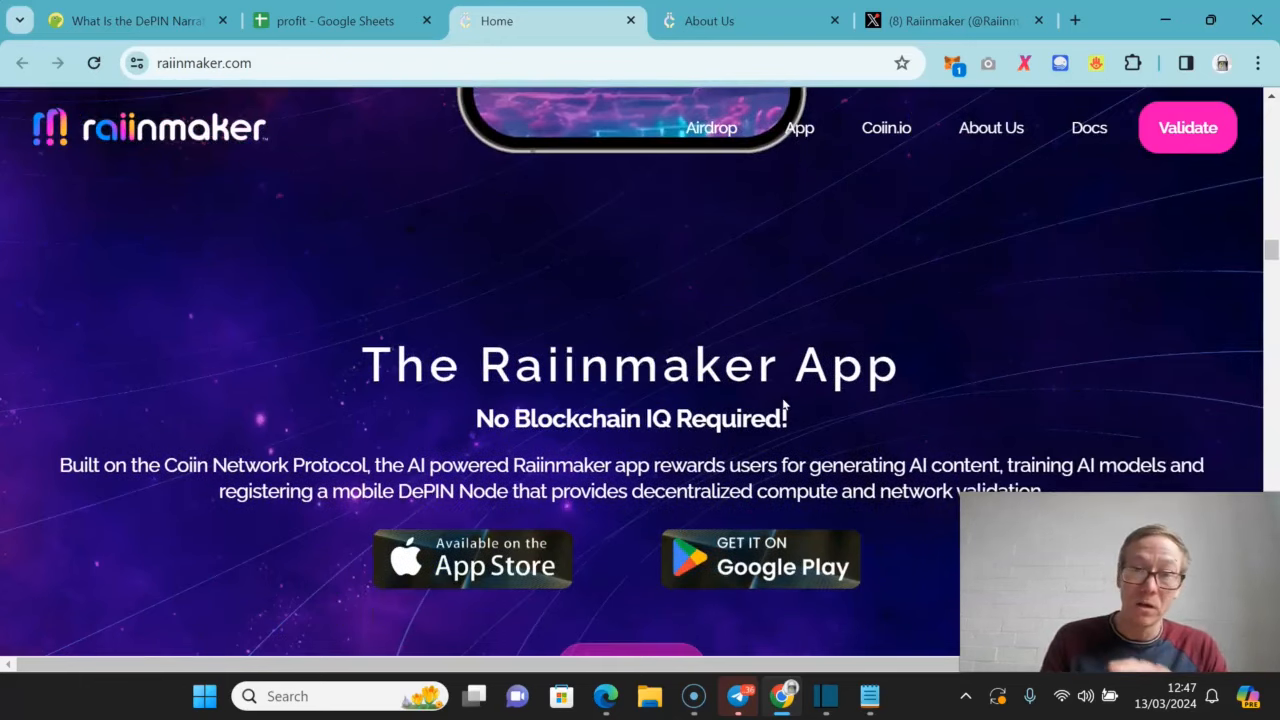
scroll(down, 3)
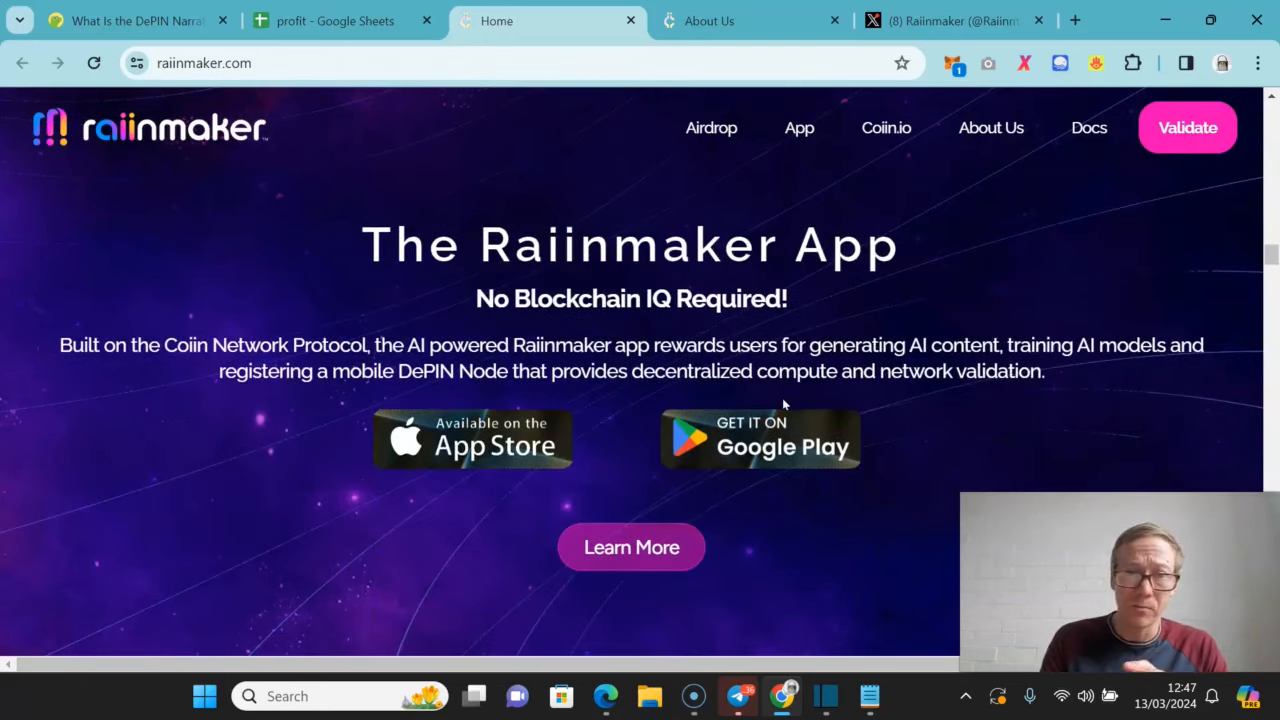
scroll(down, 3)
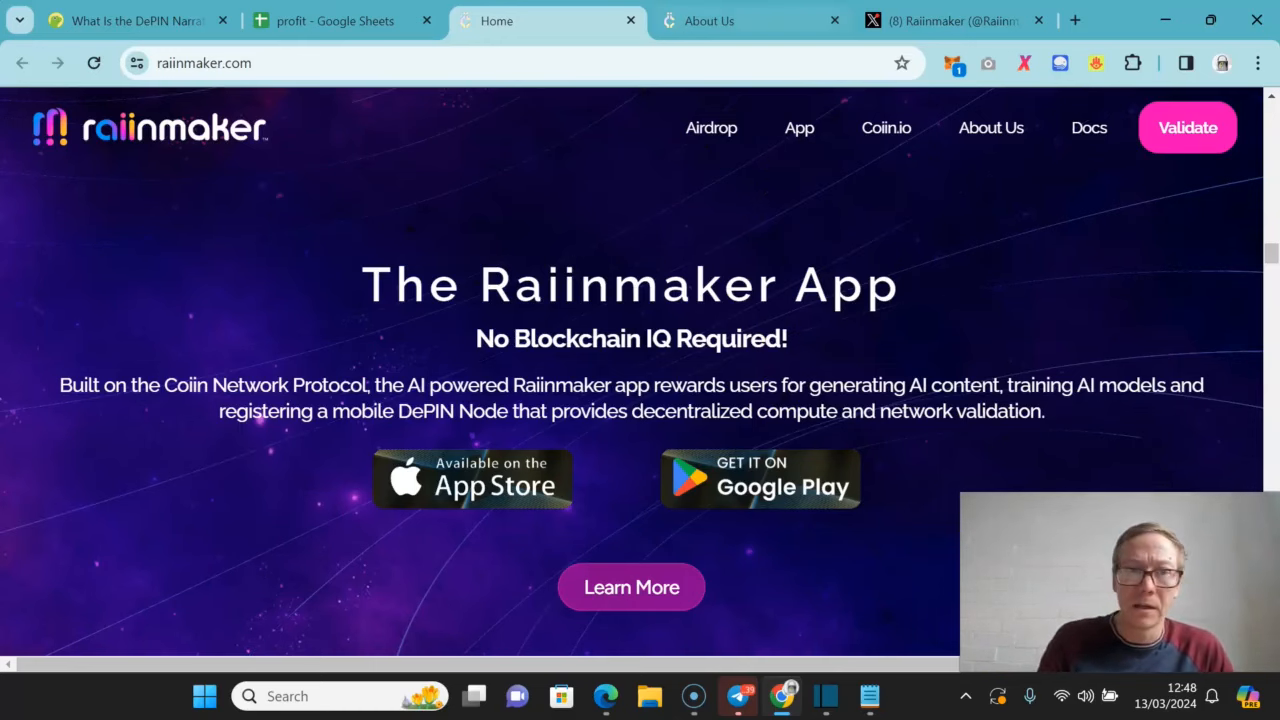
- Go to Raiinmaker's About Us page showing The Story of "ii"
click(992, 128)
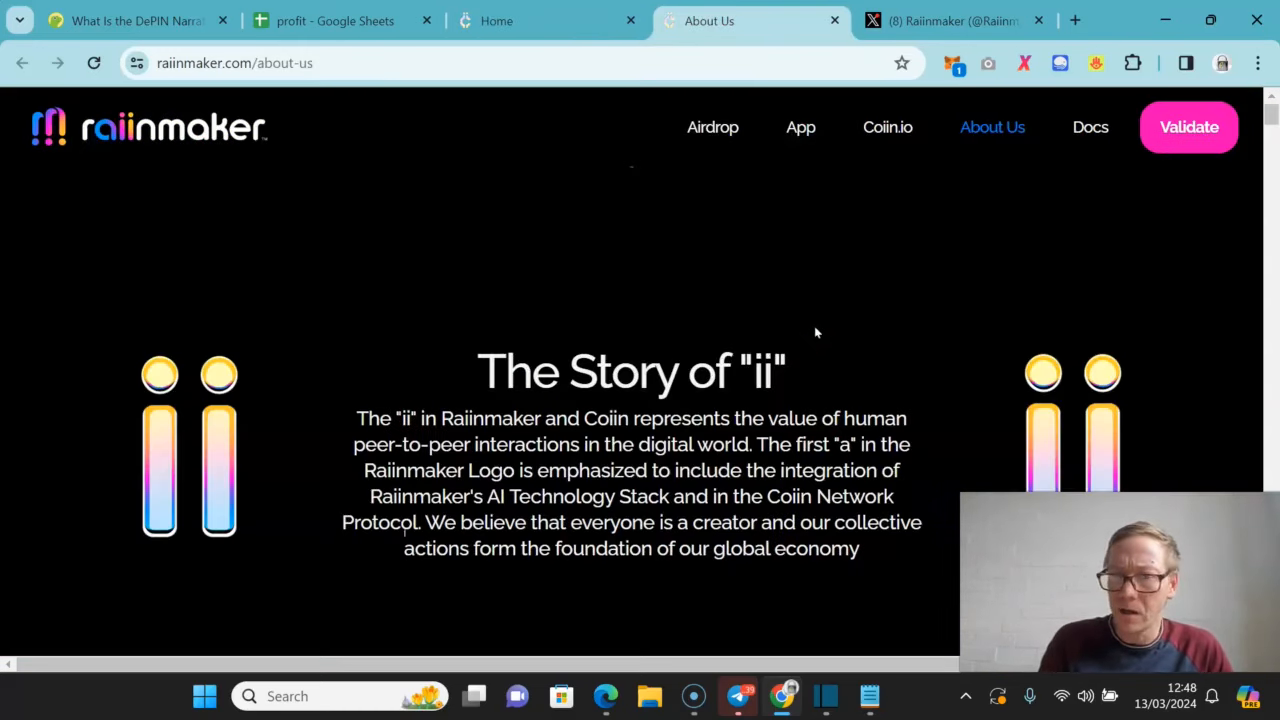
- Scroll the About Us roadmap from How We Started (2018) down to the Raiinmaker V1-V2 (2020-2022) entry
scroll(down, 3)
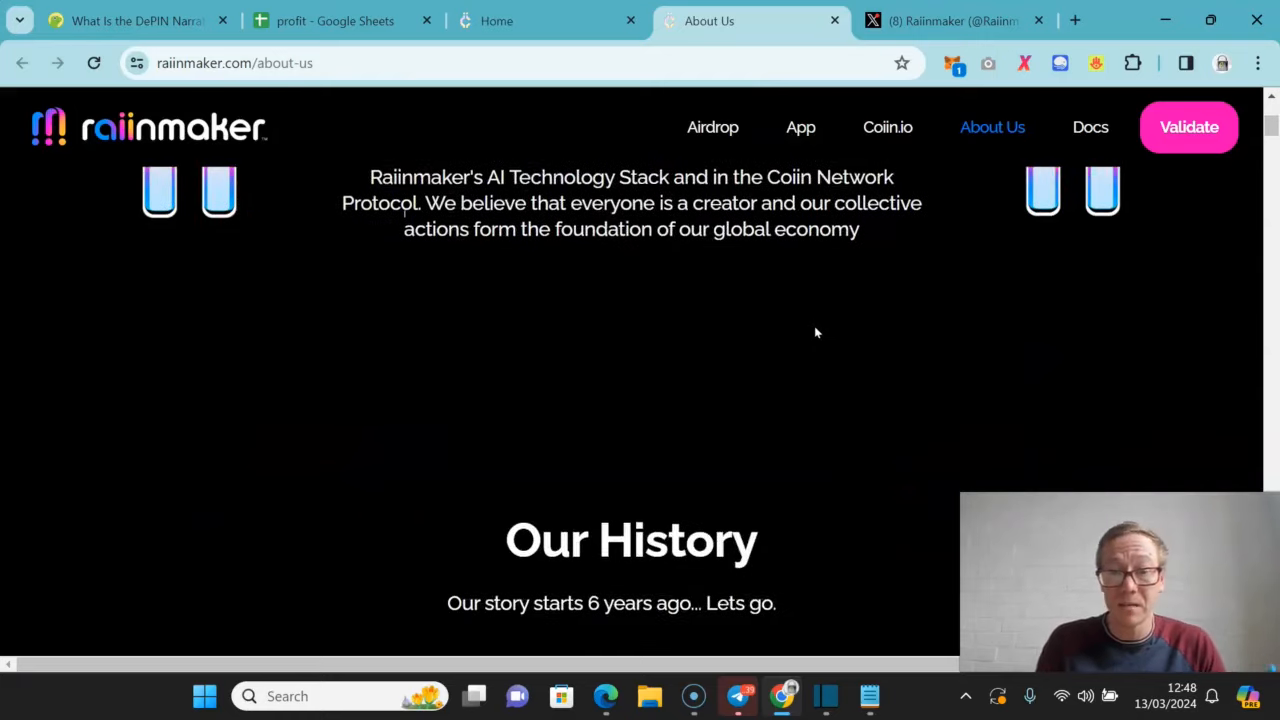
scroll(down, 3)
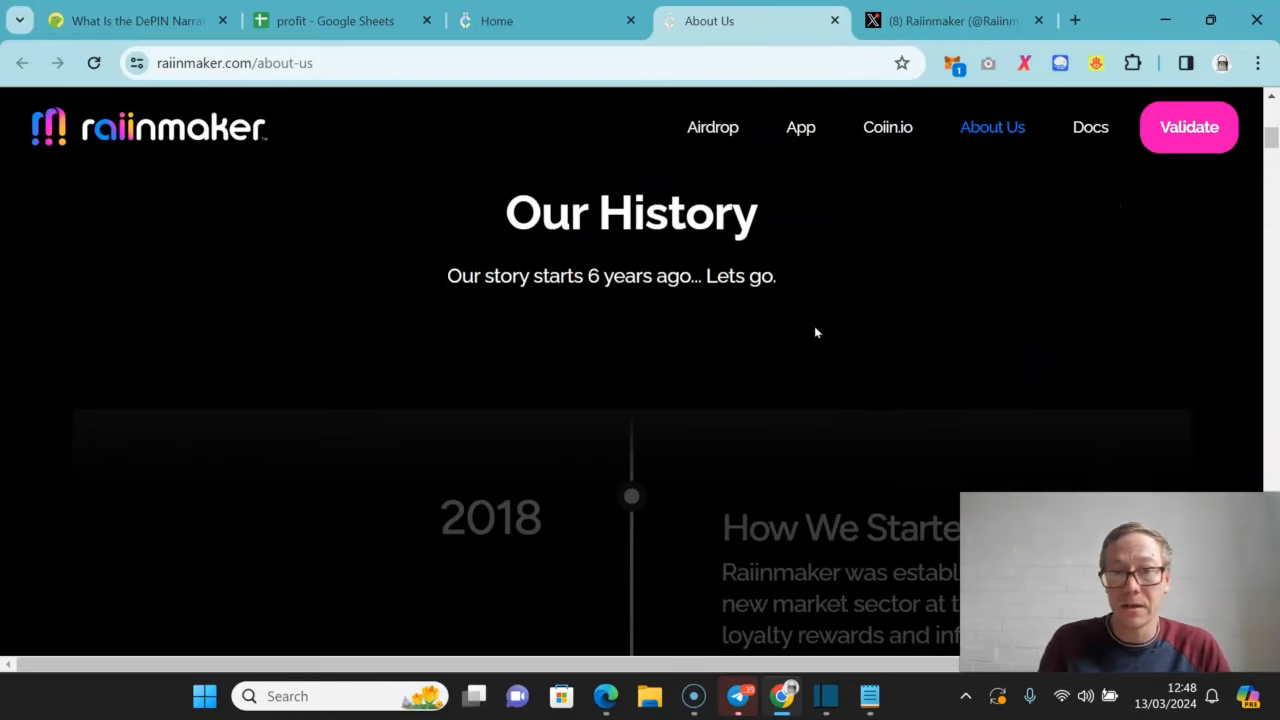
scroll(down, 3)
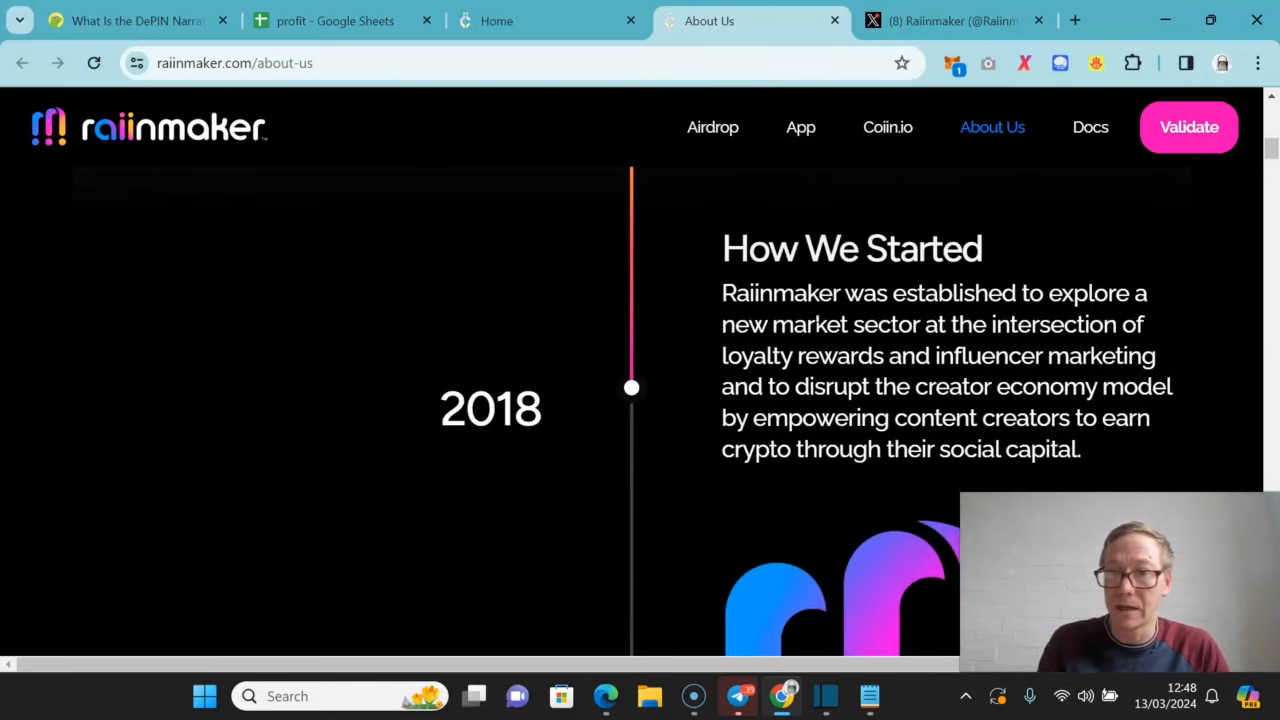
scroll(down, 3)
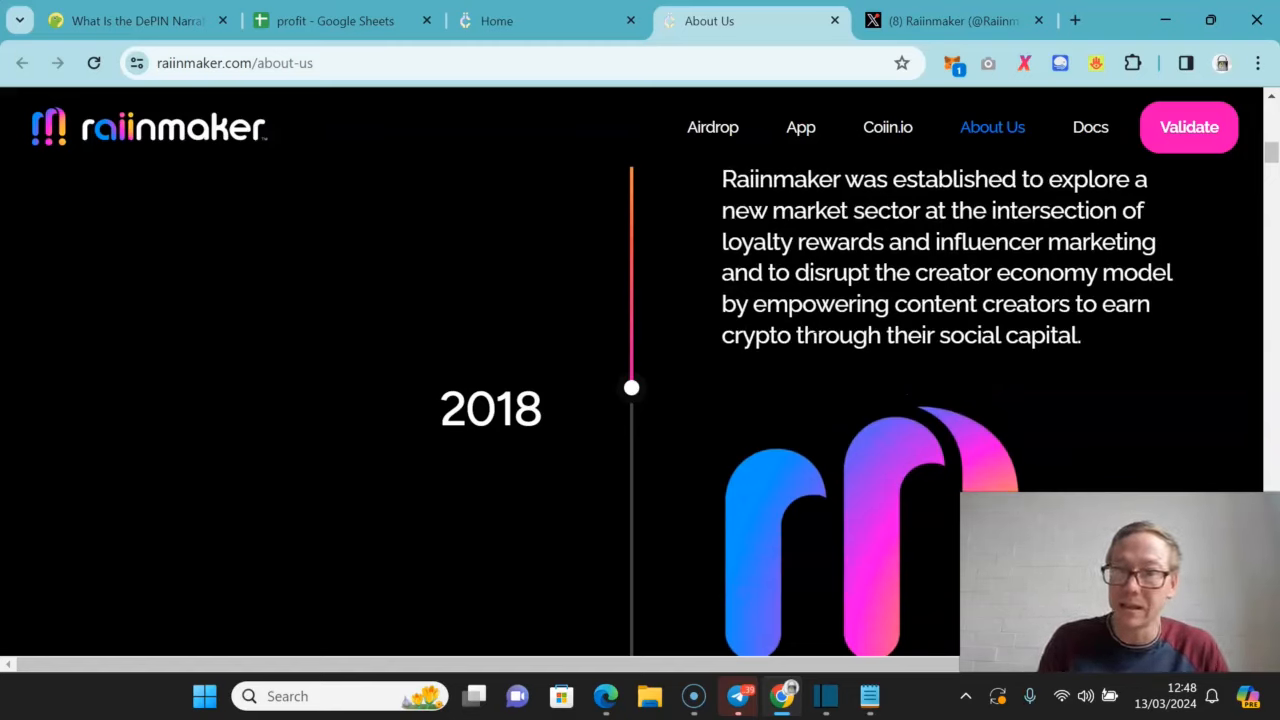
scroll(down, 3)
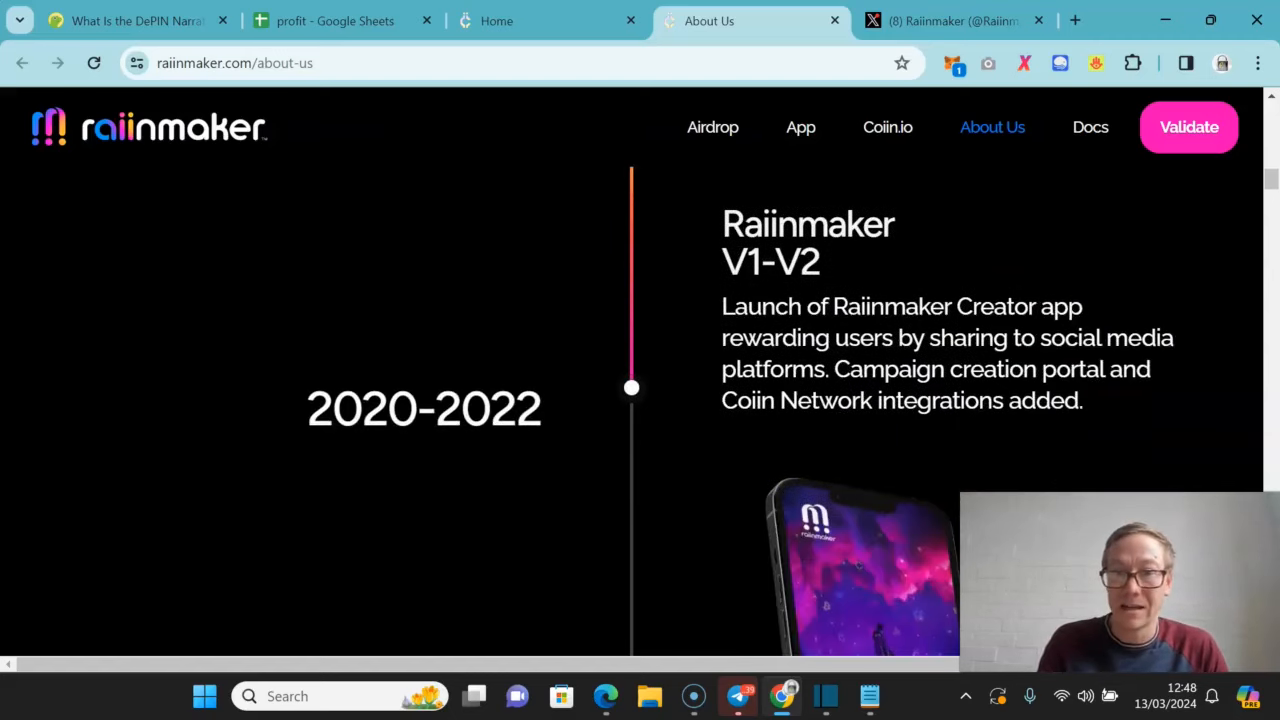
scroll(down, 3)
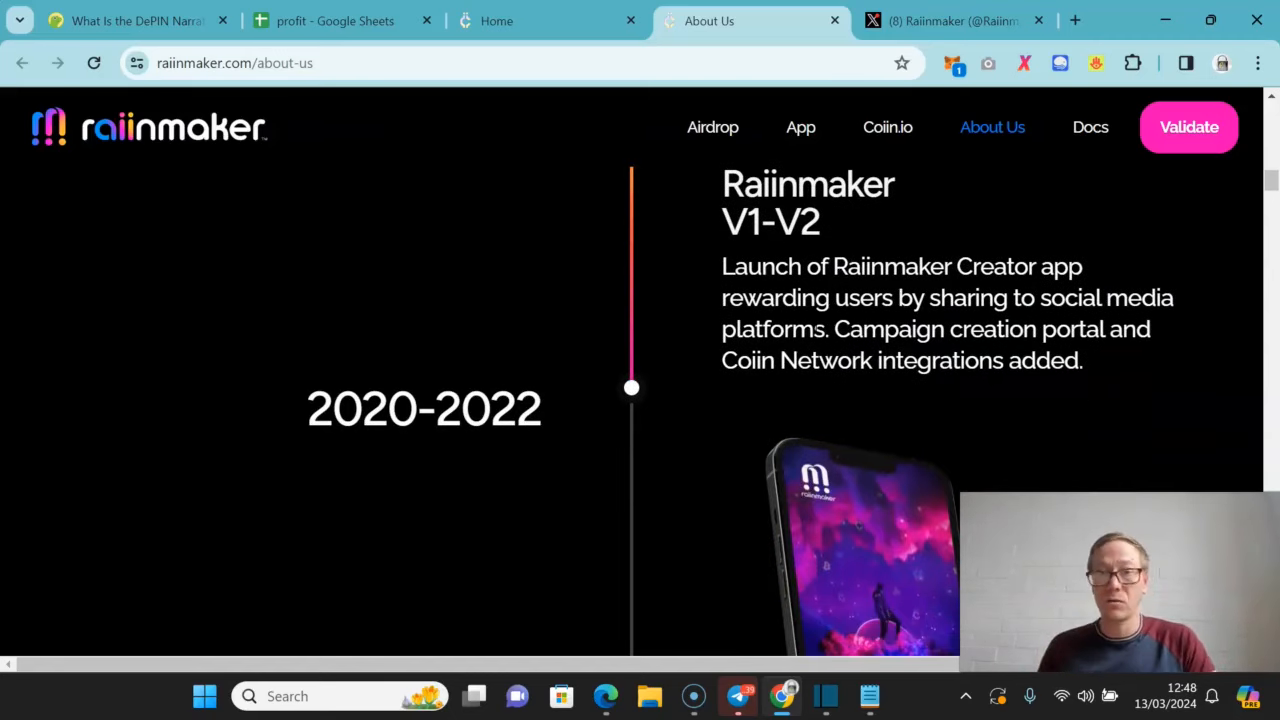
scroll(down, 3)
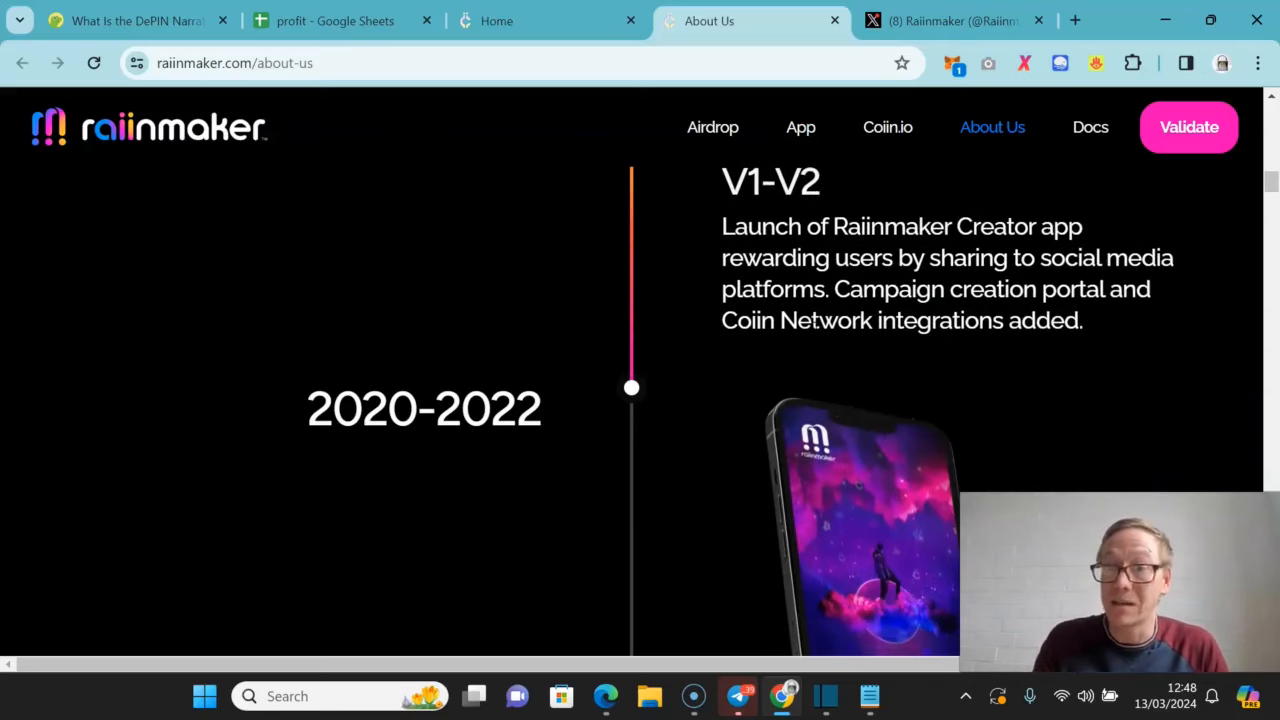
scroll(down, 3)
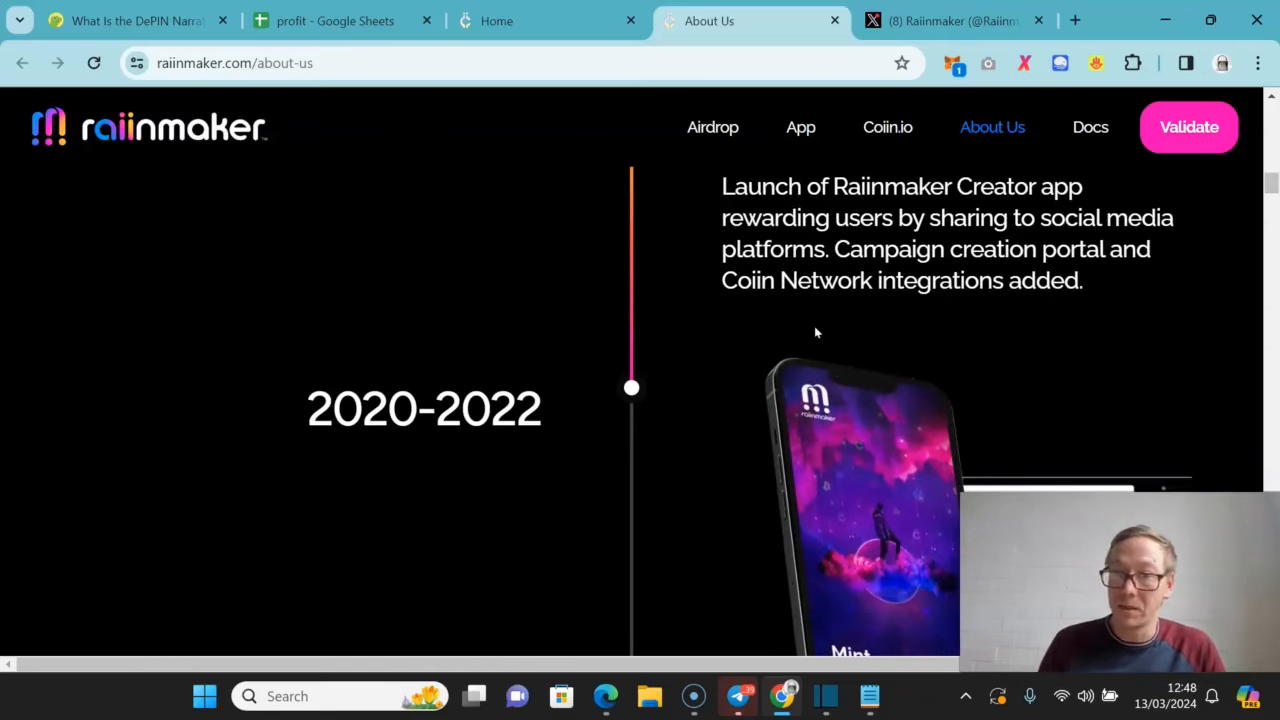
scroll(down, 3)
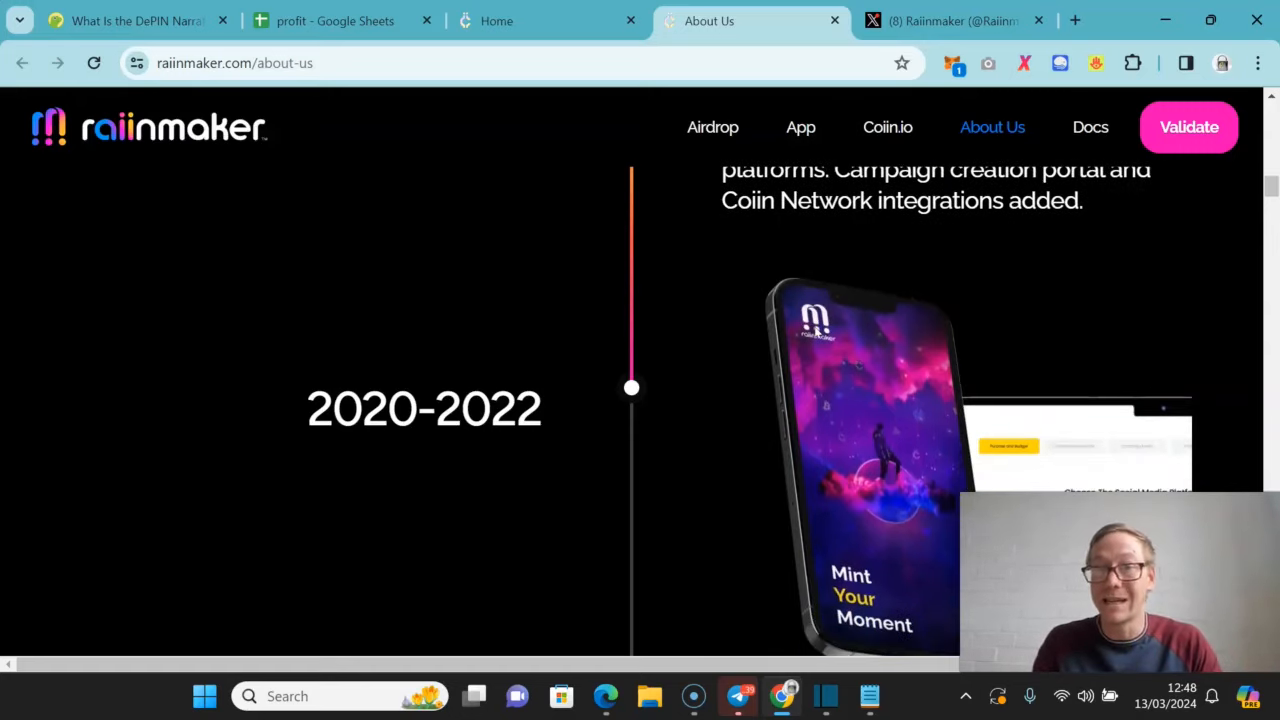
scroll(down, 3)
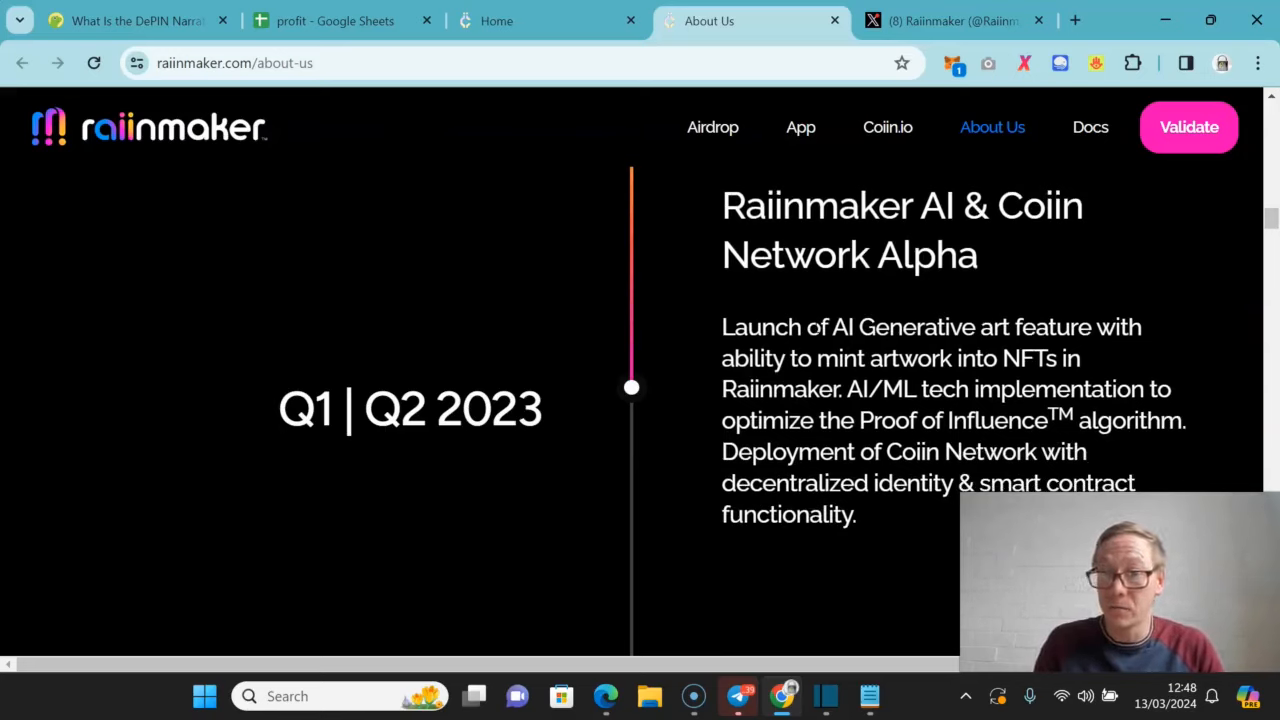
- Scroll through the Q1|Q2 2023 AI & Coiin Network Alpha and Q3|Q4 2023 Coiin Network Beta & Testnet Launch entries
scroll(down, 3)
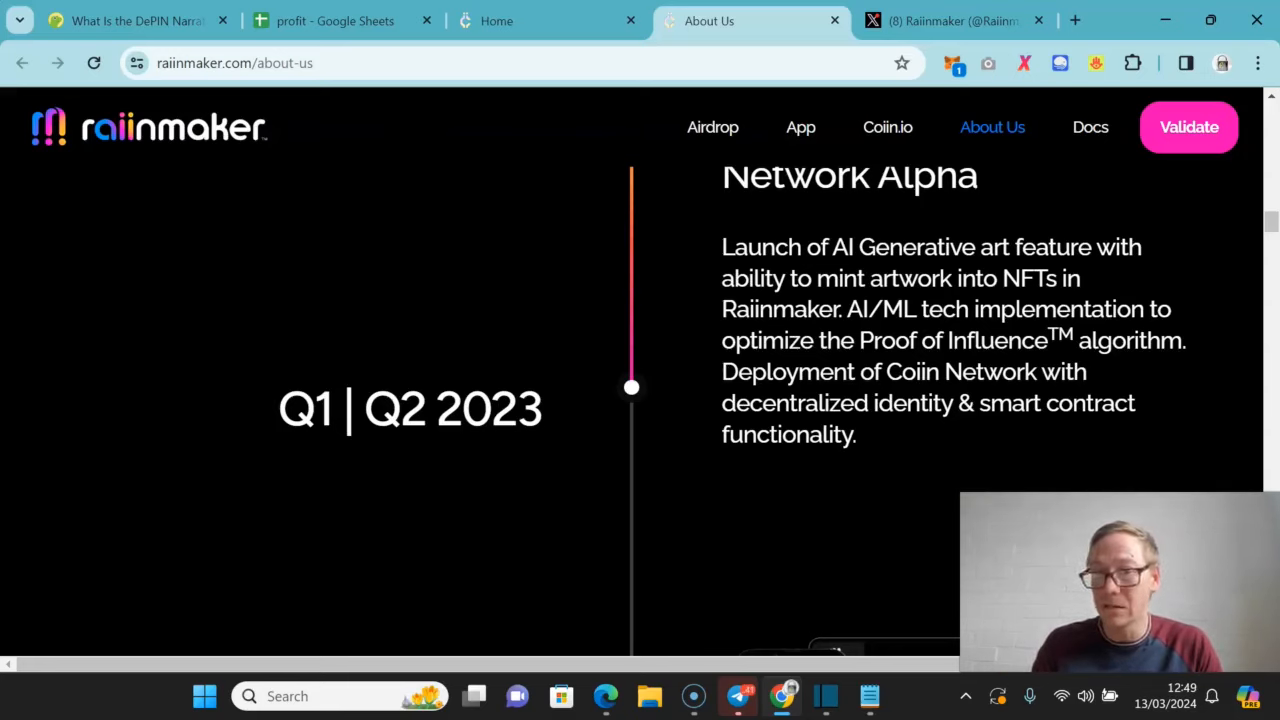
scroll(down, 3)
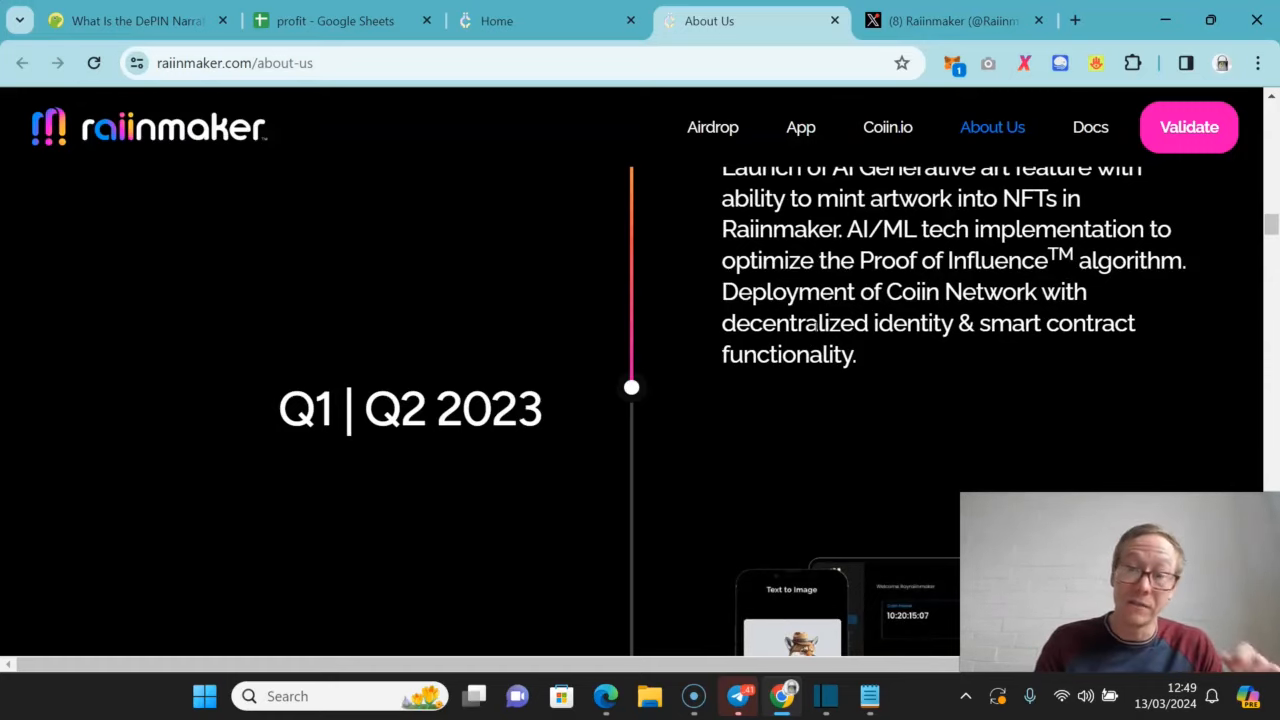
scroll(down, 3)
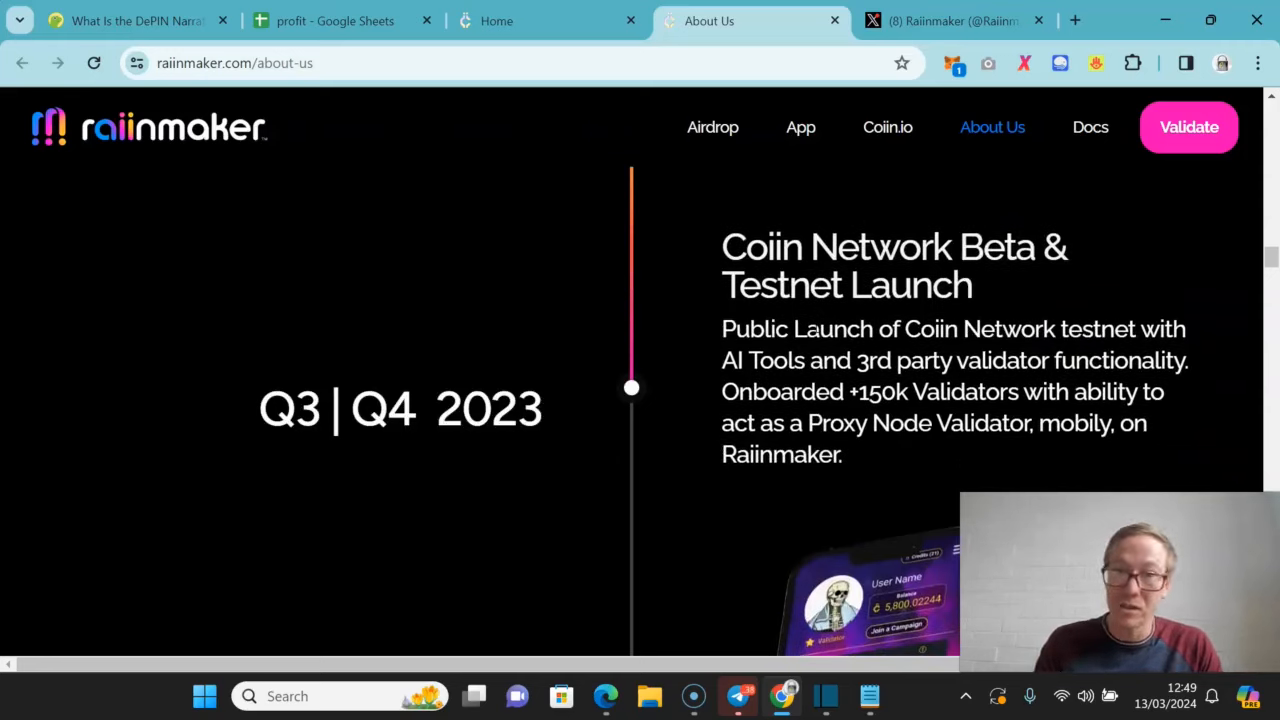
scroll(down, 3)
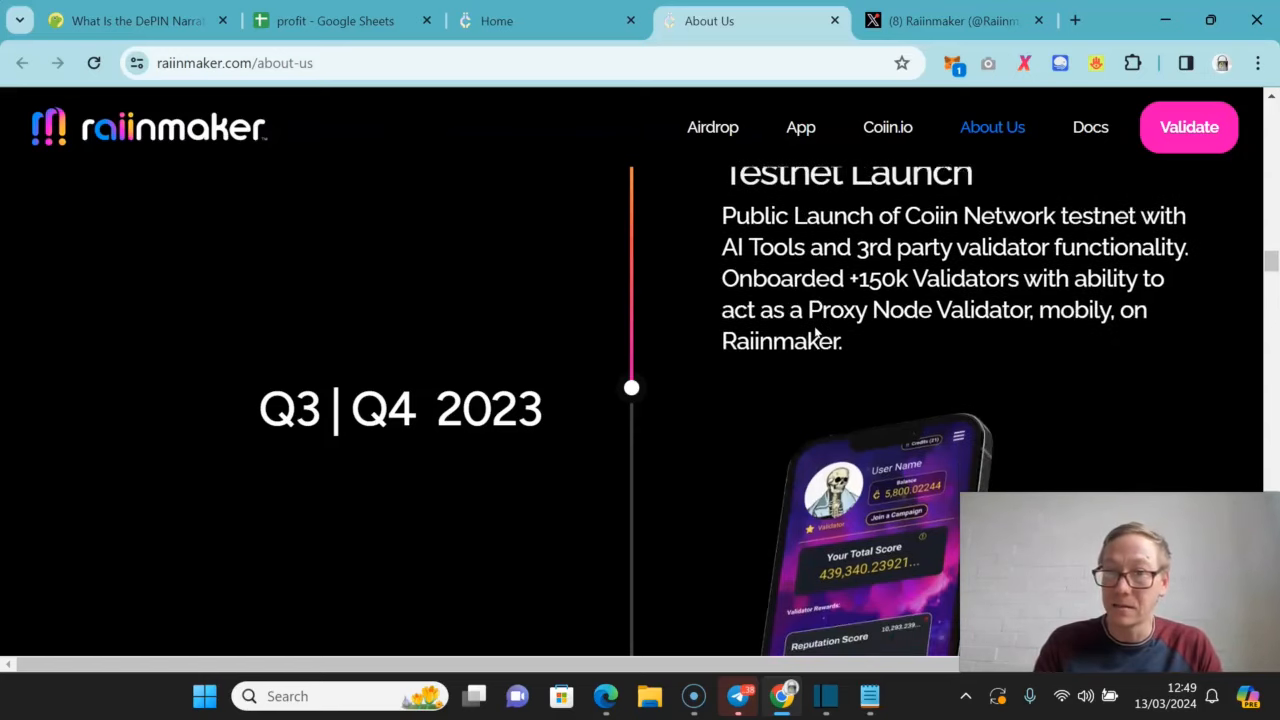
scroll(down, 3)
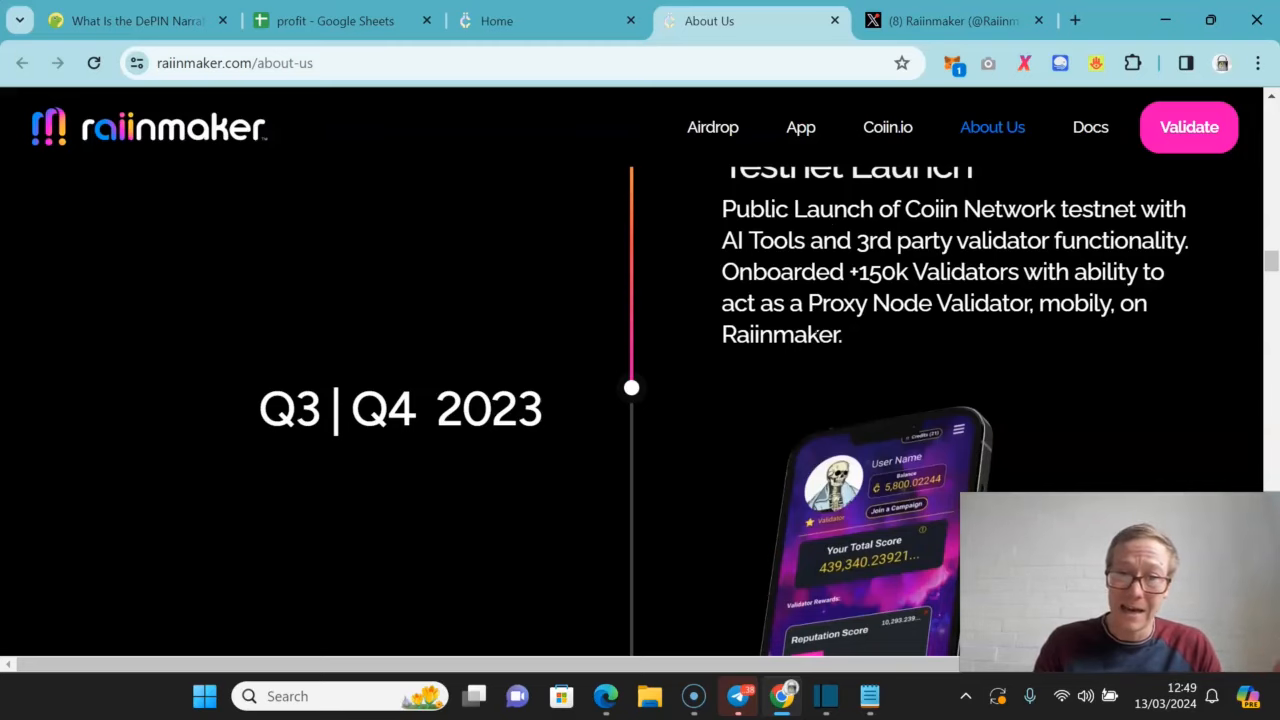
scroll(down, 3)
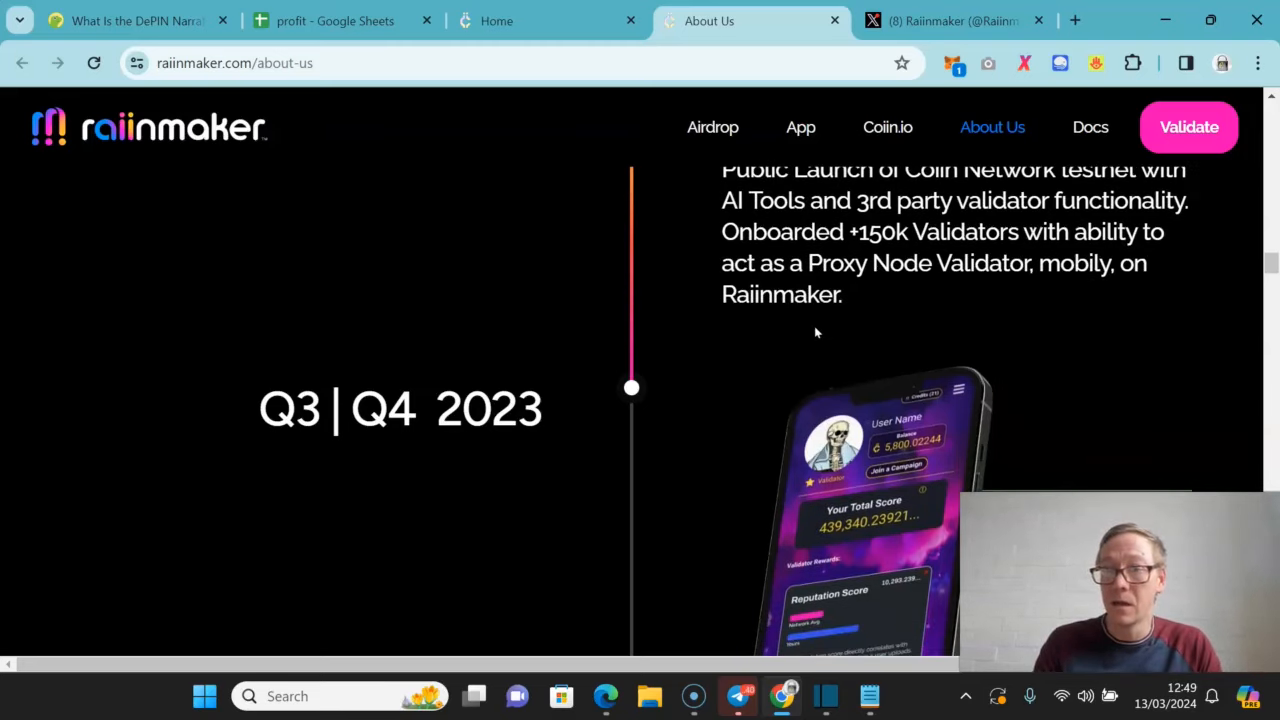
scroll(down, 3)
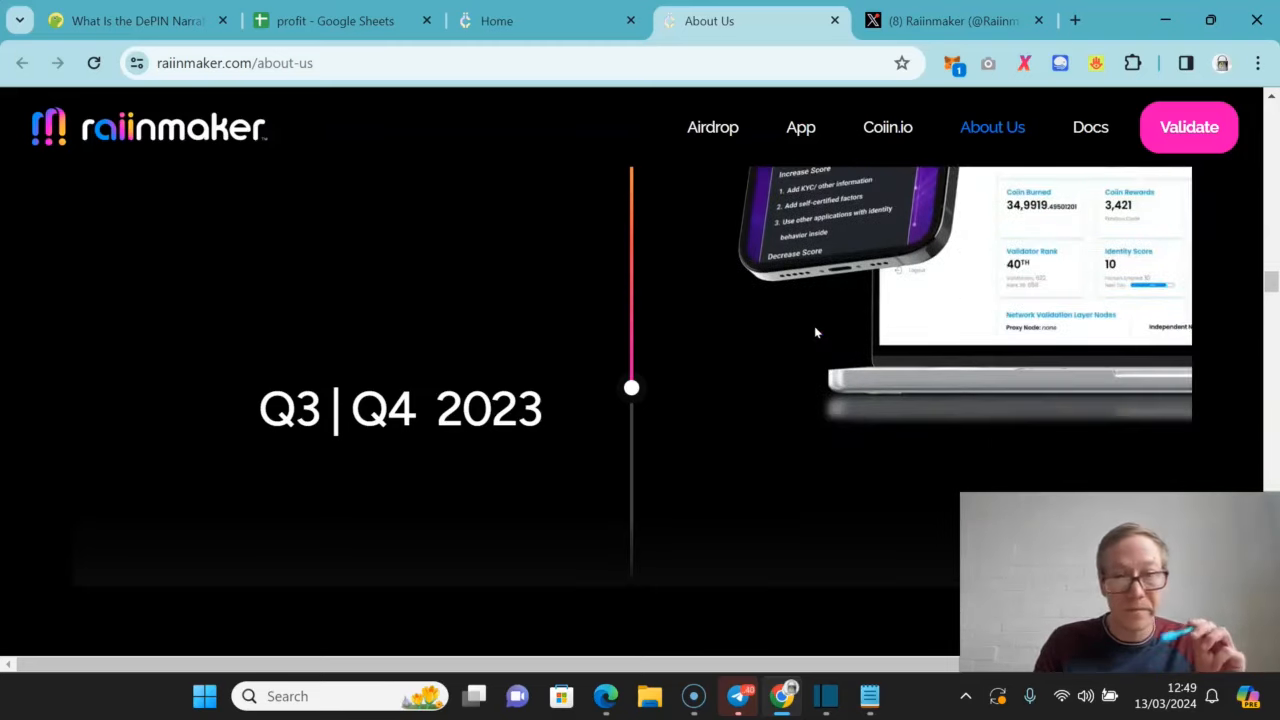
- Scroll past the Today and Q1 2024 Coiin TGE & Mainnet entries to the Q2 2024 AI Network Features milestone
scroll(down, 3)
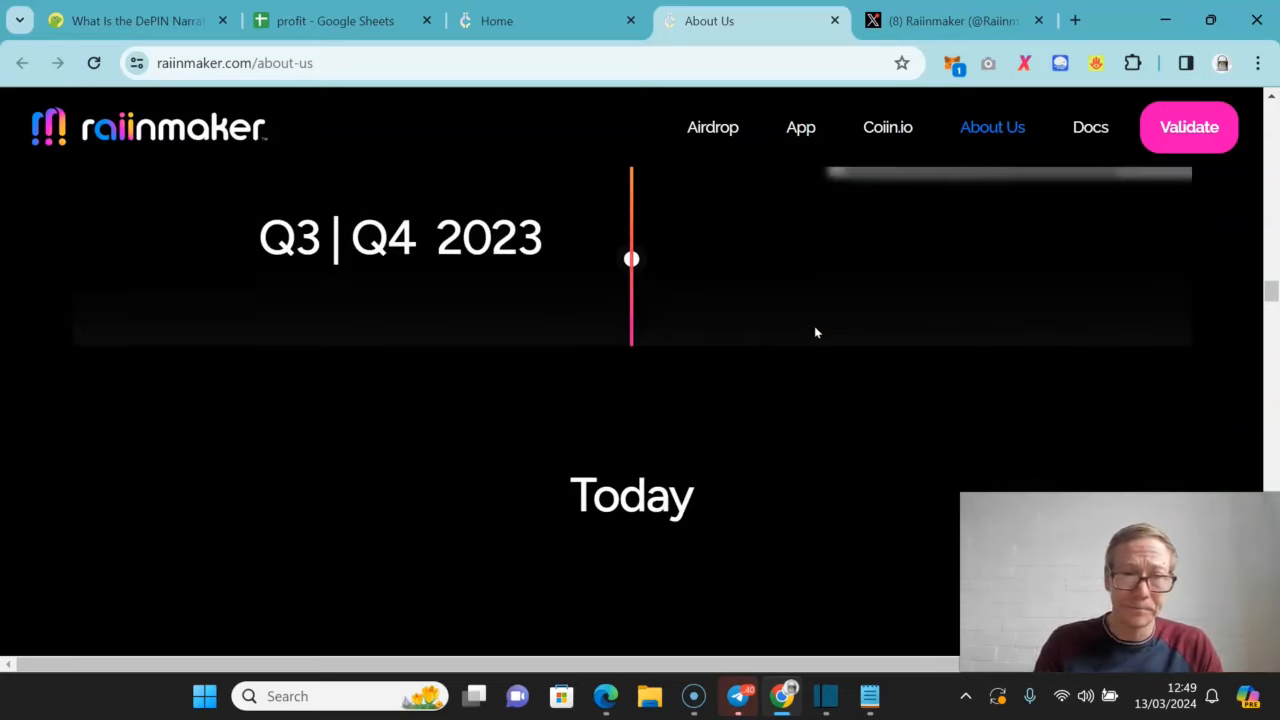
scroll(down, 3)
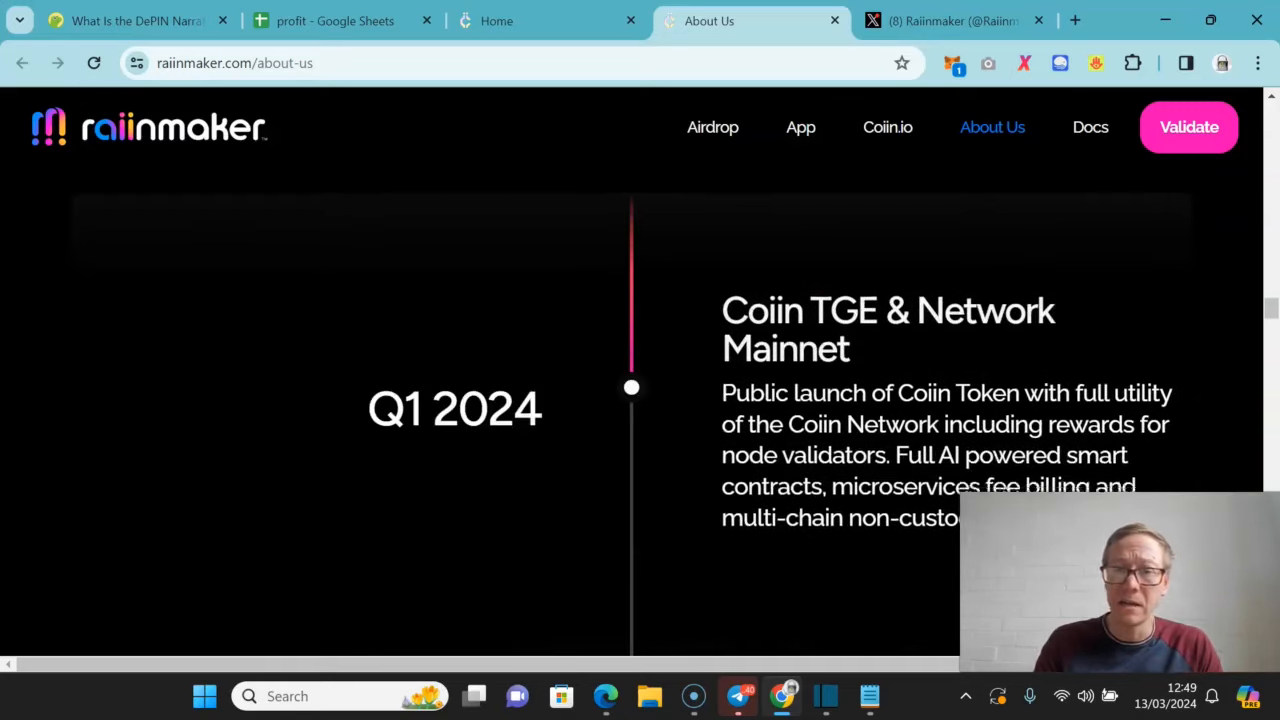
scroll(down, 3)
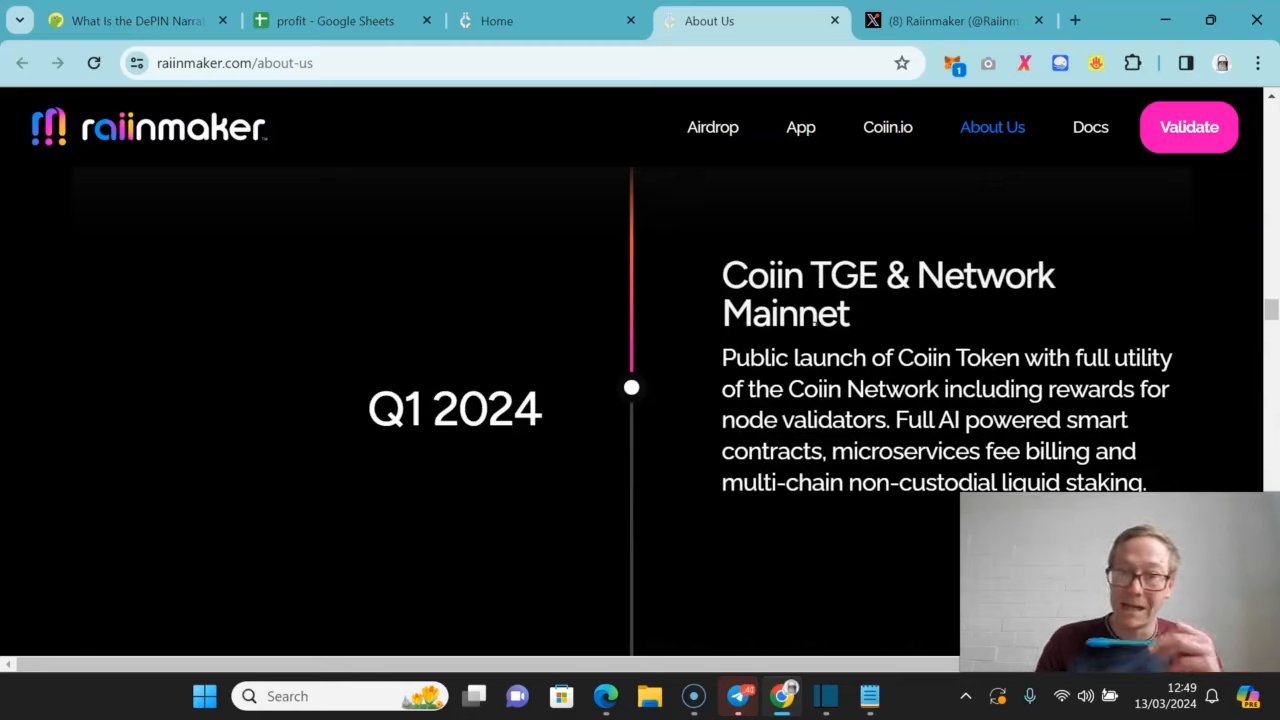
scroll(down, 3)
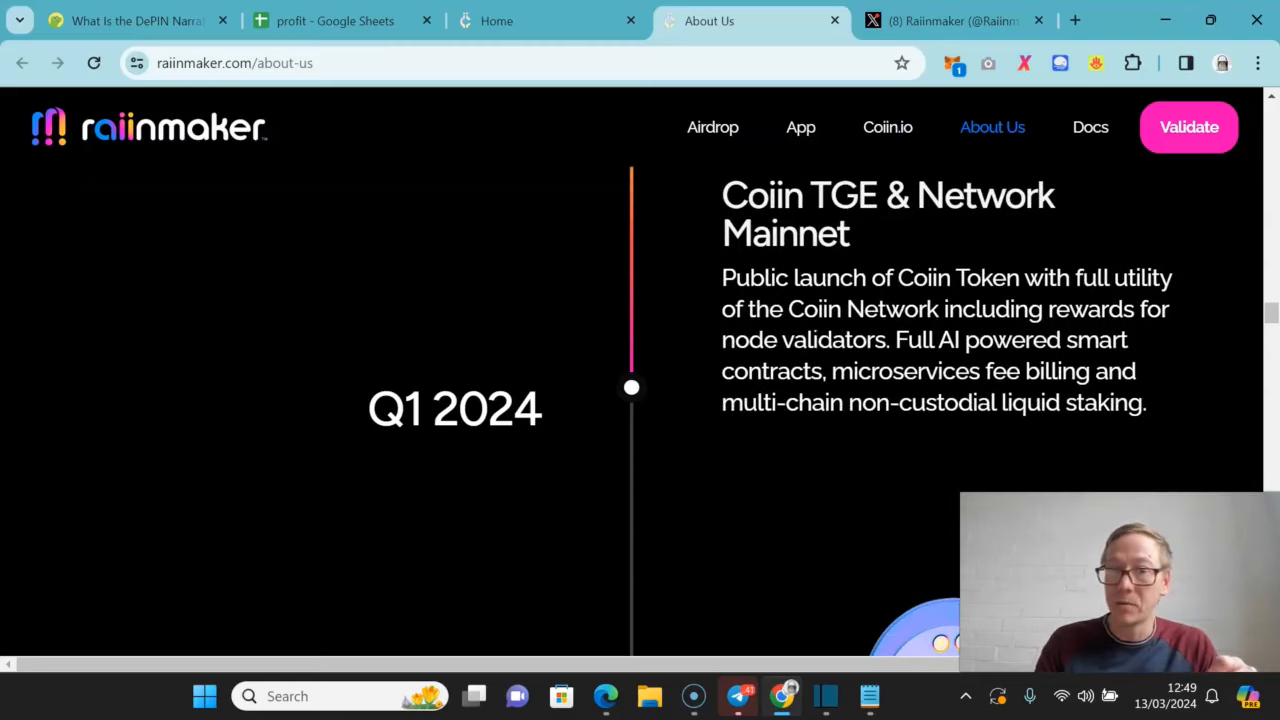
scroll(down, 3)
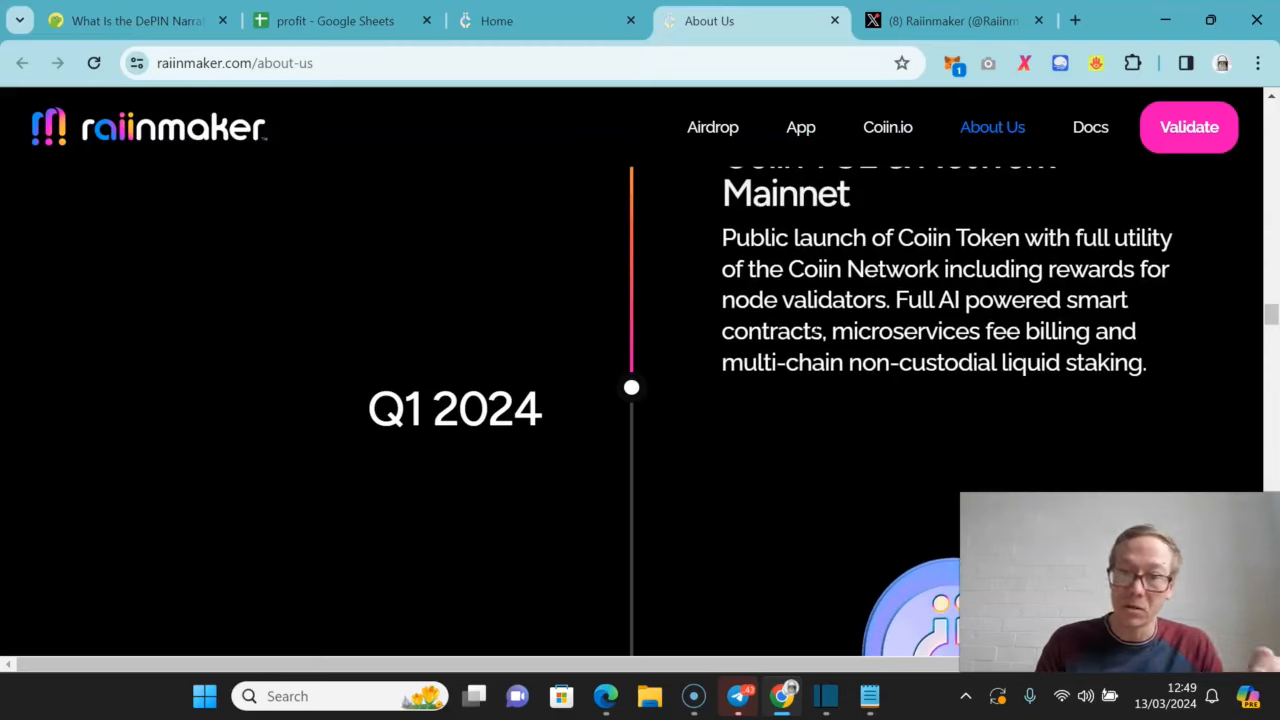
scroll(down, 3)
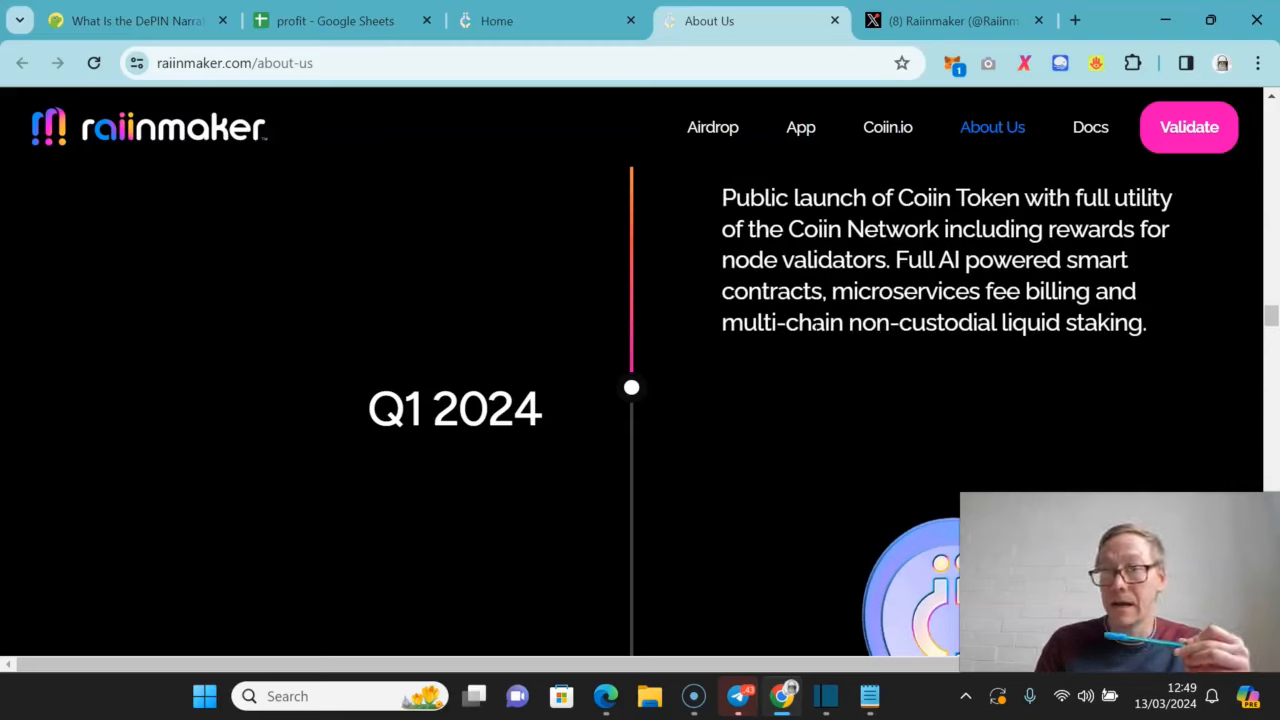
scroll(down, 3)
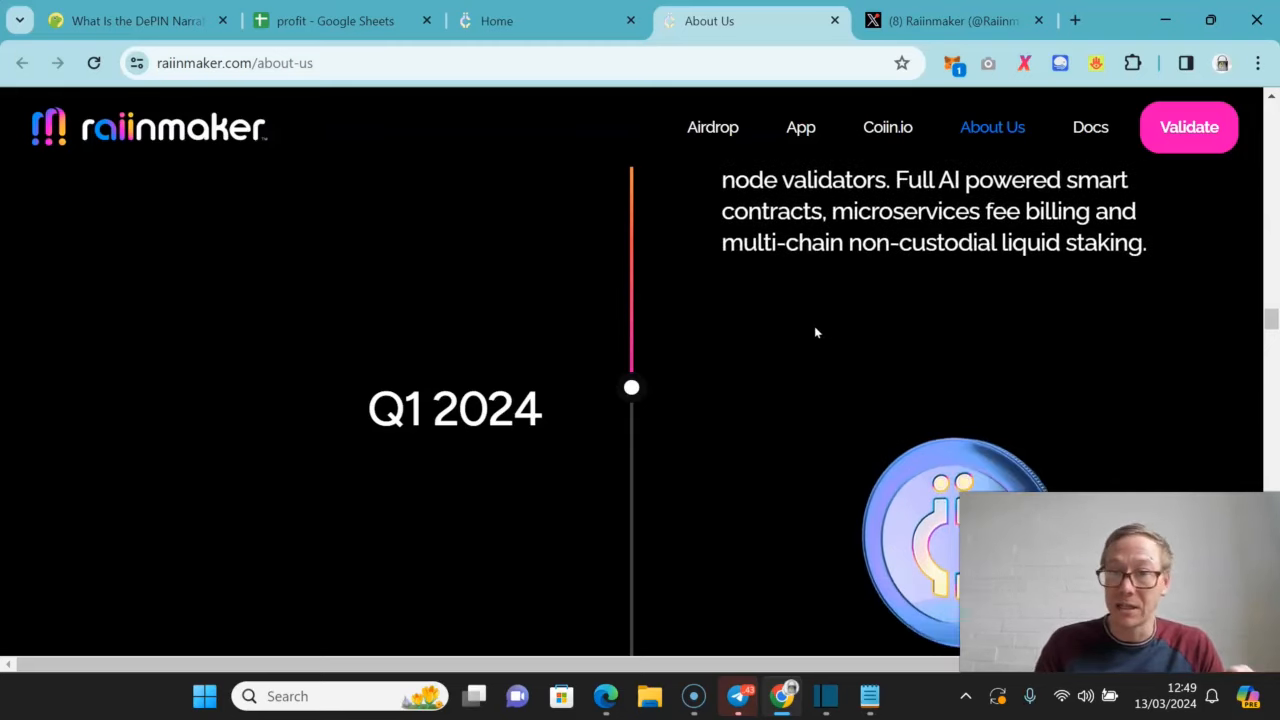
scroll(down, 3)
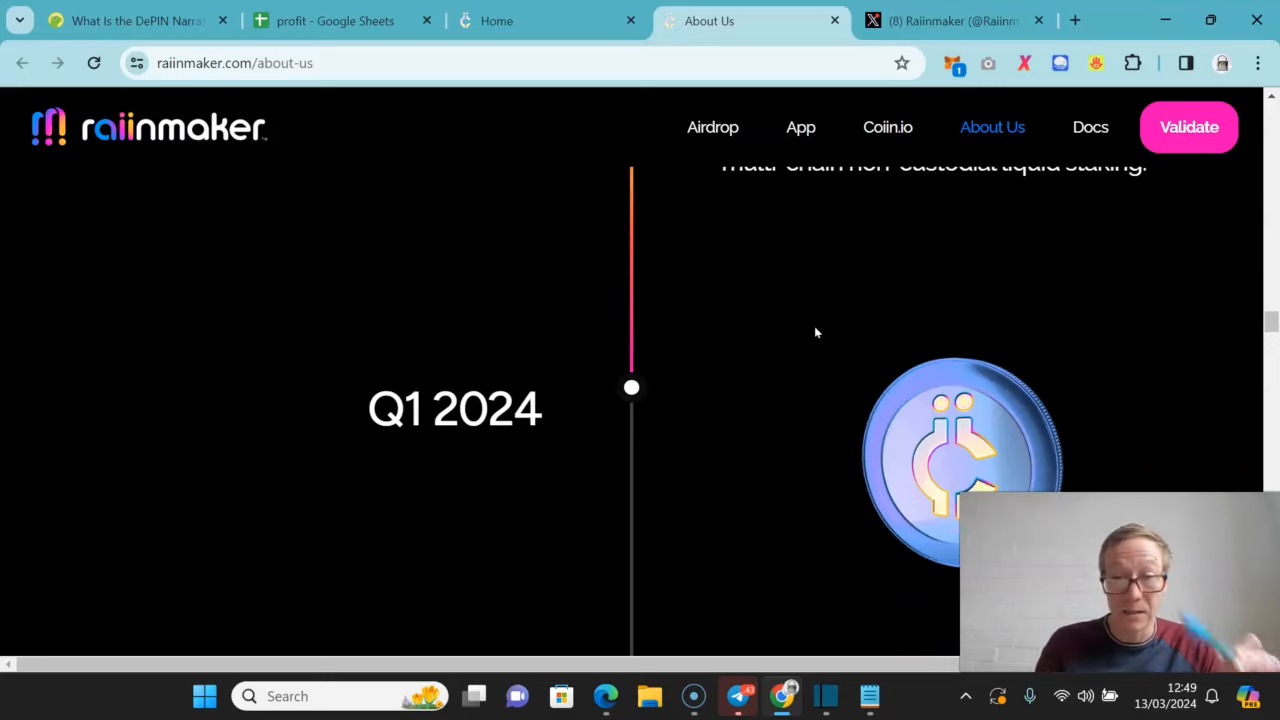
scroll(down, 3)
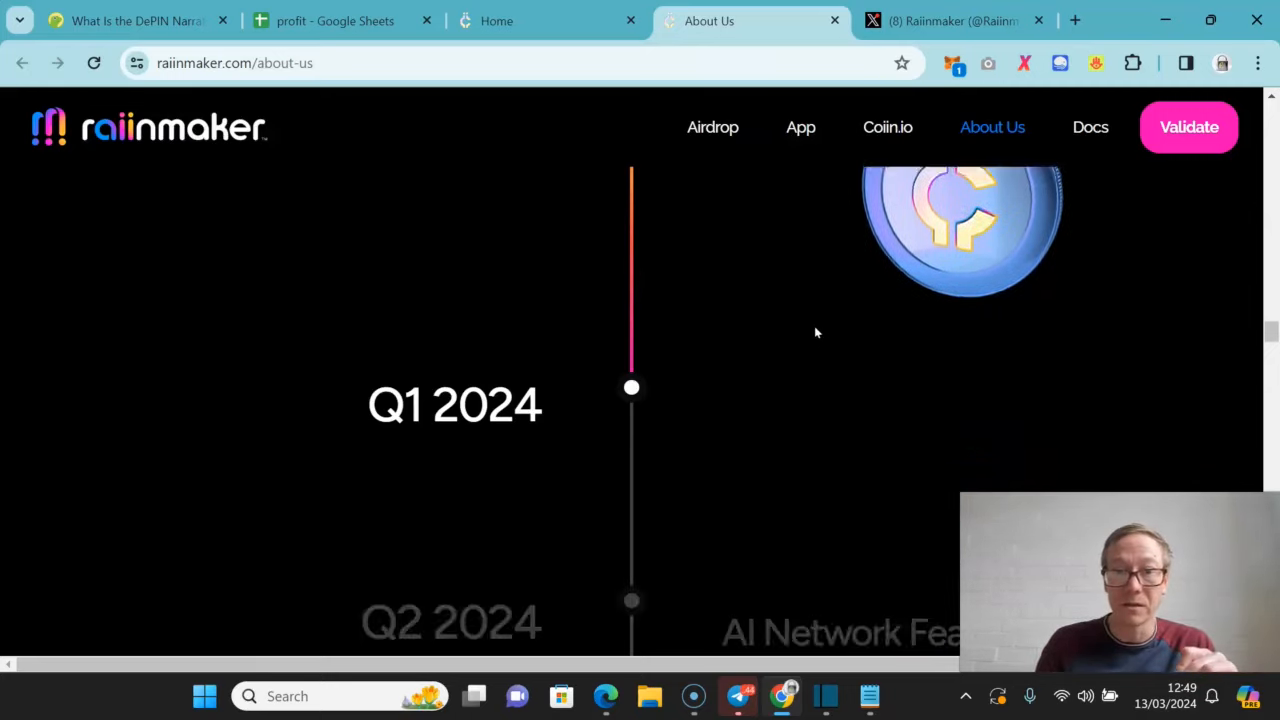
scroll(down, 3)
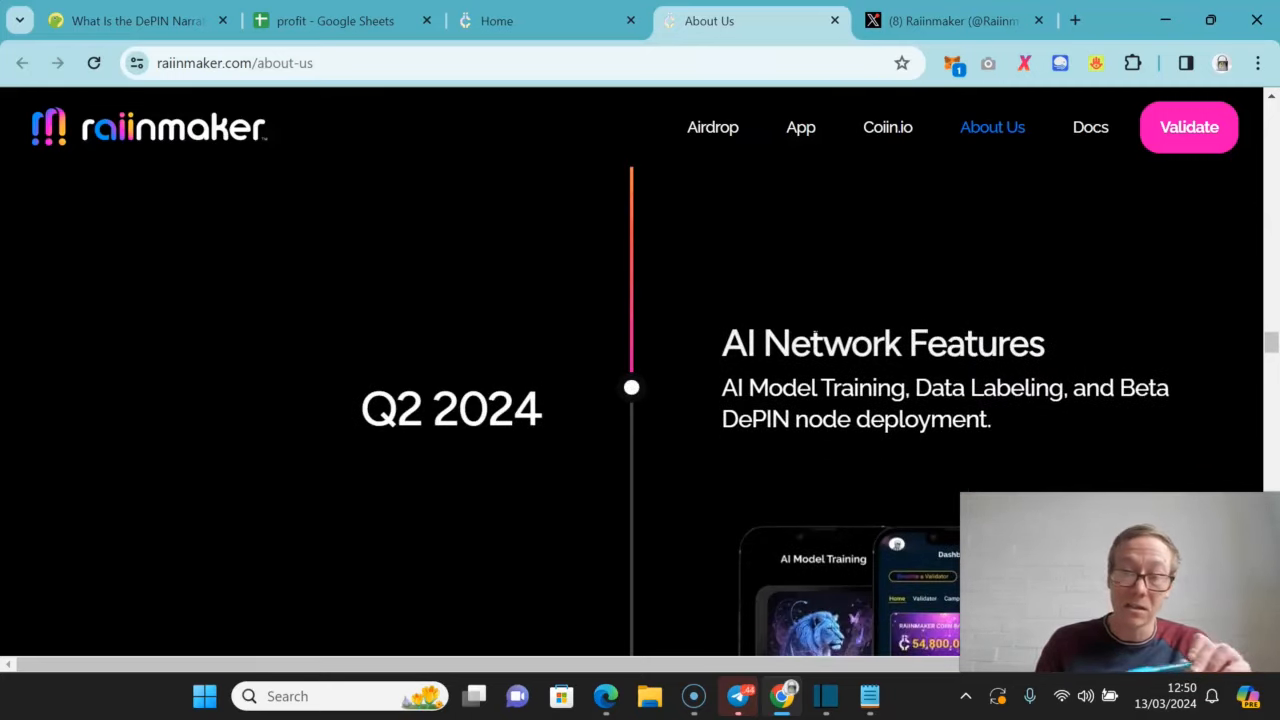
scroll(down, 3)
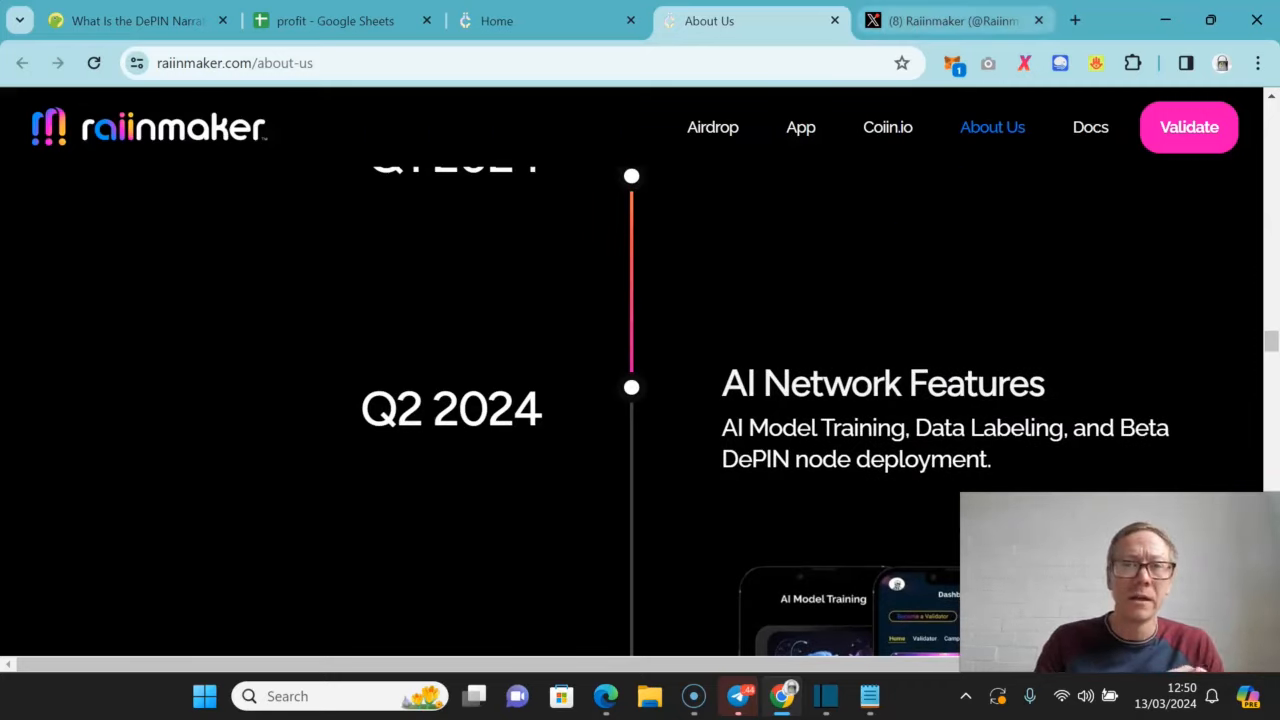
click(956, 20)
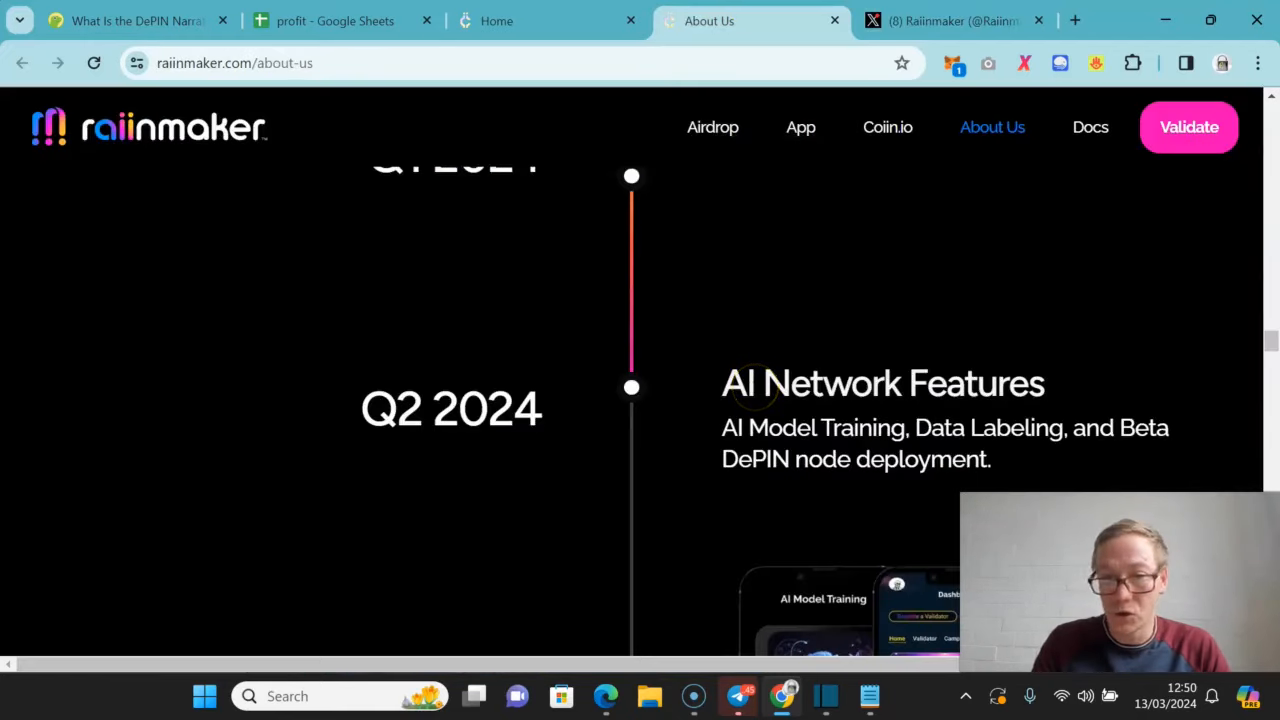
- Scroll through the Q3 and Q4 2024 entries to the Who We Are section with founder-CEO J.D. Seraphine
scroll(down, 3)
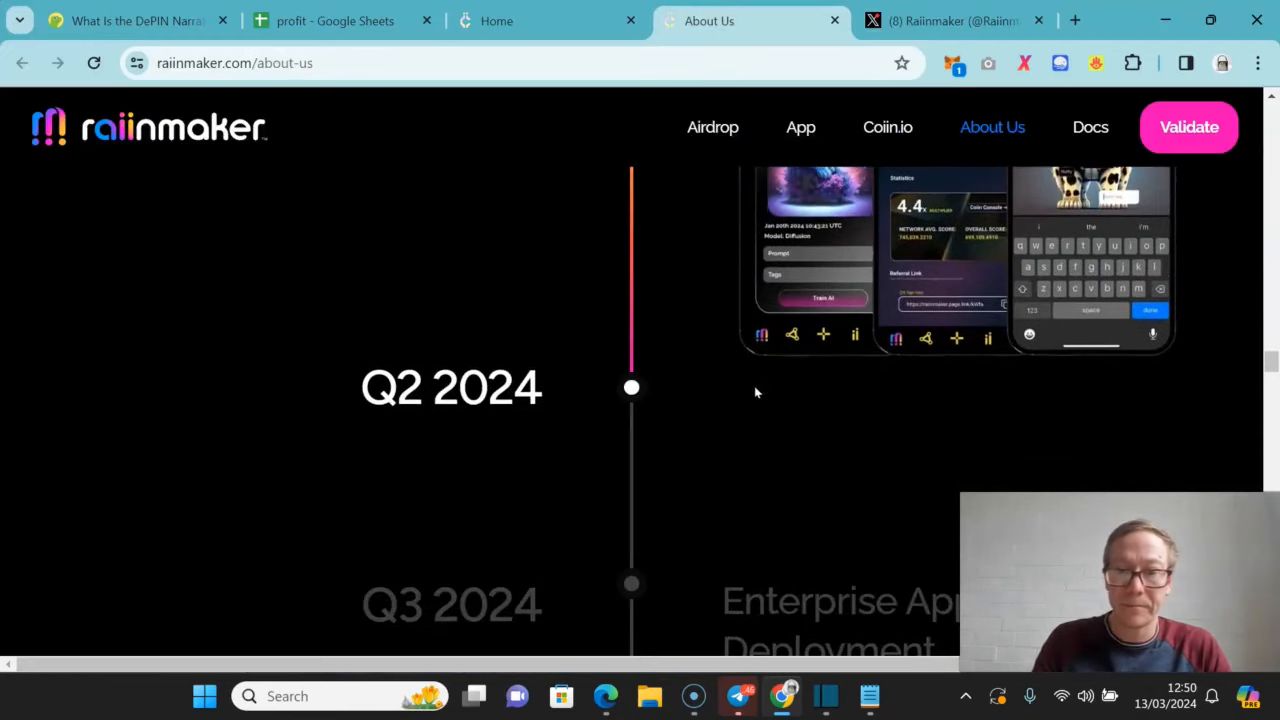
scroll(down, 3)
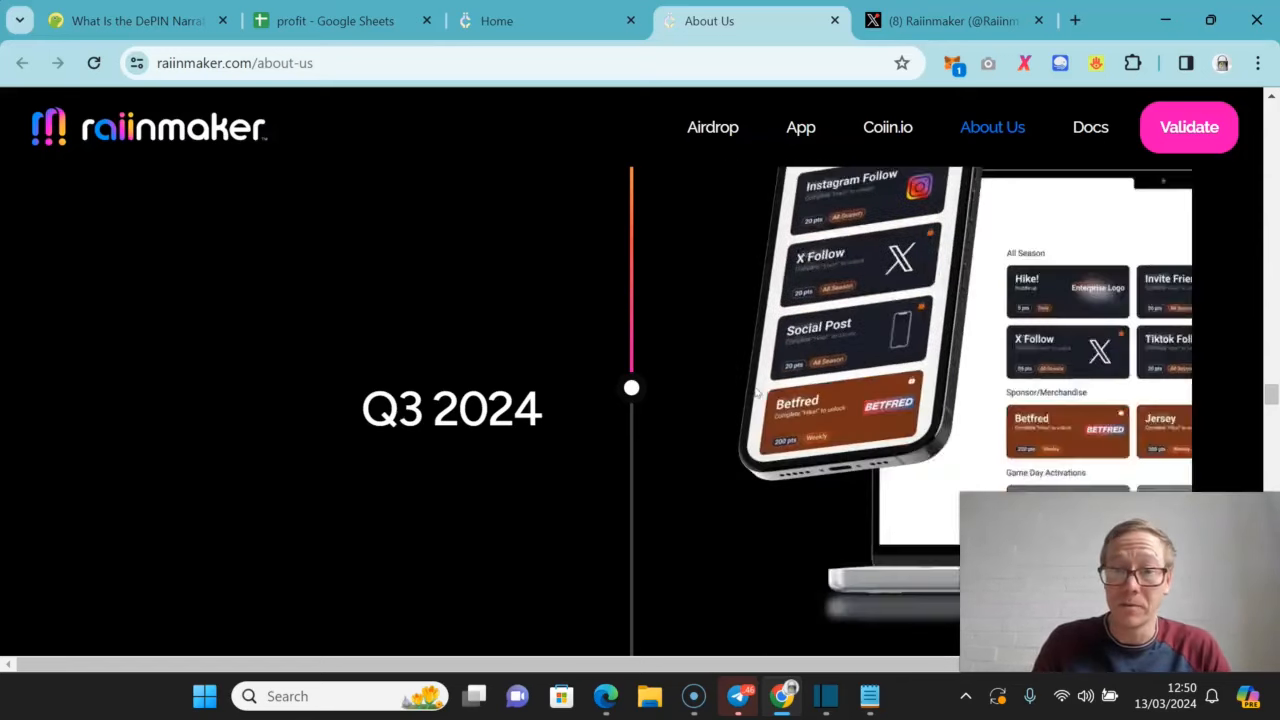
scroll(down, 3)
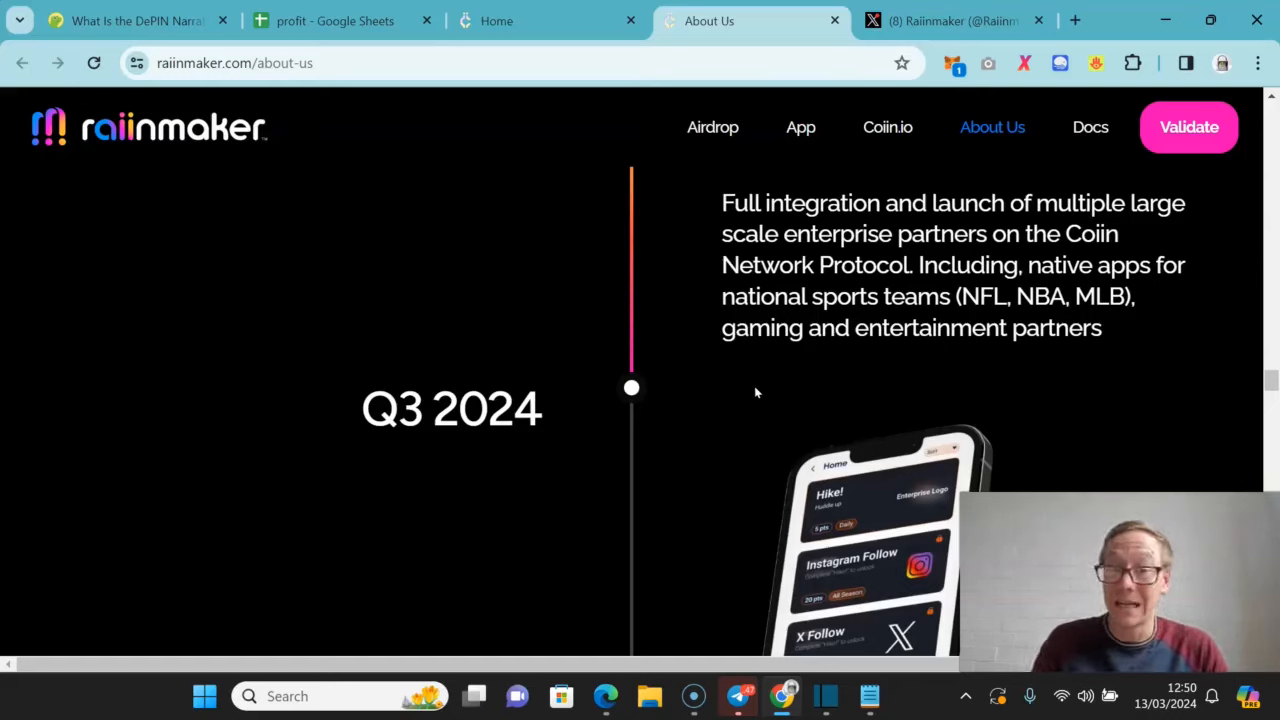
scroll(down, 3)
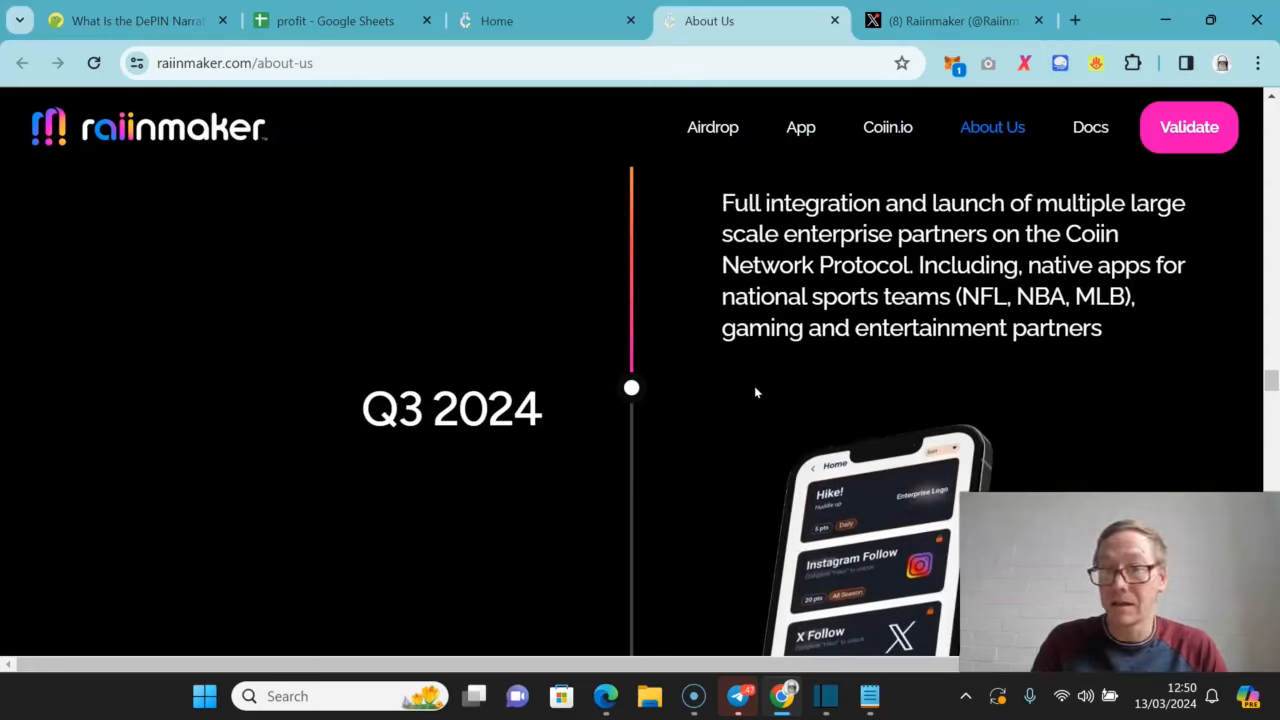
scroll(down, 3)
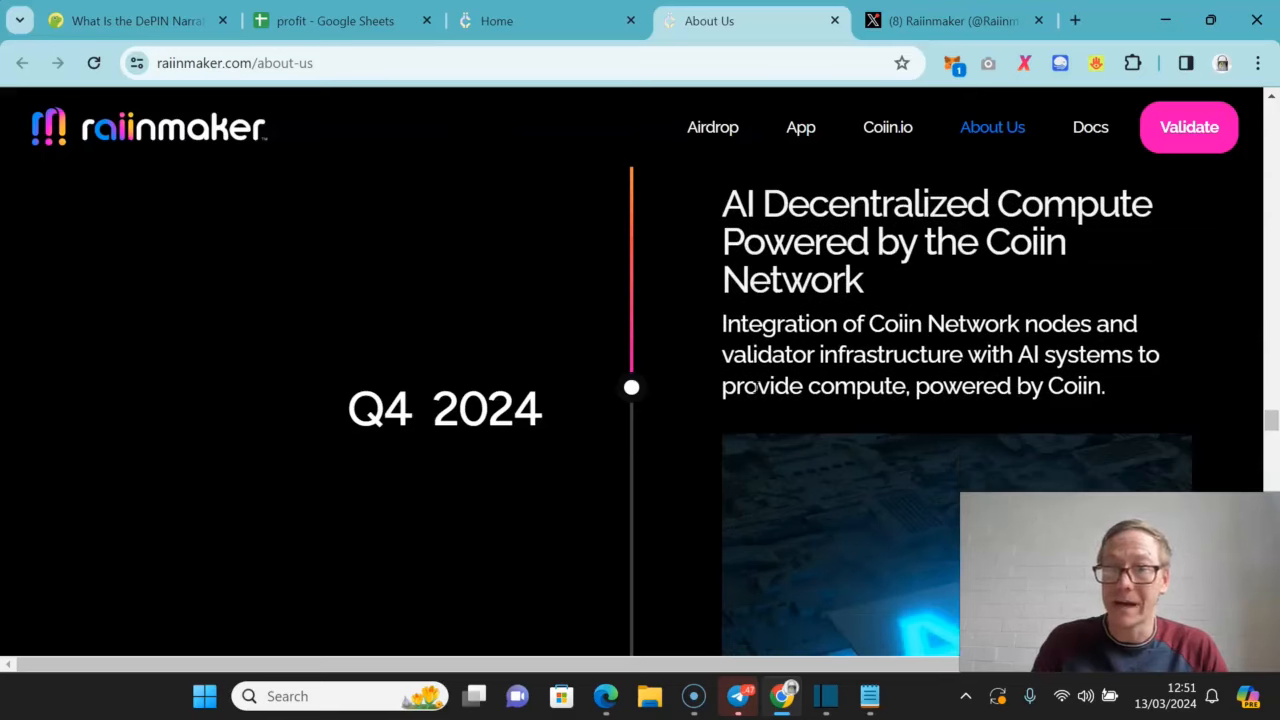
scroll(down, 3)
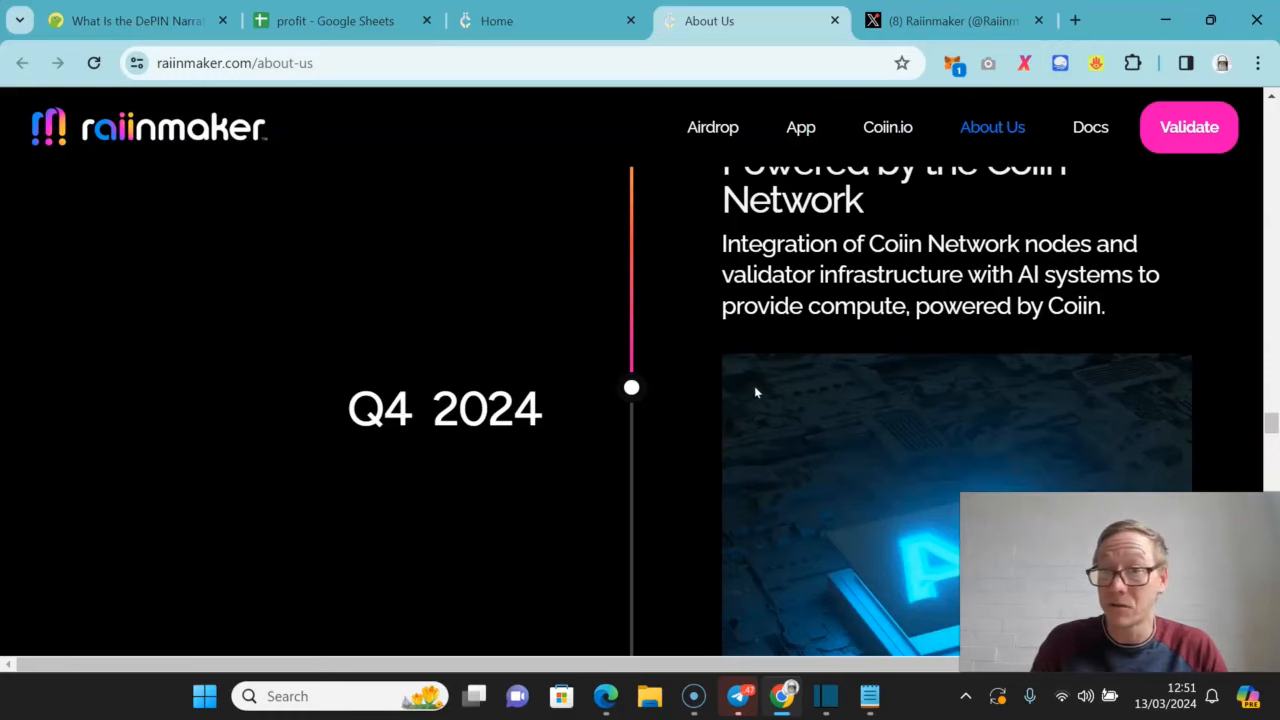
scroll(down, 3)
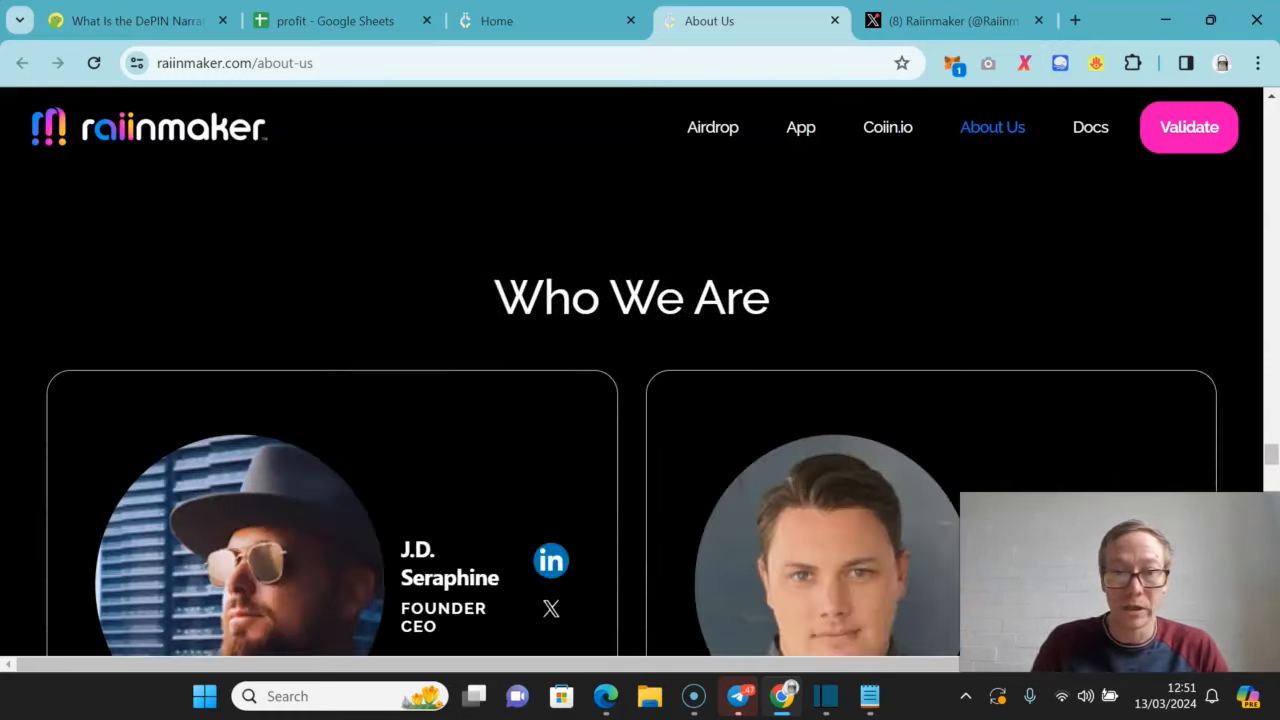
- Scroll past founders Benjamin Gerry and Joe Roets down to the Team heading
scroll(down, 3)
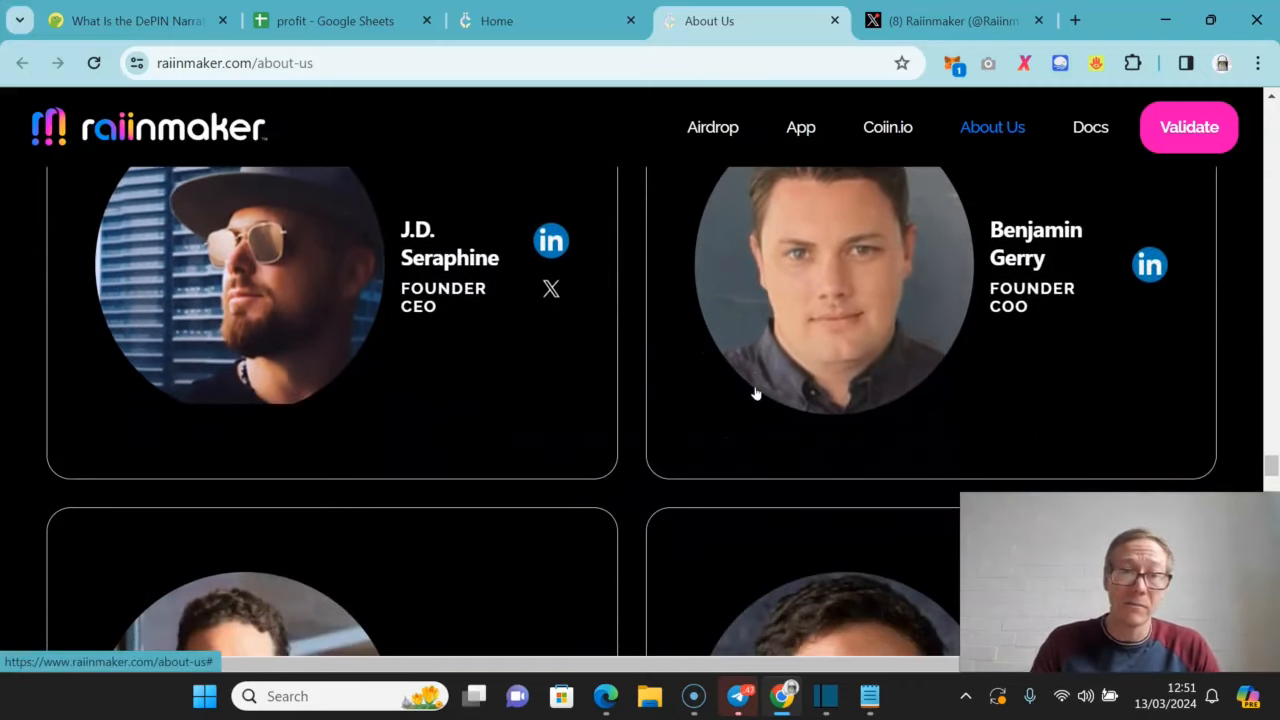
mouse_move(556, 248)
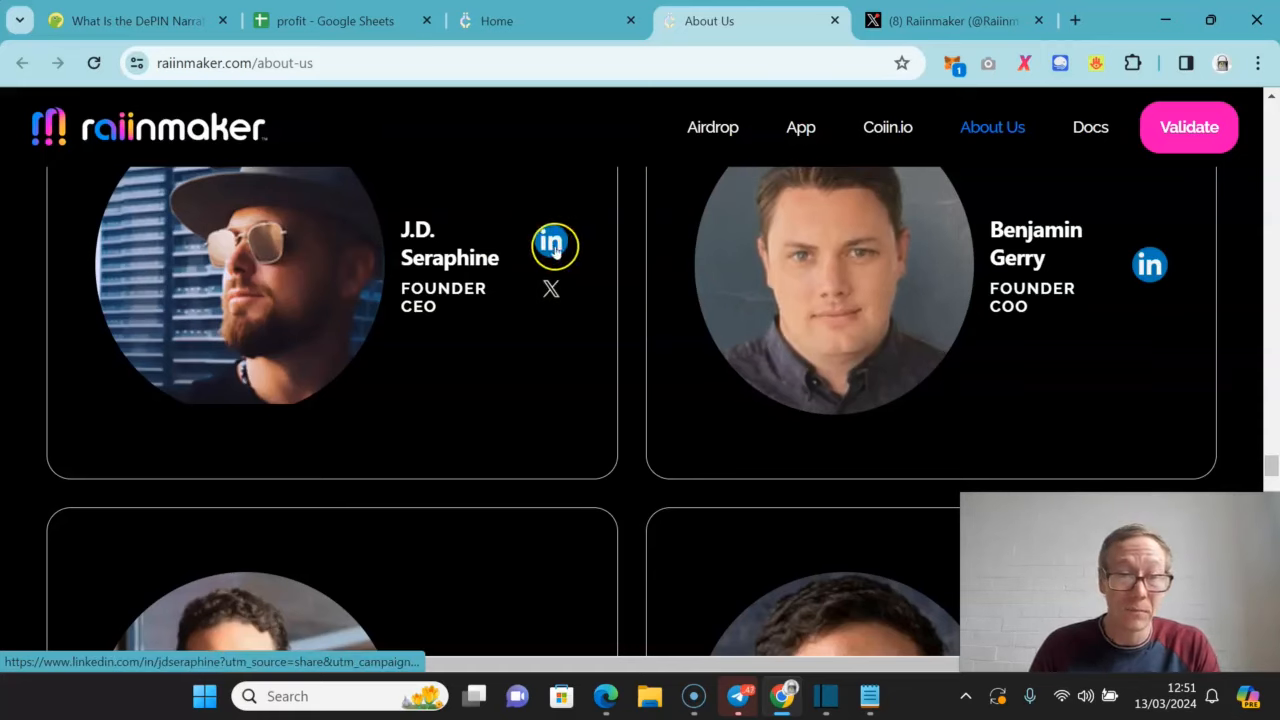
mouse_move(1250, 294)
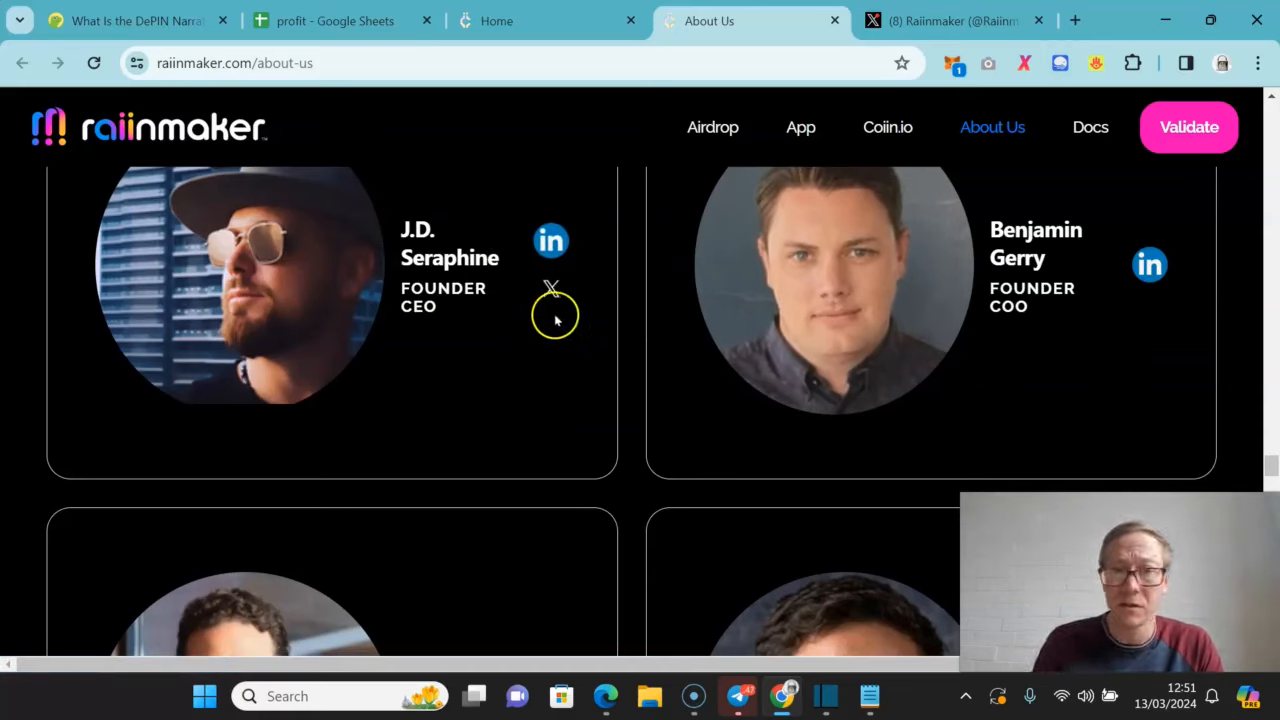
scroll(down, 3)
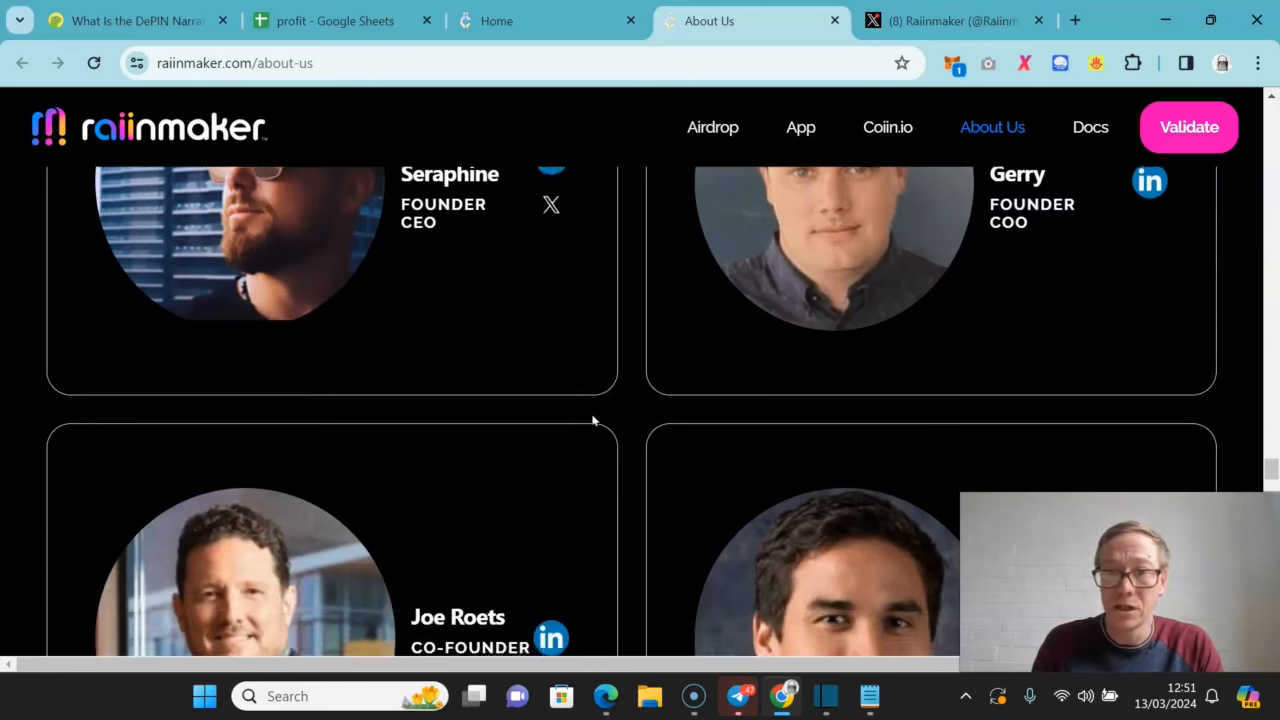
scroll(down, 3)
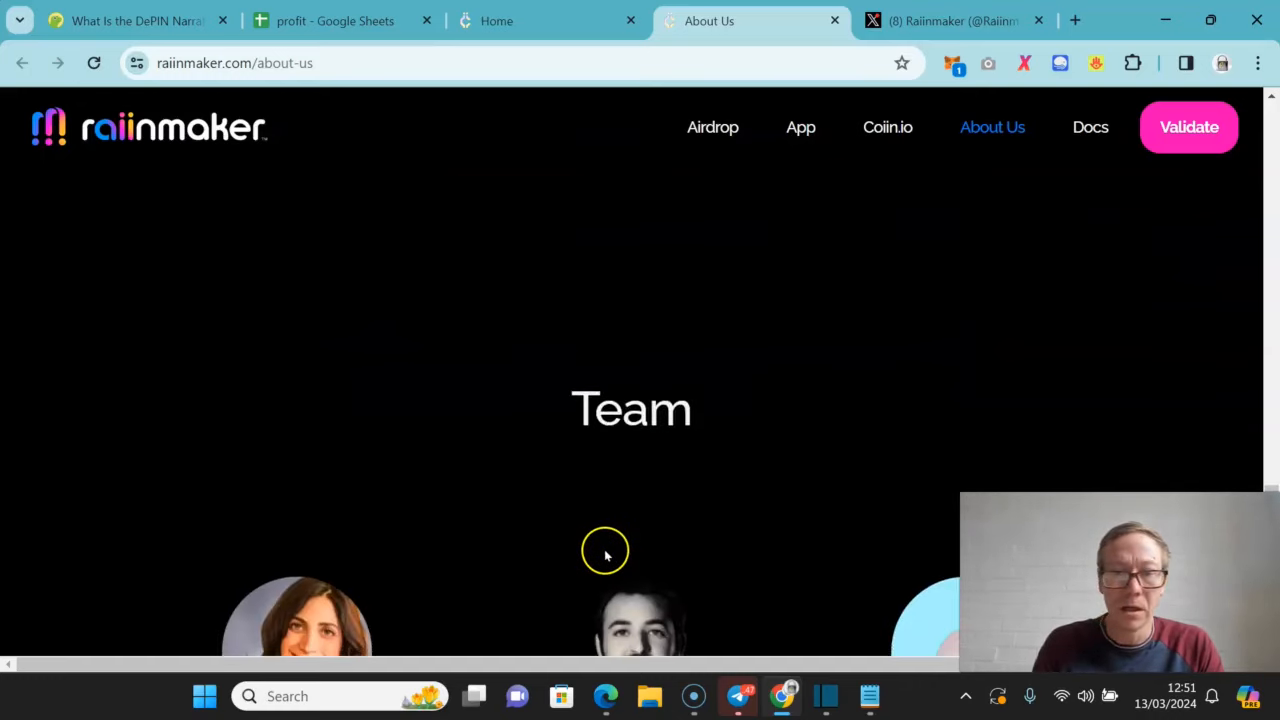
- Scroll through the Team member portraits grid
scroll(down, 3)
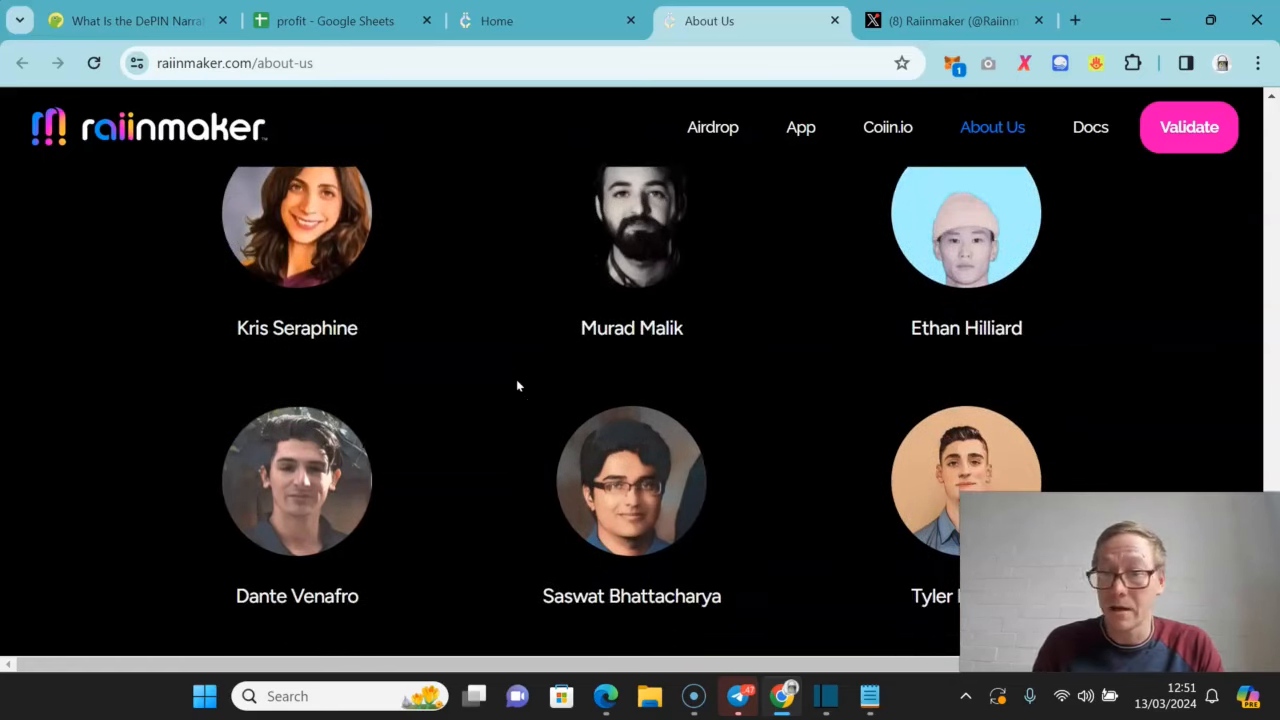
scroll(down, 3)
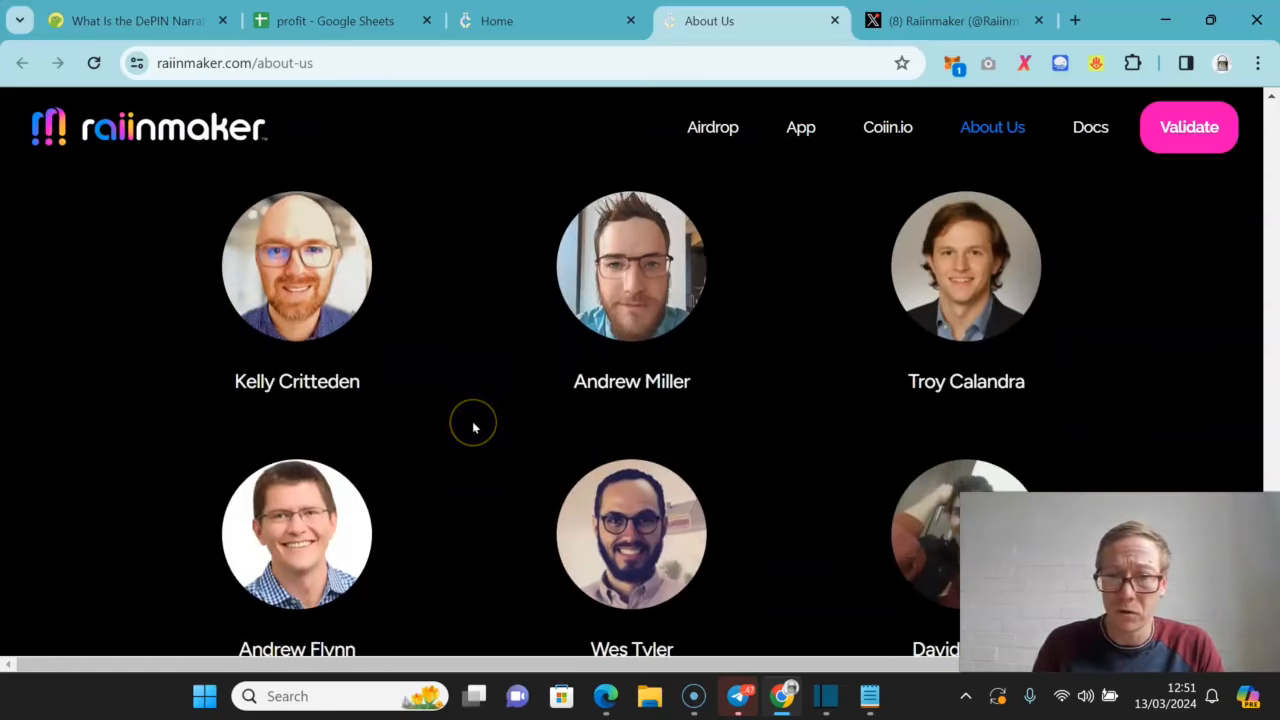
scroll(down, 3)
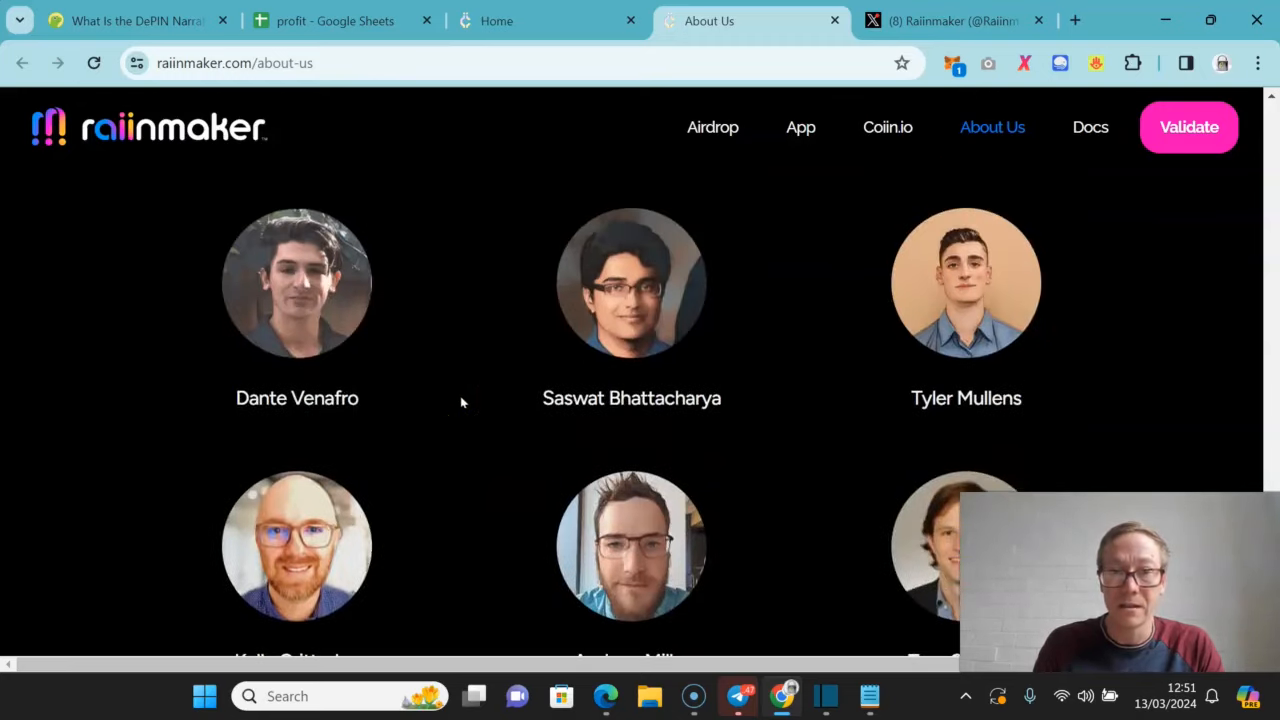
scroll(down, 3)
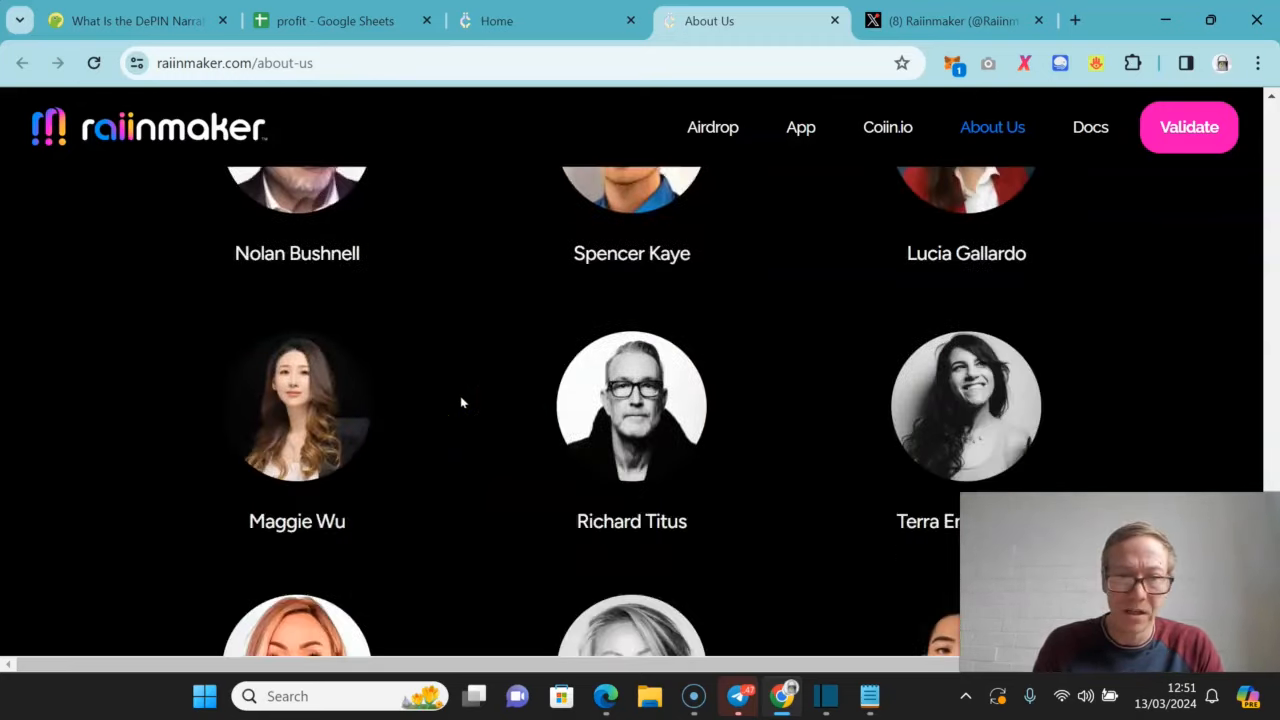
scroll(up, 3)
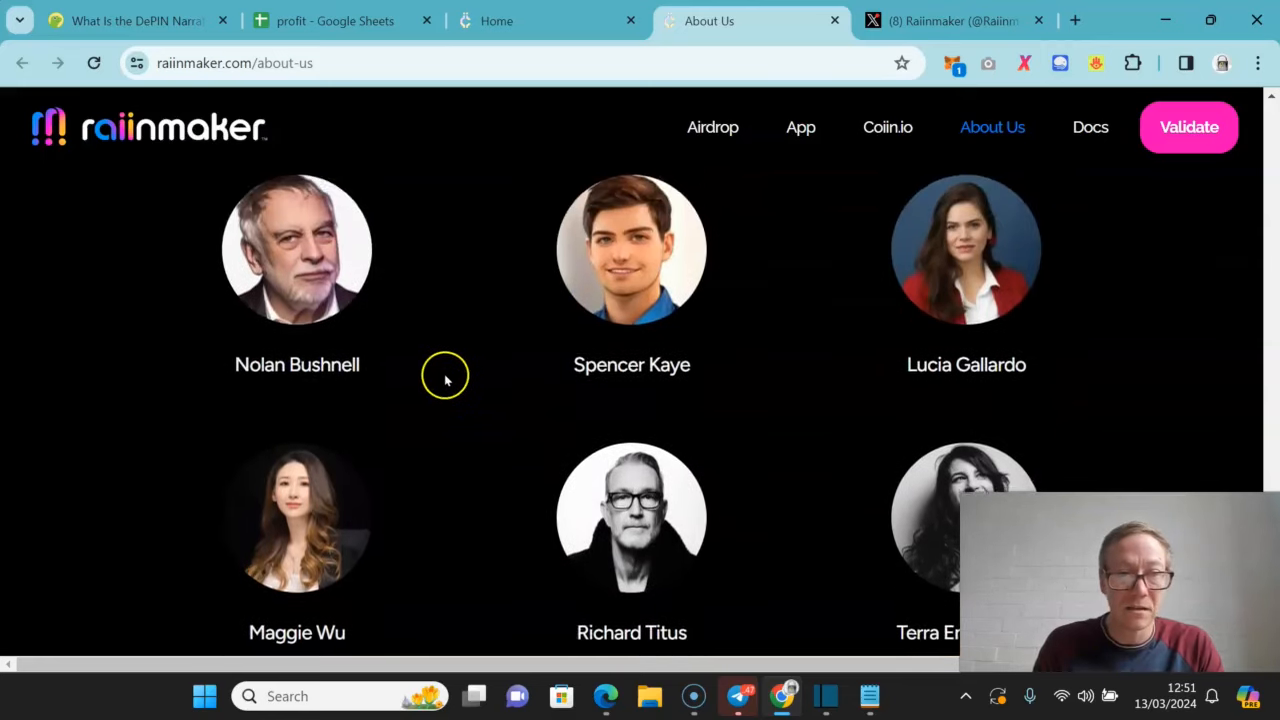
scroll(down, 3)
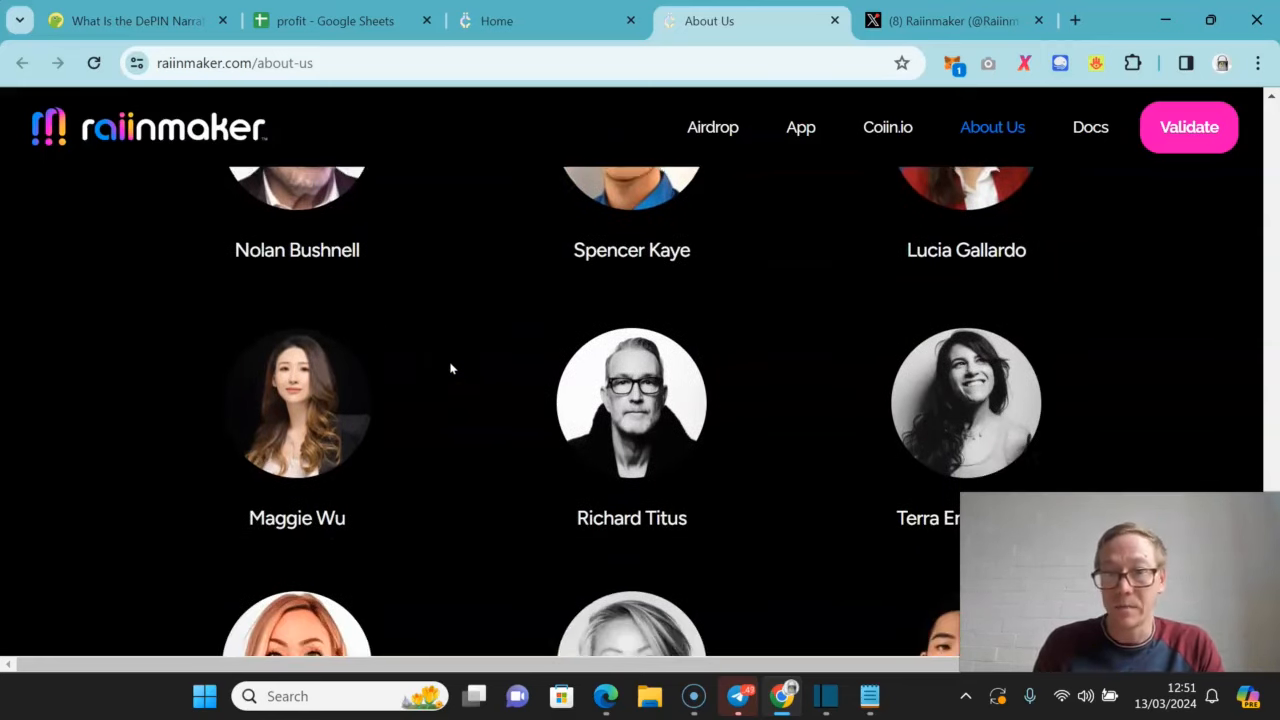
scroll(down, 3)
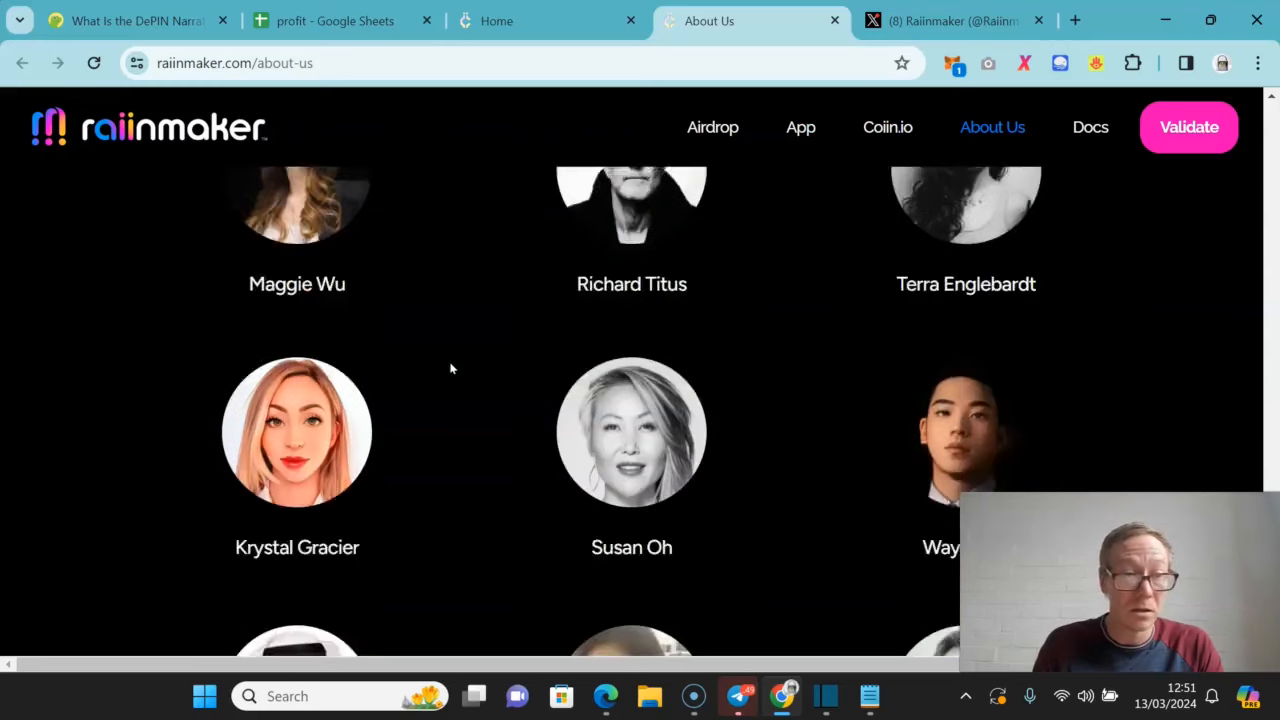
- Continue through the advisor portraits to the page end at Simon Bogdanowicz and the co-founder cards
scroll(down, 3)
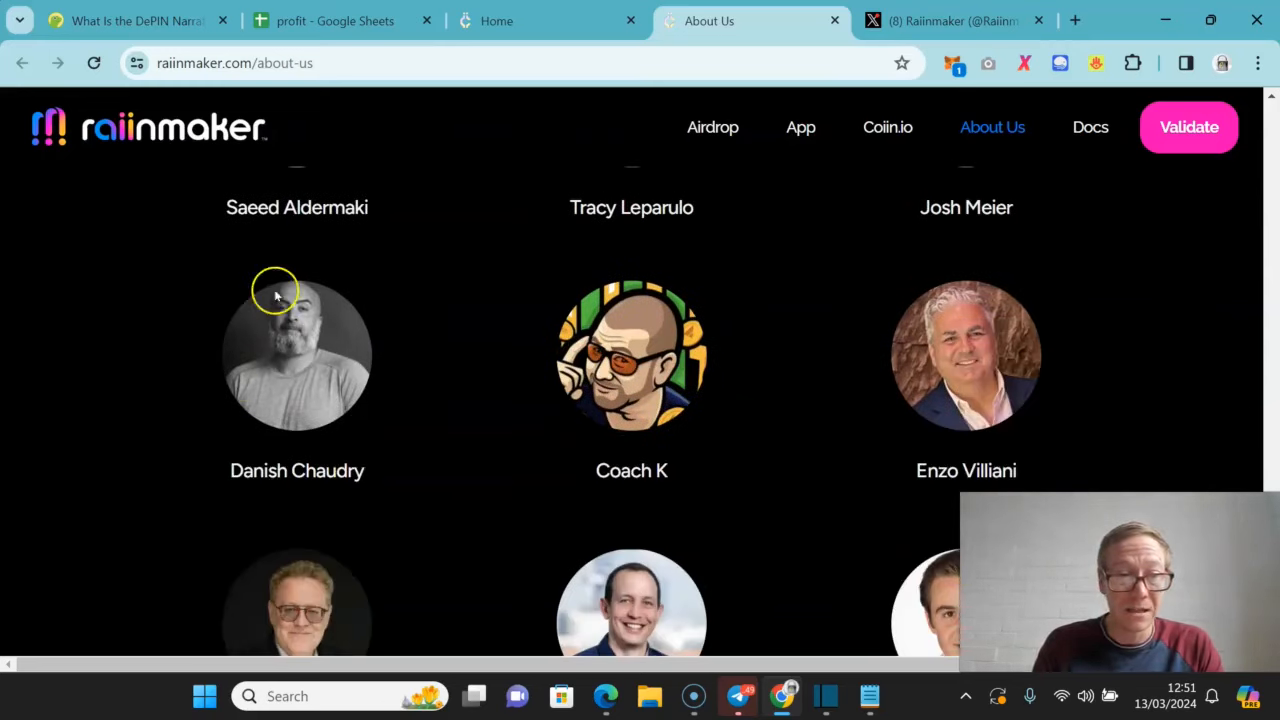
scroll(down, 3)
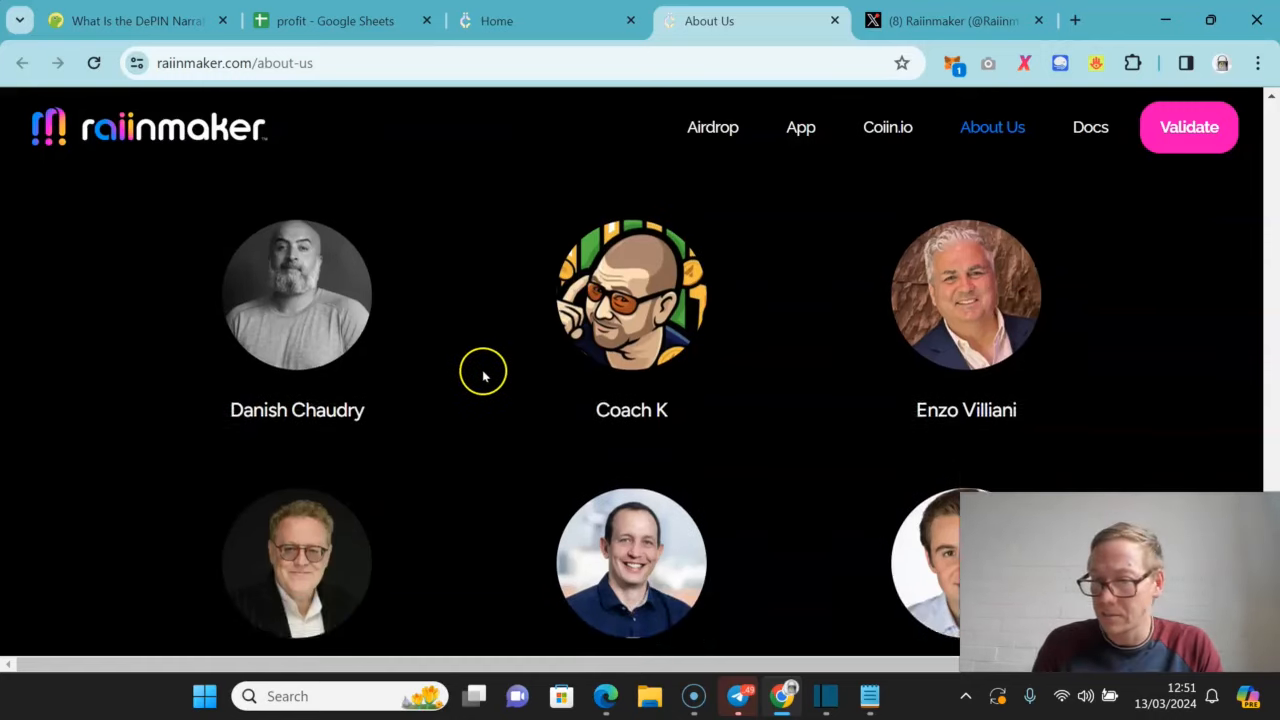
scroll(down, 3)
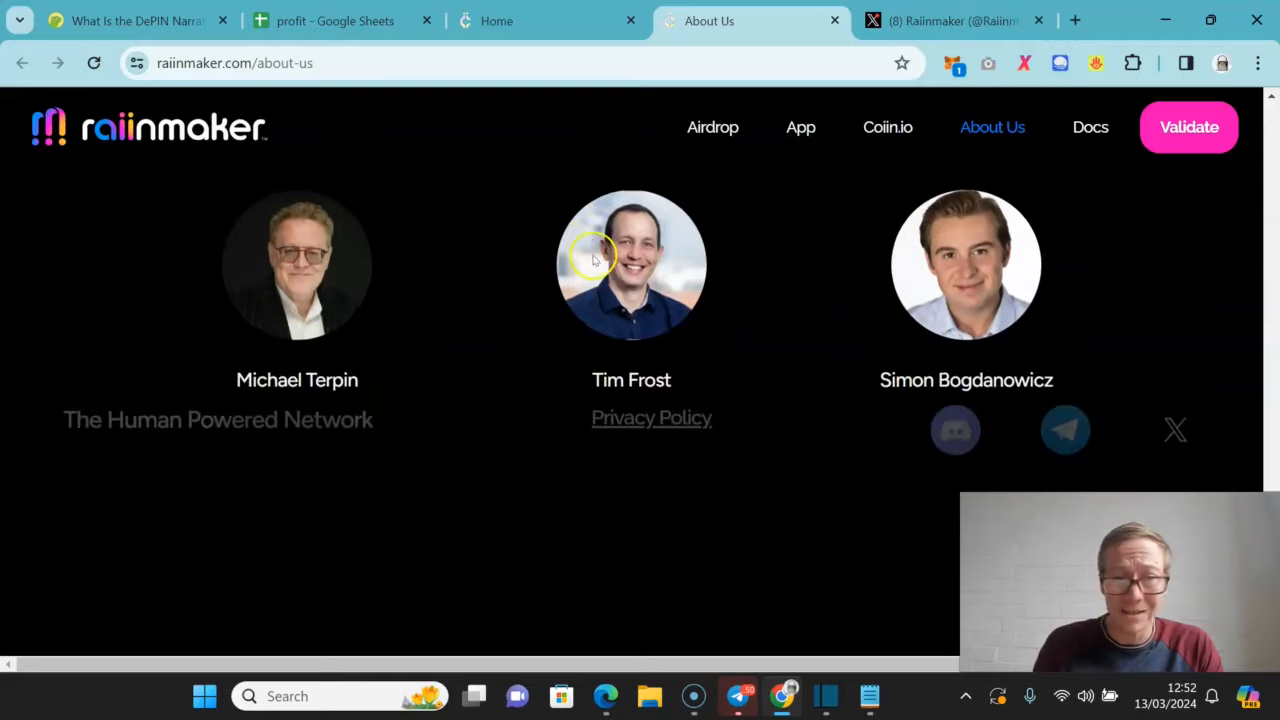
scroll(down, 3)
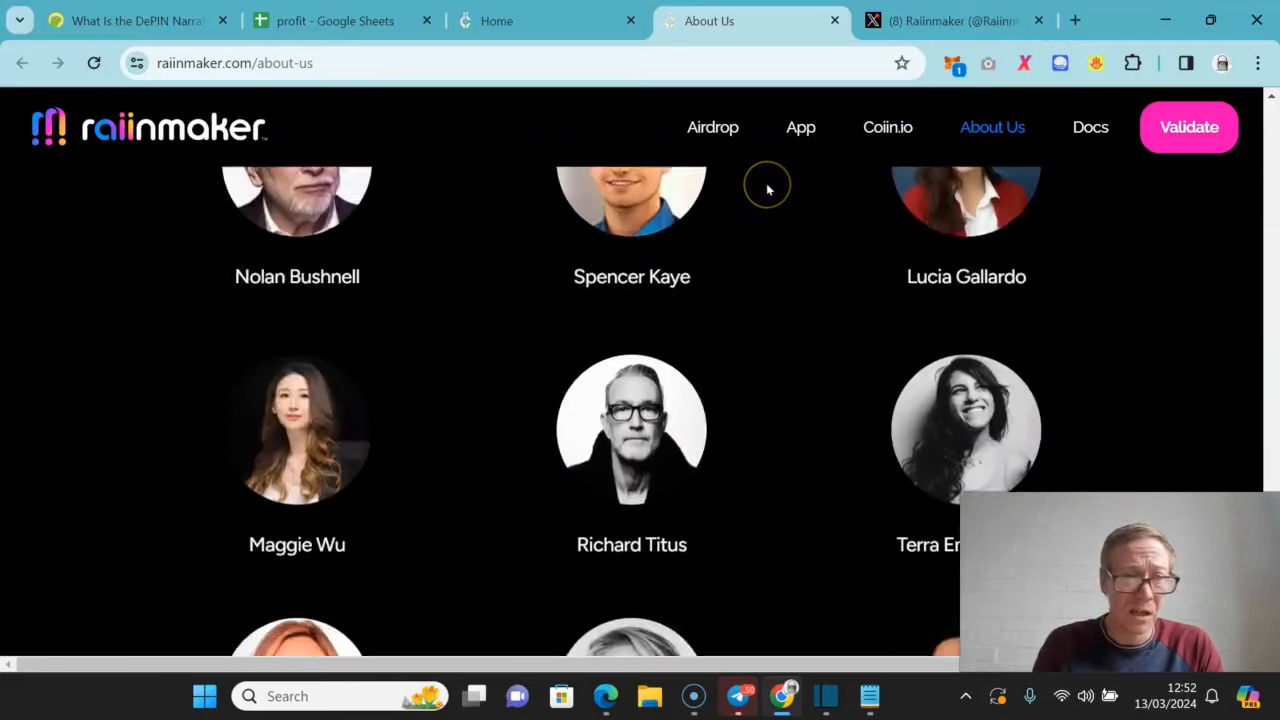
scroll(down, 3)
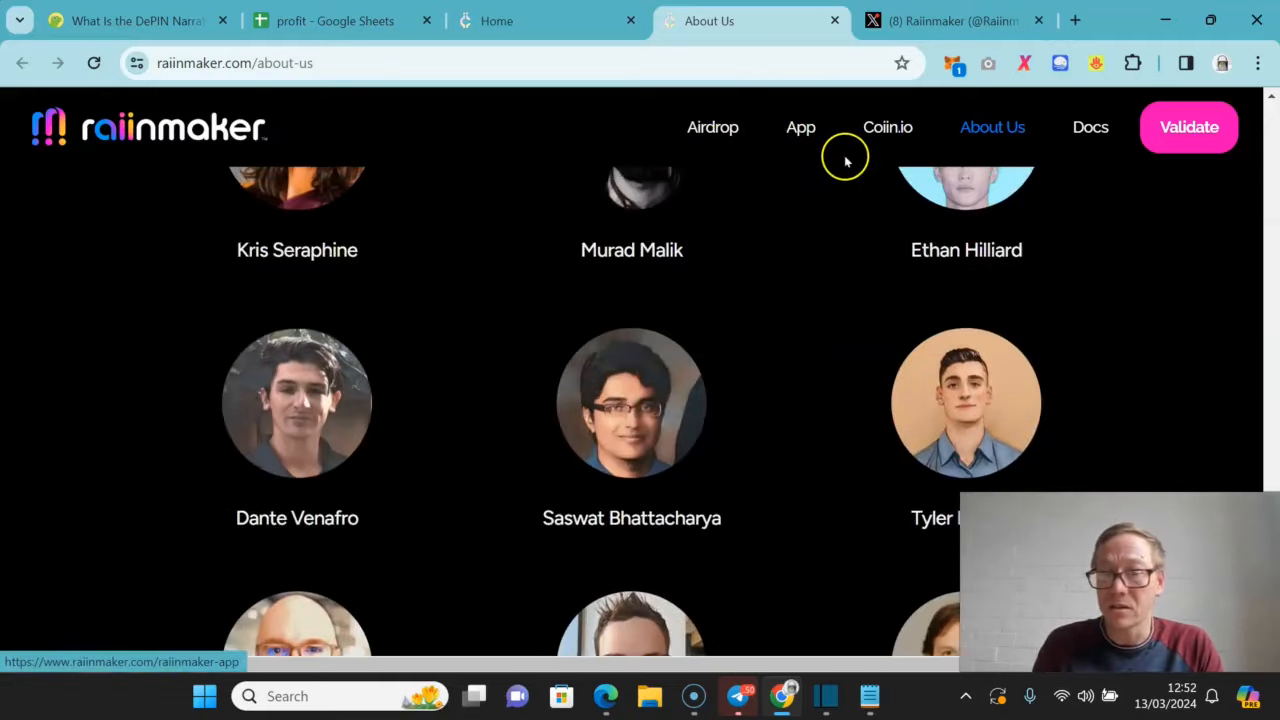
scroll(down, 3)
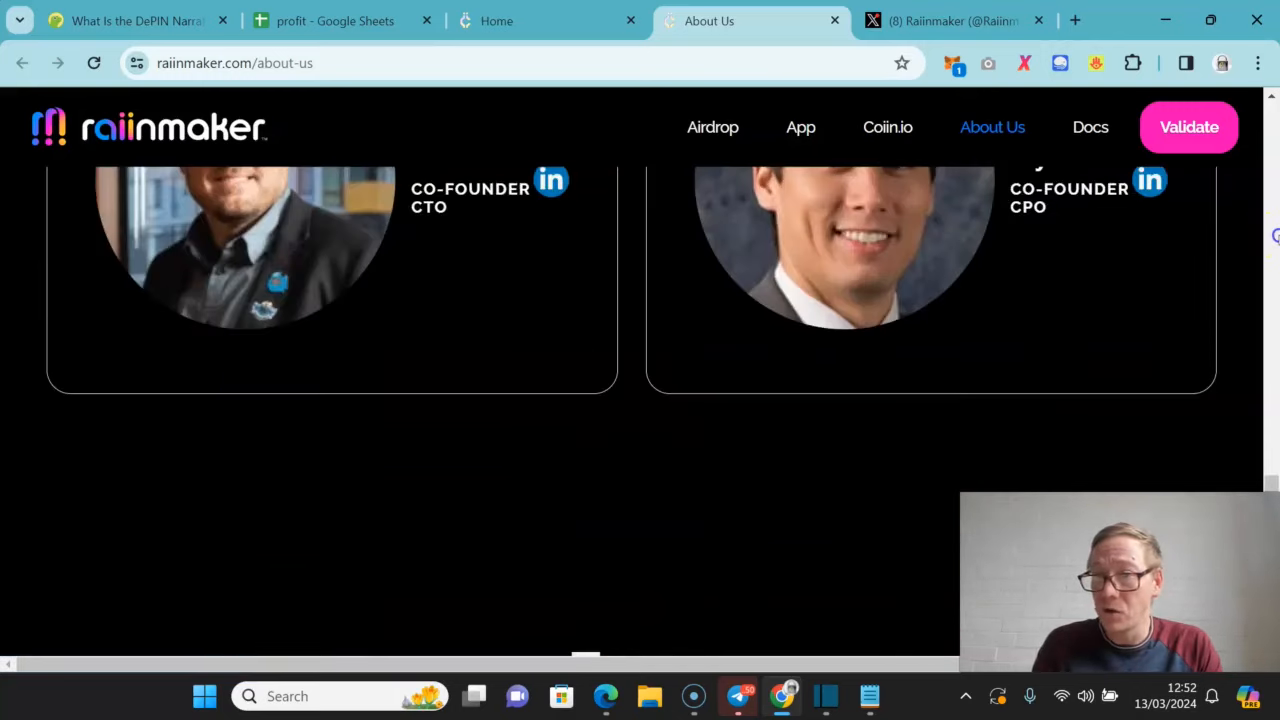
- Go to the Testnet Validator Airdrop page from the top navigation and scroll to its quests
click(712, 128)
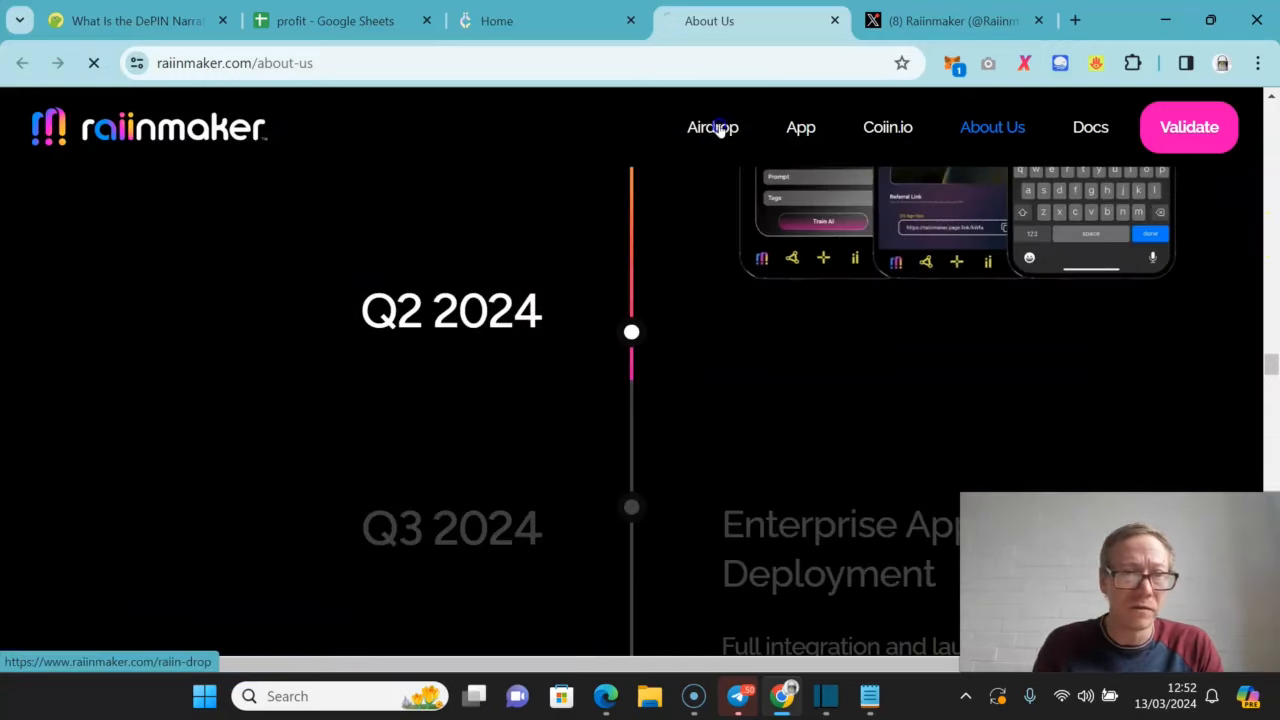
click(712, 128)
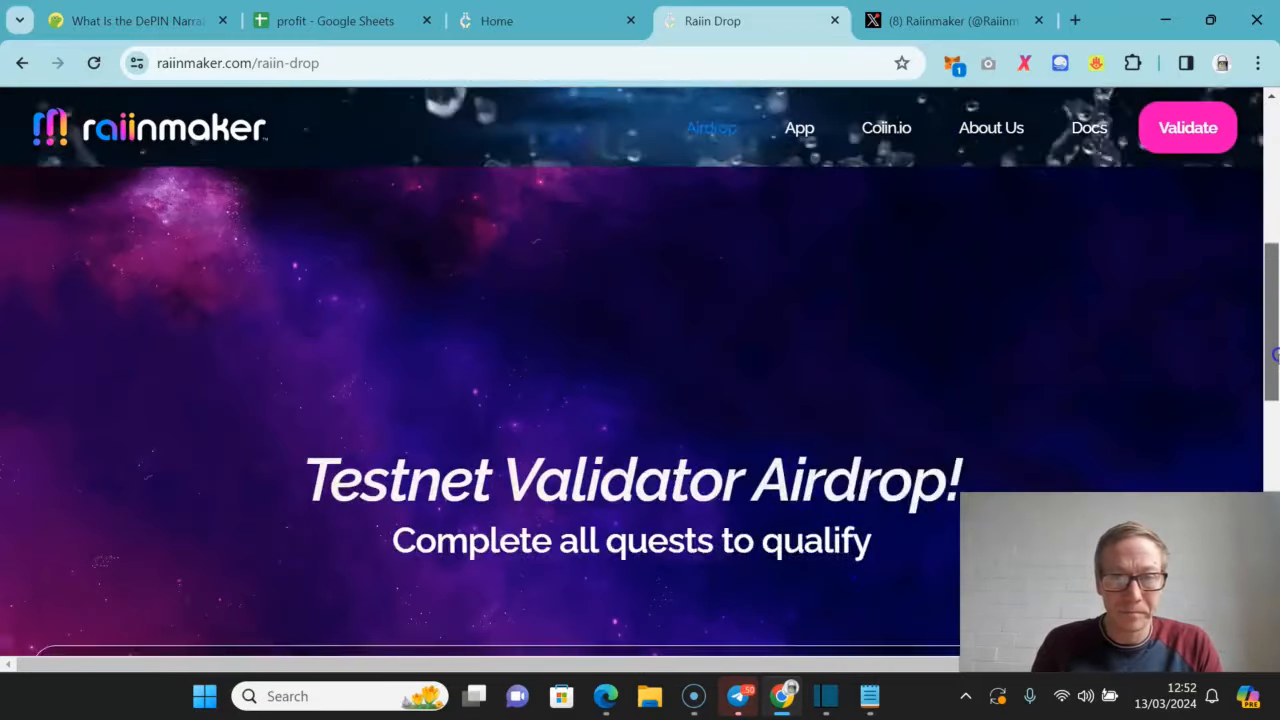
scroll(down, 3)
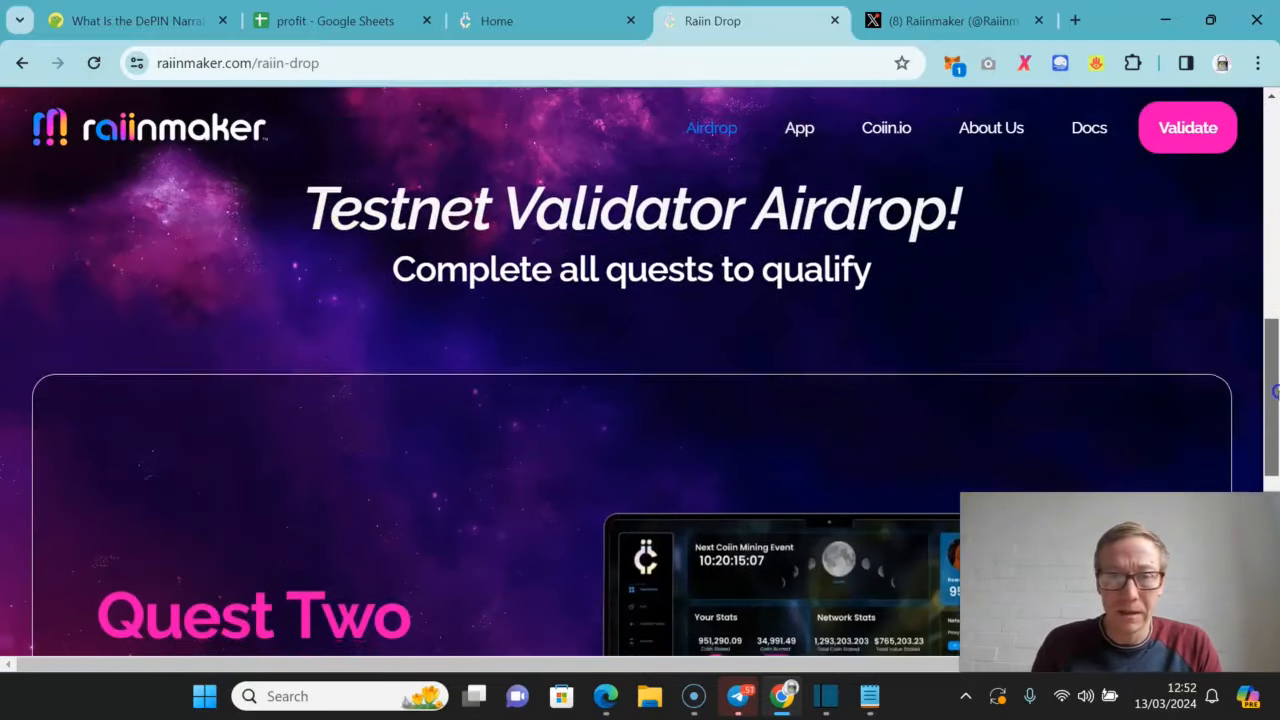
scroll(down, 3)
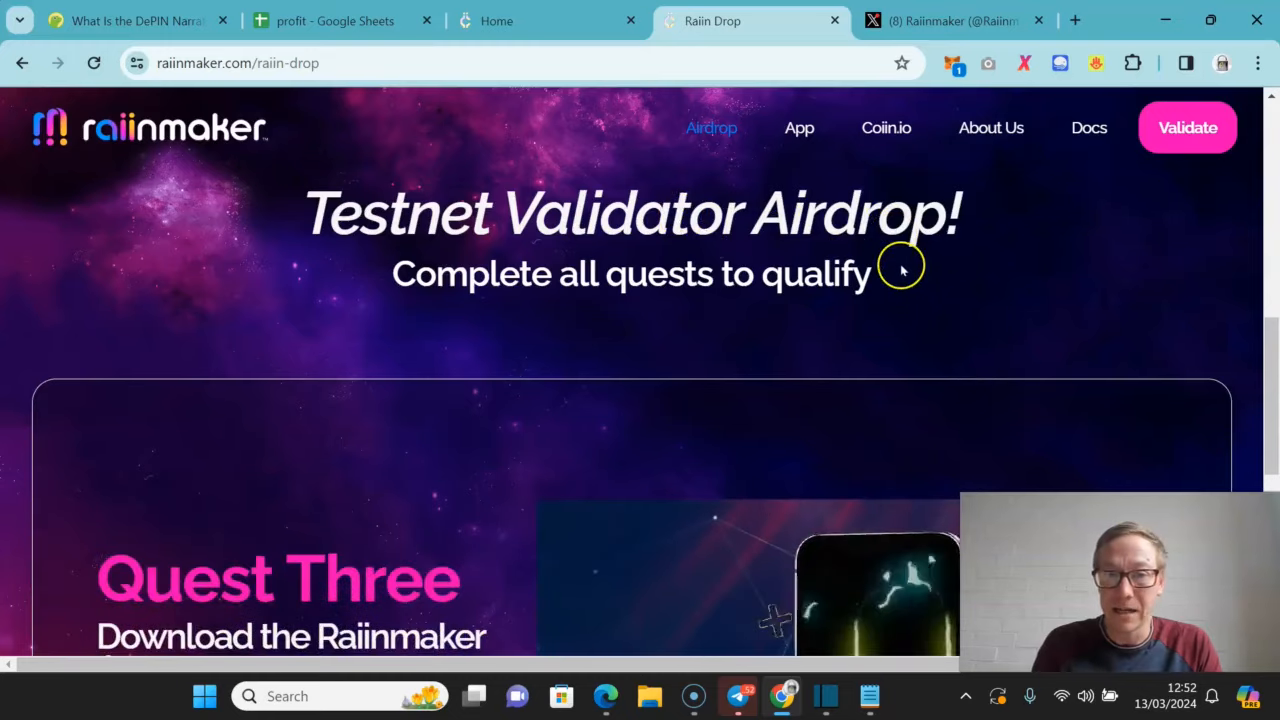
scroll(down, 3)
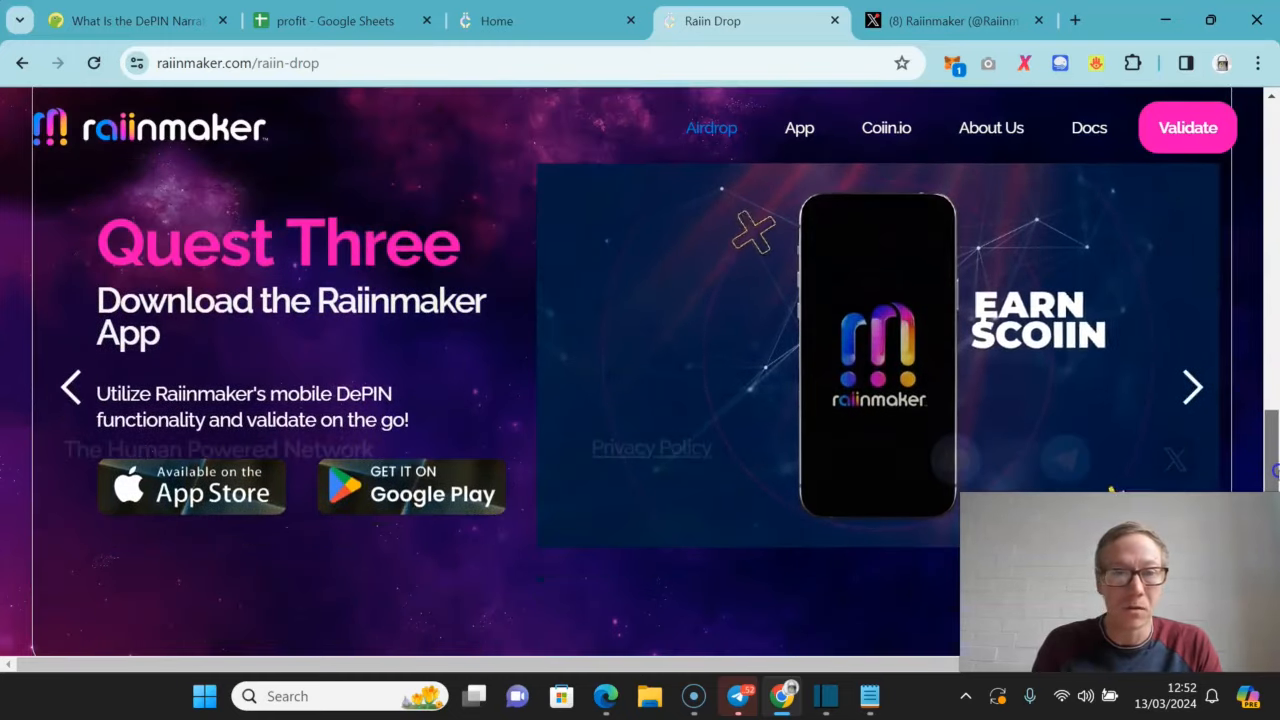
- Advance the quest carousel to Quest Four, Claim a Wallet
click(1192, 388)
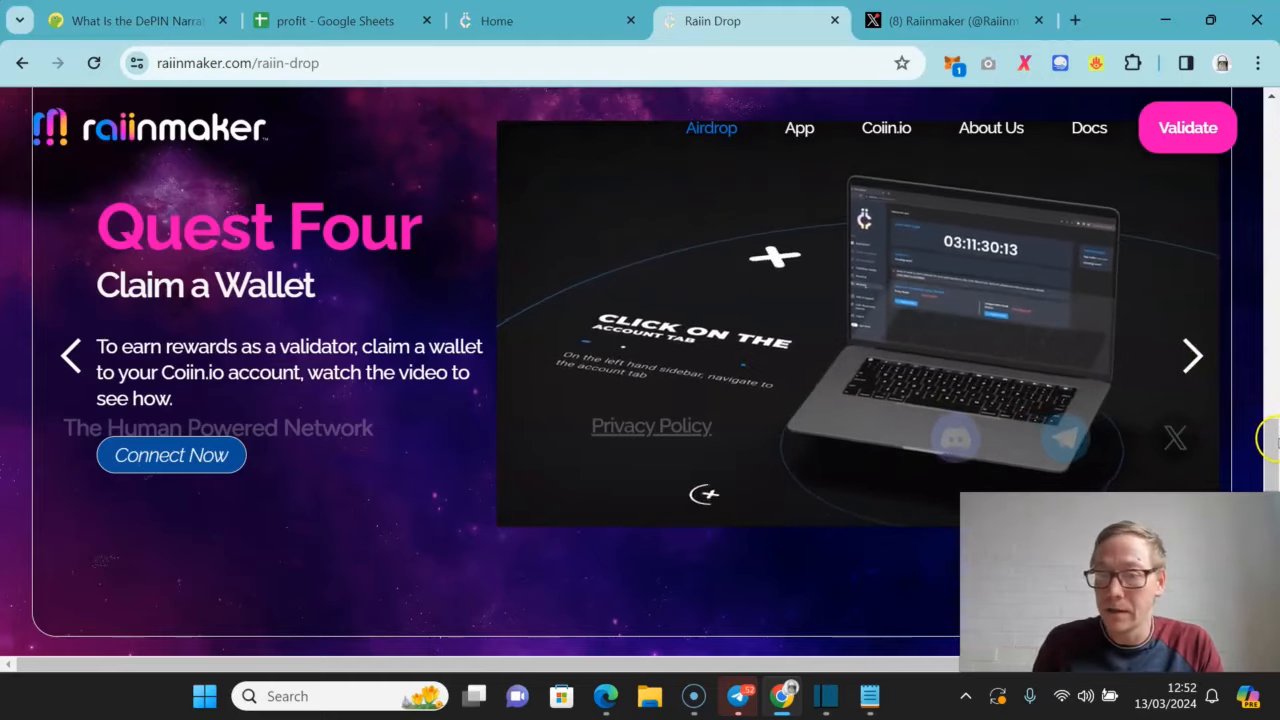
scroll(down, 3)
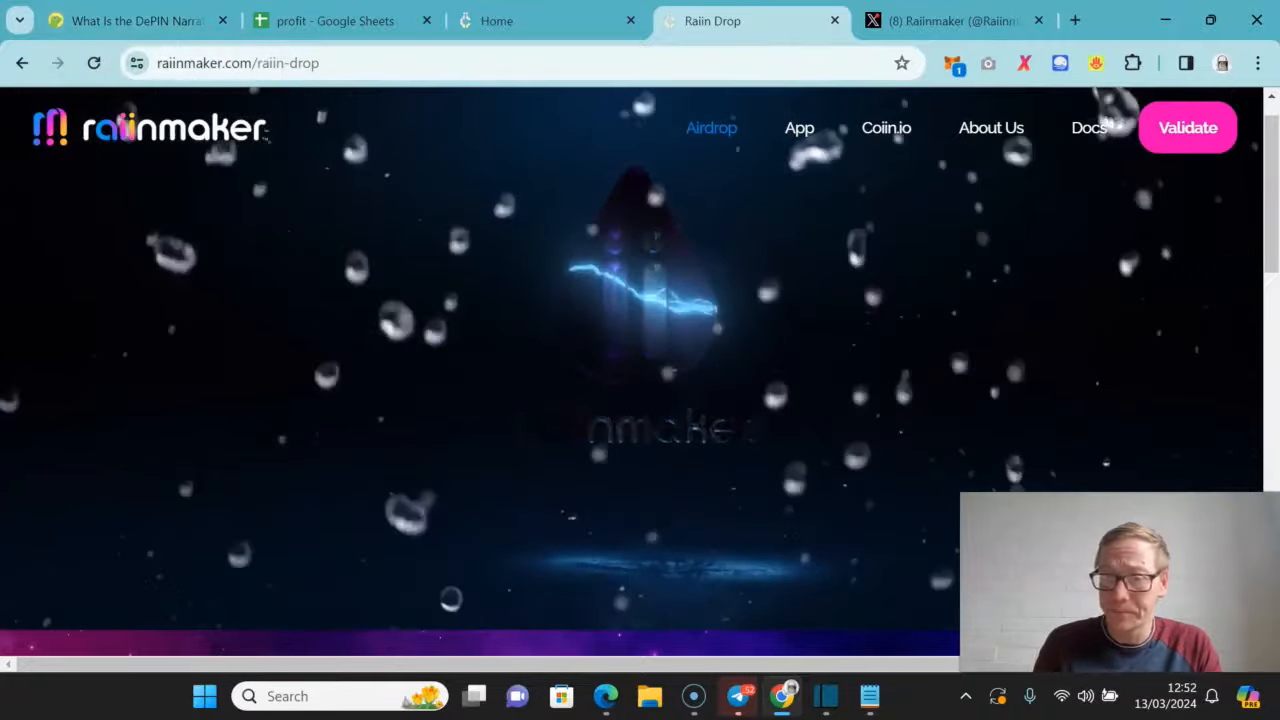
mouse_move(218, 500)
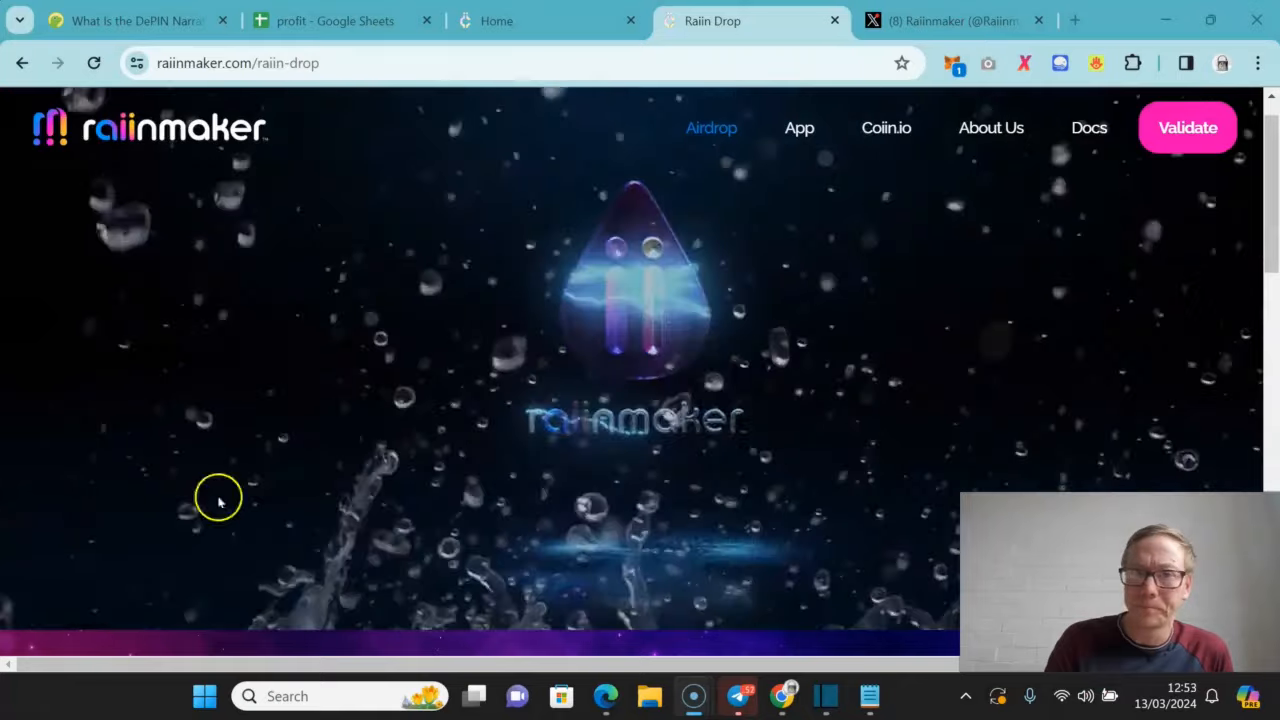
- Switch to the 'profit – Google Sheets' tab and select cell F1 at the top of the table
click(344, 20)
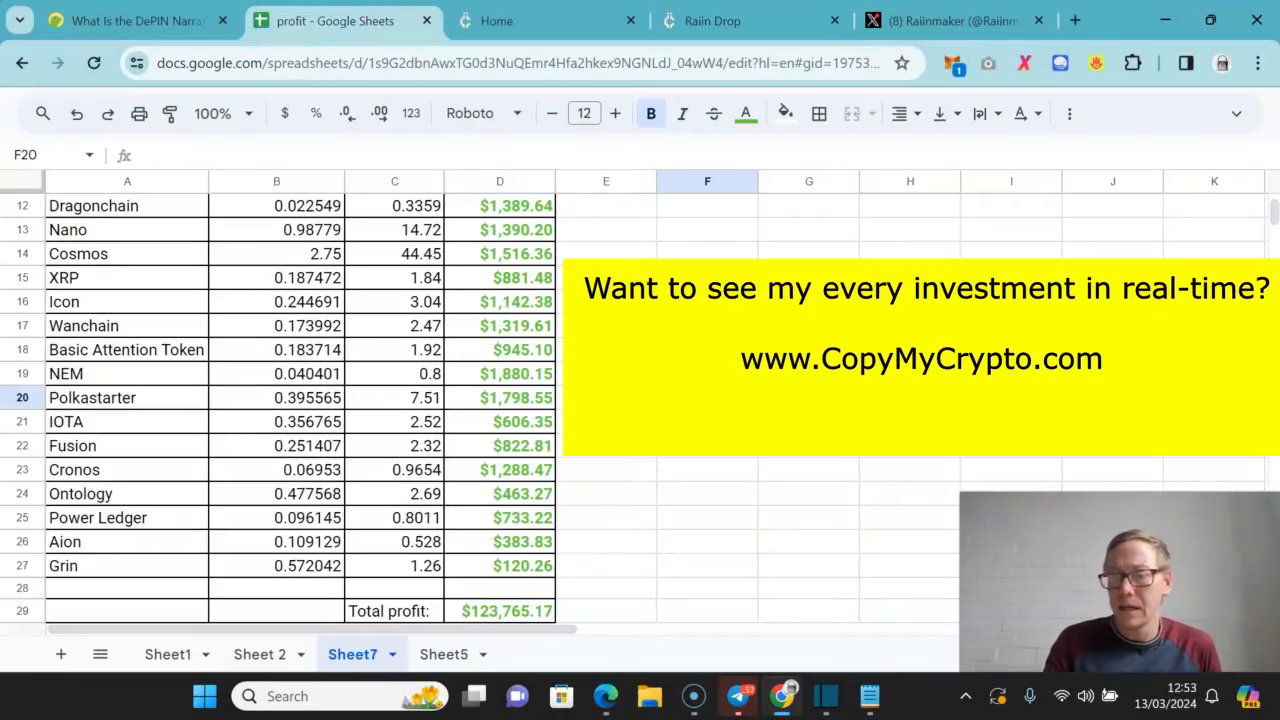
click(708, 204)
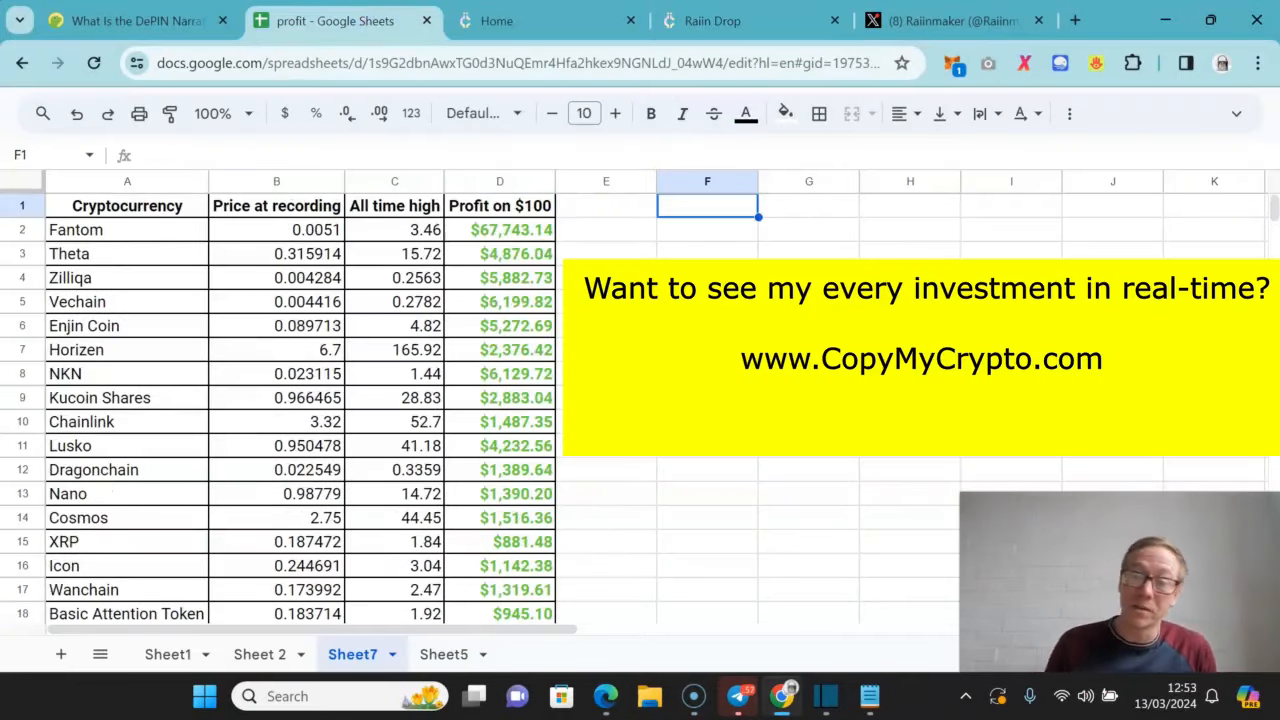